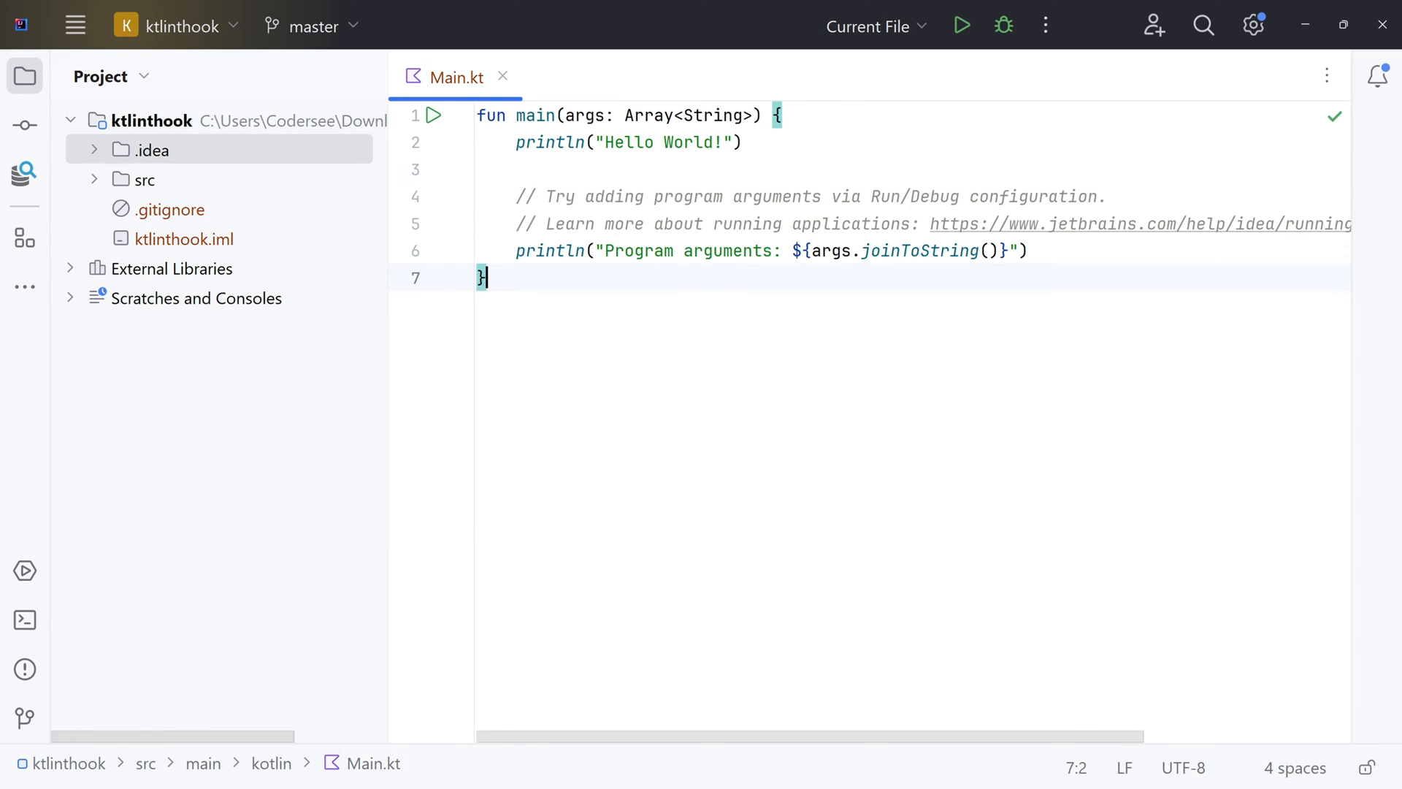
- Remove .git from the Ignored Files and Folders list in IDE Settings
{"action": "left_click", "coordinate": [171, 208]}
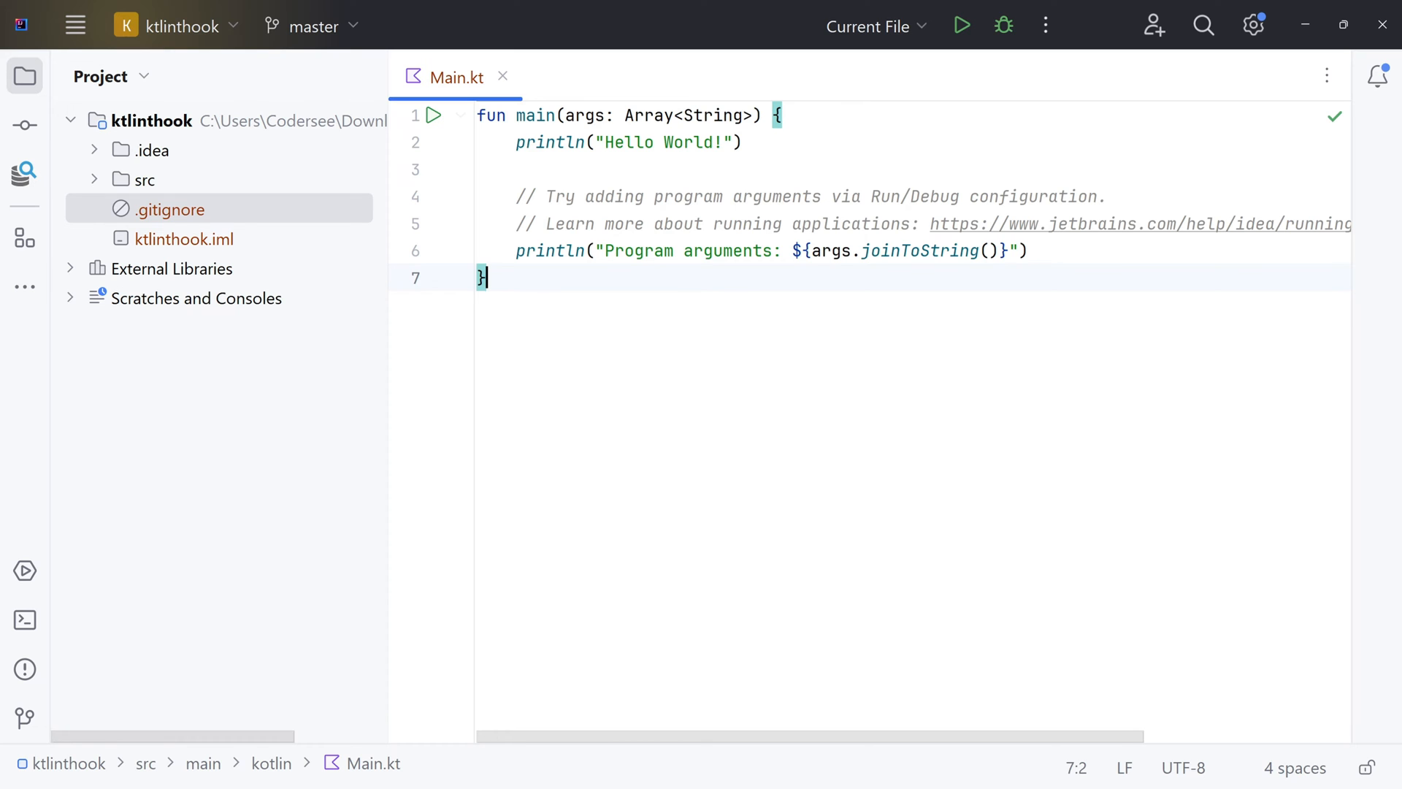
{"action": "left_click", "coordinate": [75, 25]}
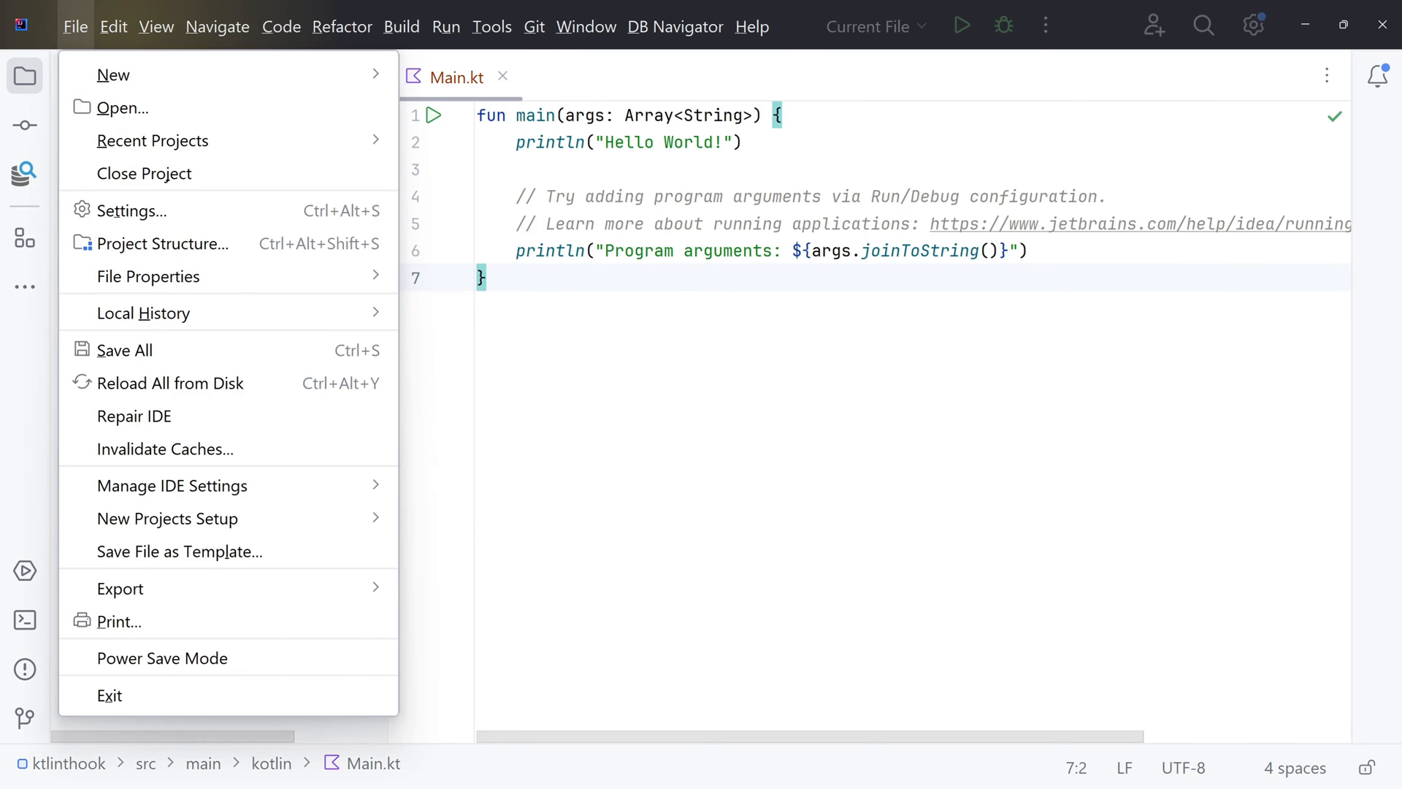
{"action": "mouse_move", "coordinate": [132, 210]}
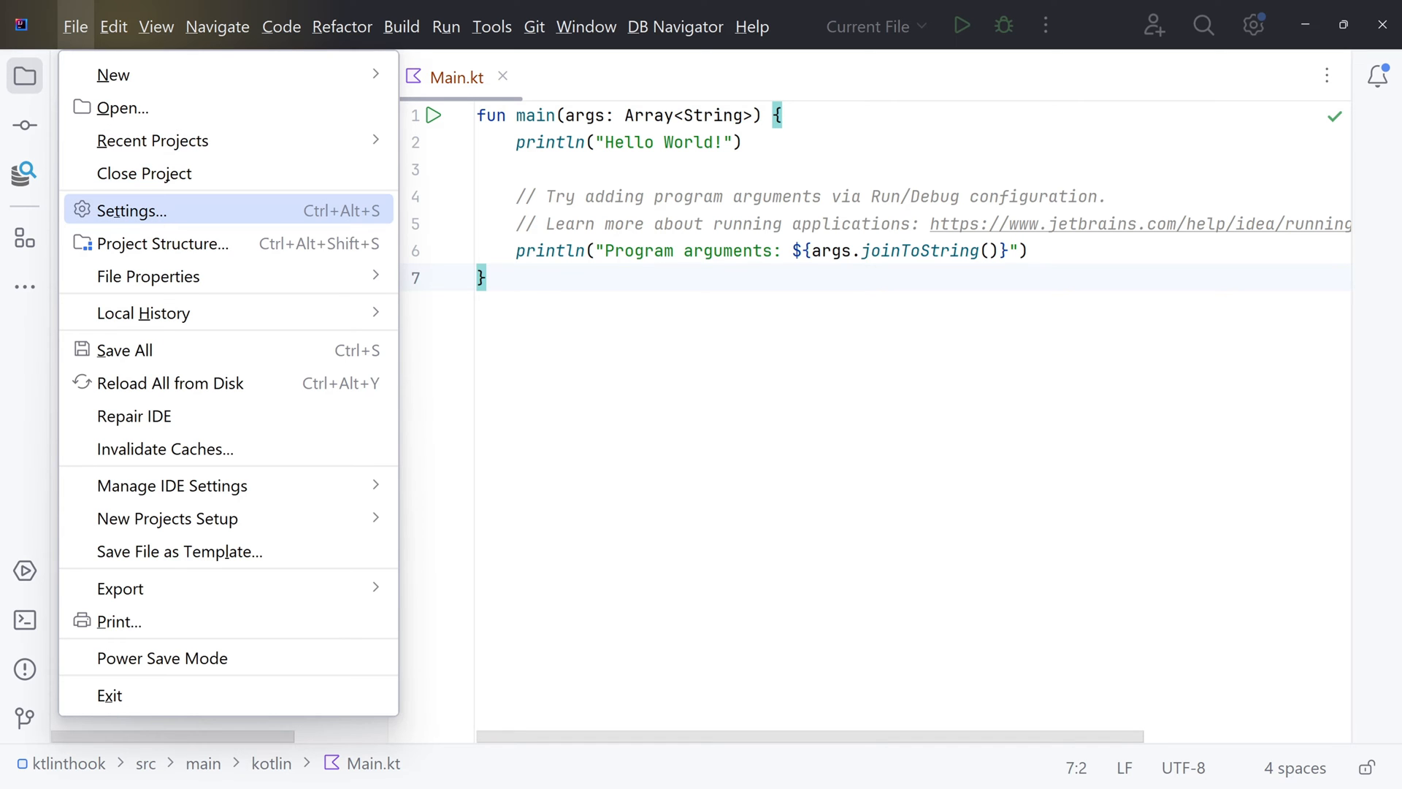
{"action": "left_click", "coordinate": [133, 210]}
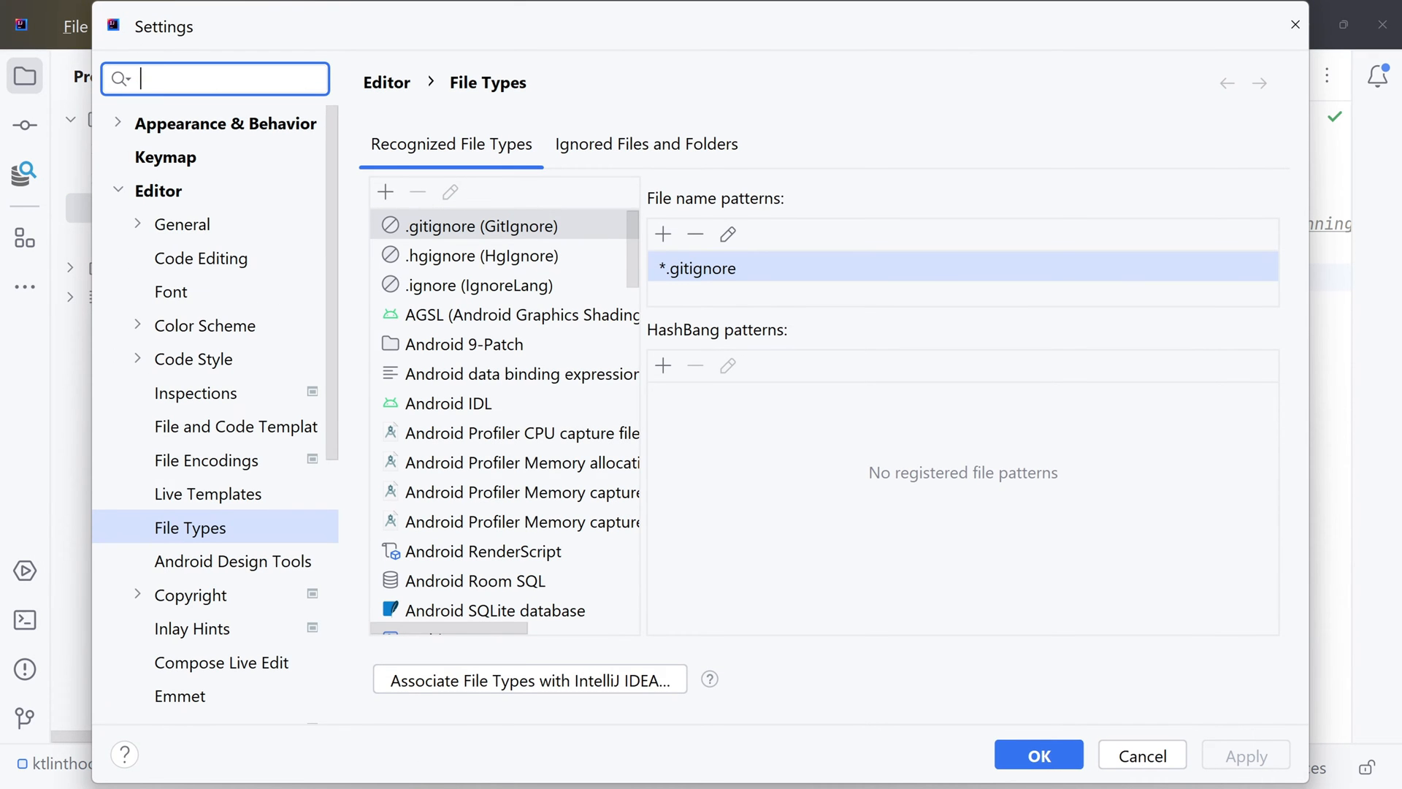
{"action": "type", "text": "i"}
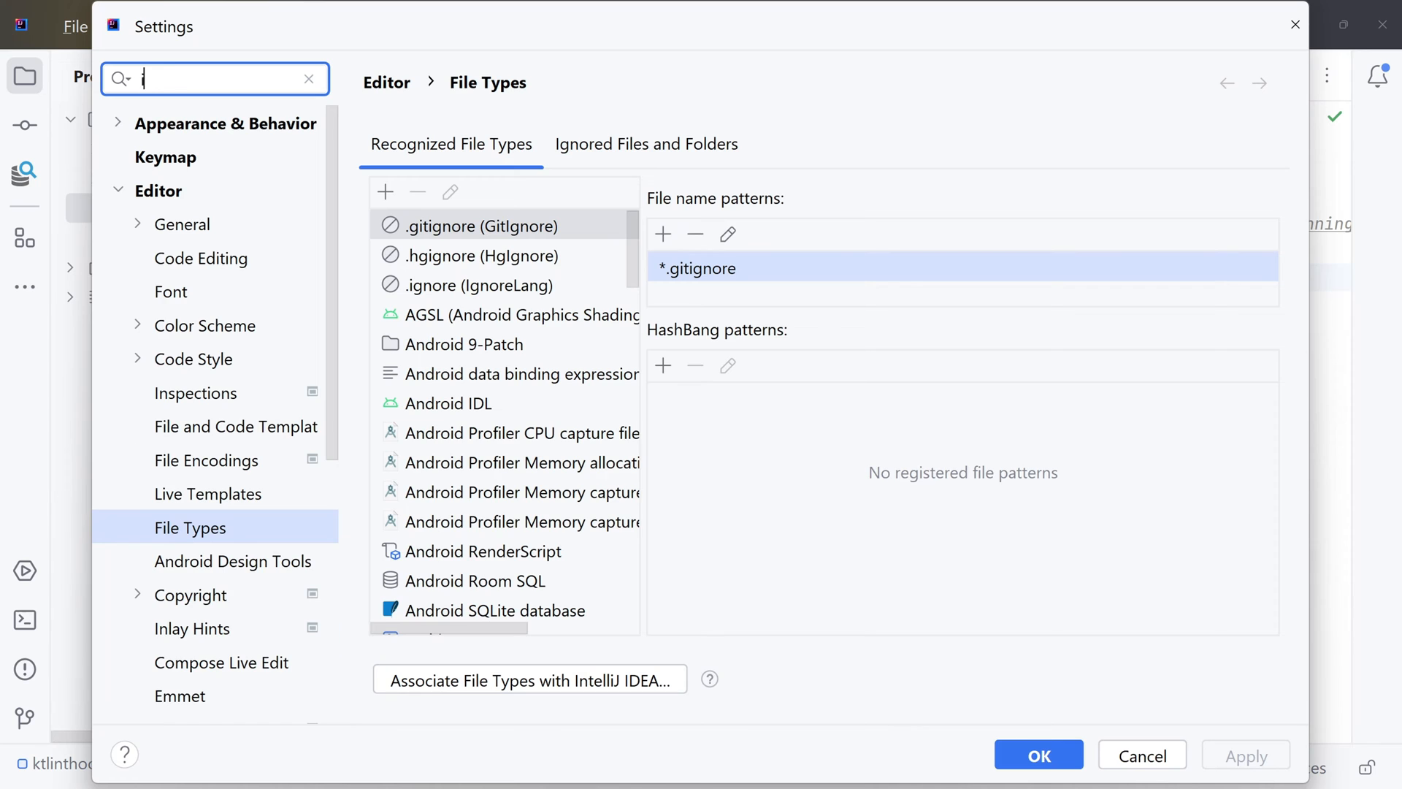
{"action": "type", "text": "ignored files"}
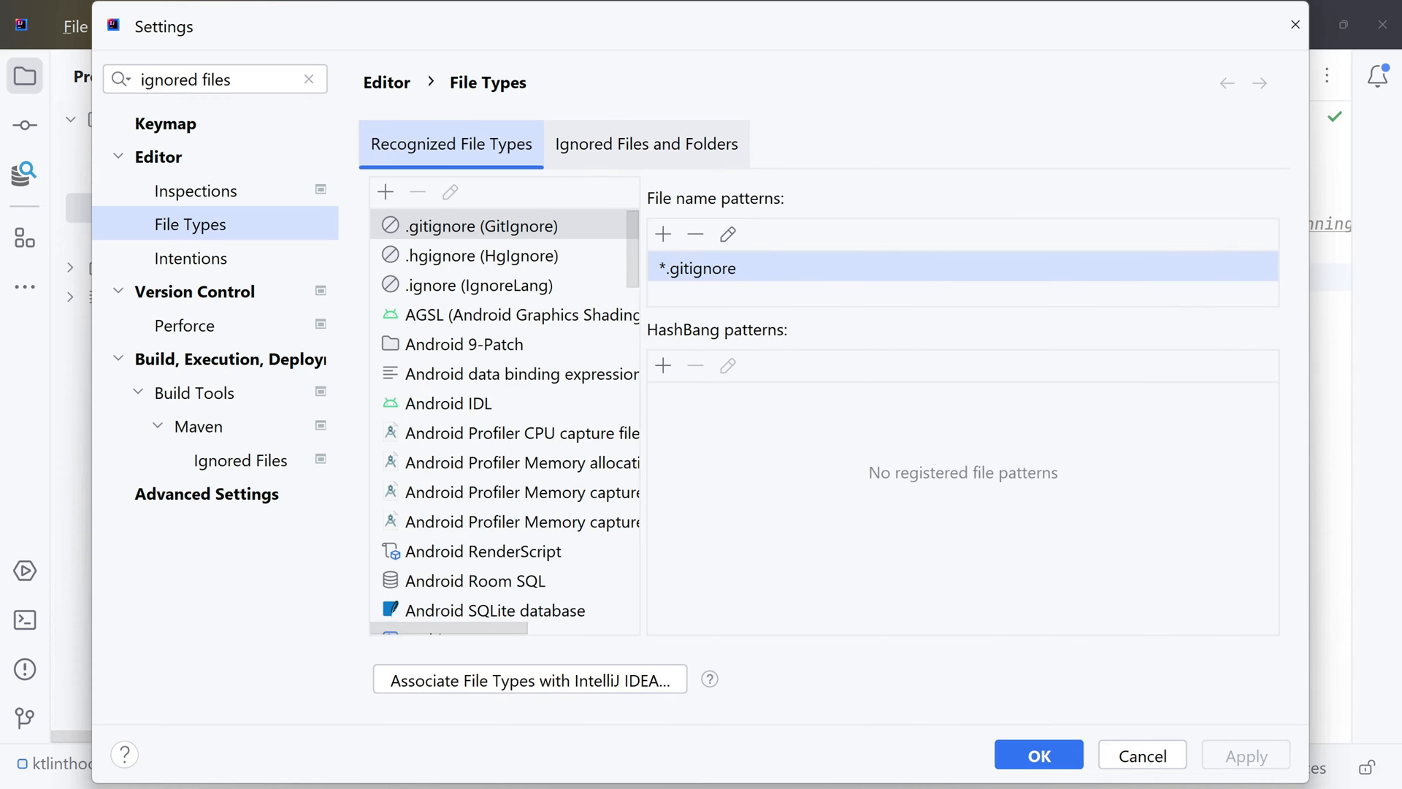
{"action": "left_click", "coordinate": [646, 144]}
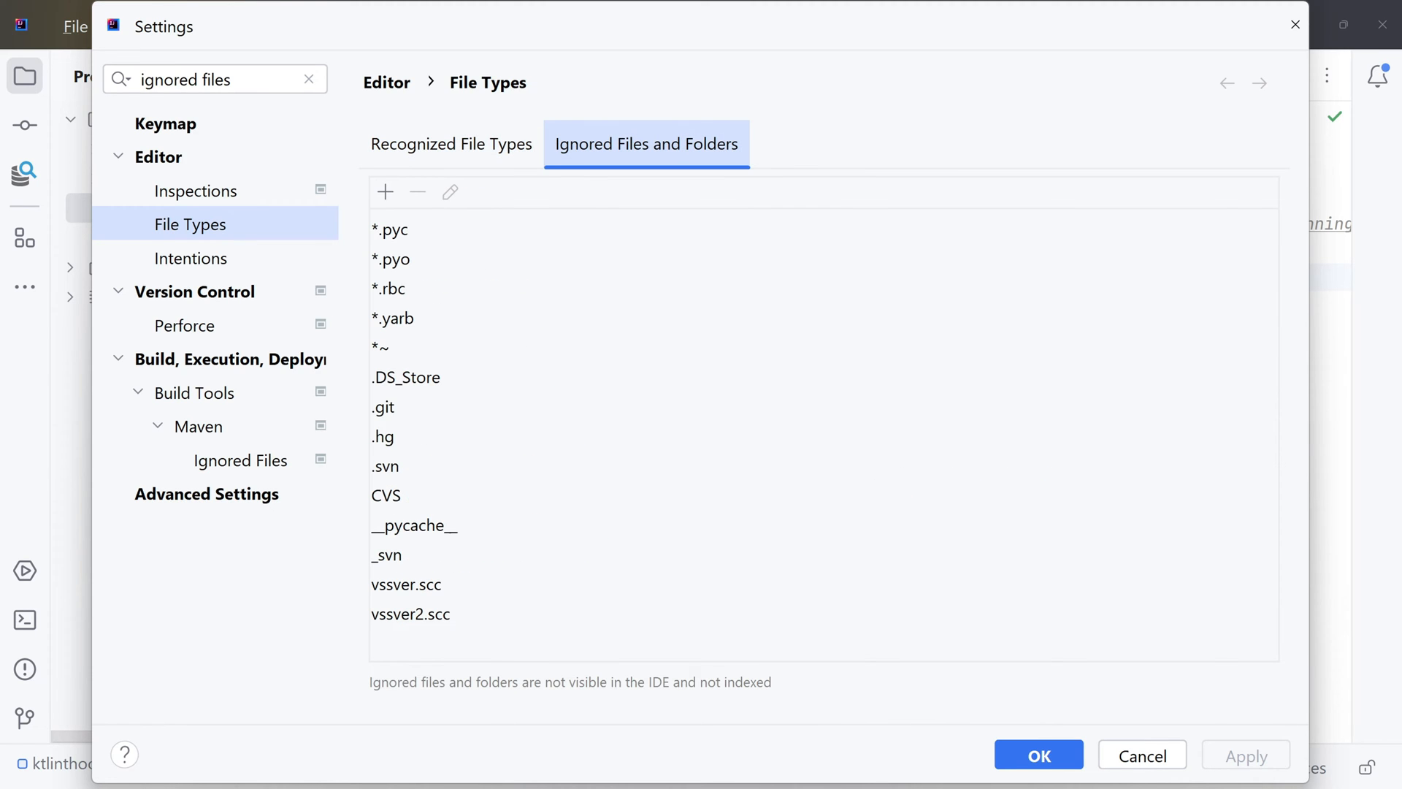
{"action": "left_click", "coordinate": [383, 407]}
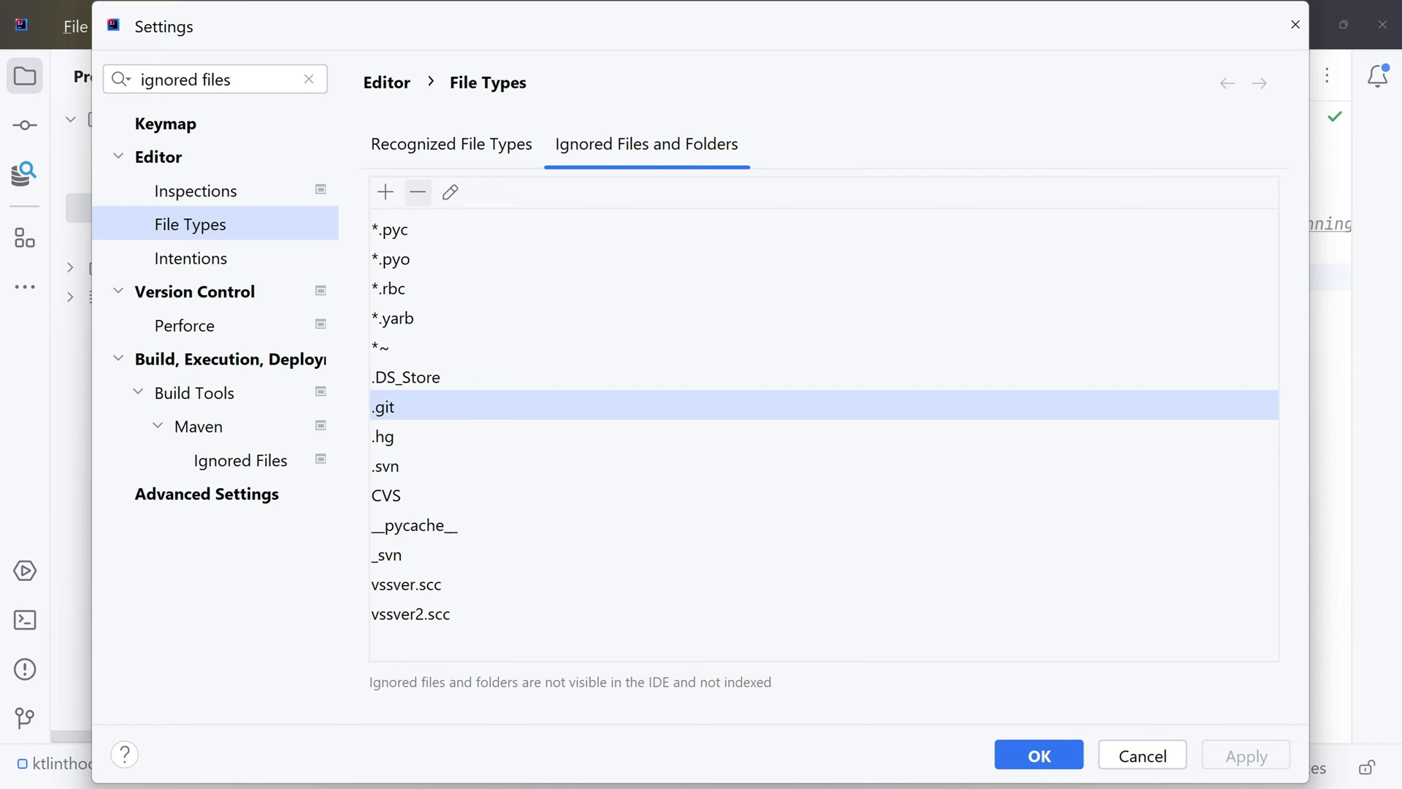
{"action": "mouse_move", "coordinate": [416, 191]}
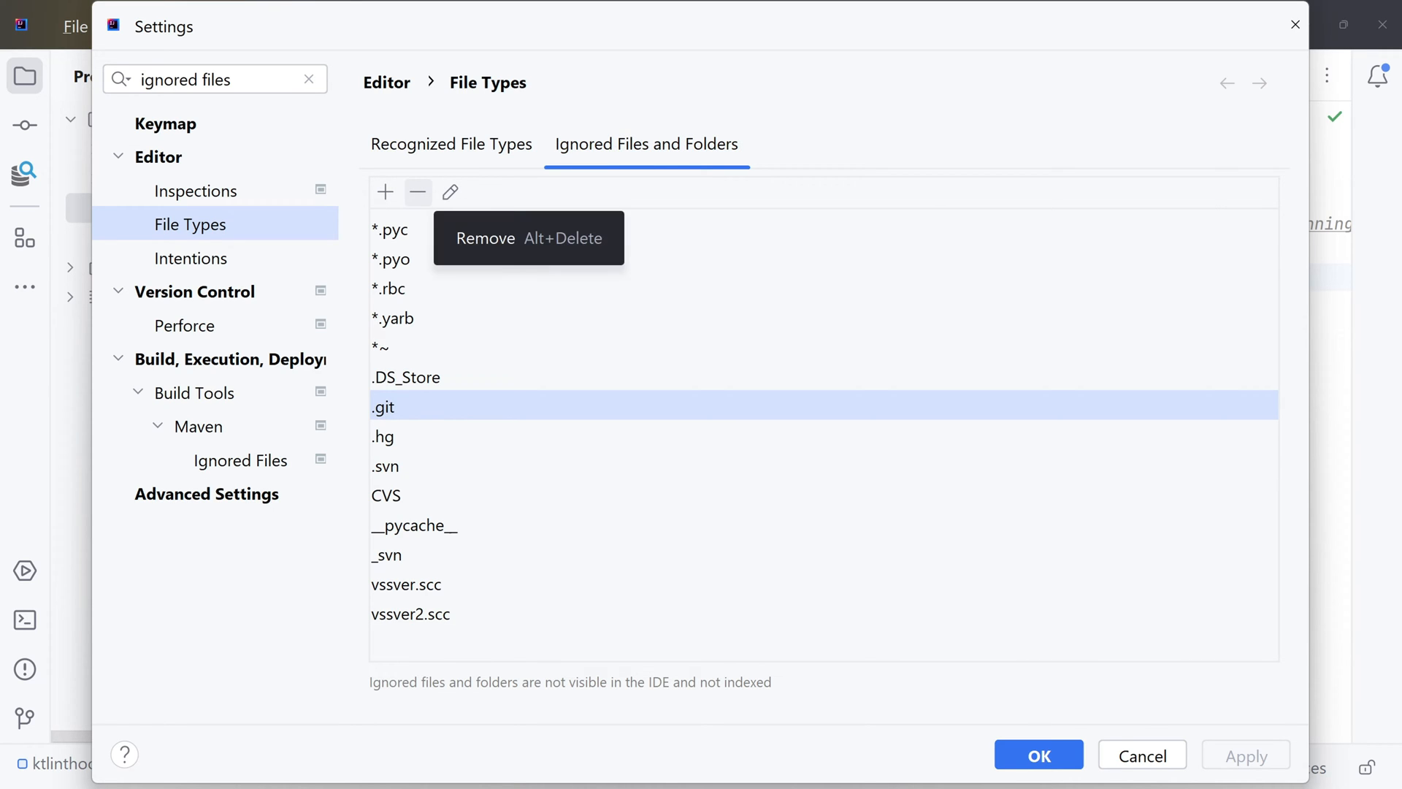
{"action": "left_click", "coordinate": [1037, 754]}
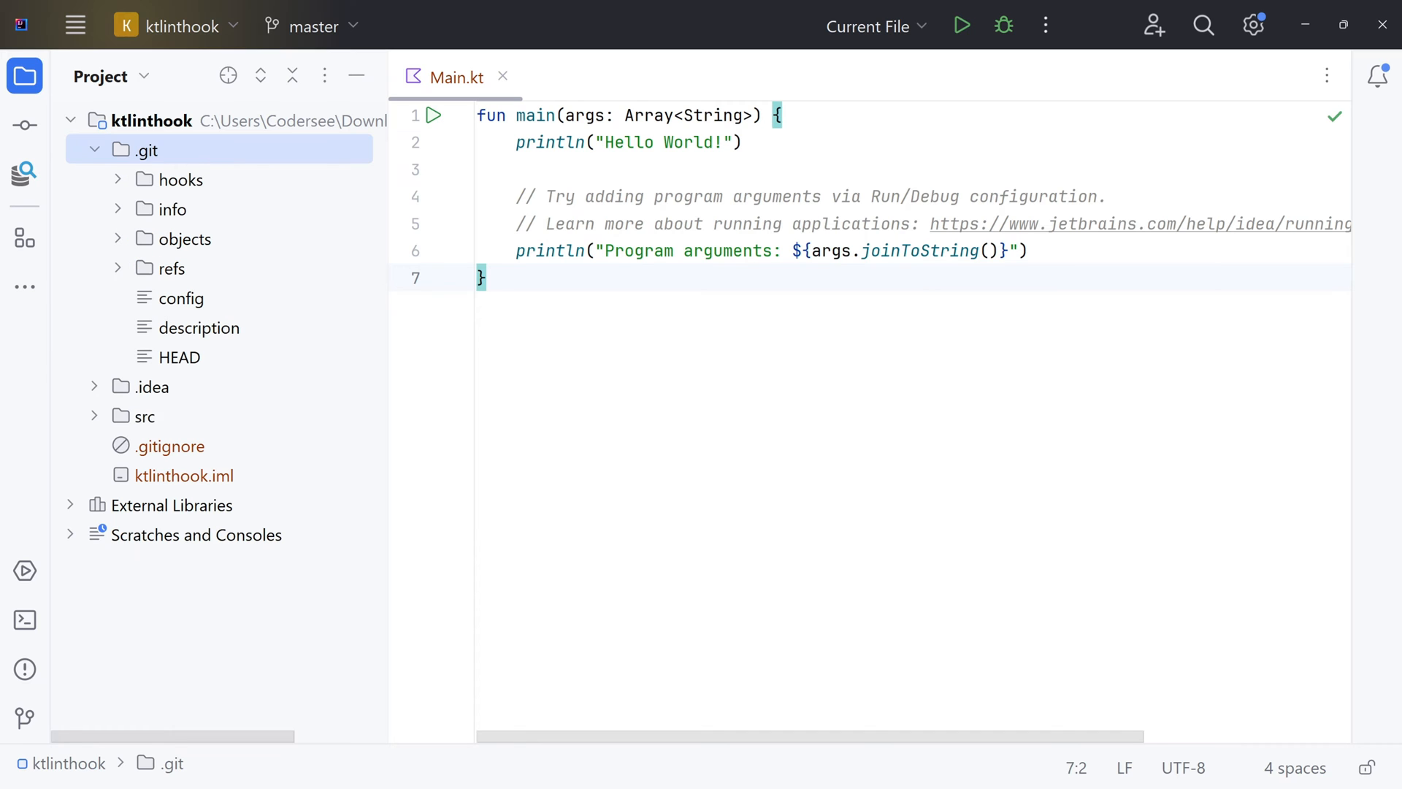
- Expand .git > hooks in the Project tree and select applypatch-msg.sample
{"action": "left_click", "coordinate": [178, 179]}
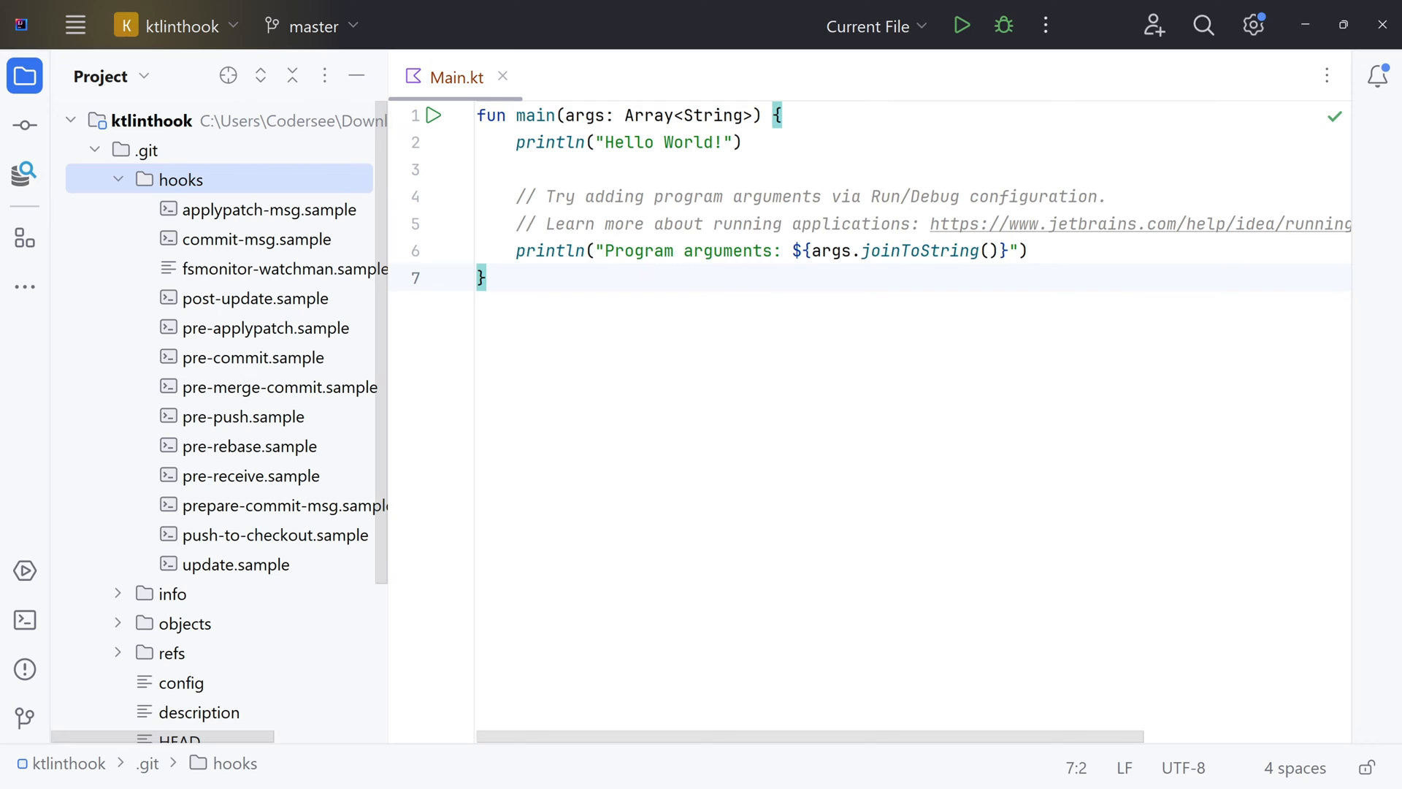
{"action": "left_click", "coordinate": [275, 210]}
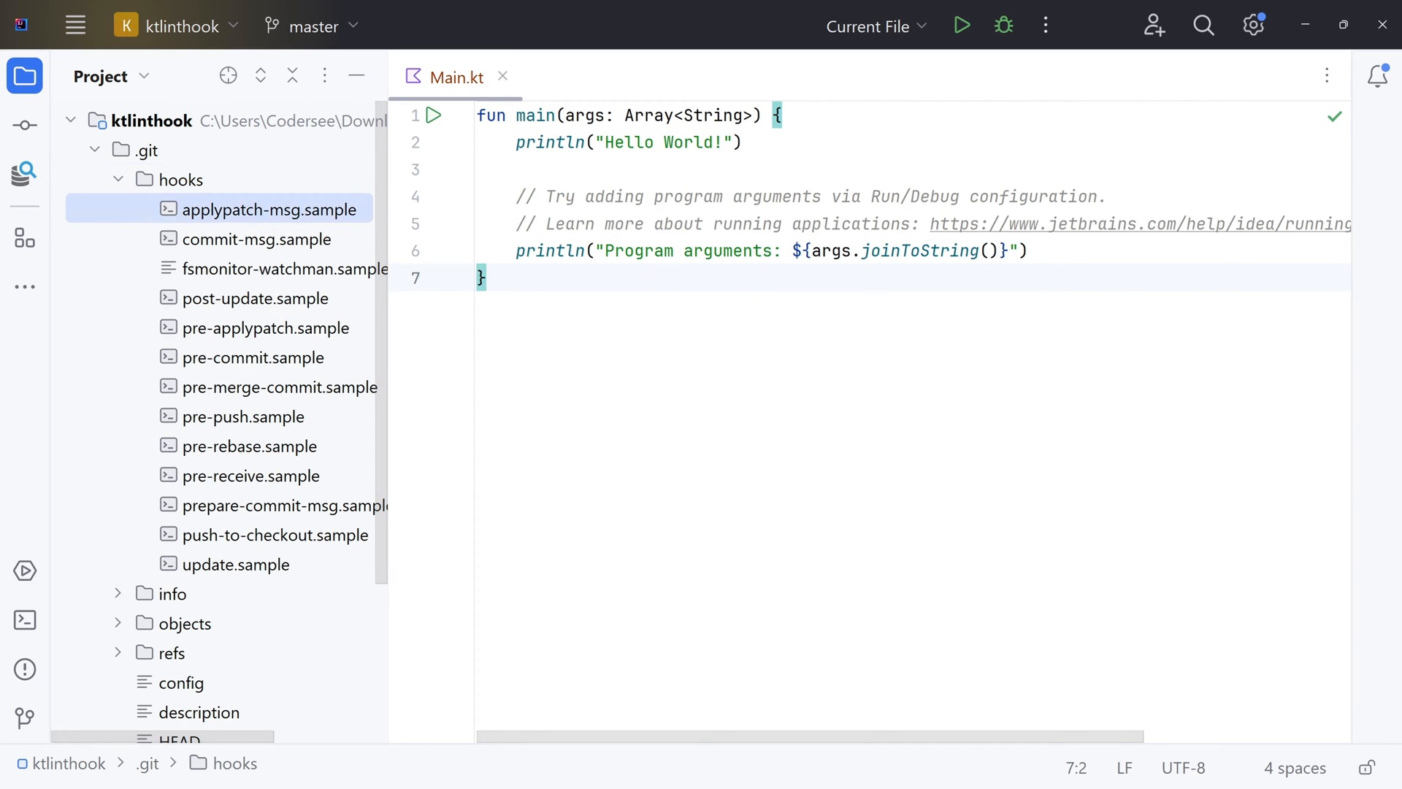
{"action": "left_click", "coordinate": [284, 208]}
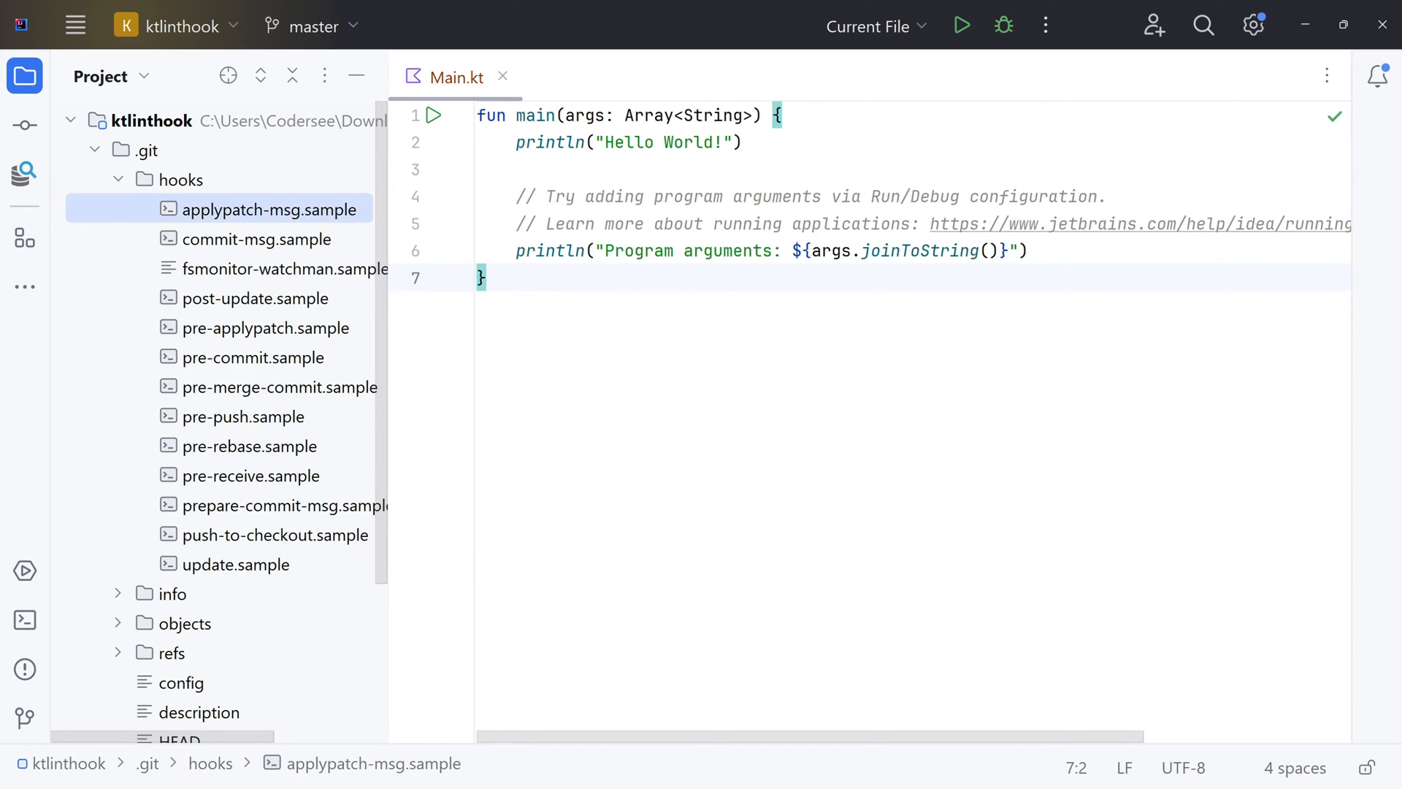
{"action": "left_click", "coordinate": [239, 563]}
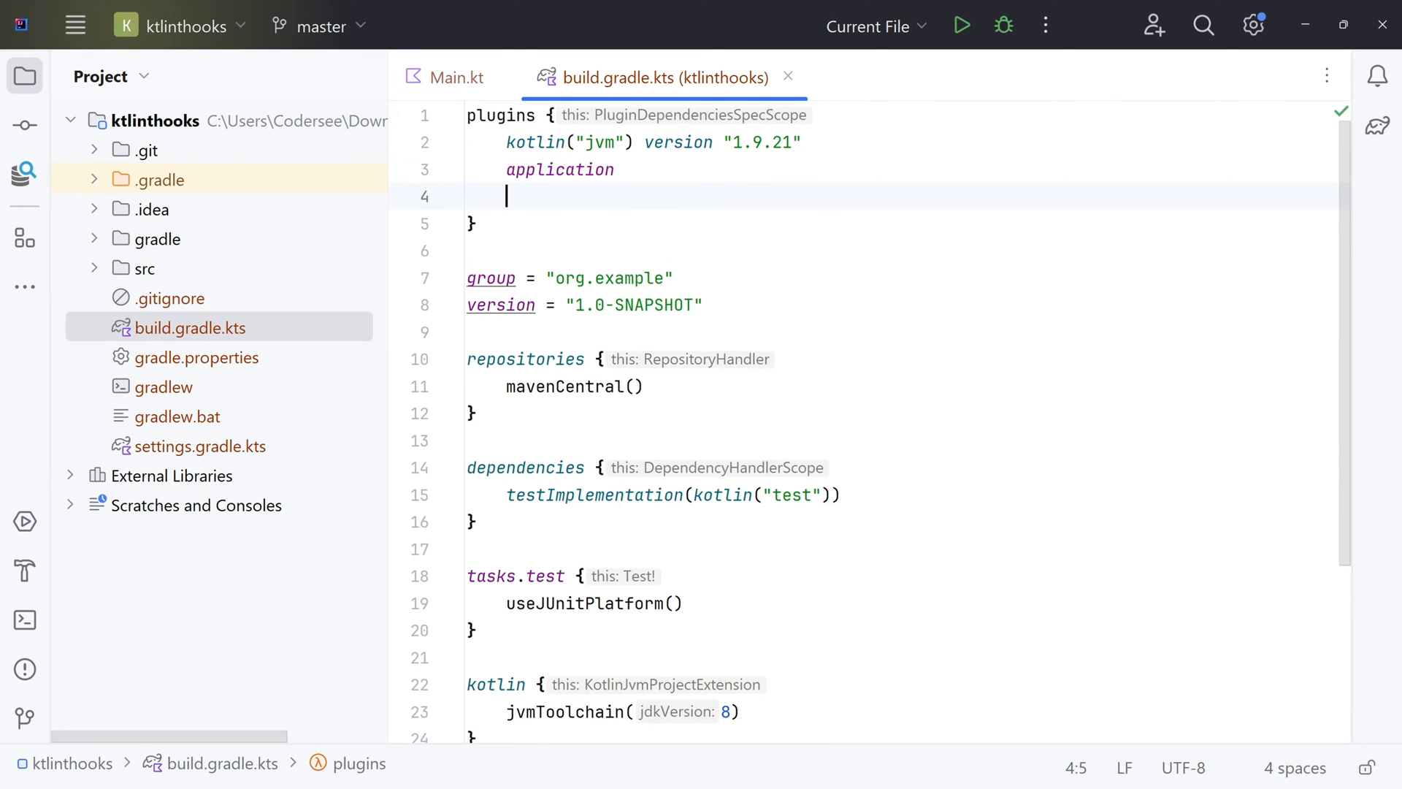
- Type id("org.jlleitschuh.gradle.ktlint") with version "11.6.1" inside the plugins block
{"action": "type", "text": "id"}
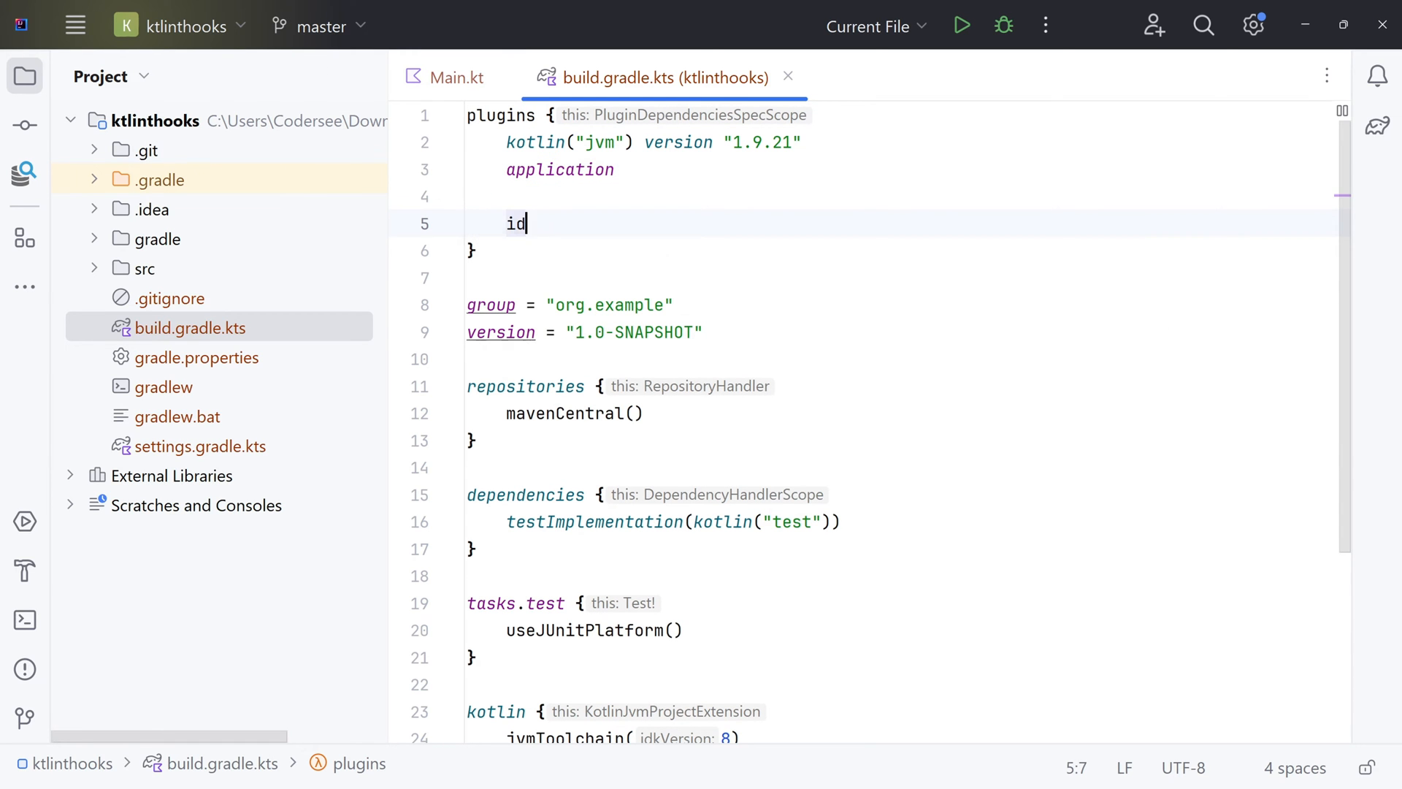
{"action": "type", "text": "(\"org."}
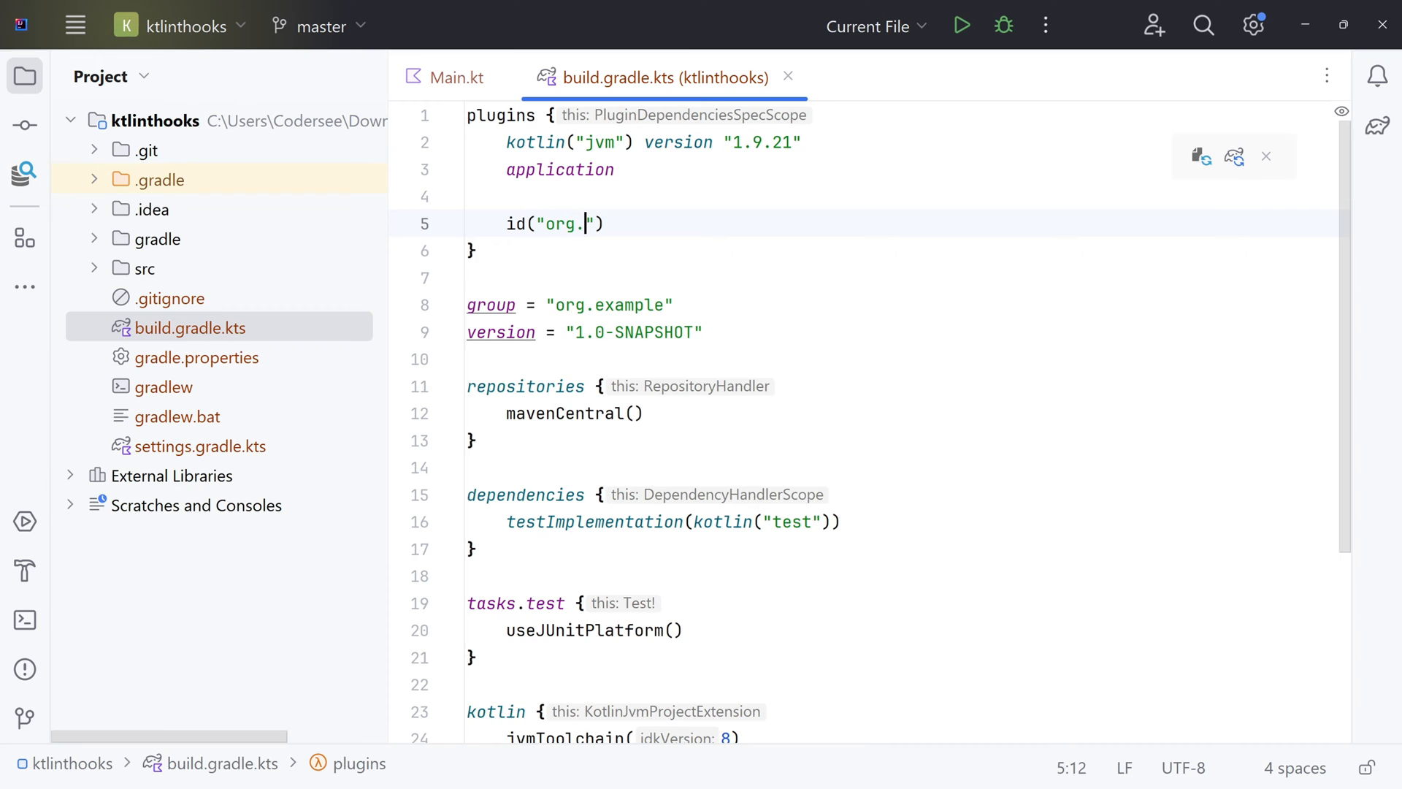
{"action": "type", "text": "jl"}
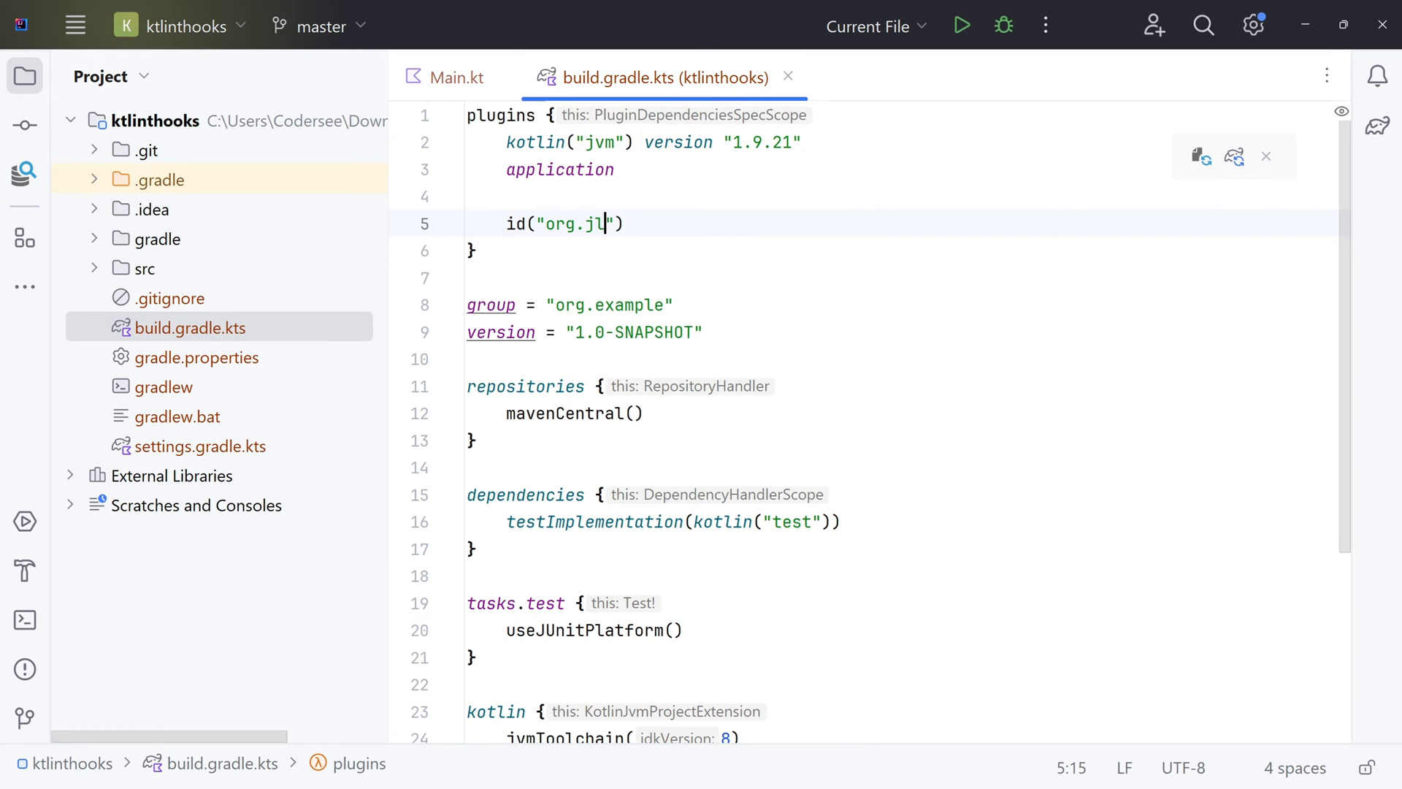
{"action": "type", "text": "leits"}
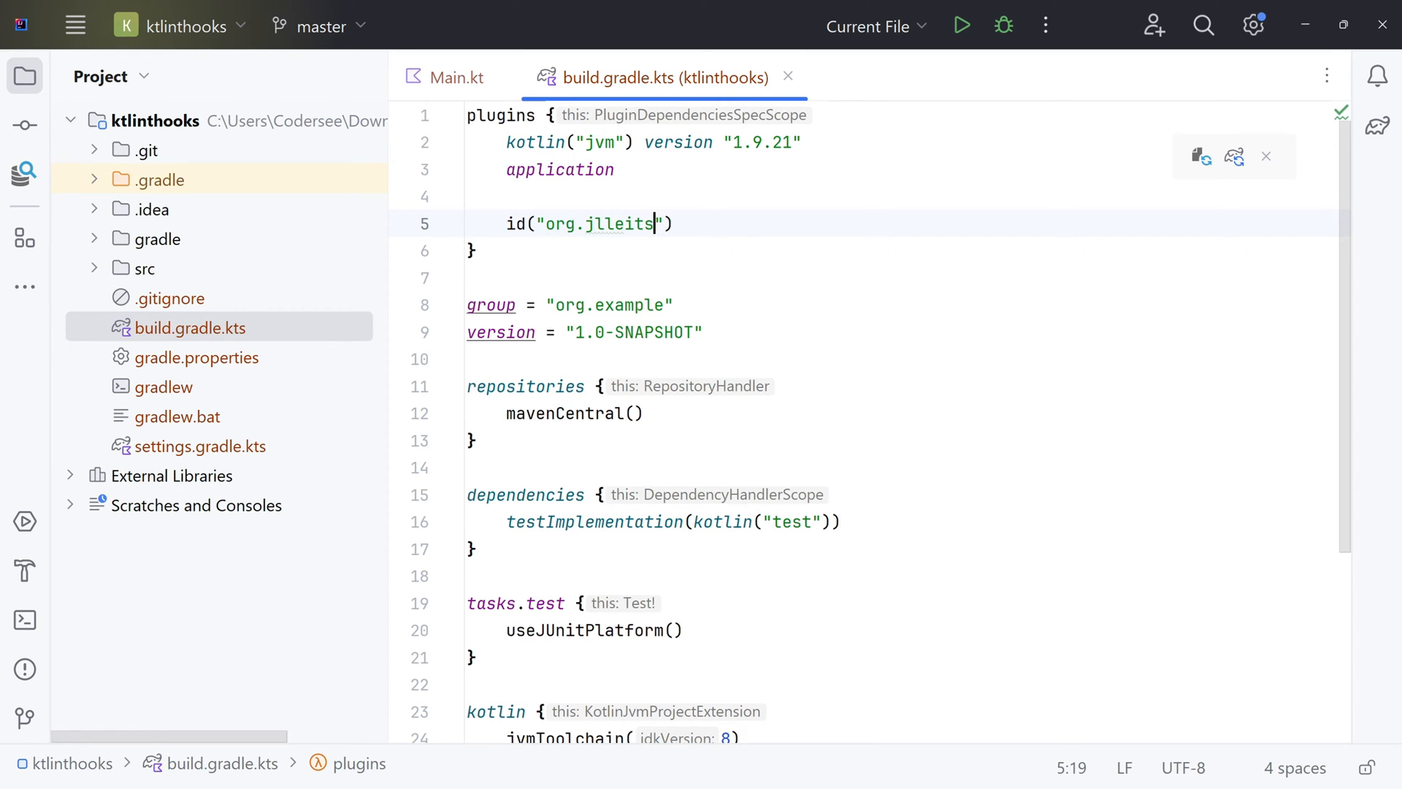
{"action": "type", "text": "ch"}
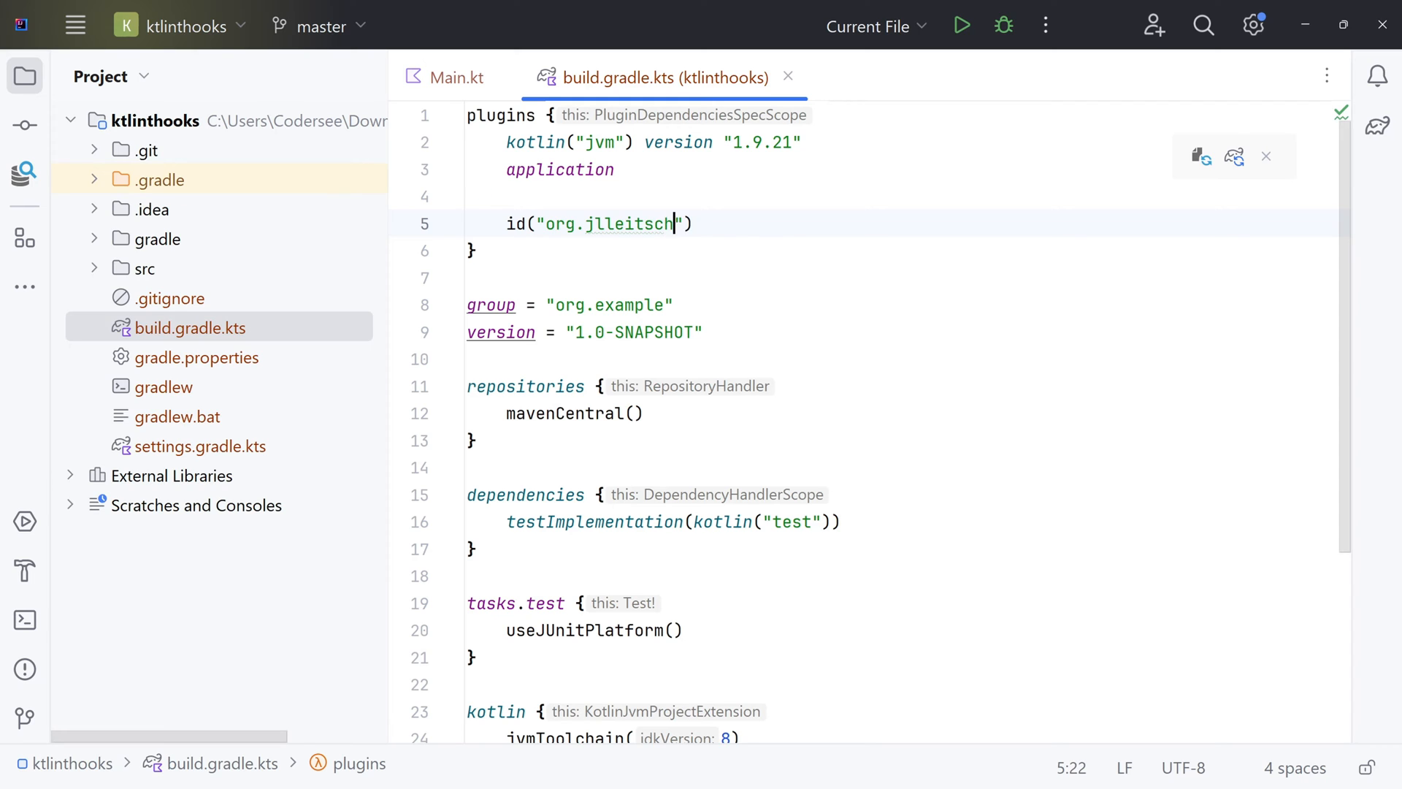
{"action": "type", "text": "uh."}
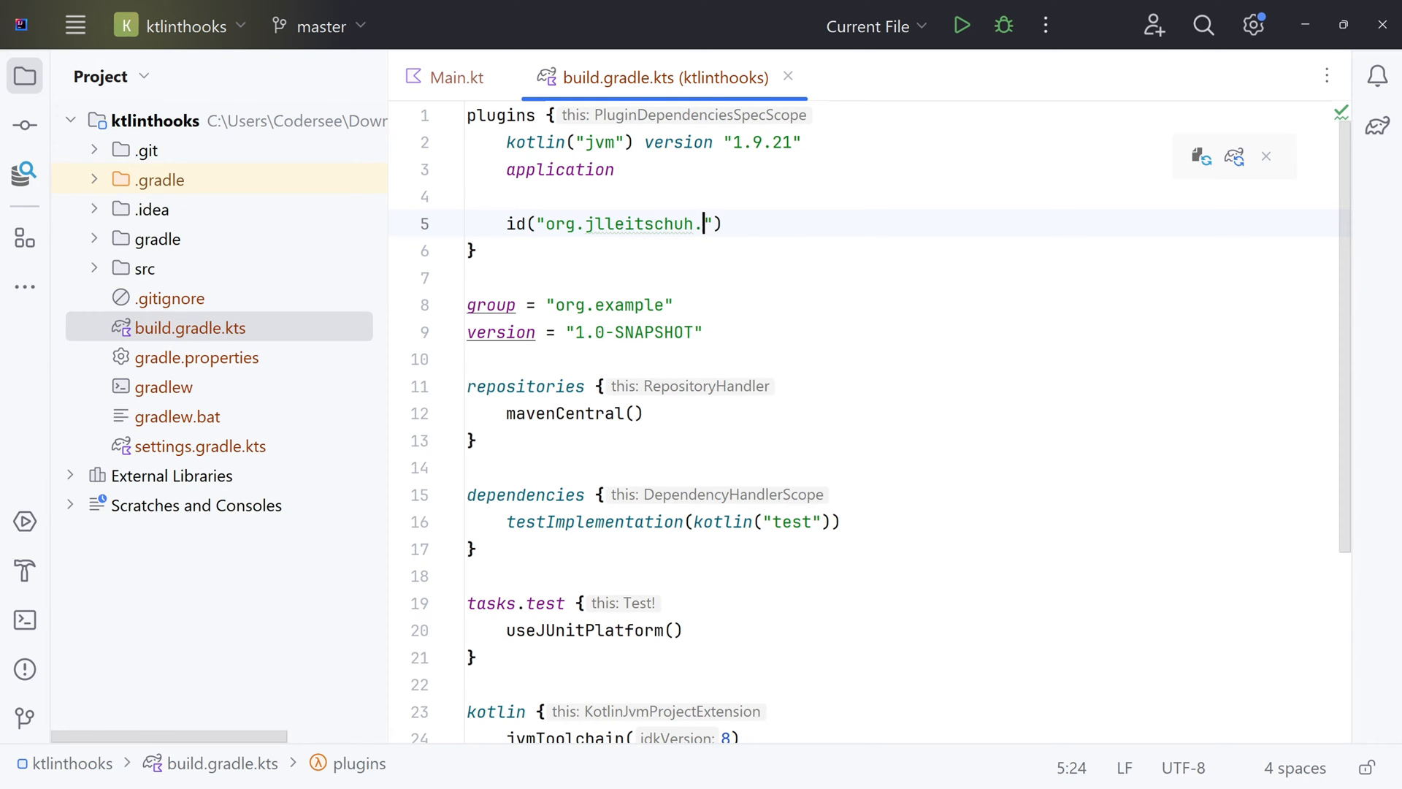
{"action": "type", "text": "gradle"}
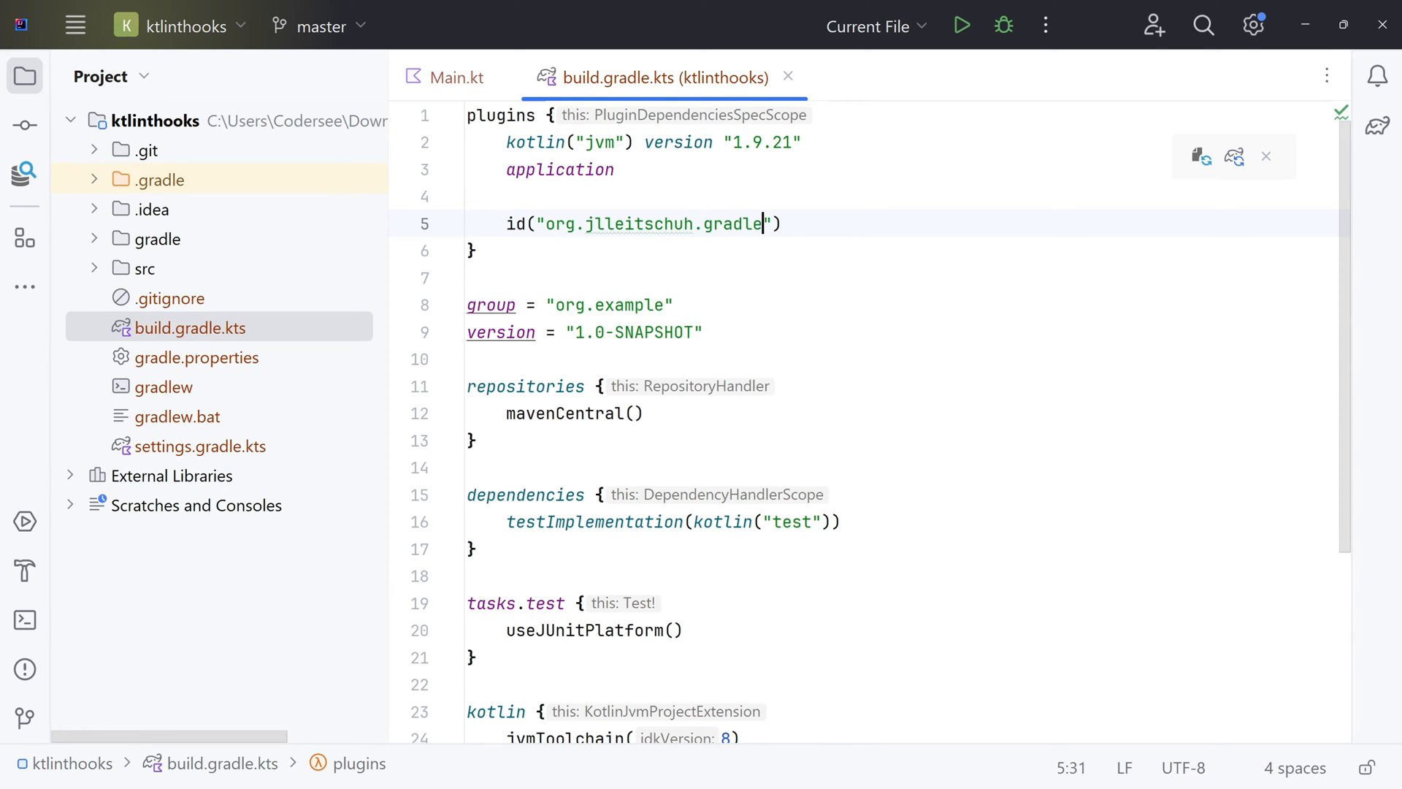
{"action": "type", "text": ".ktlint"}
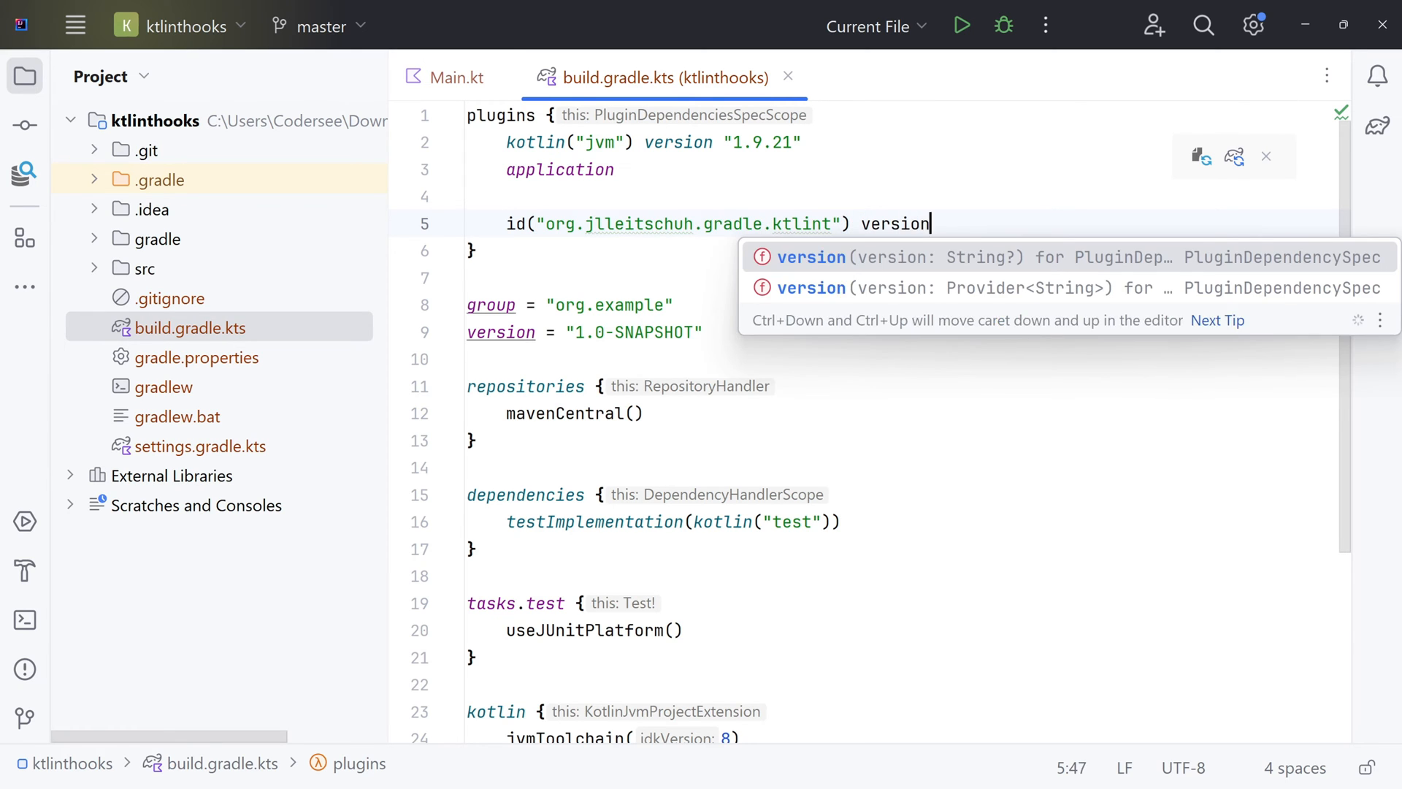
{"action": "type", "text": "\"11.\""}
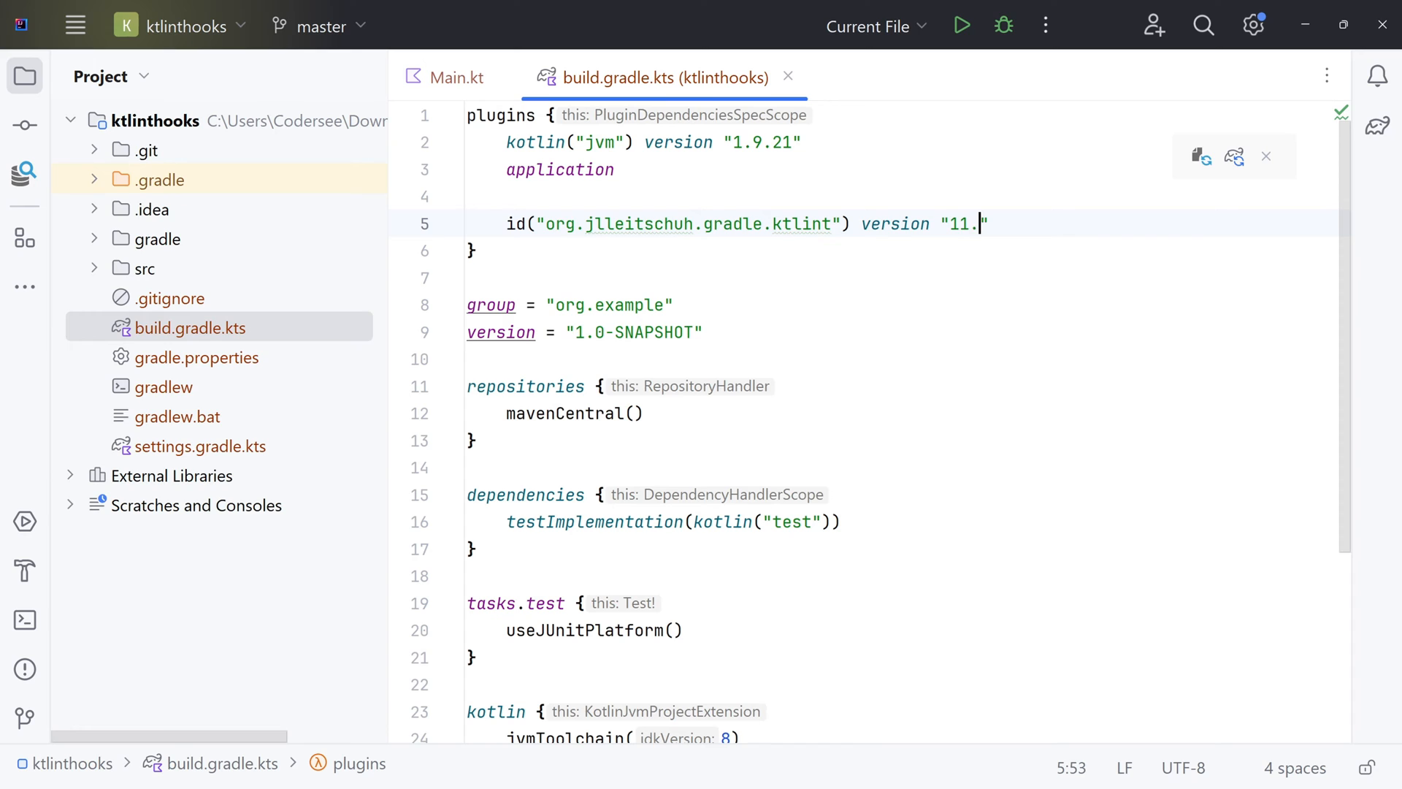
{"action": "type", "text": "6.1"}
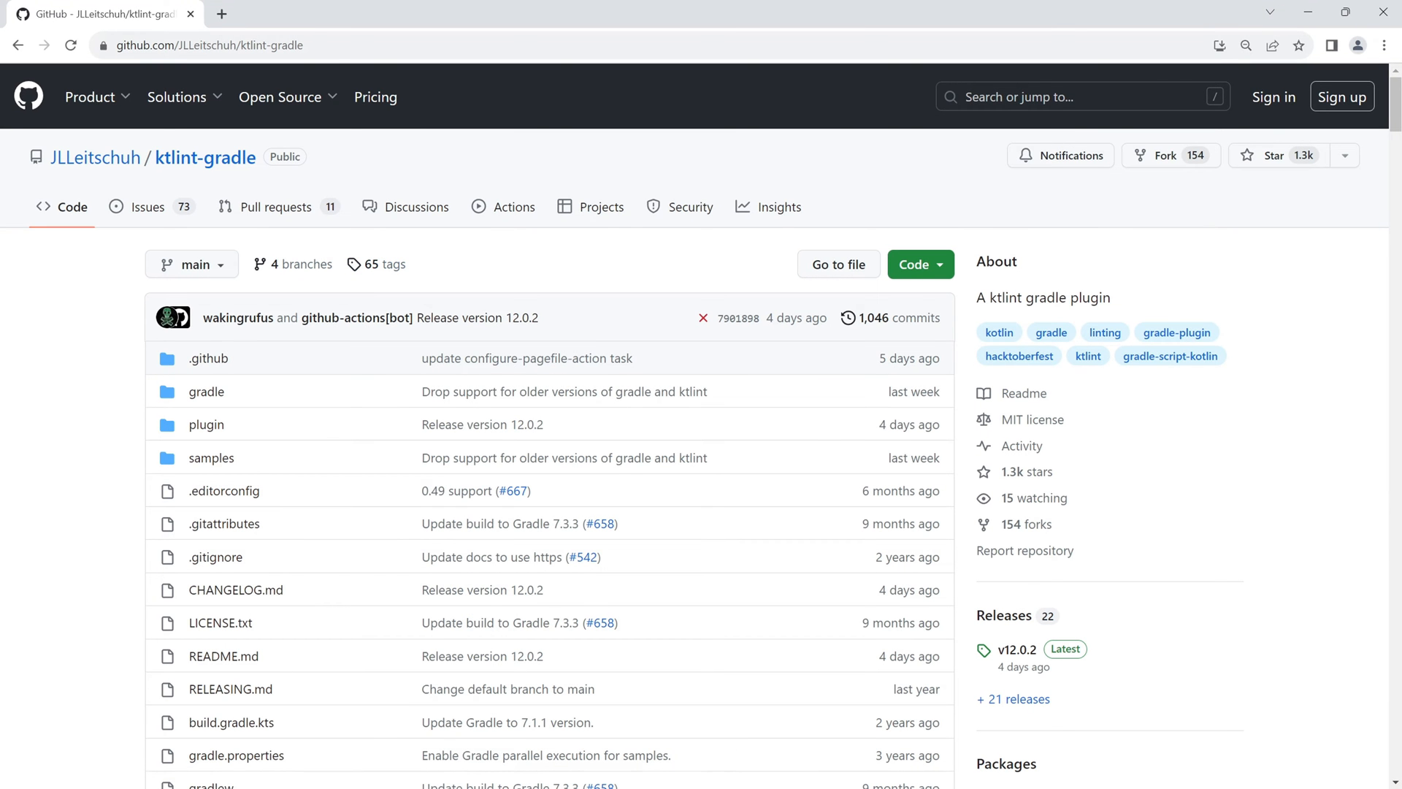
{"action": "mouse_move", "coordinate": [204, 157]}
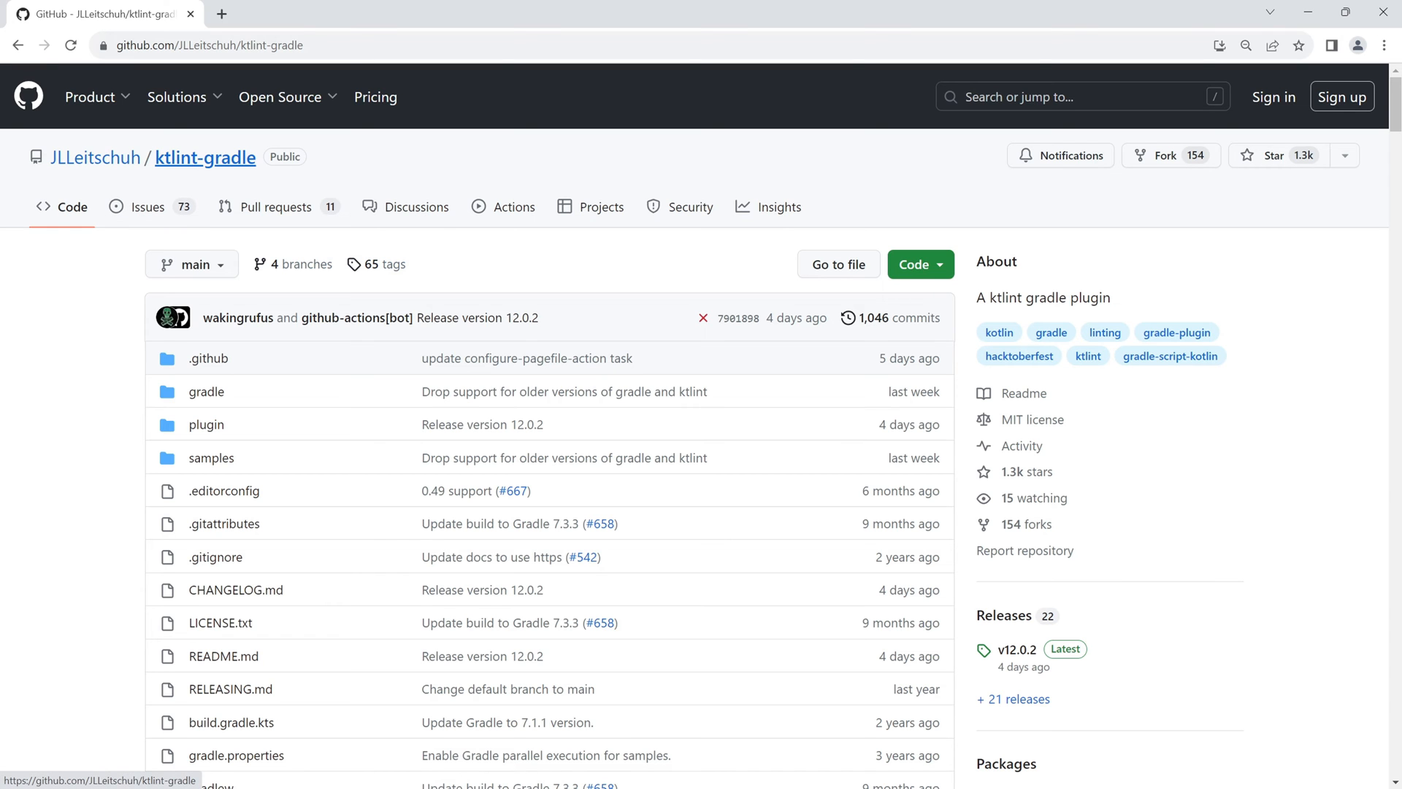
- Read latest version 12.0.2 in the ktlint-gradle README, then return to IntelliJ
{"action": "scroll", "scroll_direction": "down", "scroll_amount": 3}
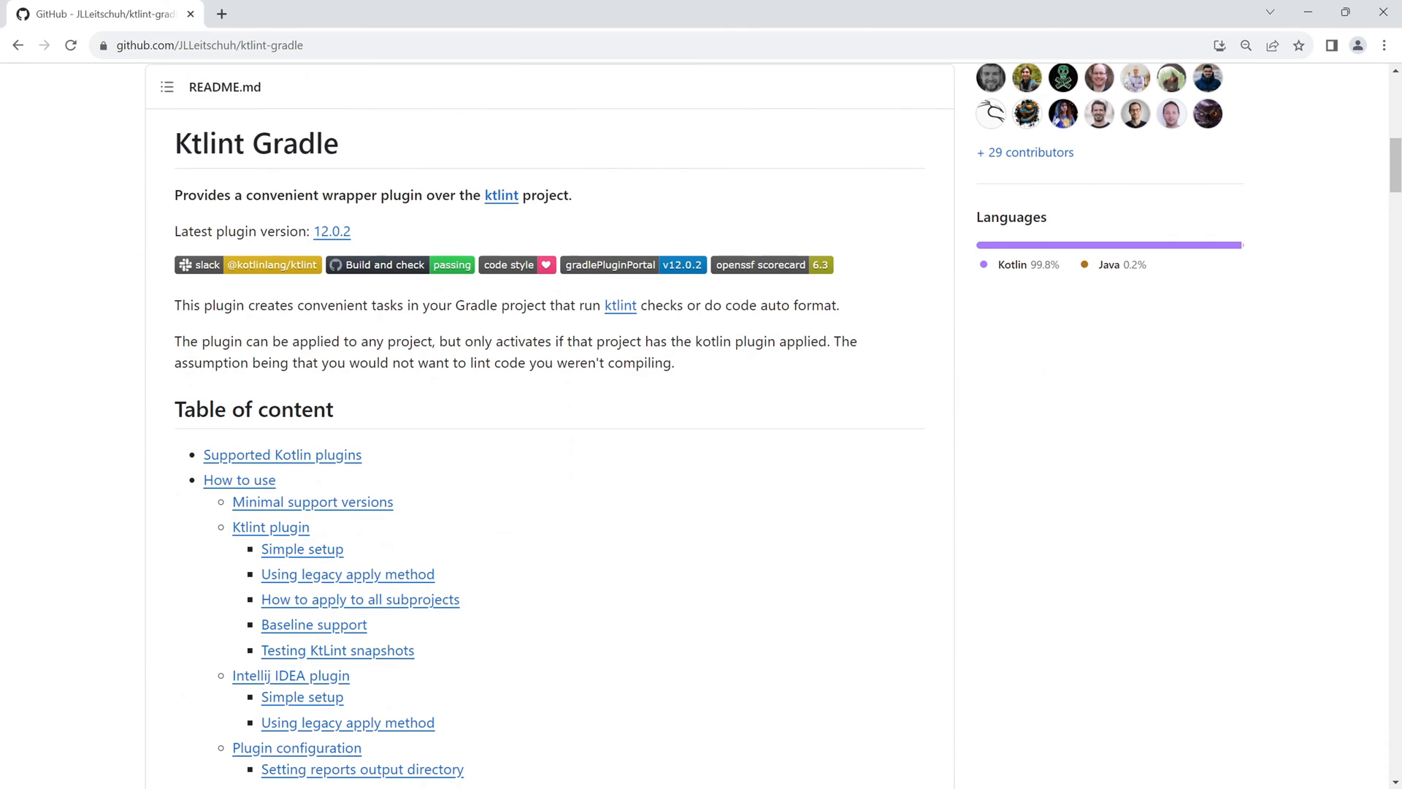
{"action": "left_click_drag", "start_coordinate": [176, 142], "coordinate": [350, 231]}
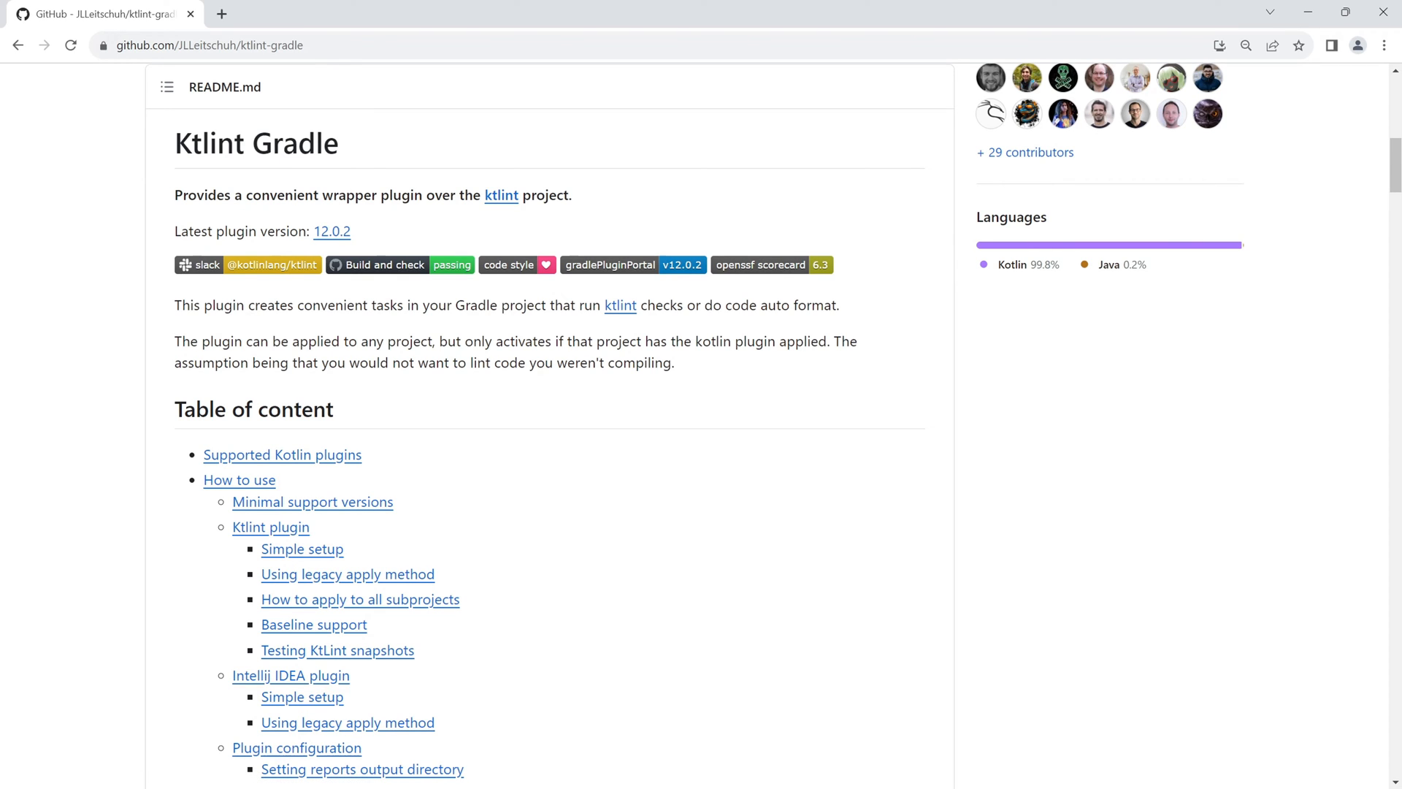
{"action": "key", "text": "alt+tab"}
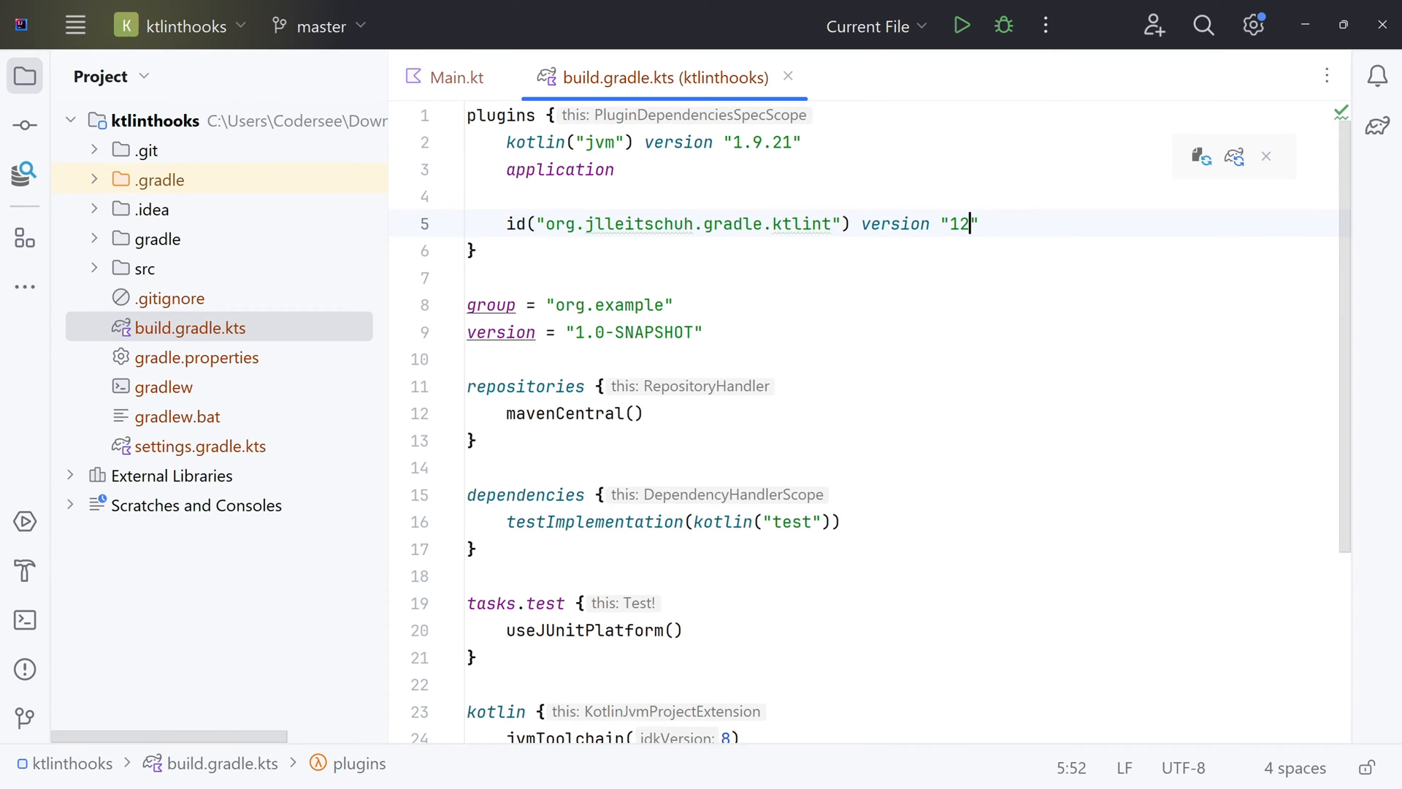
- Complete the ktlint plugin version as 12.0.2 and load the Gradle changes
{"action": "type", "text": ".0.2"}
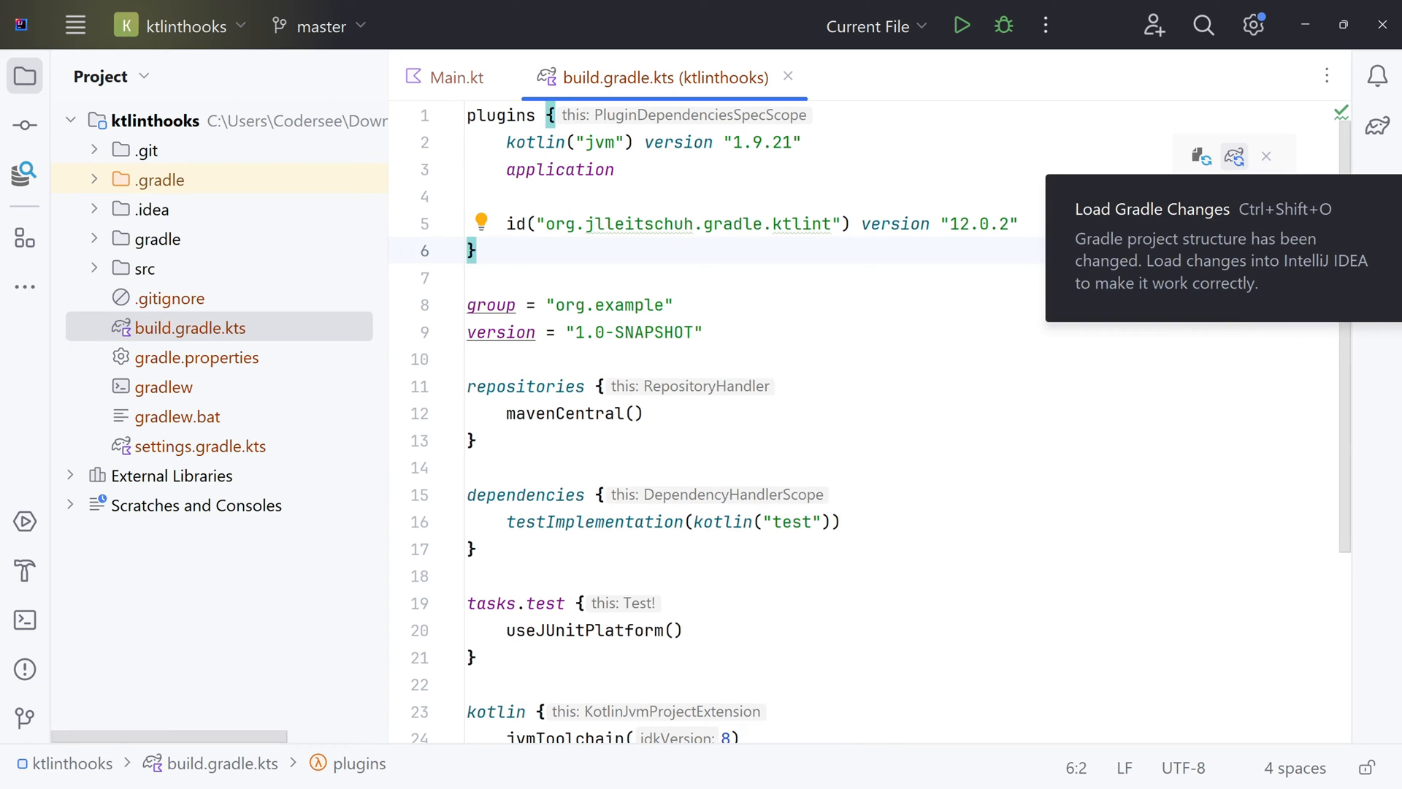
{"action": "left_click", "coordinate": [1235, 156]}
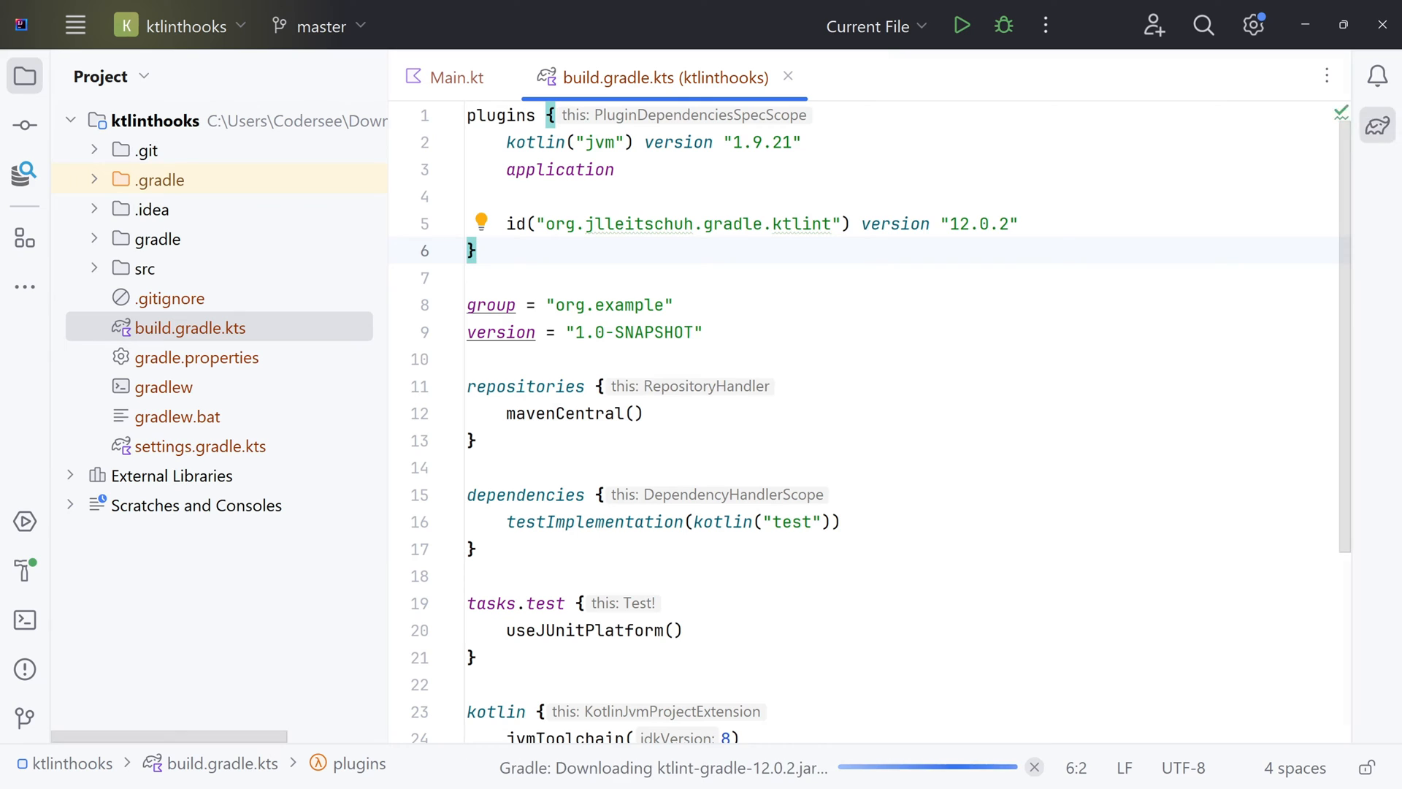
{"action": "left_click", "coordinate": [1376, 124]}
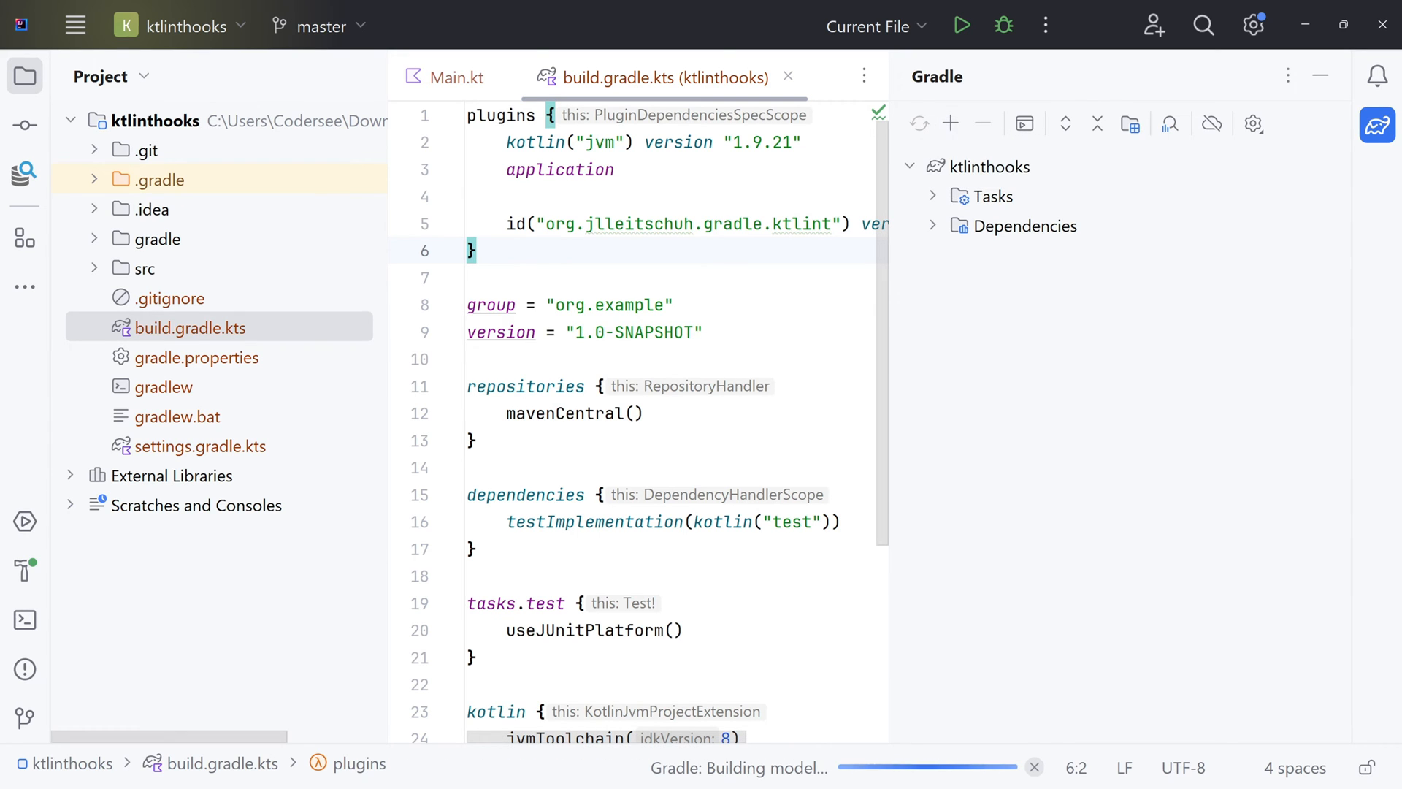
{"action": "left_click", "coordinate": [1319, 76]}
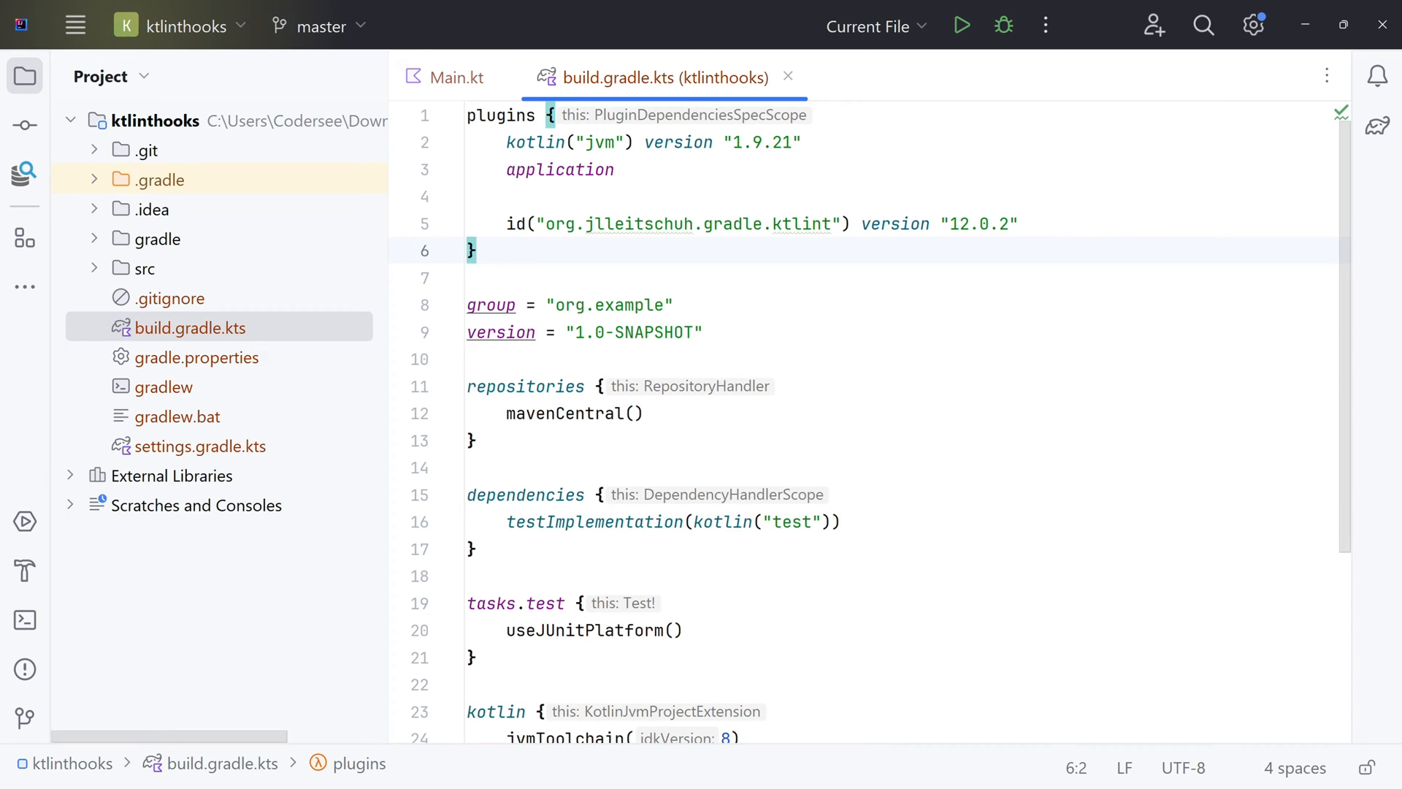
- Expand the Gradle formatting and other task groups to view ktlintFormat and ktlintCheck
{"action": "left_click", "coordinate": [1377, 123]}
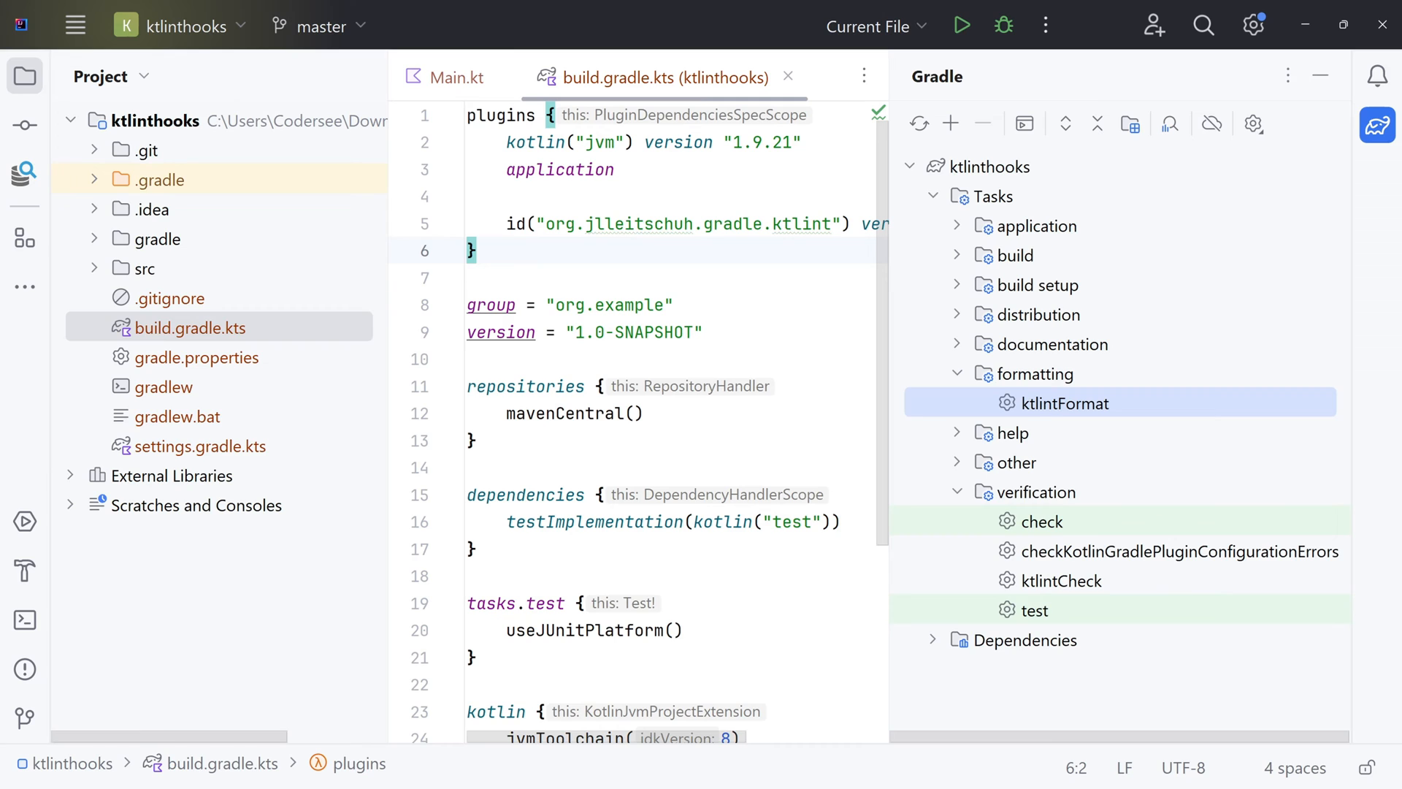
{"action": "left_click", "coordinate": [1028, 373]}
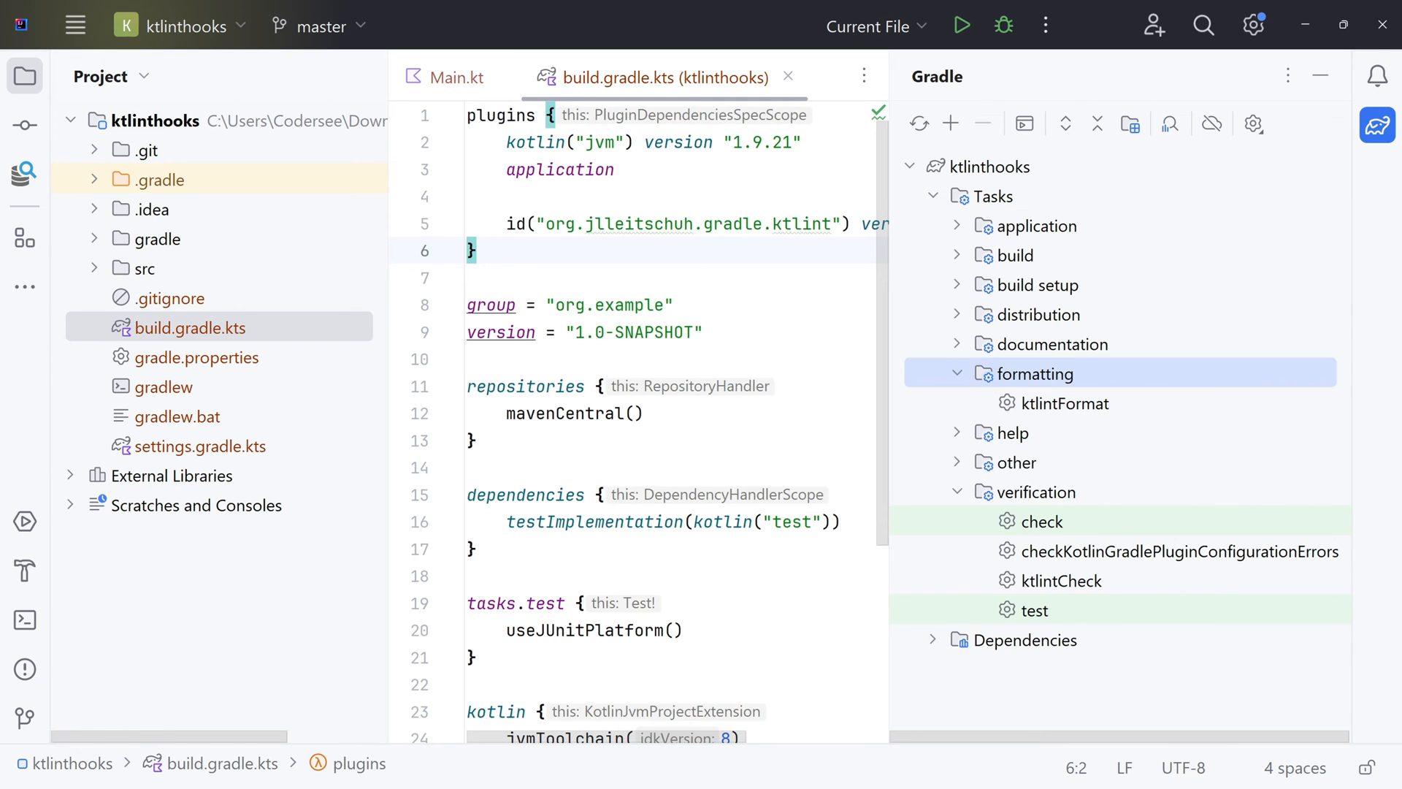
{"action": "left_click", "coordinate": [1063, 403]}
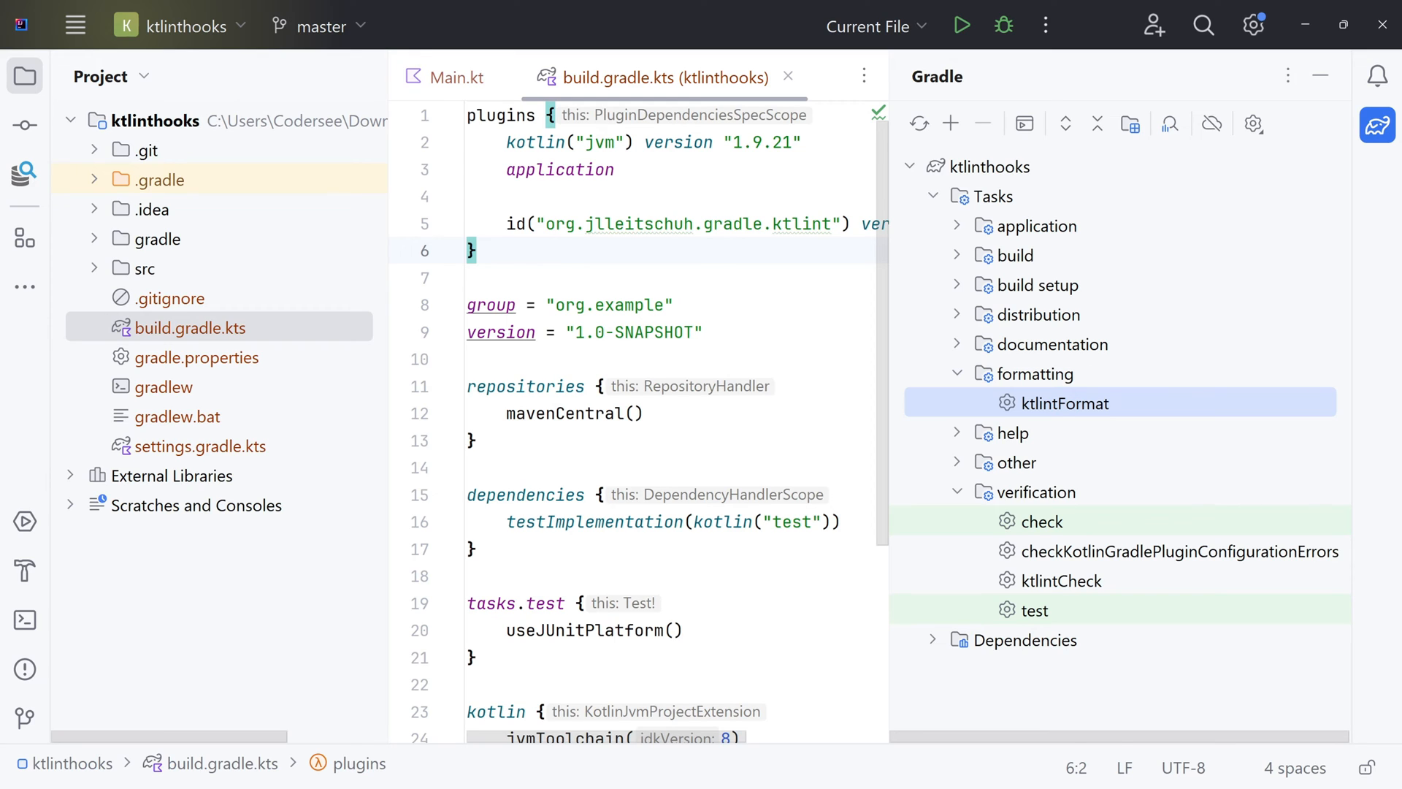
{"action": "left_click", "coordinate": [1060, 579]}
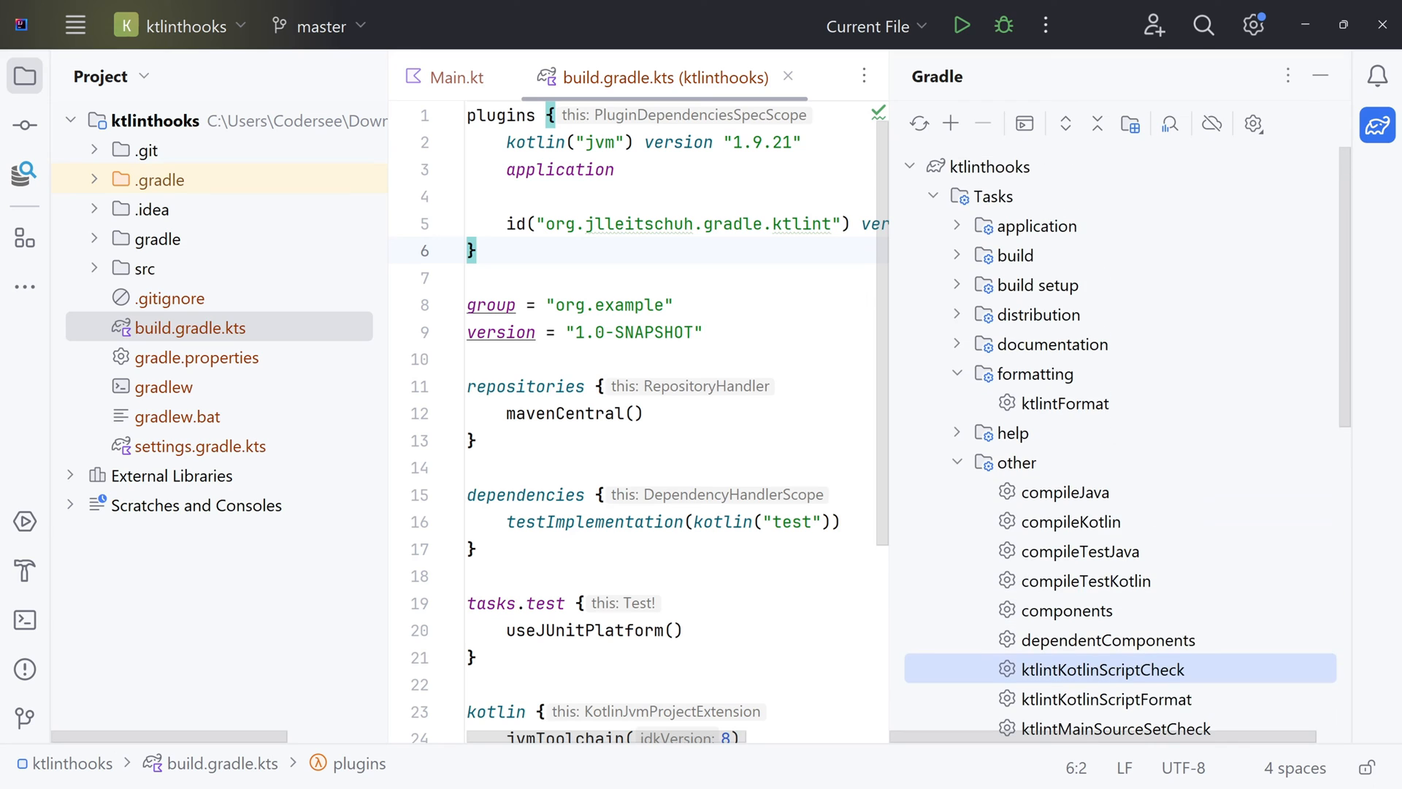
{"action": "mouse_move", "coordinate": [1375, 124]}
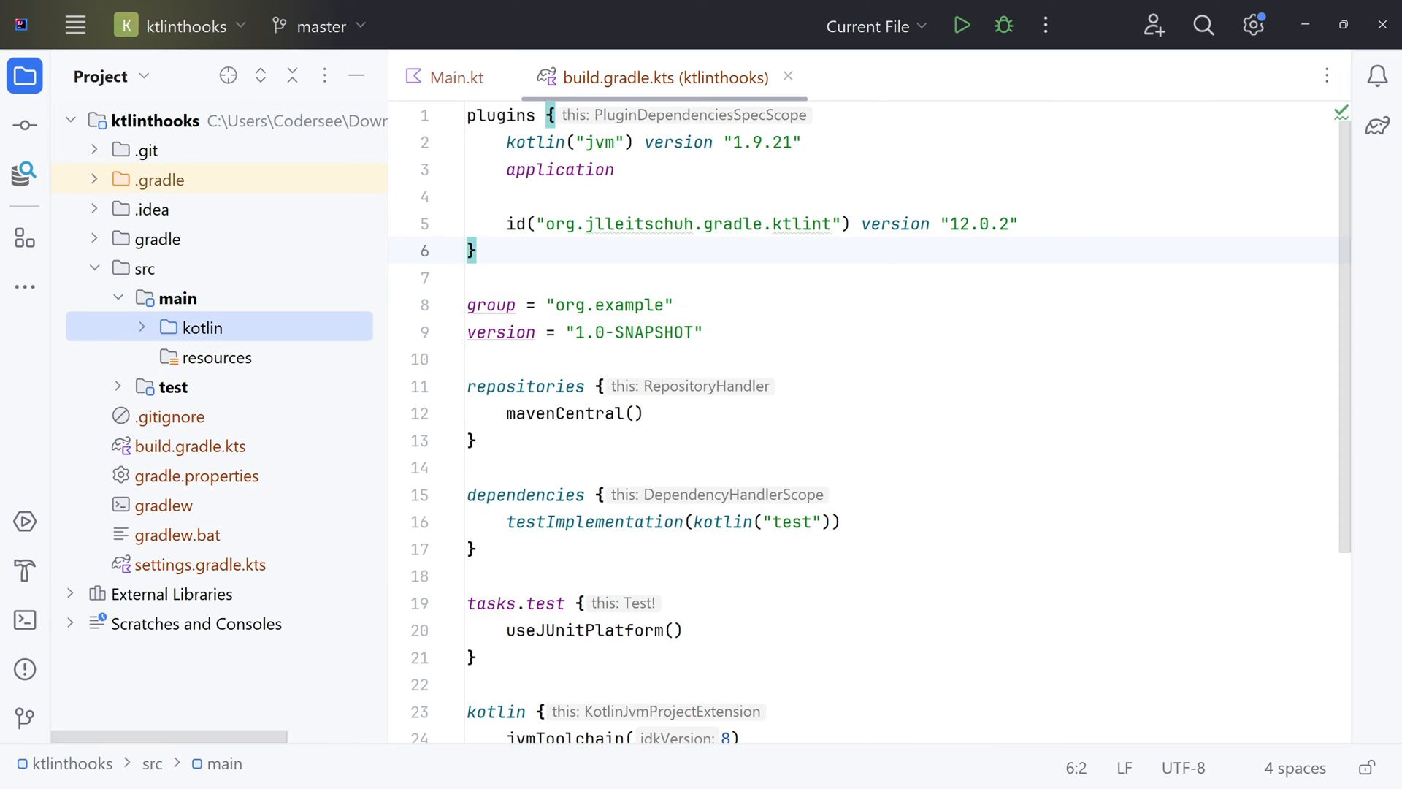
- Expand the kotlin folder in the Project view to reveal Main.kt
{"action": "left_click", "coordinate": [454, 77]}
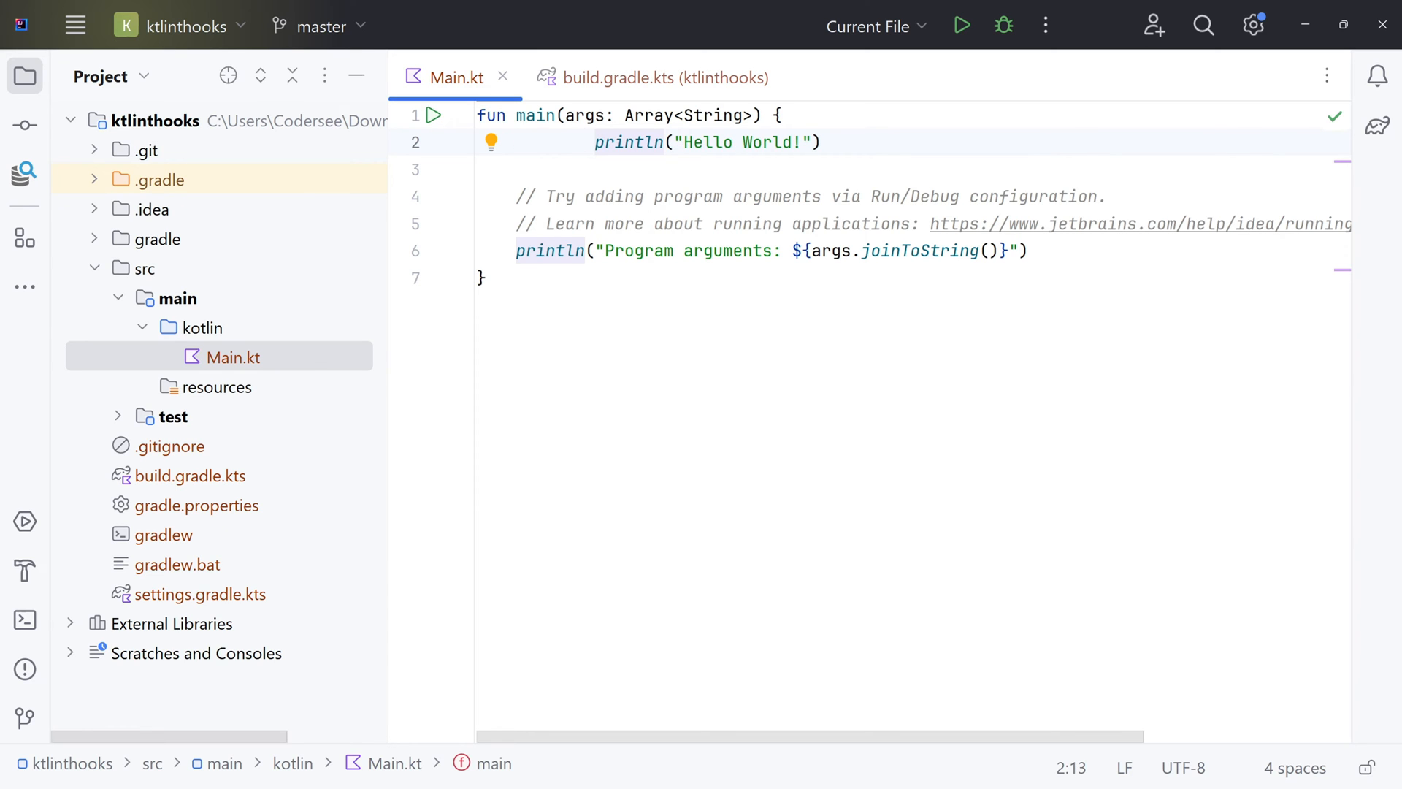
- Start a new terminal session and enter ./gradlew ktlintCheck without running it
{"action": "left_click", "coordinate": [24, 620]}
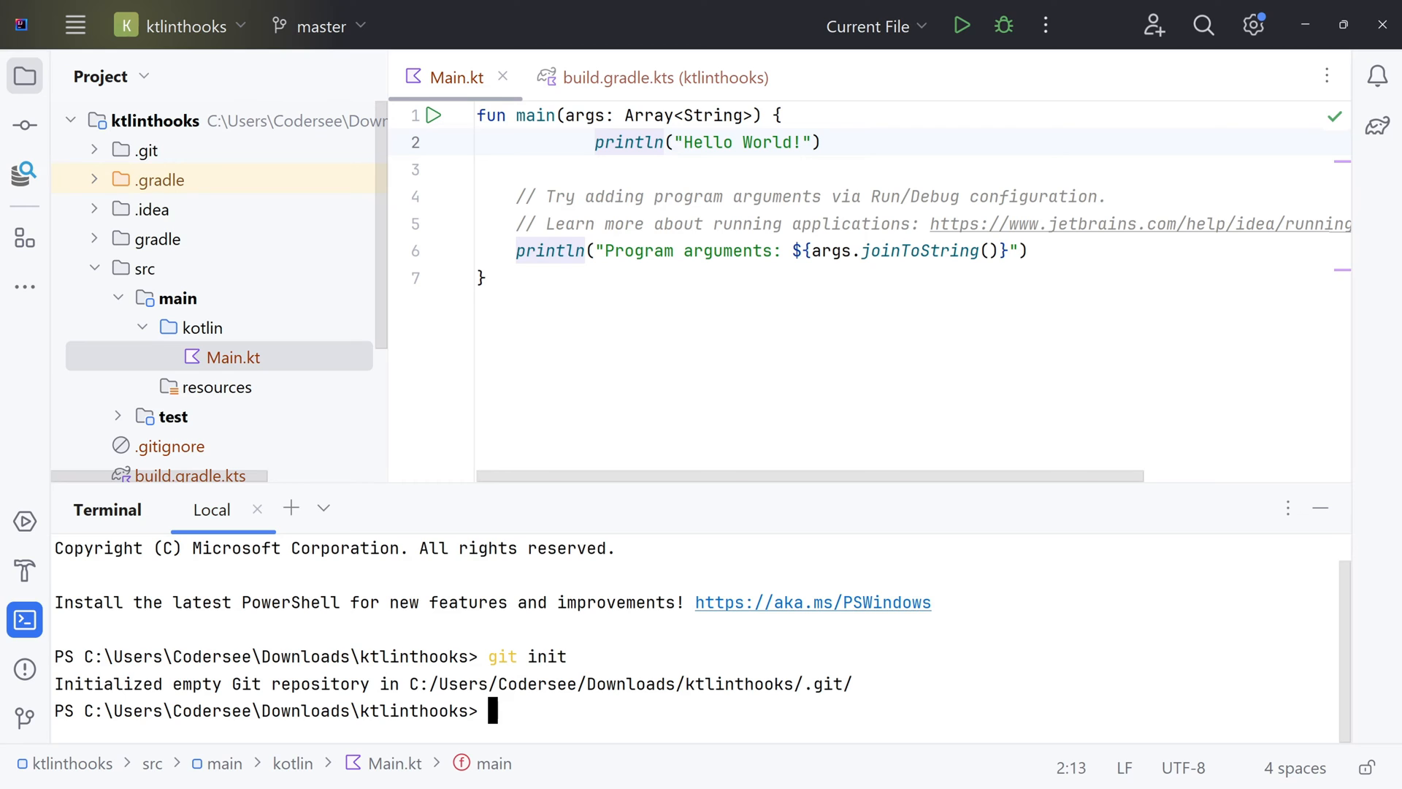
{"action": "left_click", "coordinate": [290, 509]}
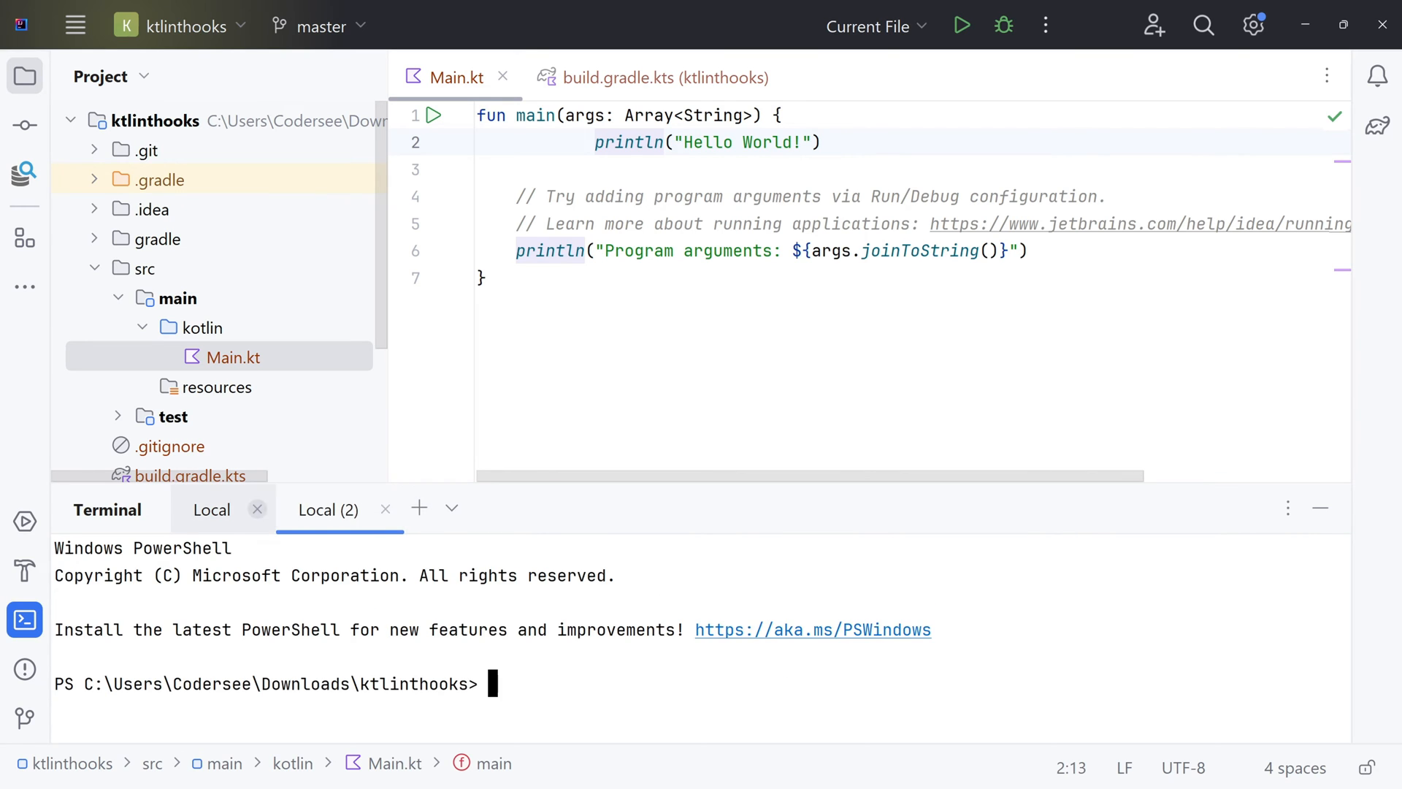
{"action": "type", "text": "./grad"}
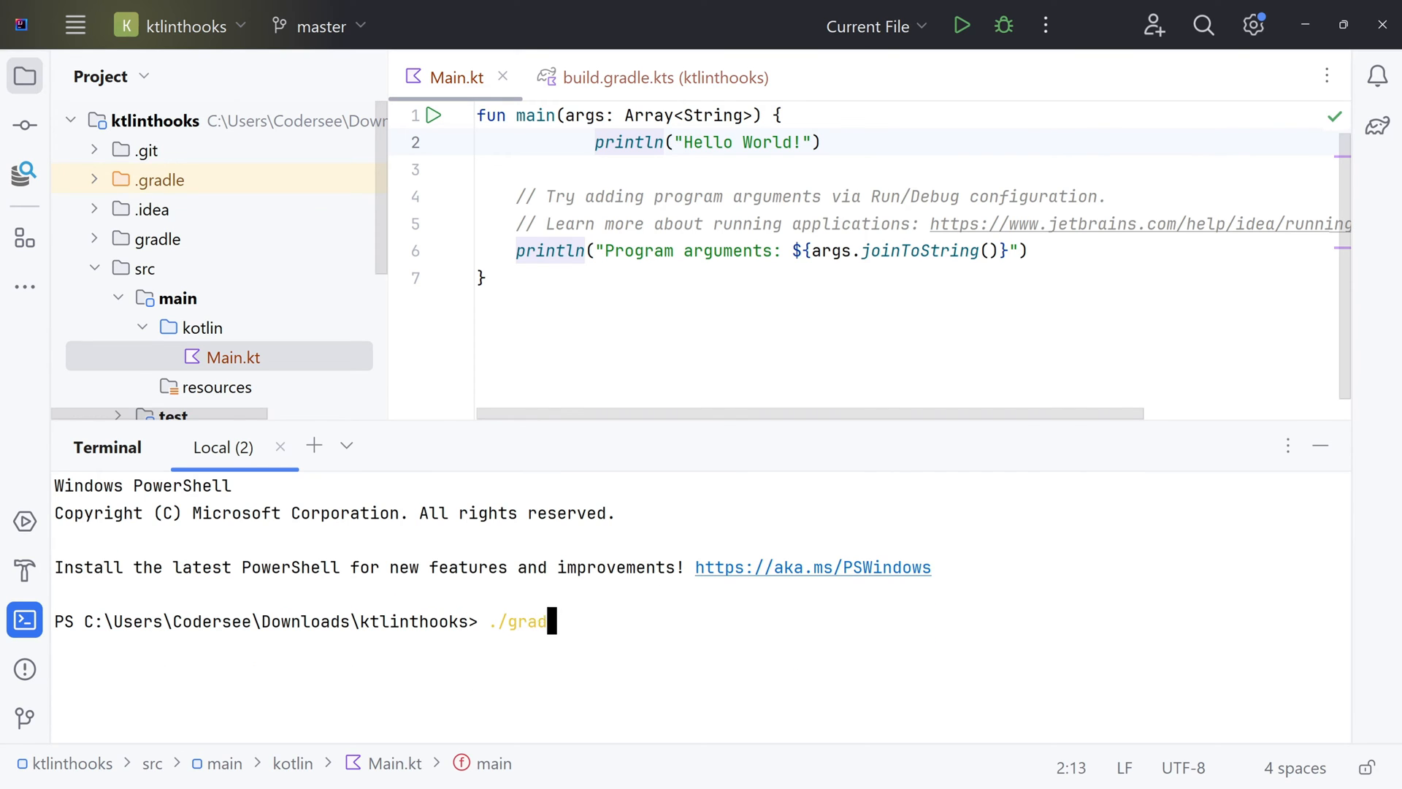
{"action": "type", "text": "lew ktli"}
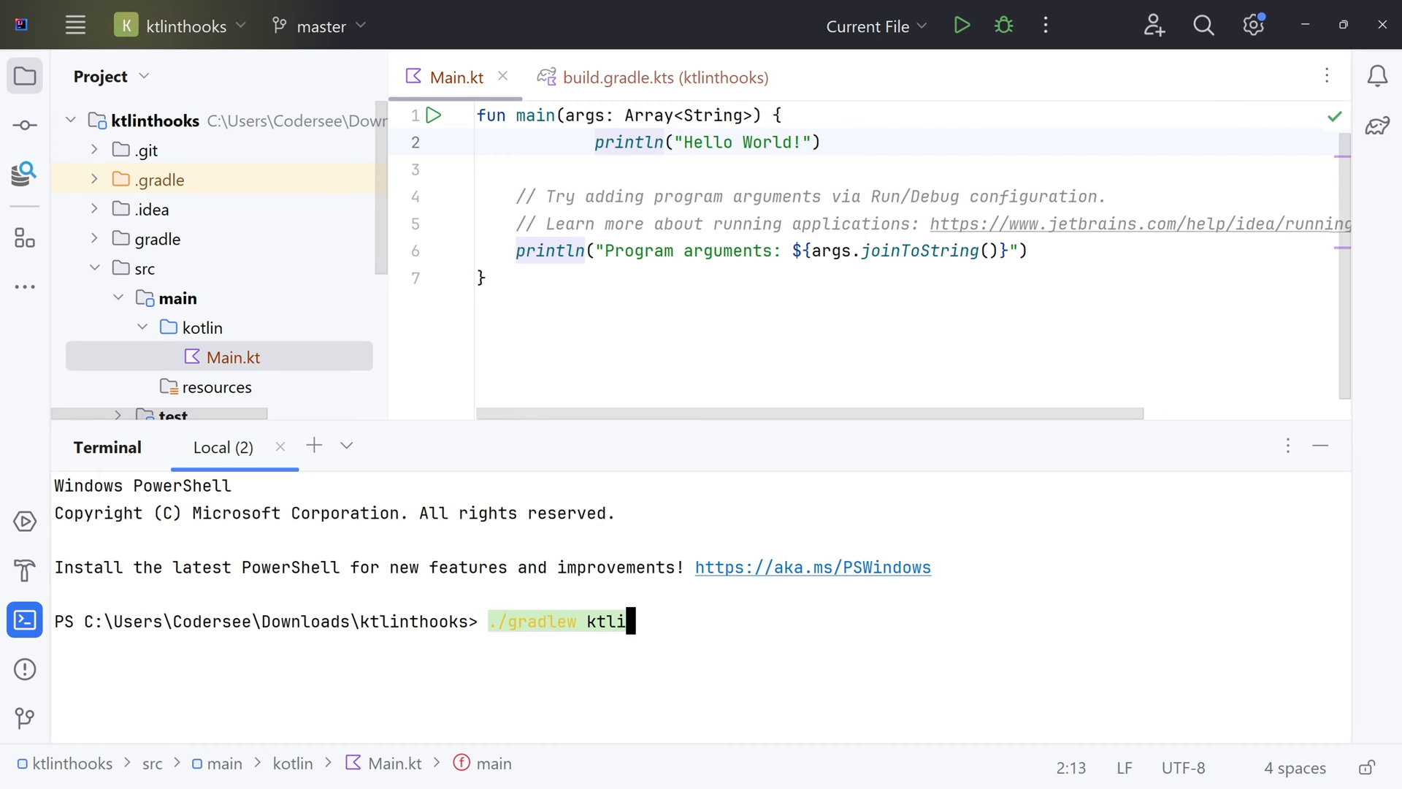
{"action": "type", "text": "ntCheck"}
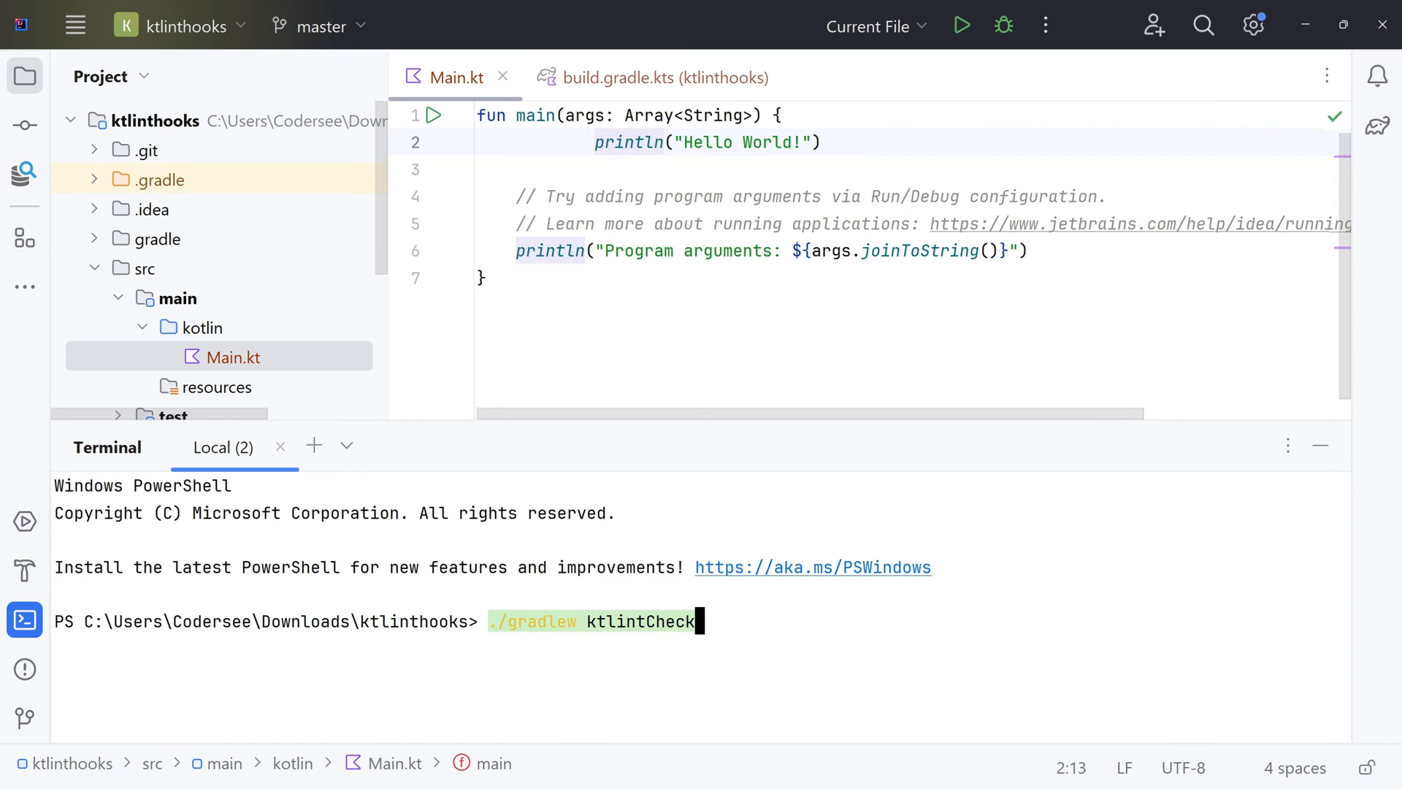
{"action": "left_click", "coordinate": [1376, 125]}
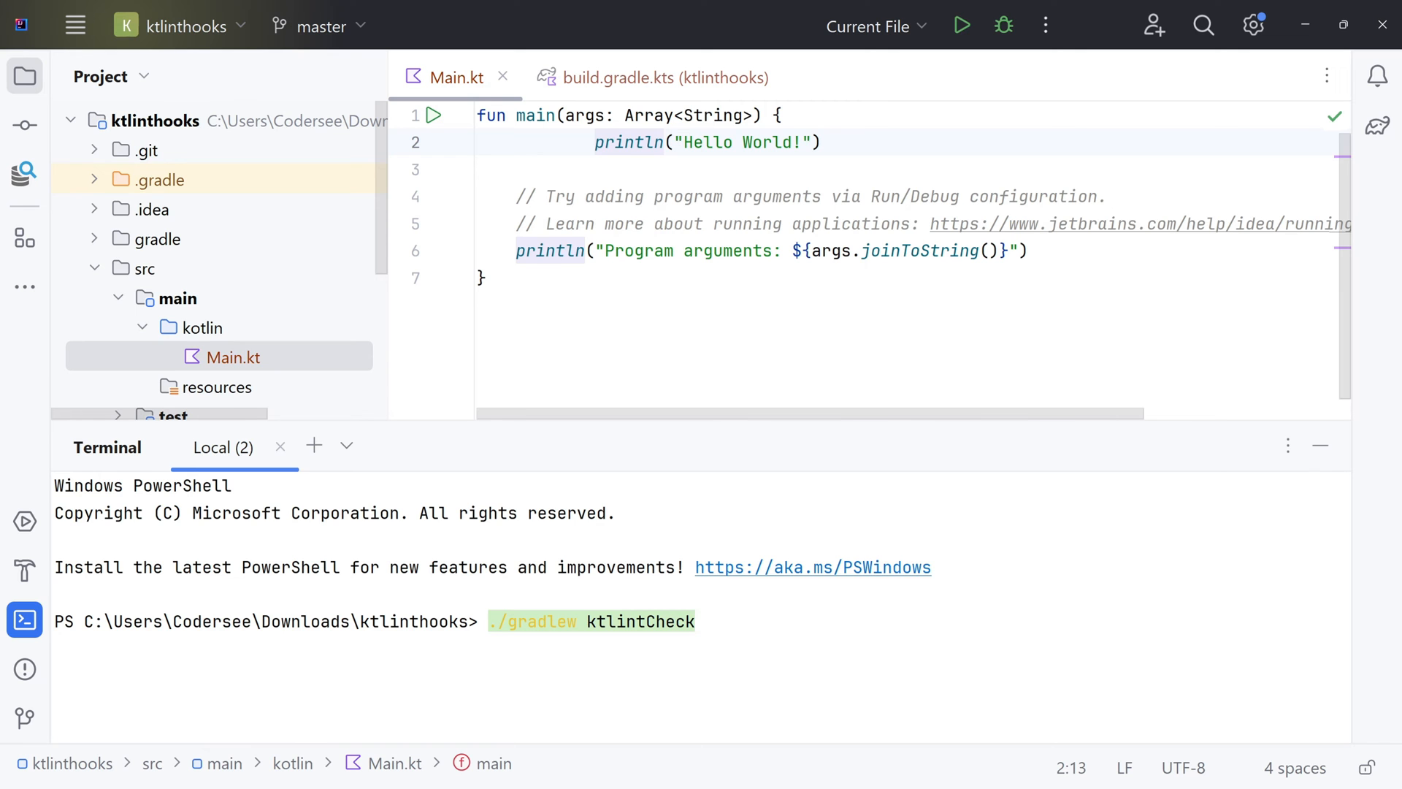
- Run ./gradlew ktlintCheck and review the BUILD FAILED newline and indentation errors
{"action": "key", "text": "Return"}
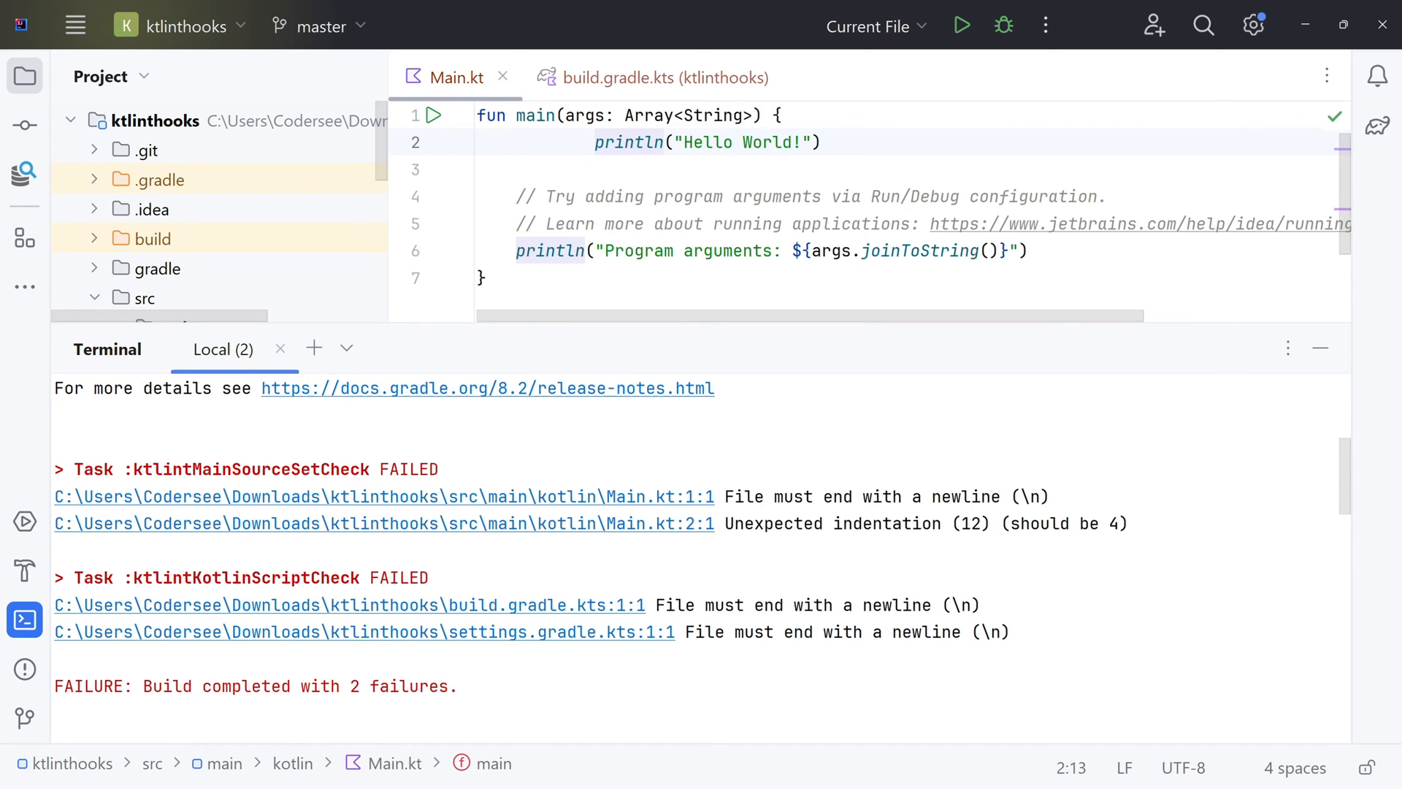
{"action": "scroll", "scroll_direction": "up", "scroll_amount": 3}
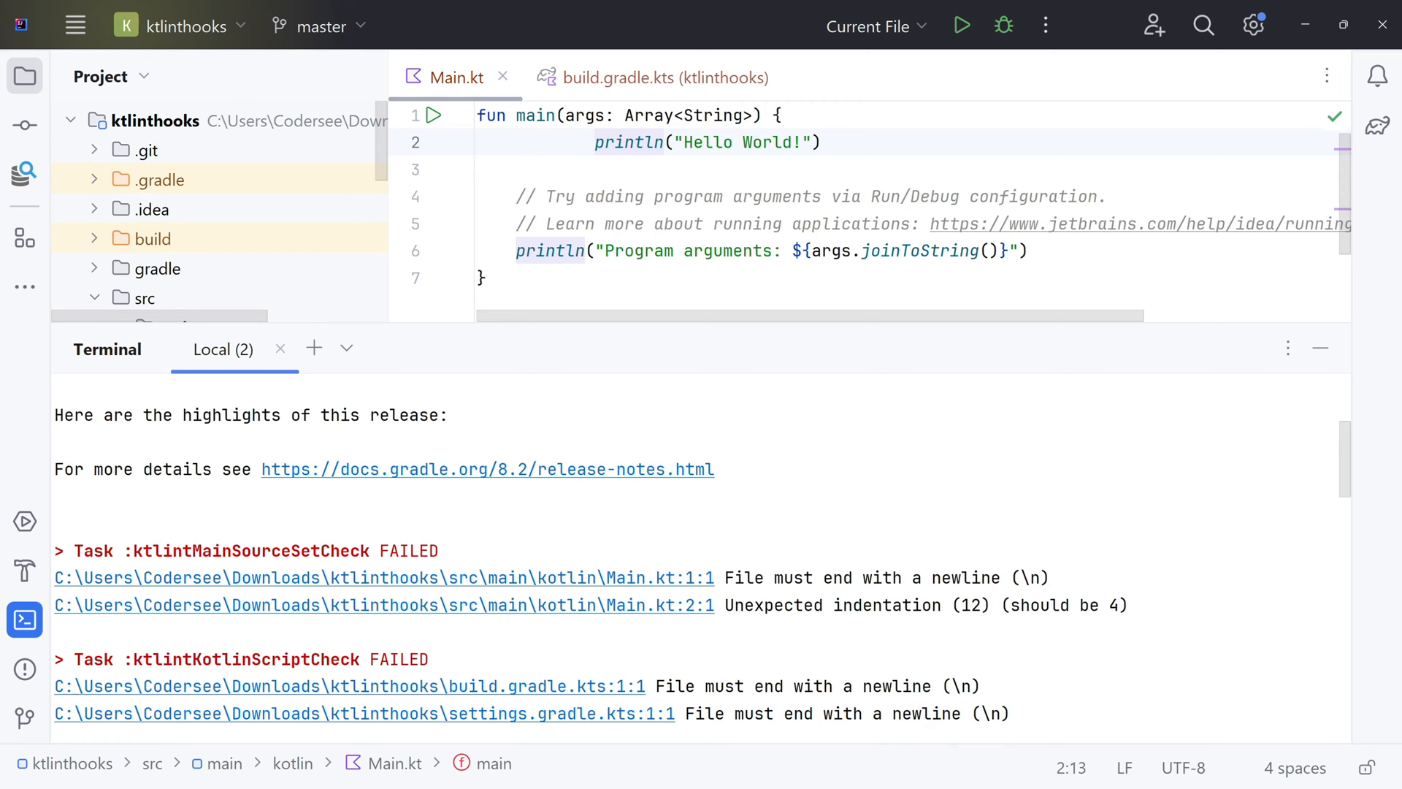
{"action": "scroll", "scroll_direction": "down", "scroll_amount": 3}
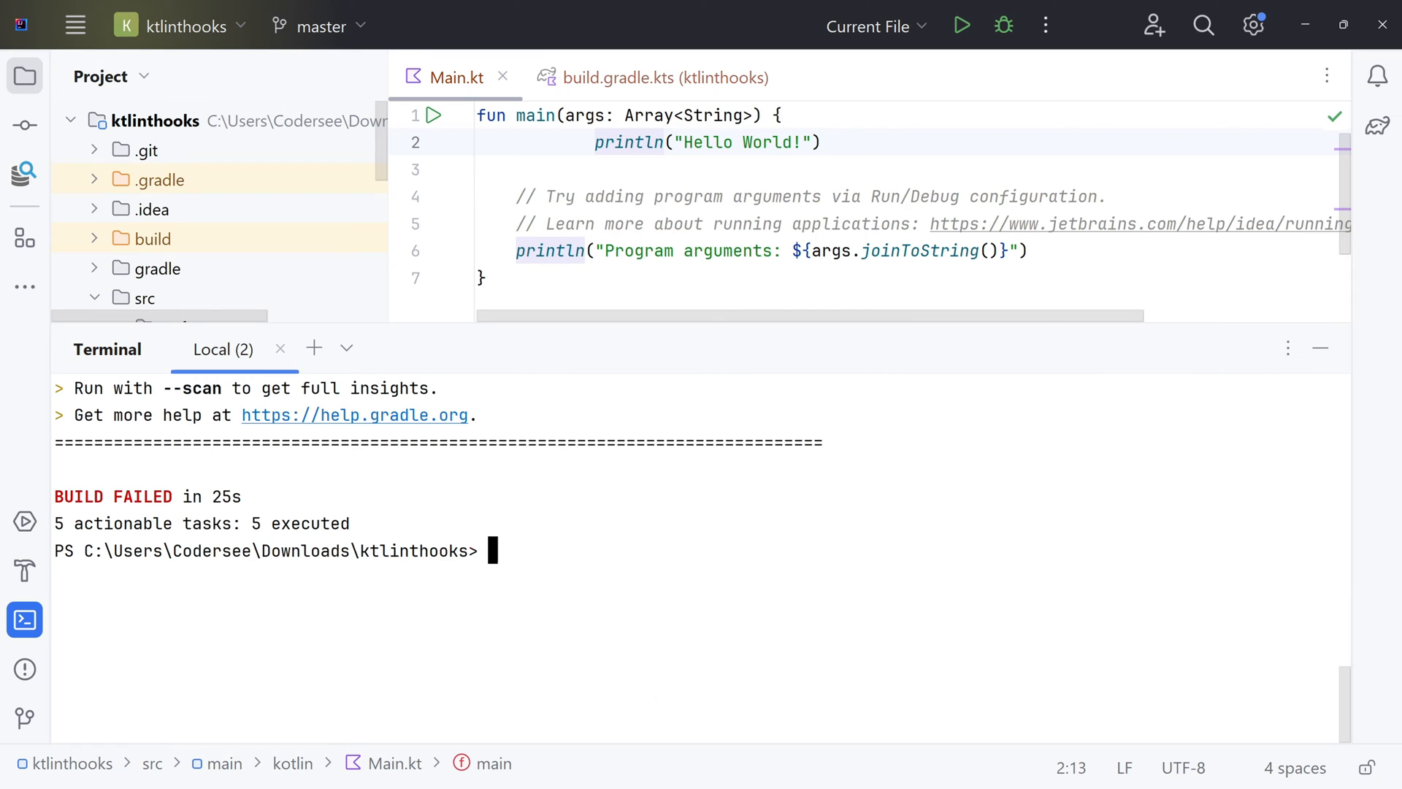
- Run ./gradlew ktlintFormat, then rerun ./gradlew ktlintCheck for BUILD SUCCESSFUL
{"action": "type", "text": "./gradlew ktli"}
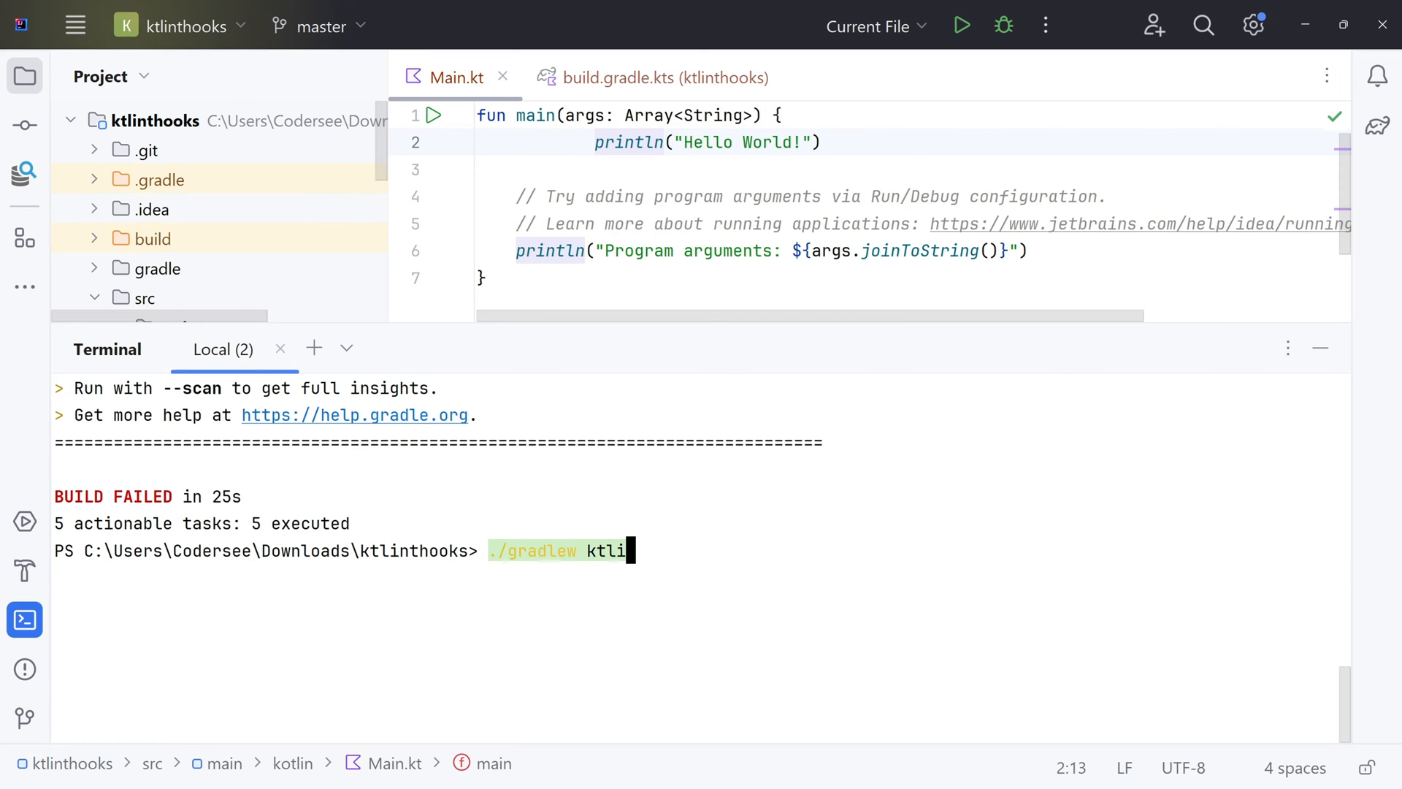
{"action": "type", "text": "ntFormat"}
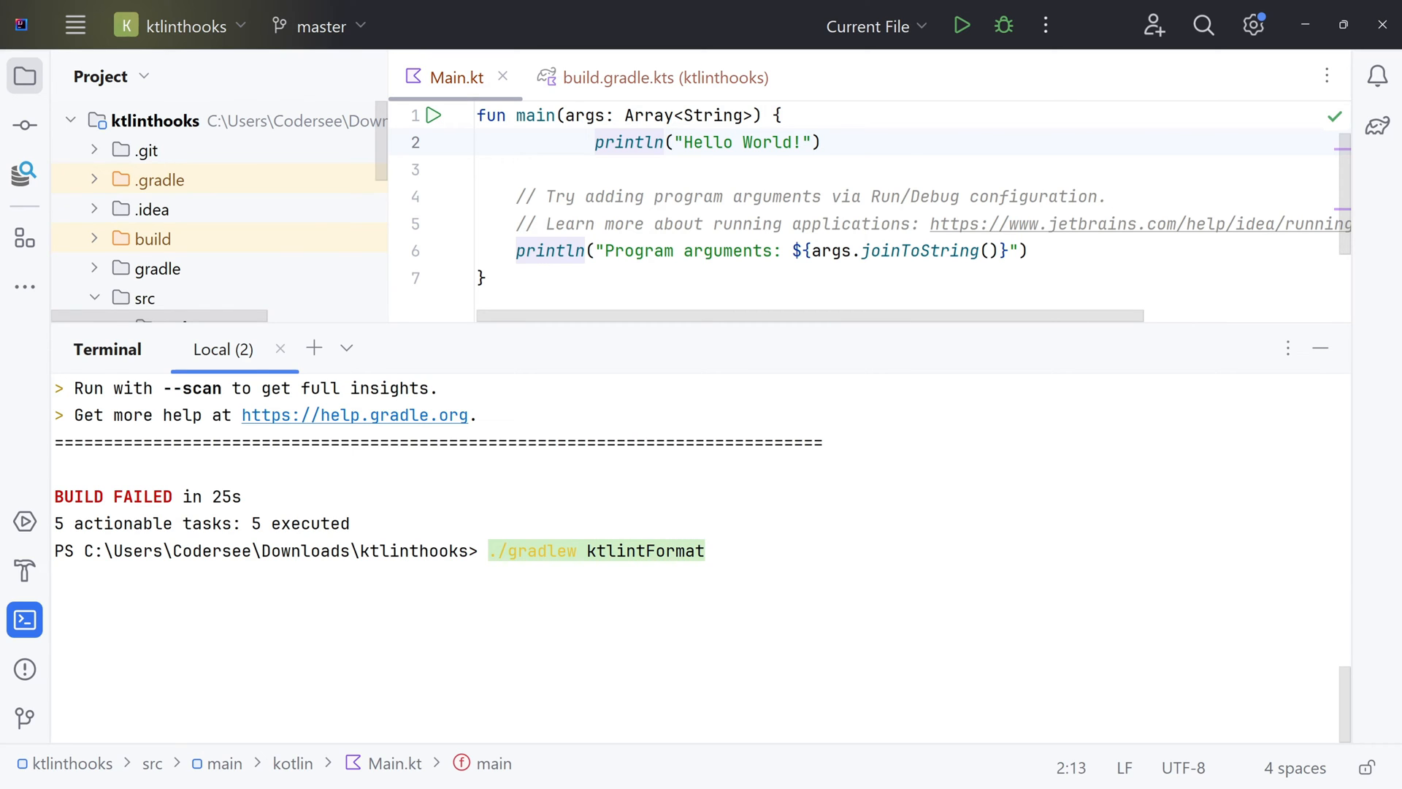
{"action": "key", "text": "Return"}
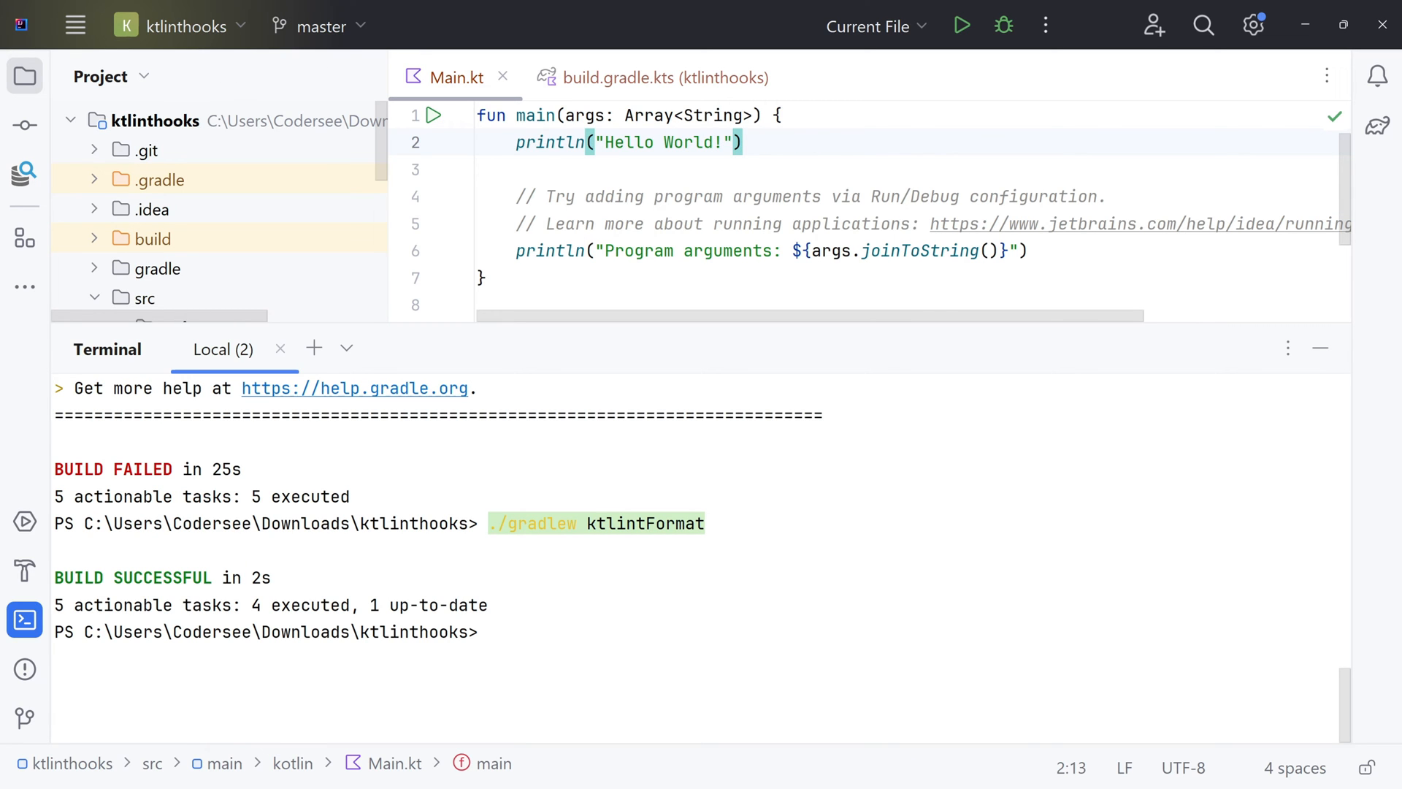
{"action": "type", "text": "./gradlew ktlintCheck"}
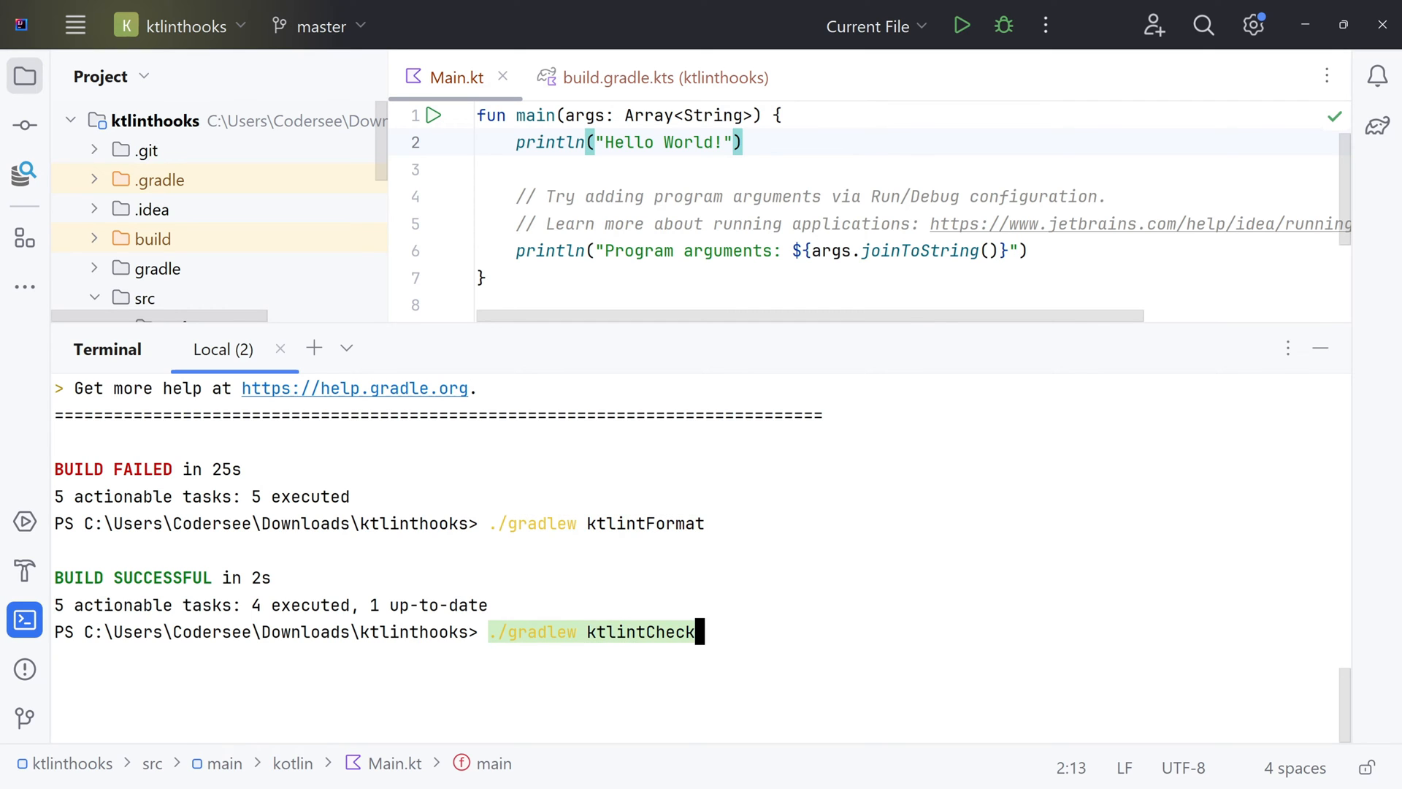
{"action": "key", "text": "Return"}
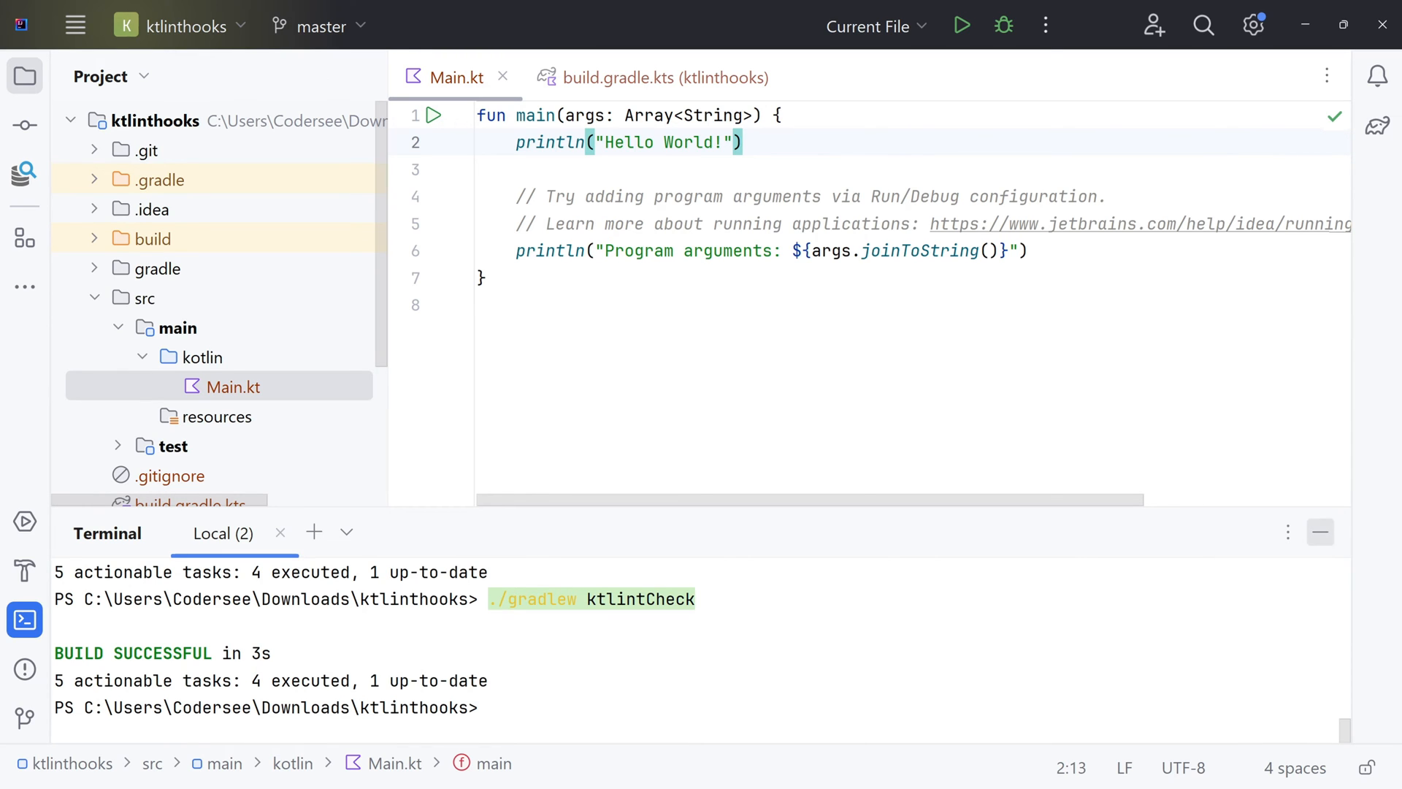
- Create a scripts folder with a new pre-commit file, add it to Git, and open it
{"action": "left_click", "coordinate": [1319, 532]}
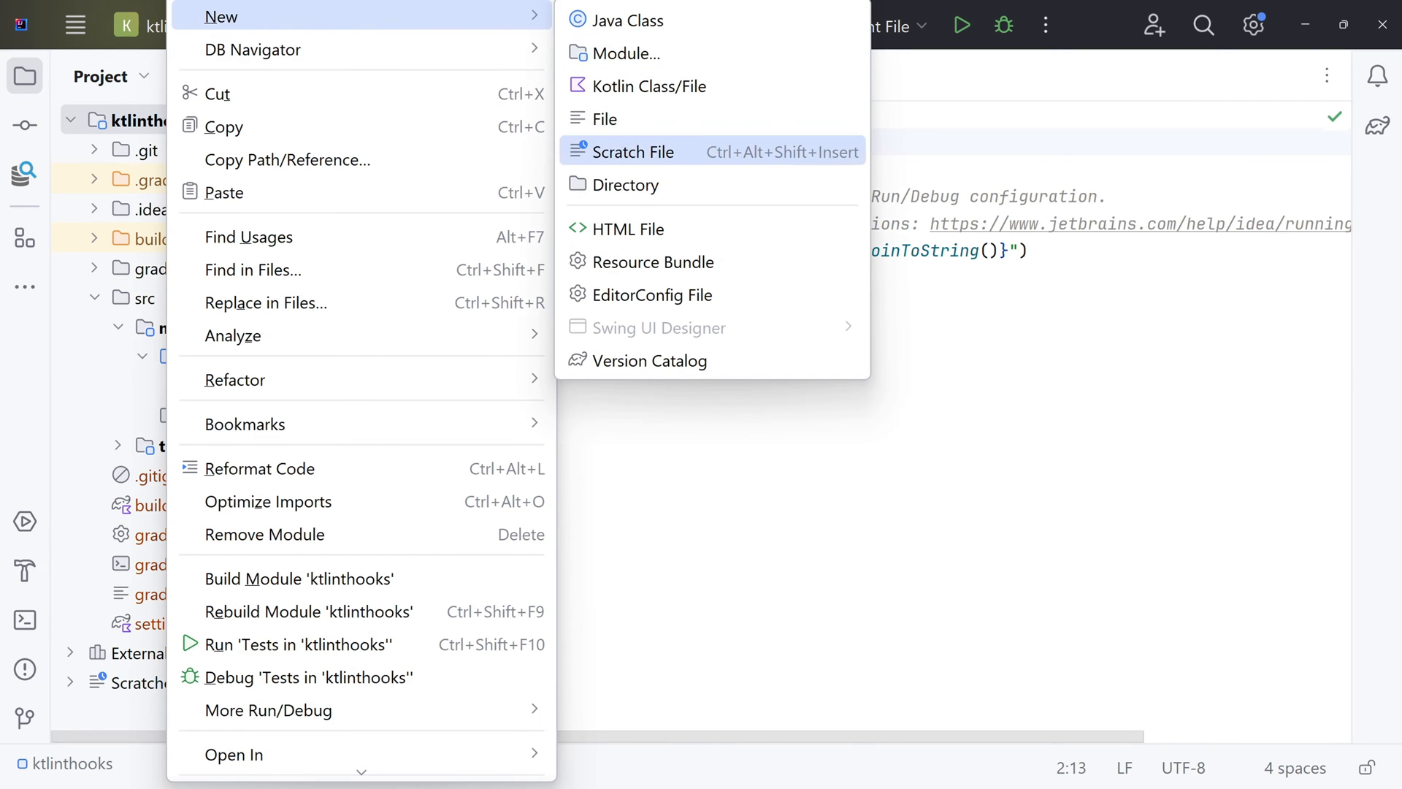
{"action": "left_click", "coordinate": [626, 184]}
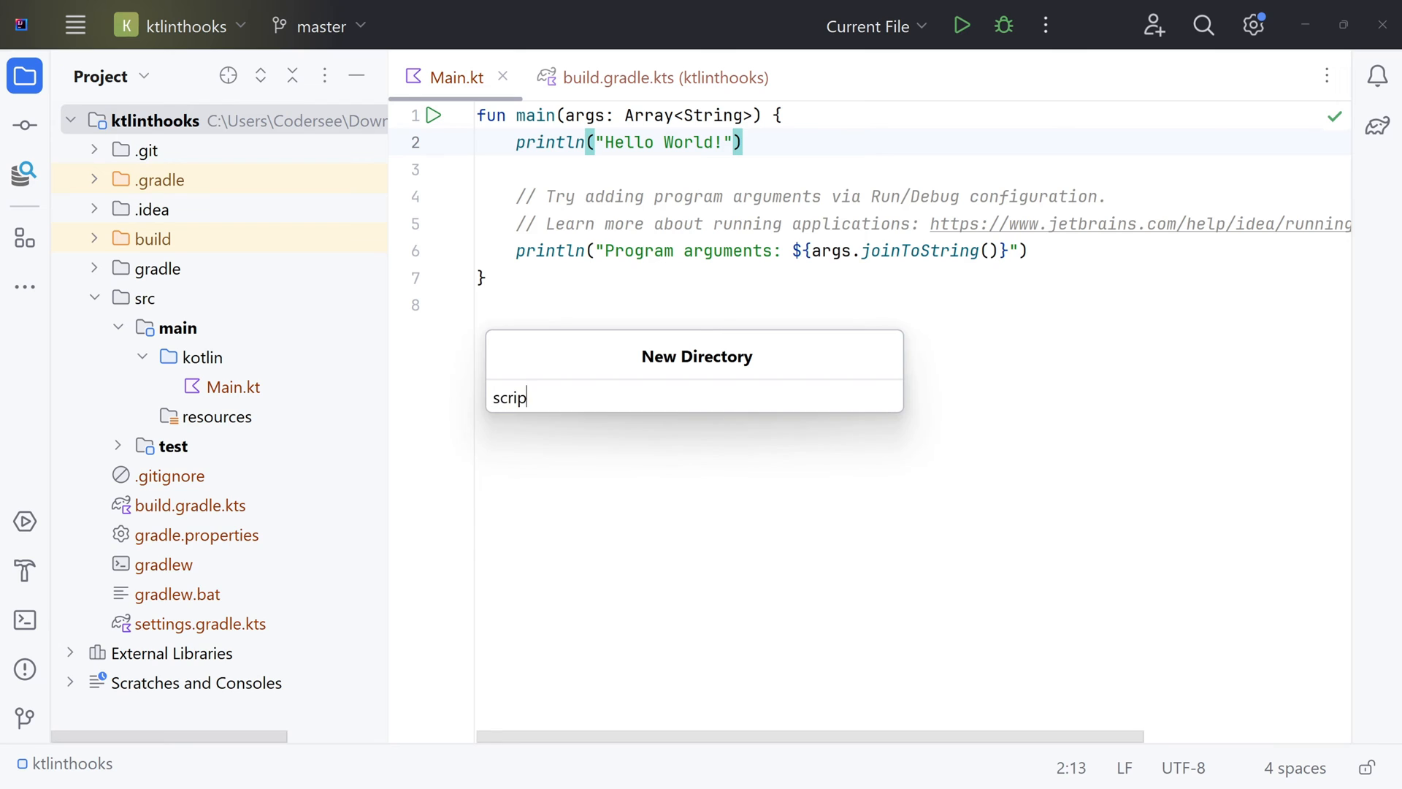
{"action": "key", "text": "Return"}
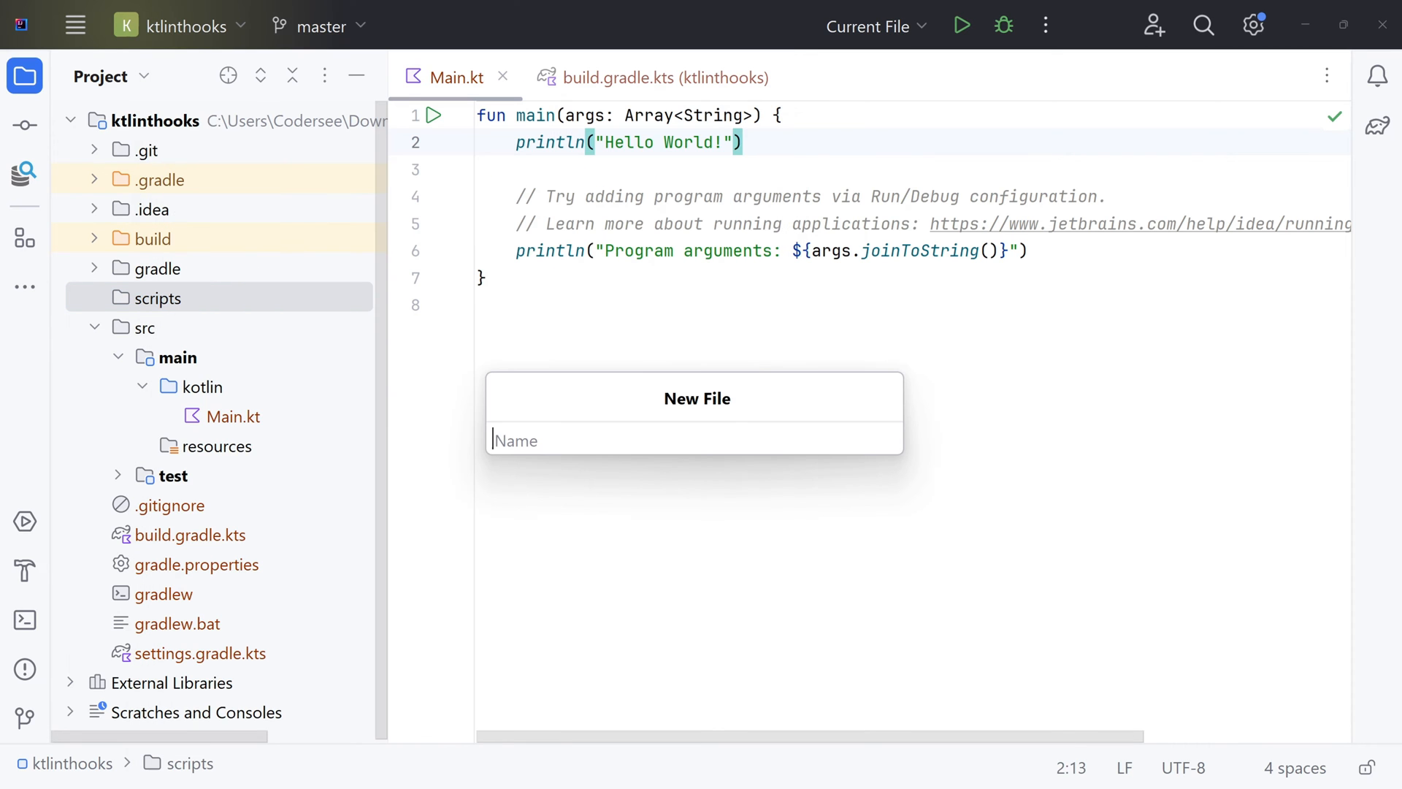
{"action": "type", "text": "pre-comm"}
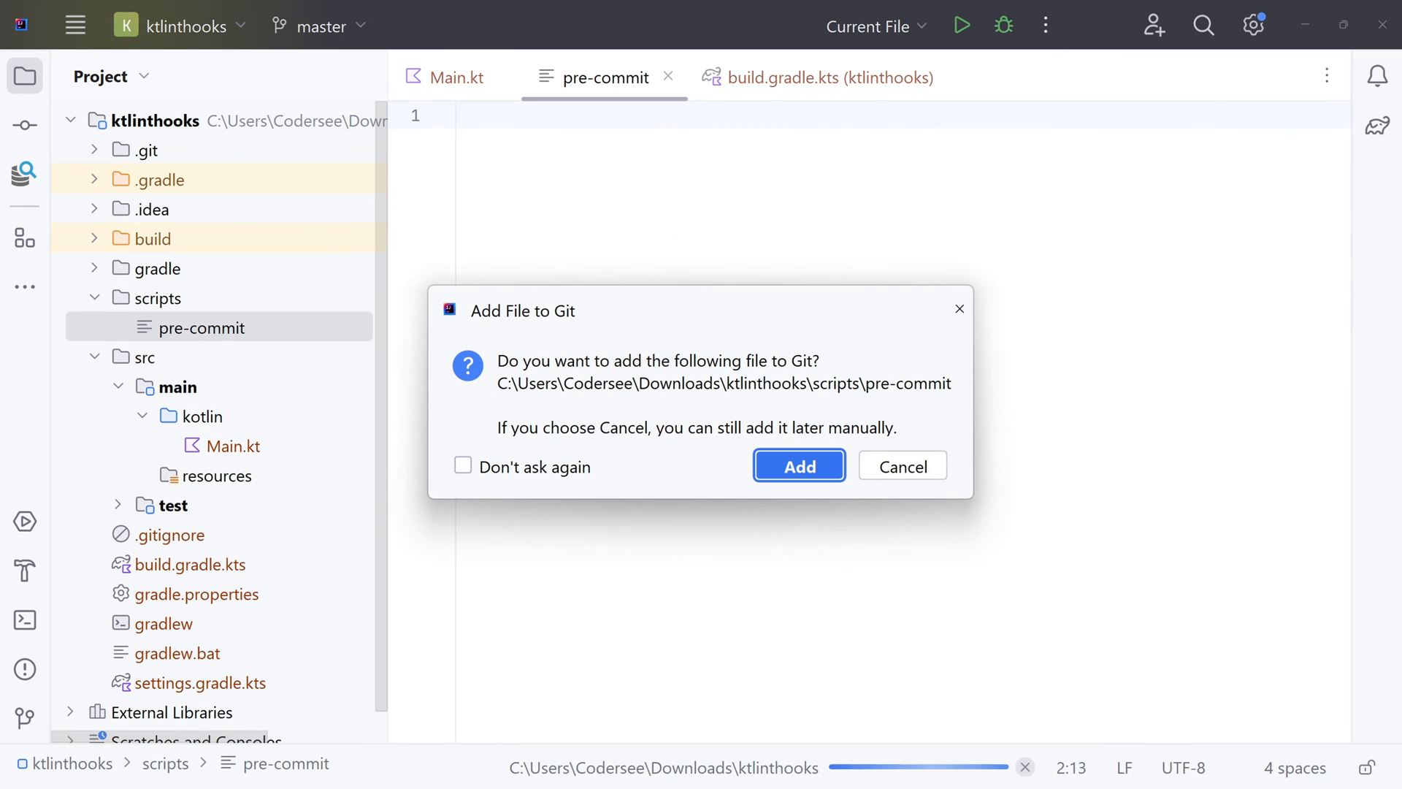
{"action": "left_click", "coordinate": [796, 465]}
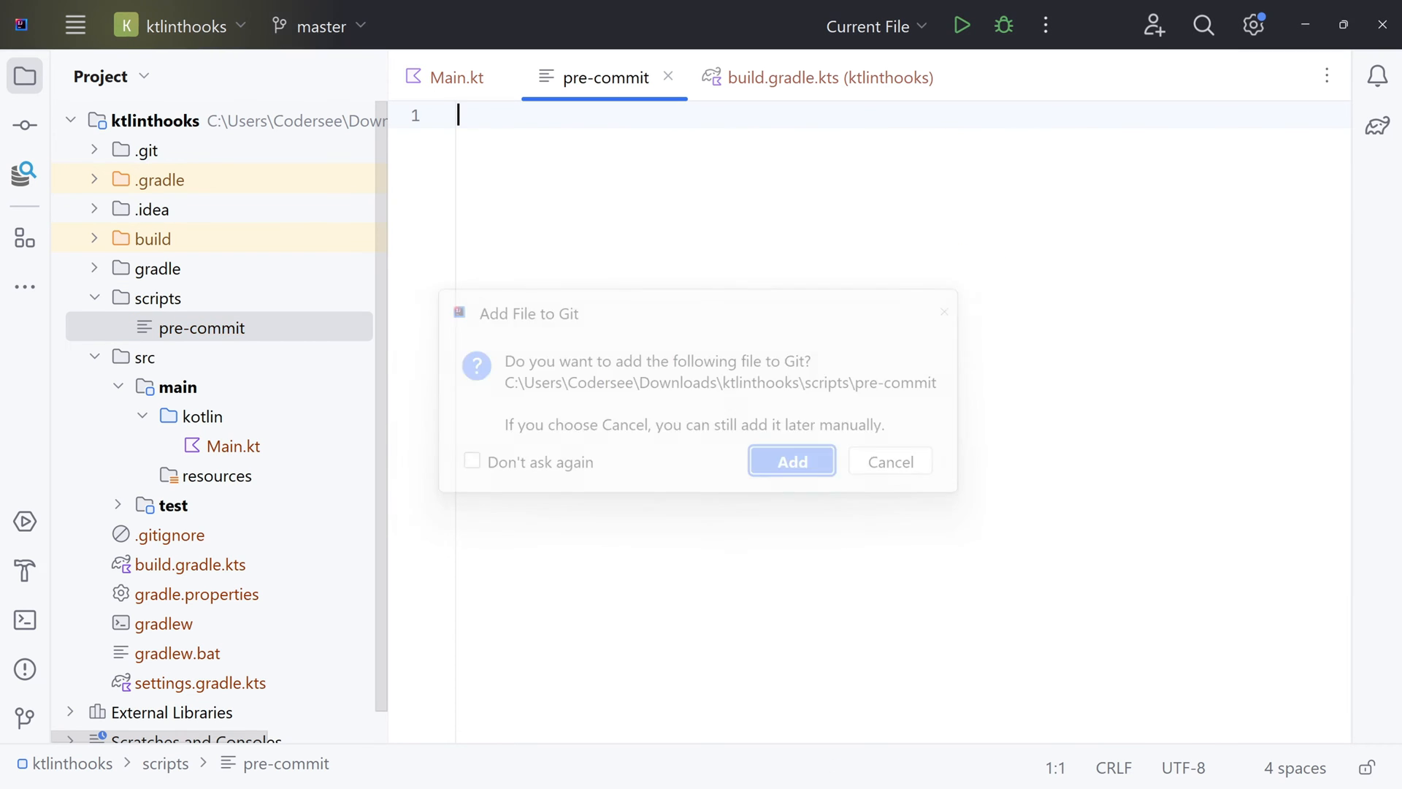
{"action": "left_click", "coordinate": [790, 461]}
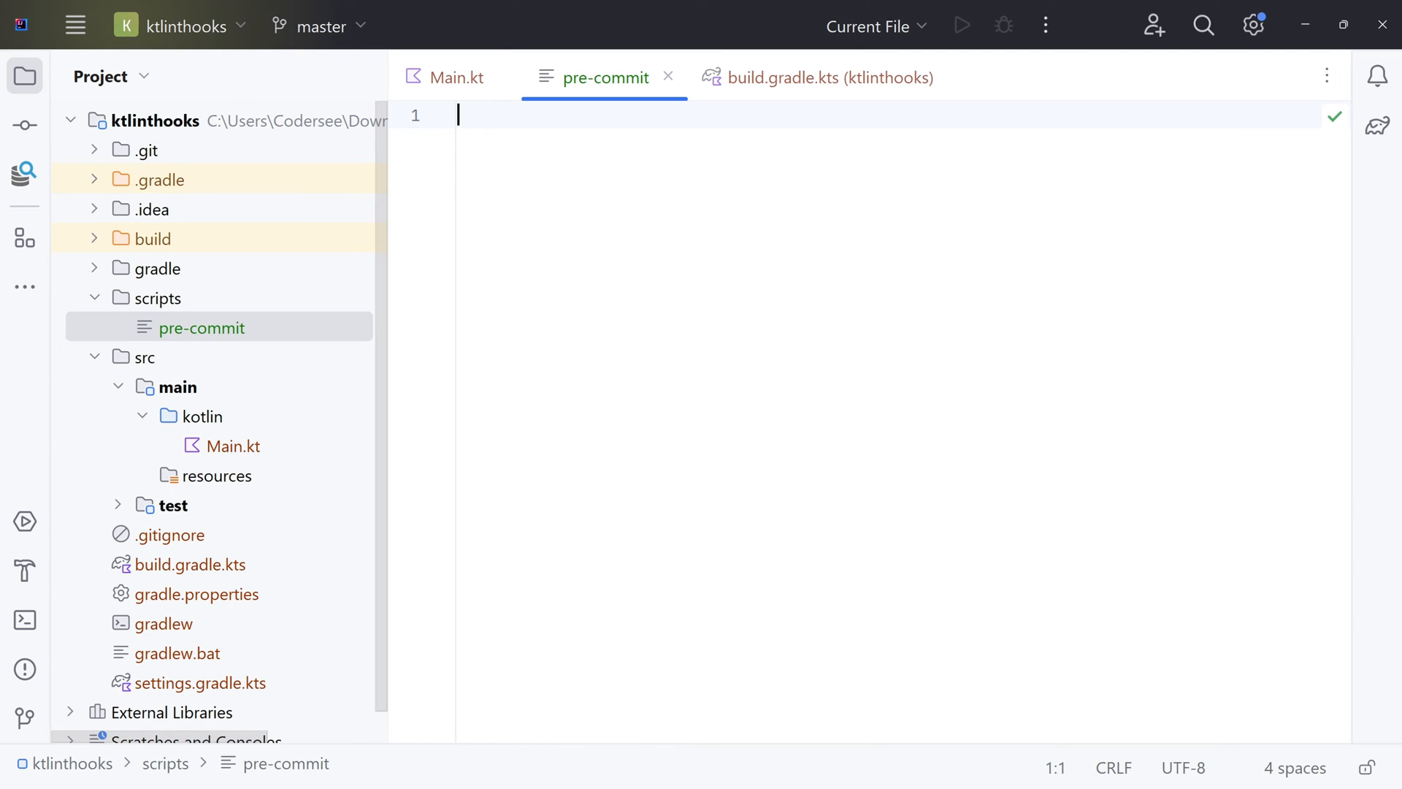
- Write a bash shebang and an echo line announcing "Running git pre-commit hook"
{"action": "type", "text": "#!b"}
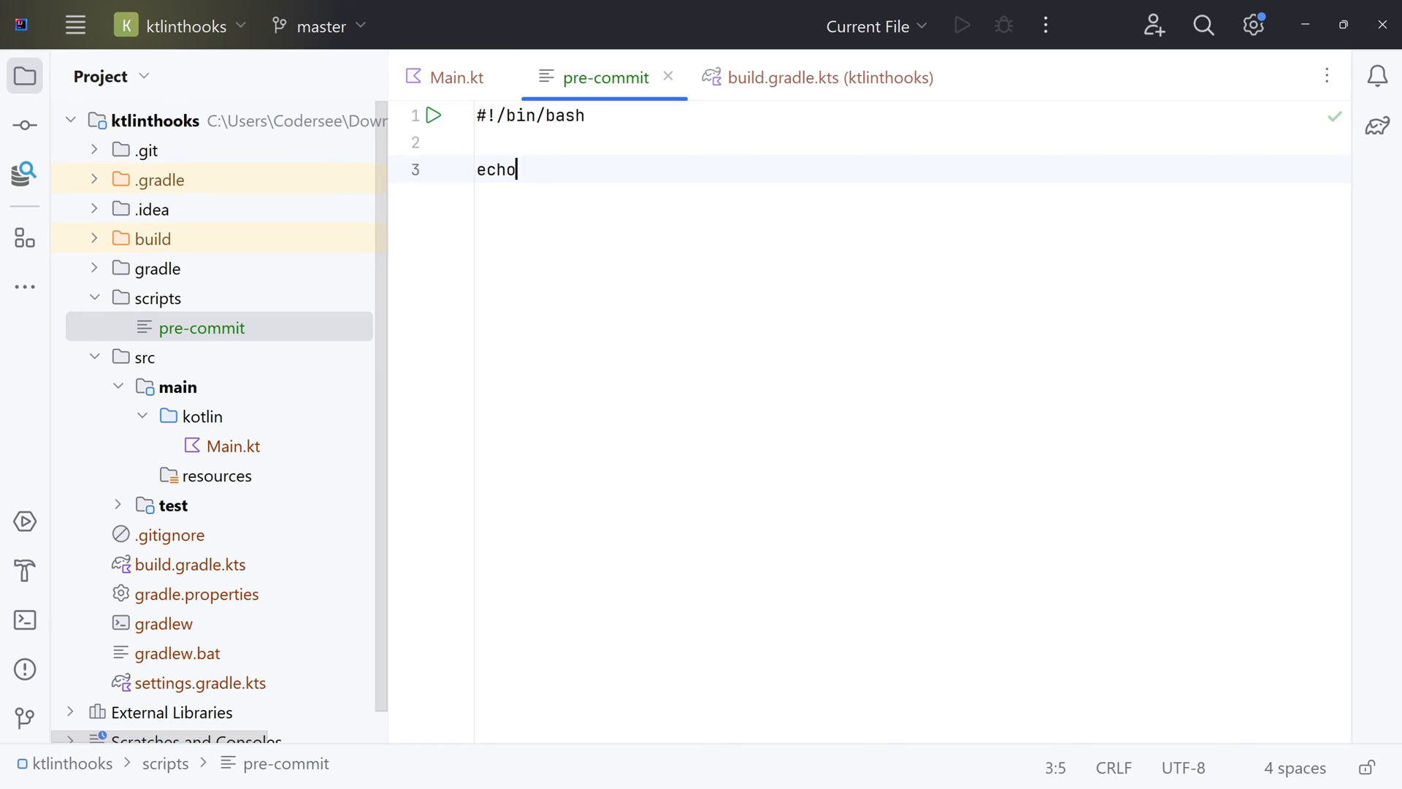
{"action": "type", "text": "\"Running g"}
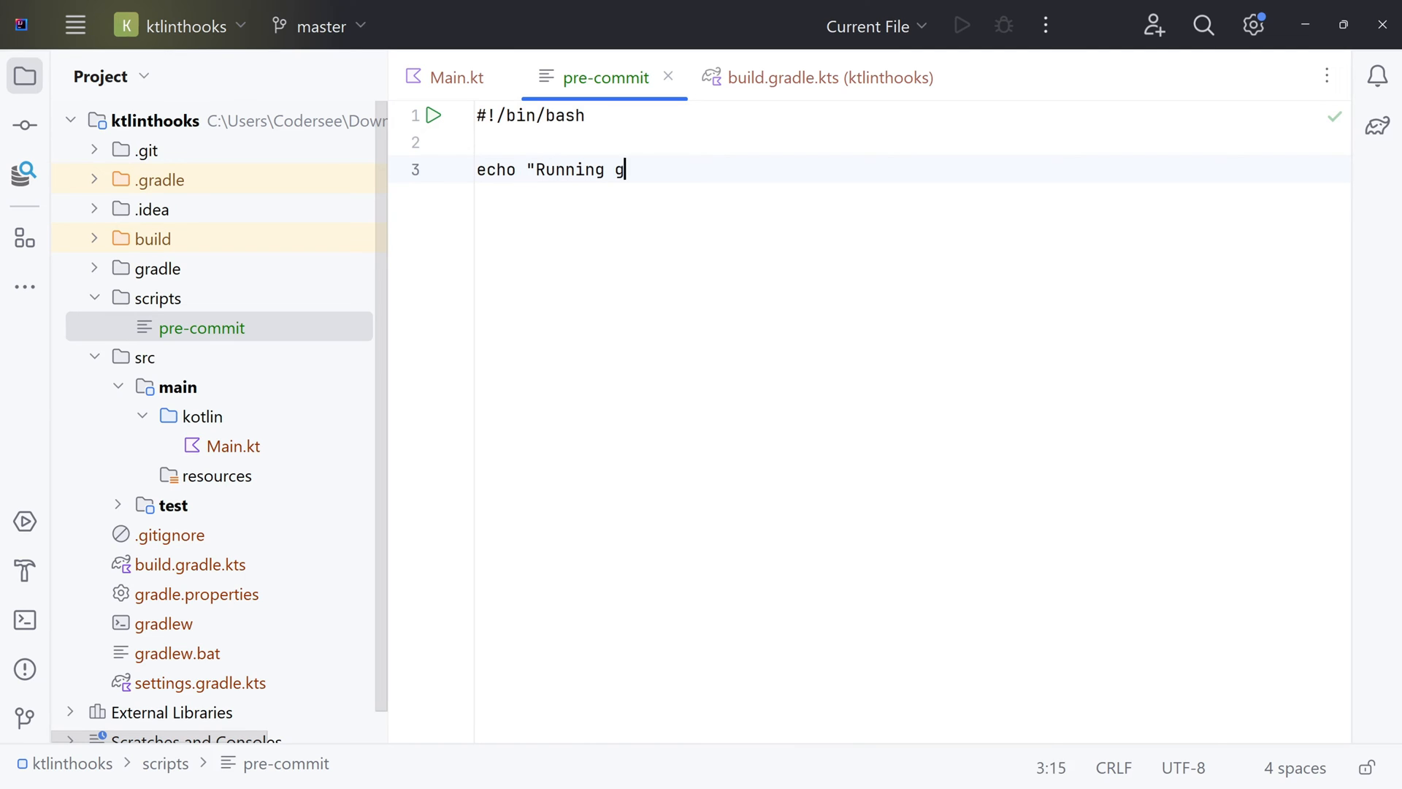
{"action": "type", "text": "it pre-"}
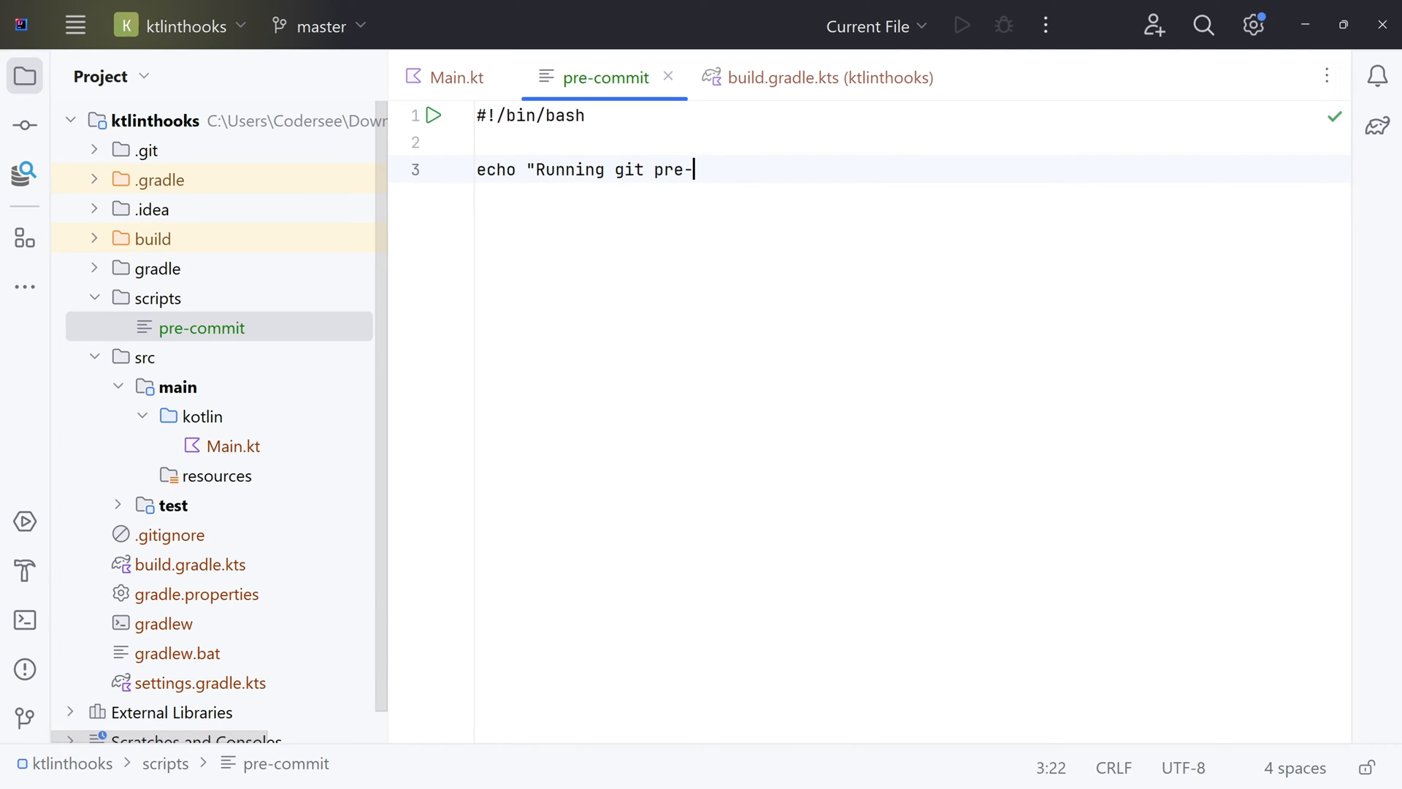
{"action": "type", "text": "commit hook"}
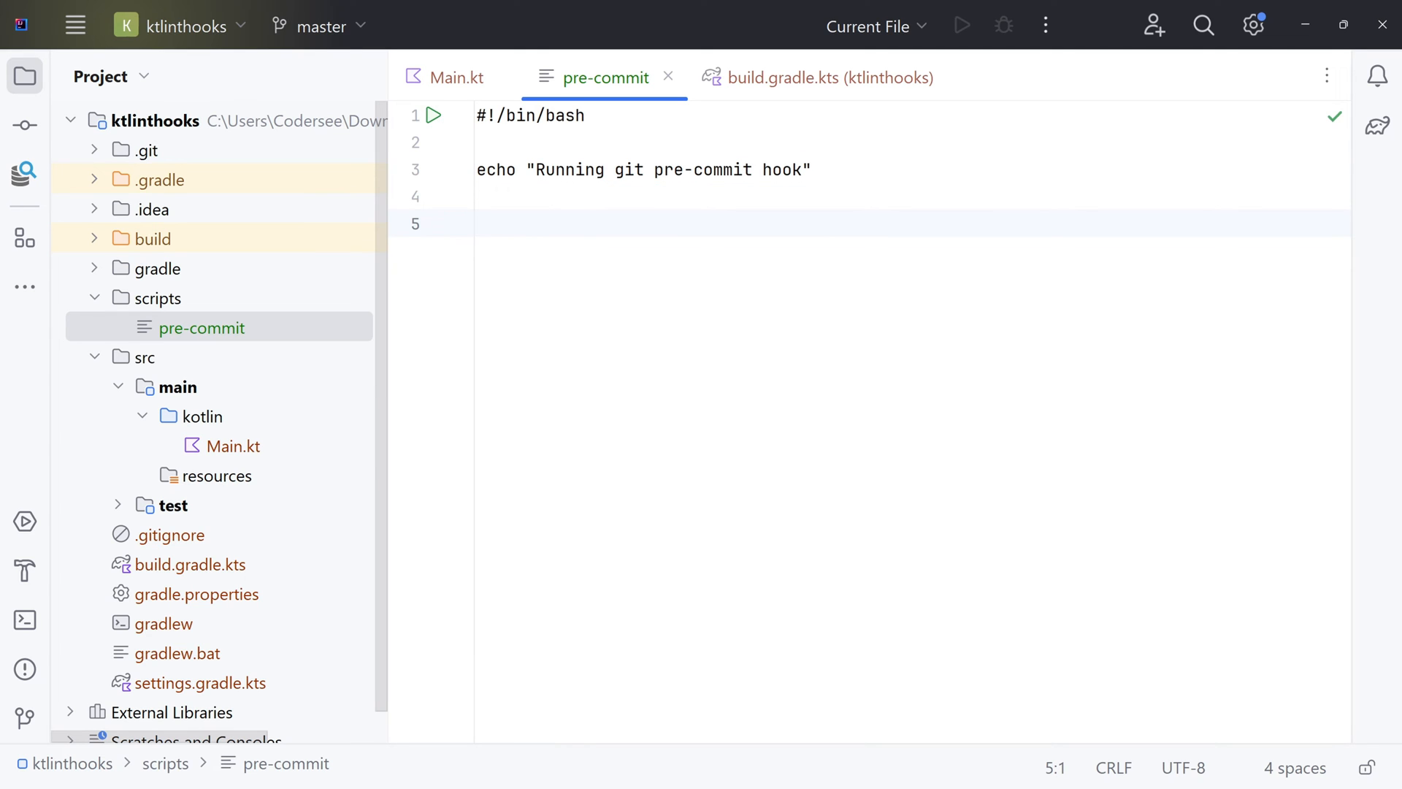
- Add a ./gradlew ktlintCheck line below the echo
{"action": "left_click", "coordinate": [477, 223]}
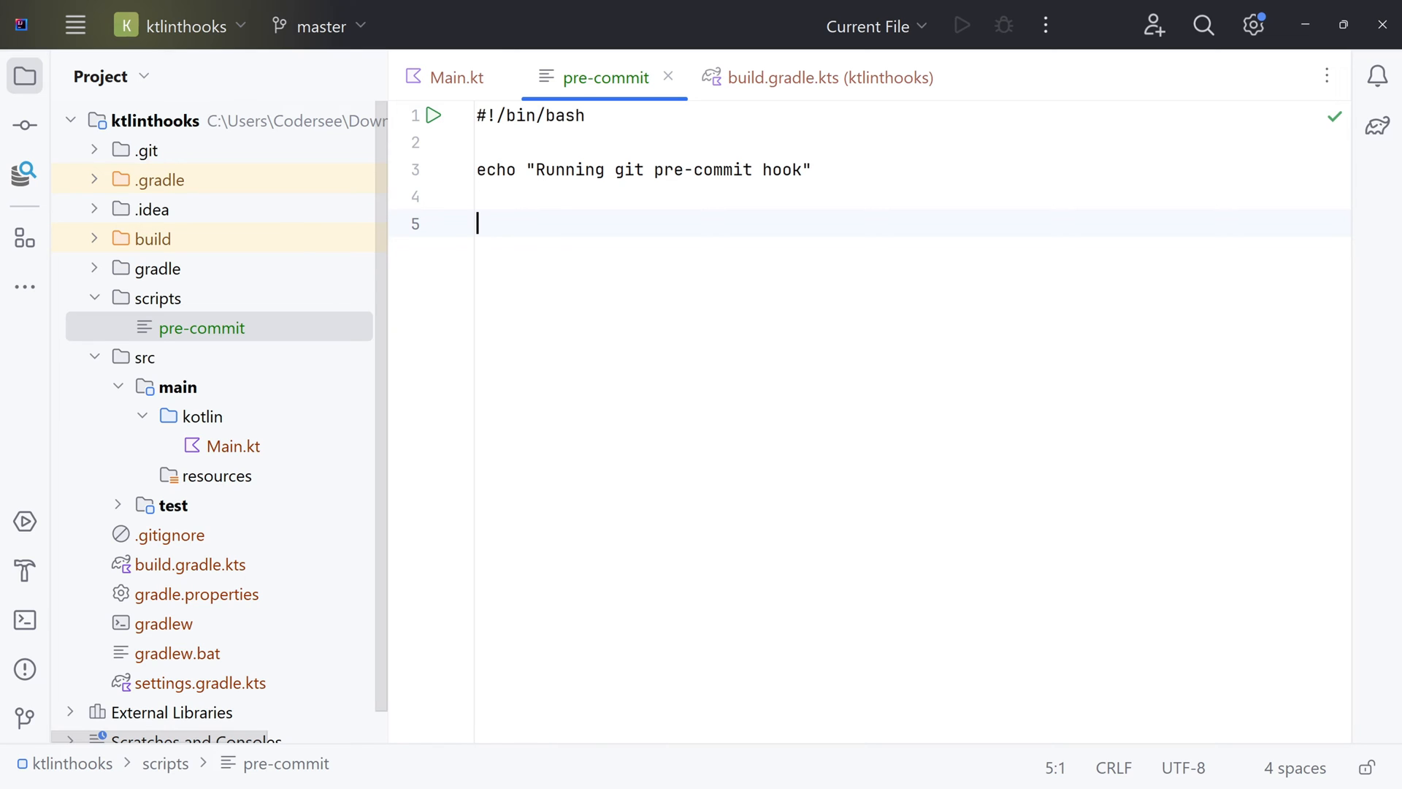
{"action": "type", "text": "./g"}
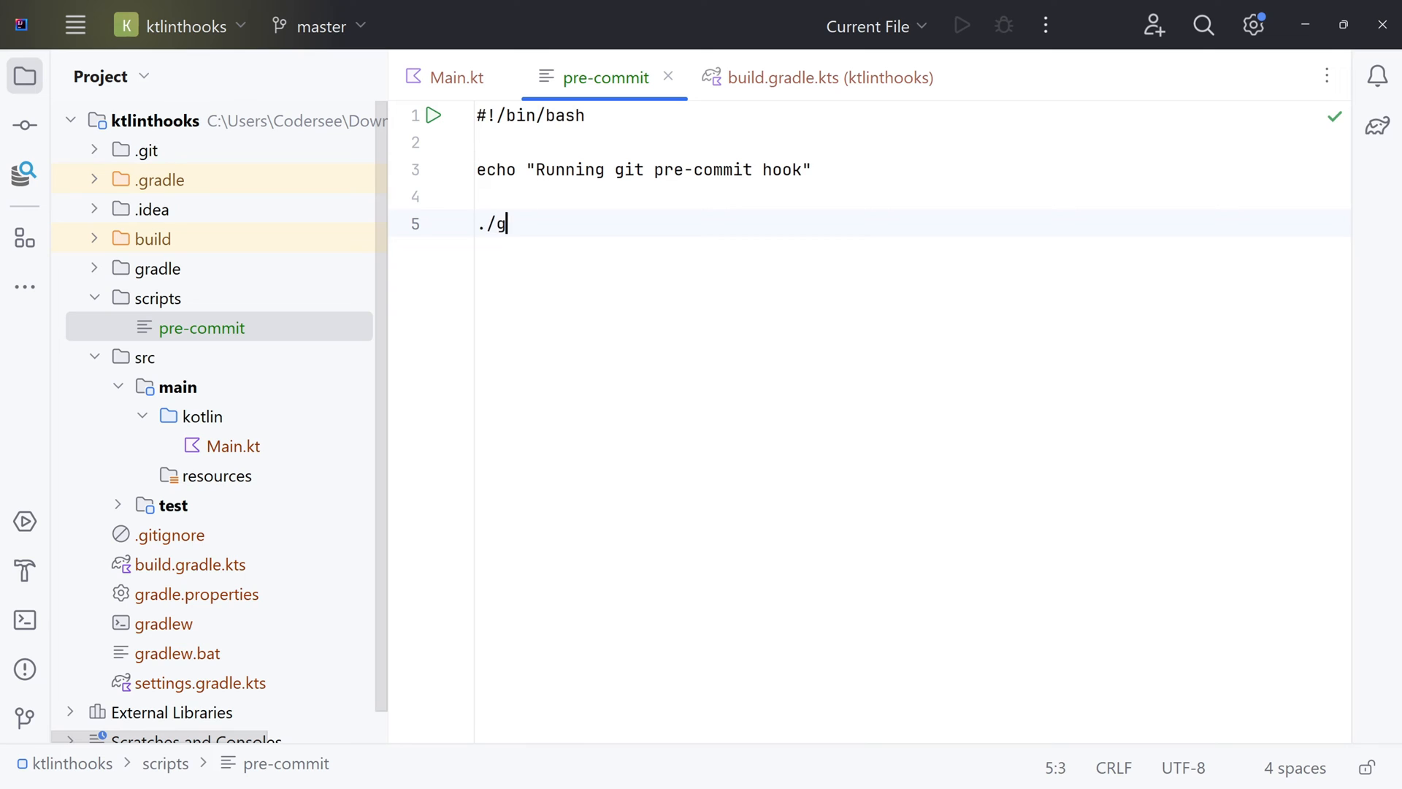
{"action": "type", "text": "radlew"}
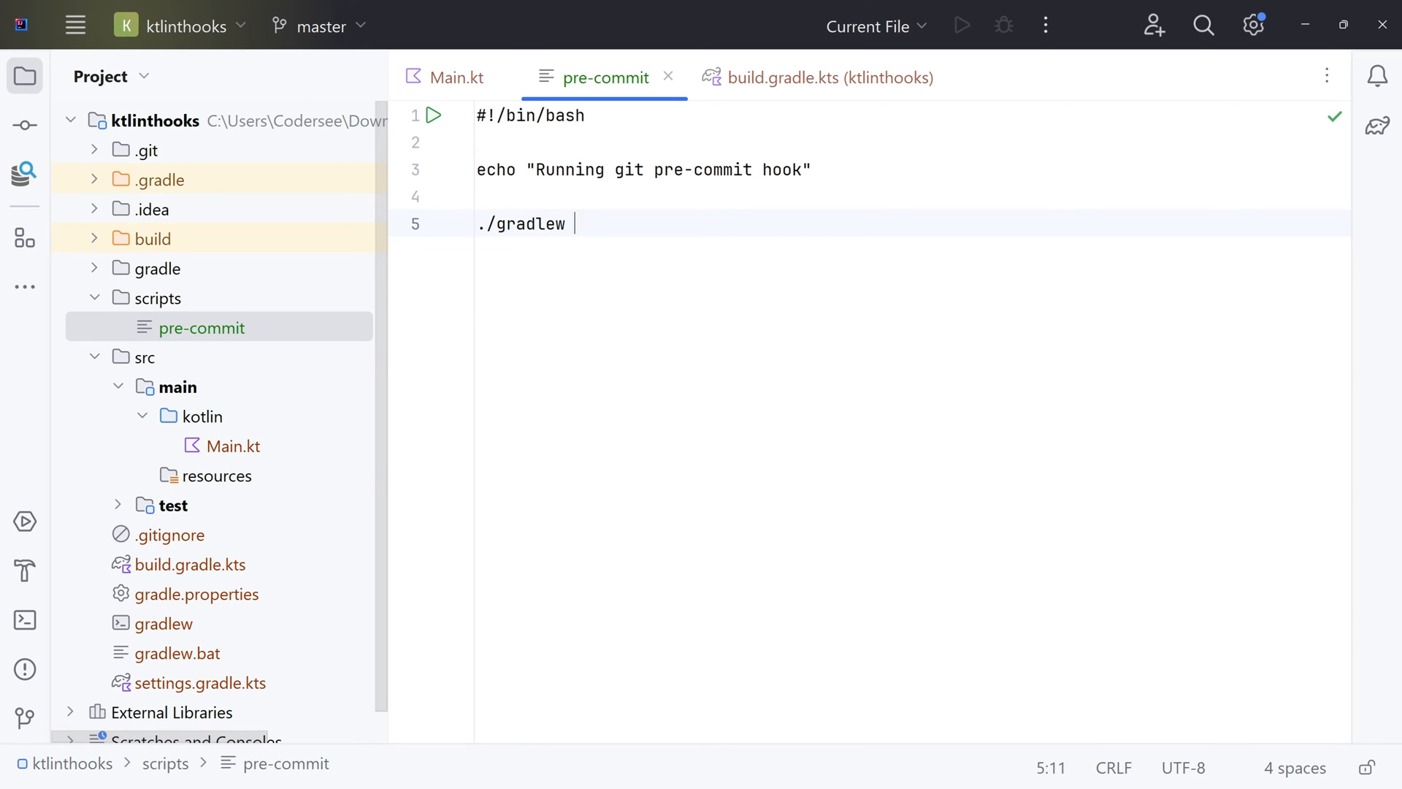
{"action": "type", "text": "ktlintCheck"}
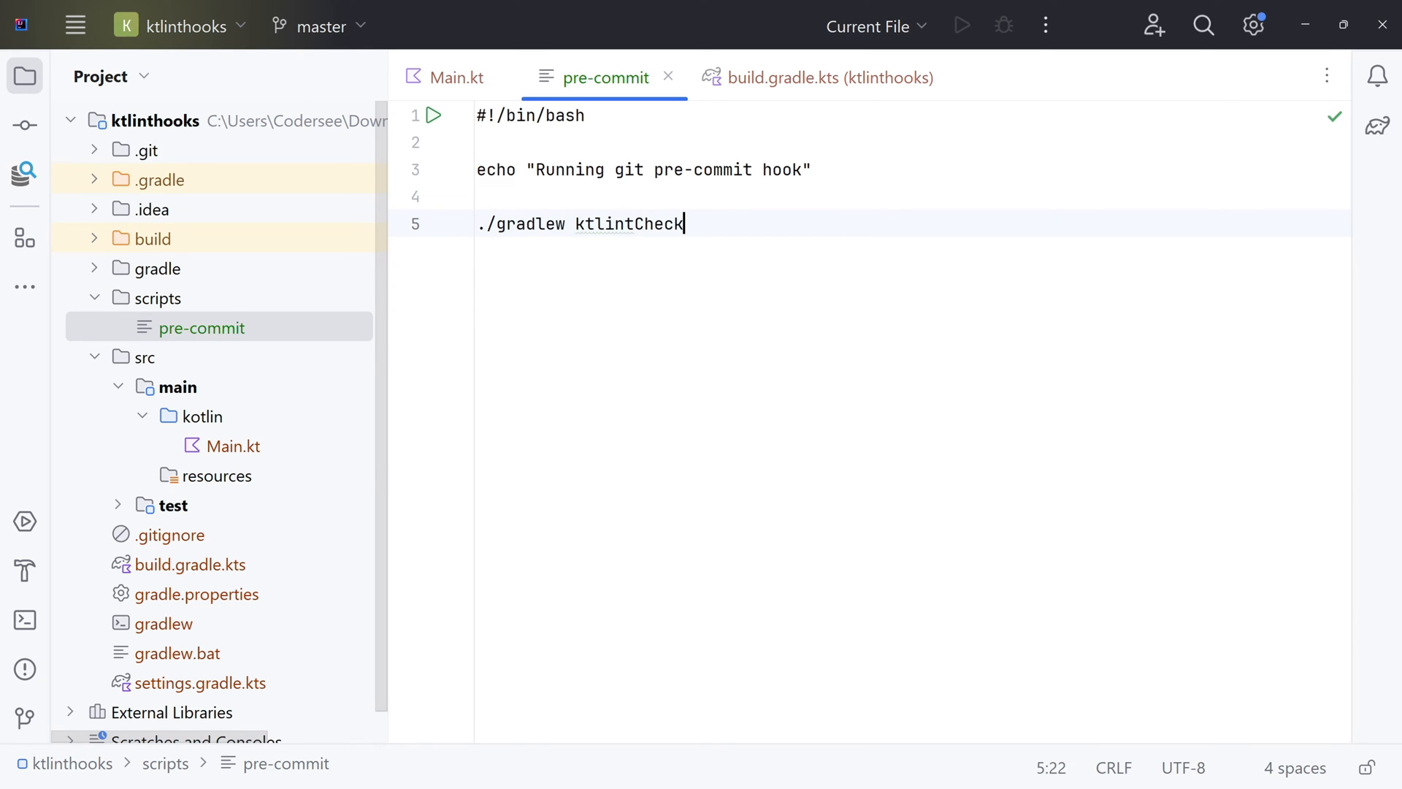
- Store the ktlintCheck exit status in ktlintCheckStatus=$?
{"action": "key", "text": "Enter"}
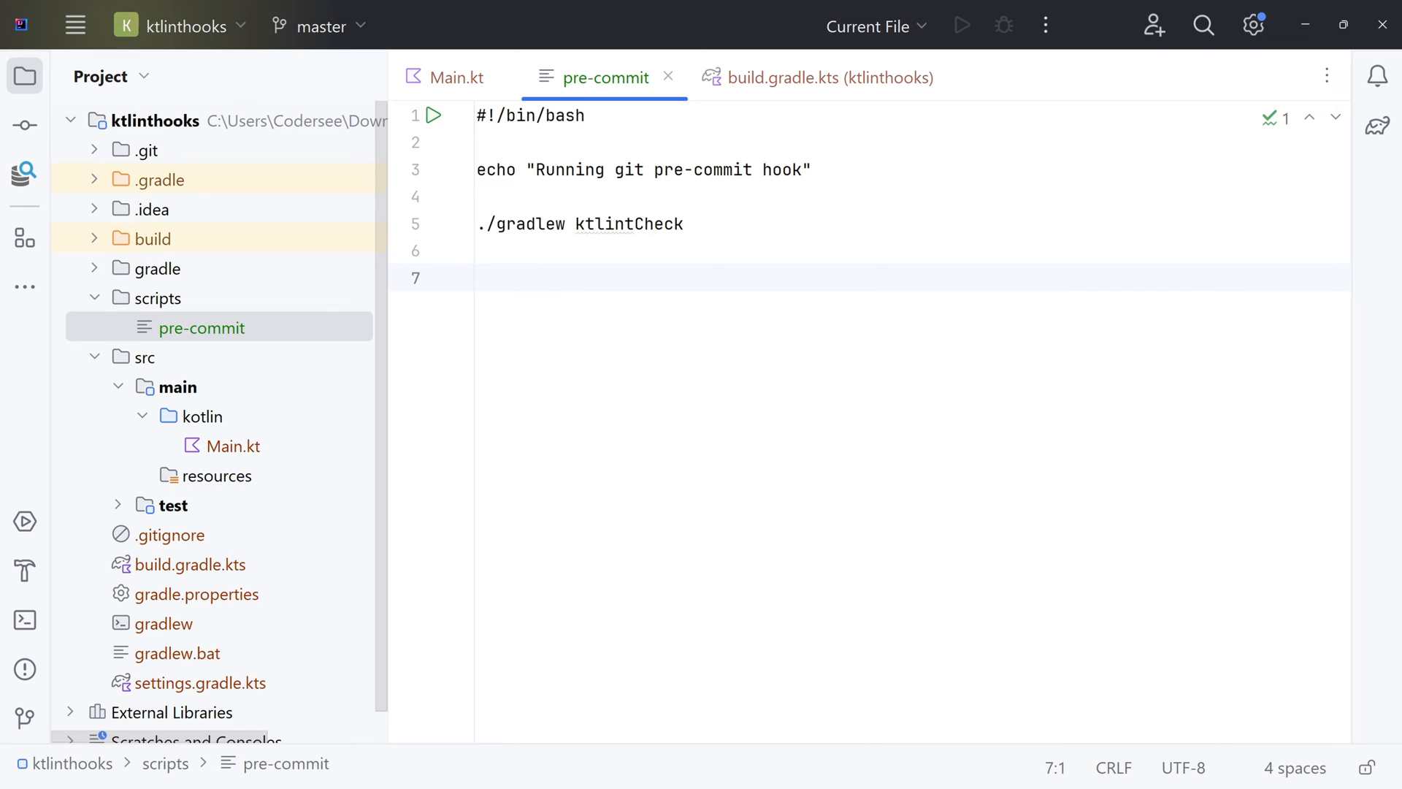
{"action": "type", "text": "ktlin"}
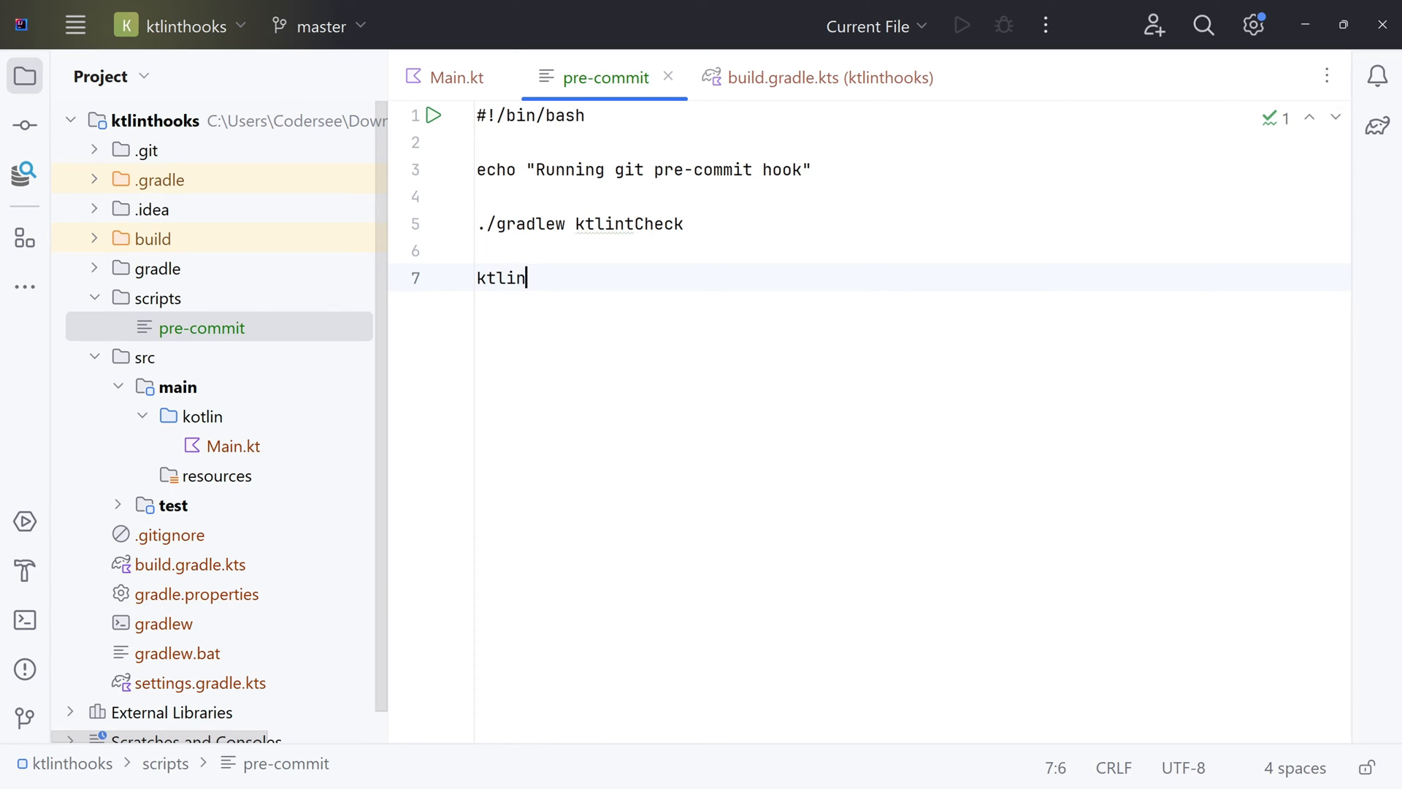
{"action": "type", "text": "tCheckStatus"}
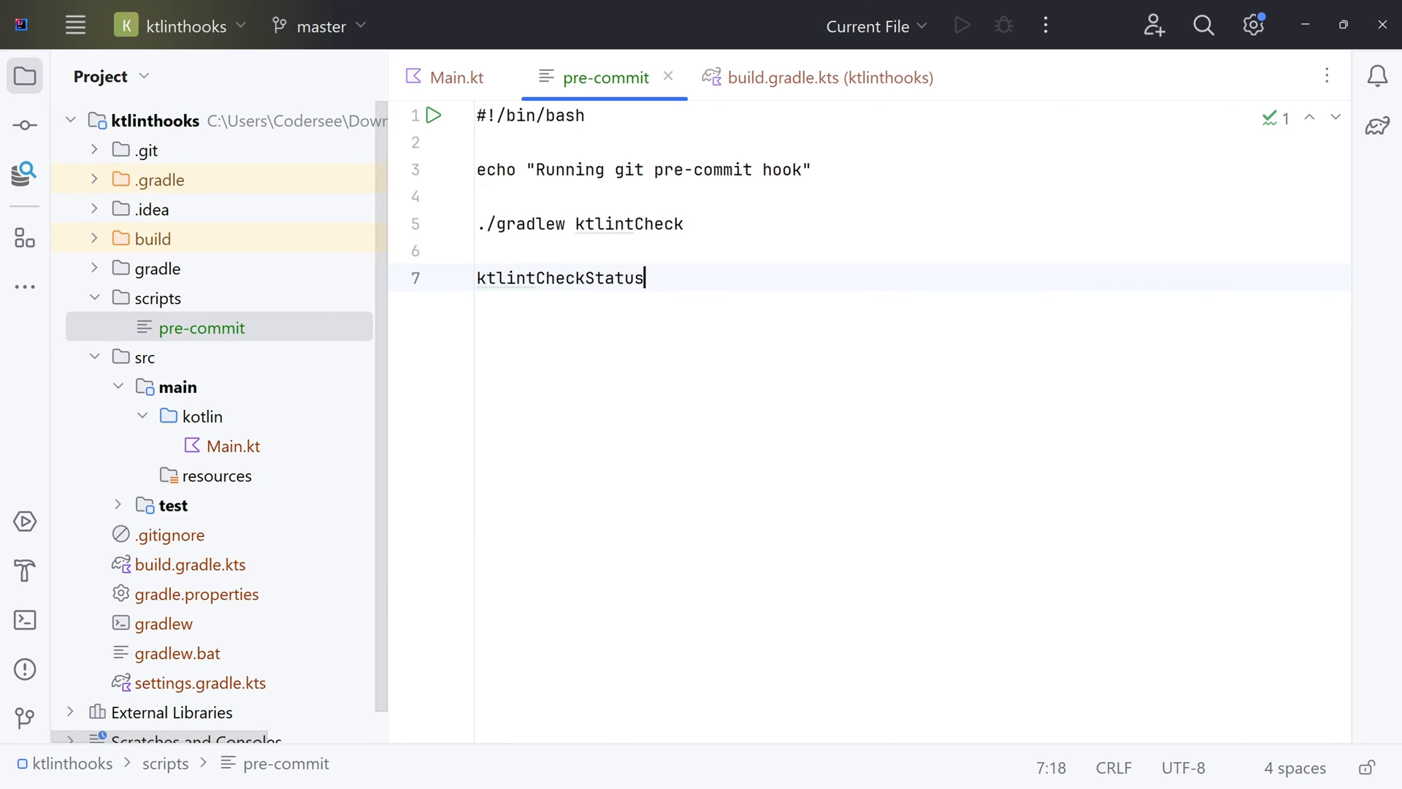
{"action": "type", "text": "="}
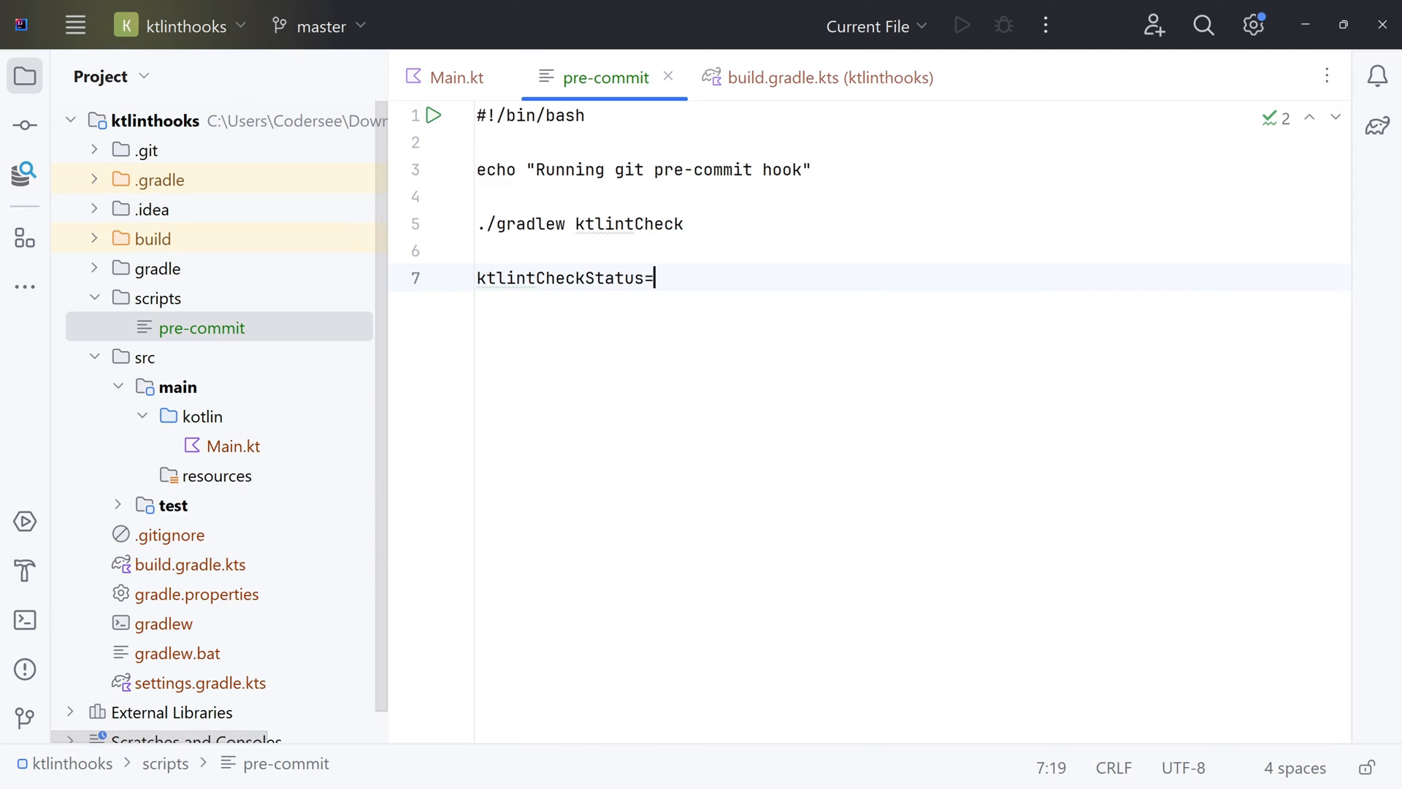
{"action": "type", "text": "$?"}
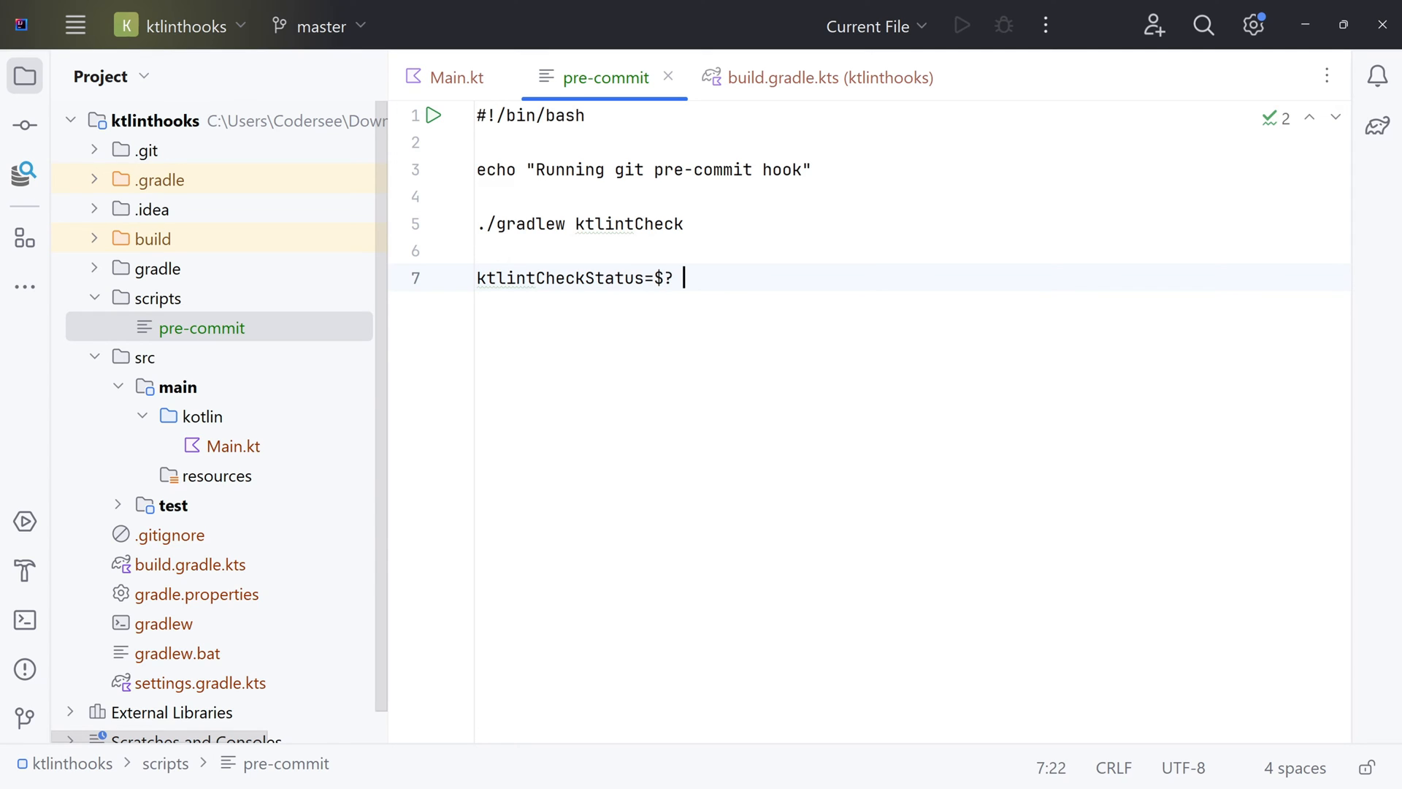
{"action": "key", "text": "Enter"}
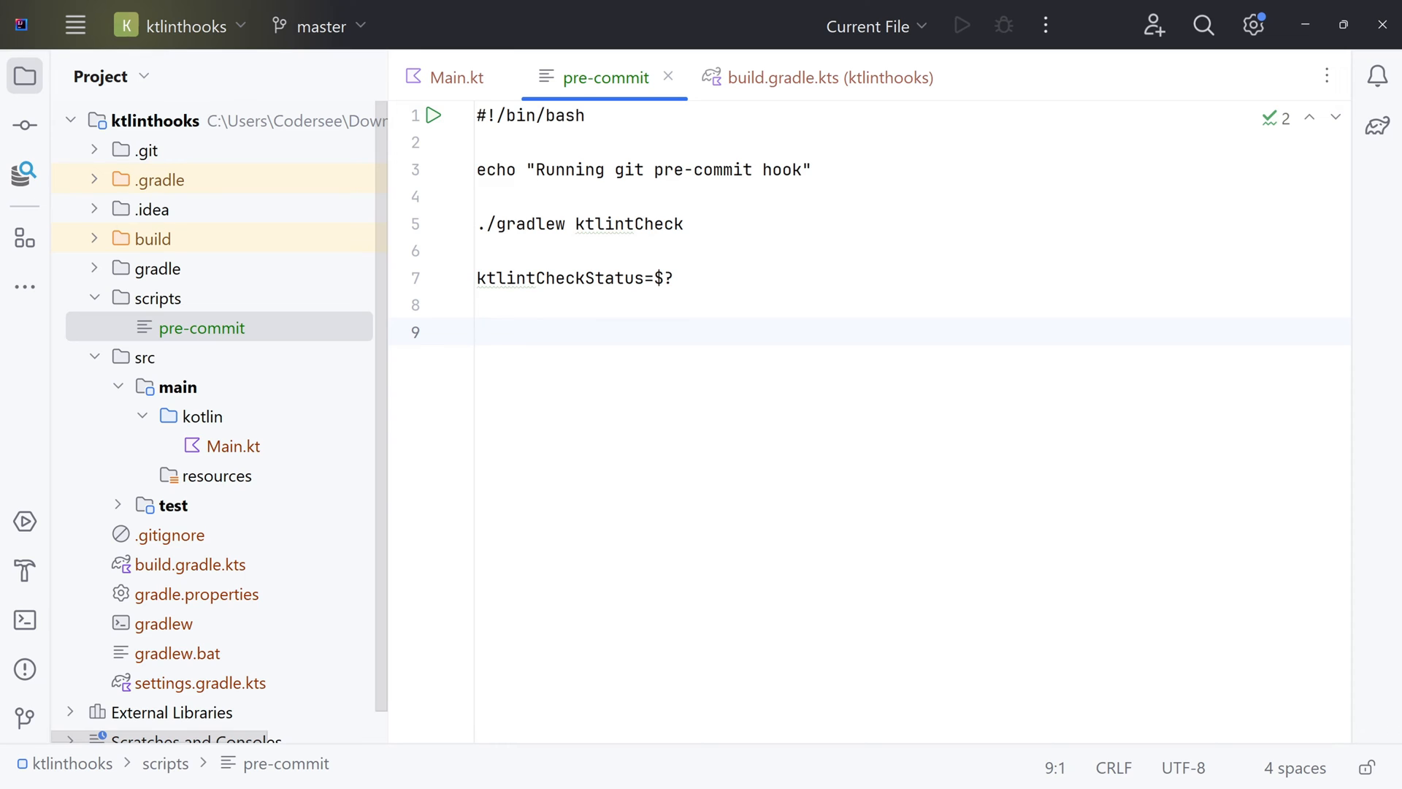
- Add an if [[ $ktlintCheckStatus -ne 0 ]] block exiting 1, else exit 0, closed with fi
{"action": "type", "text": "if"}
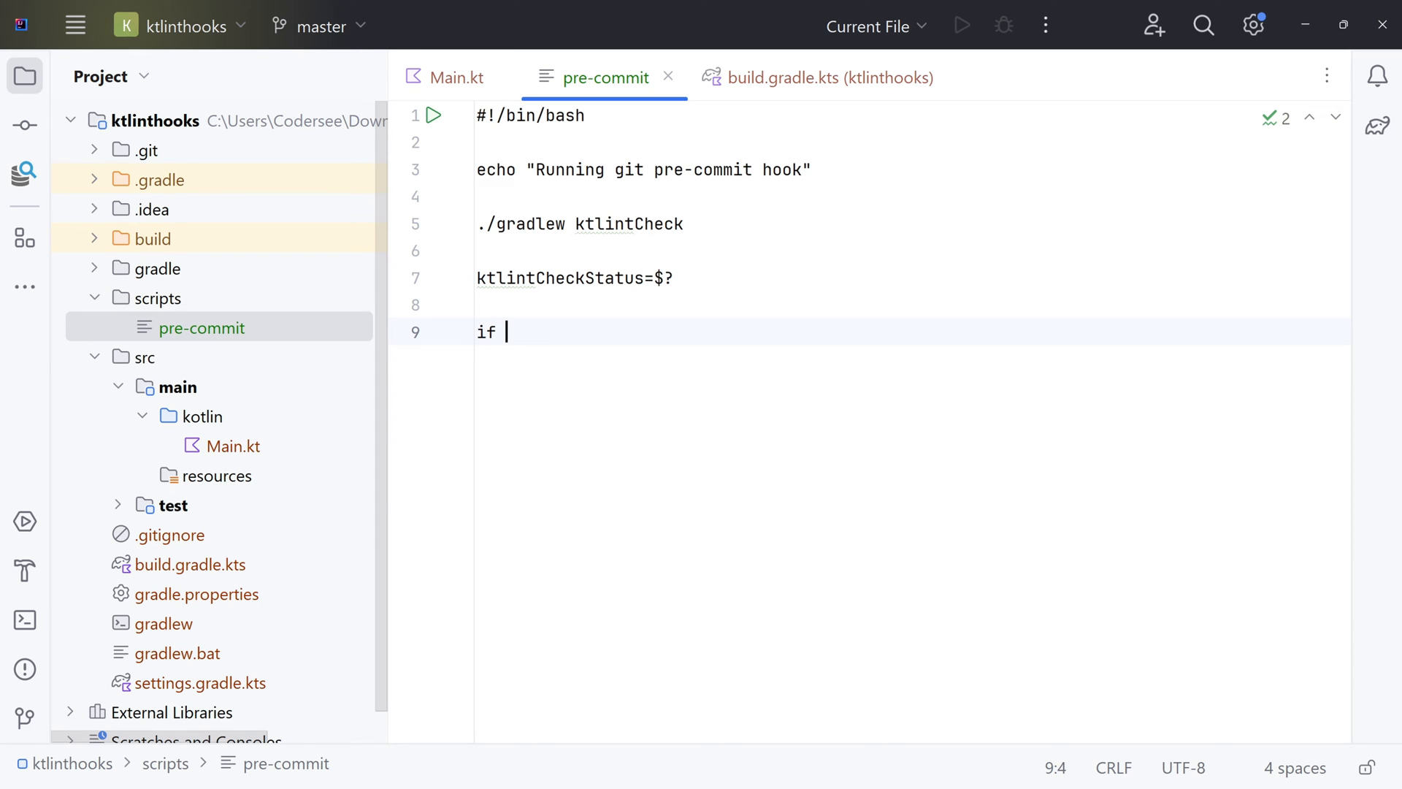
{"action": "type", "text": "[[ $"}
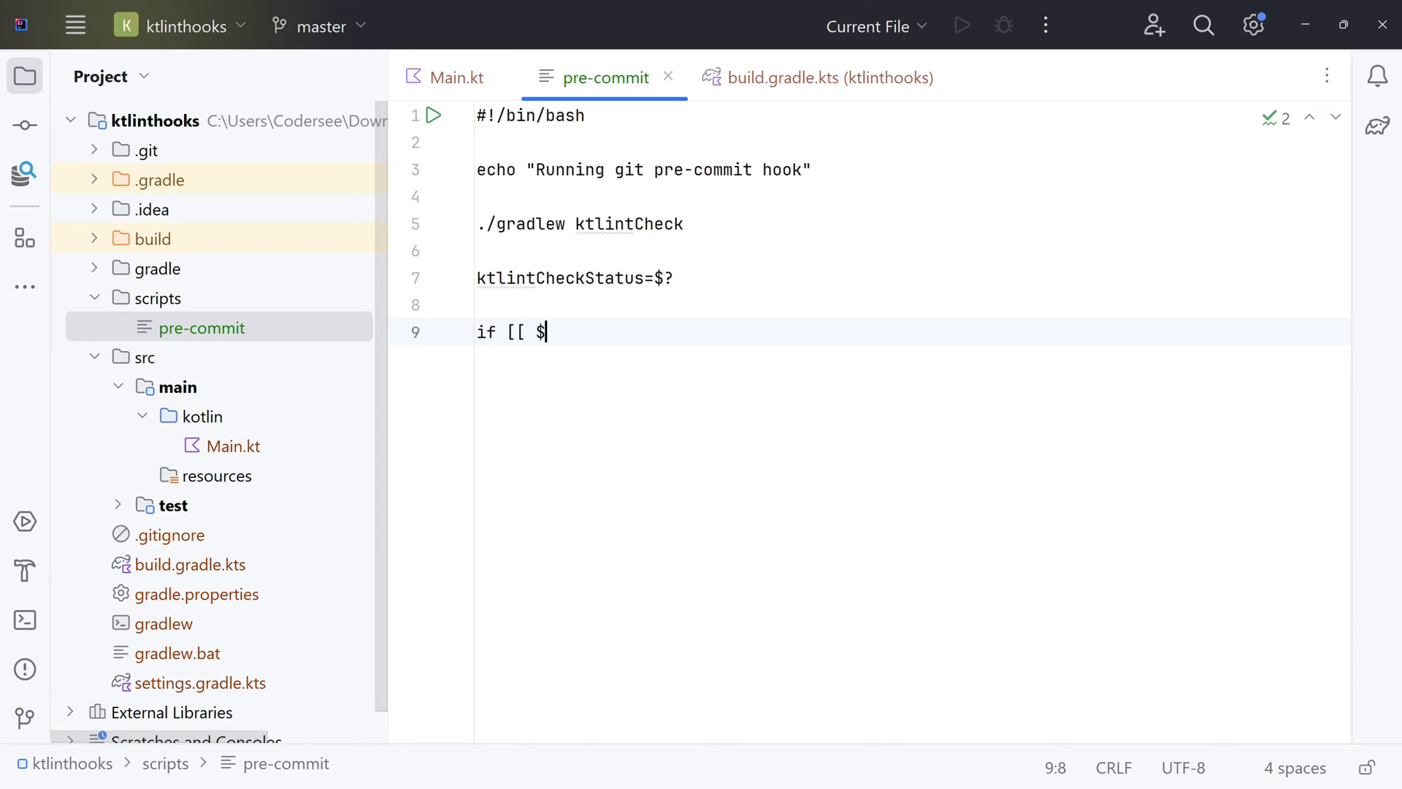
{"action": "type", "text": "ktlintCheckS"}
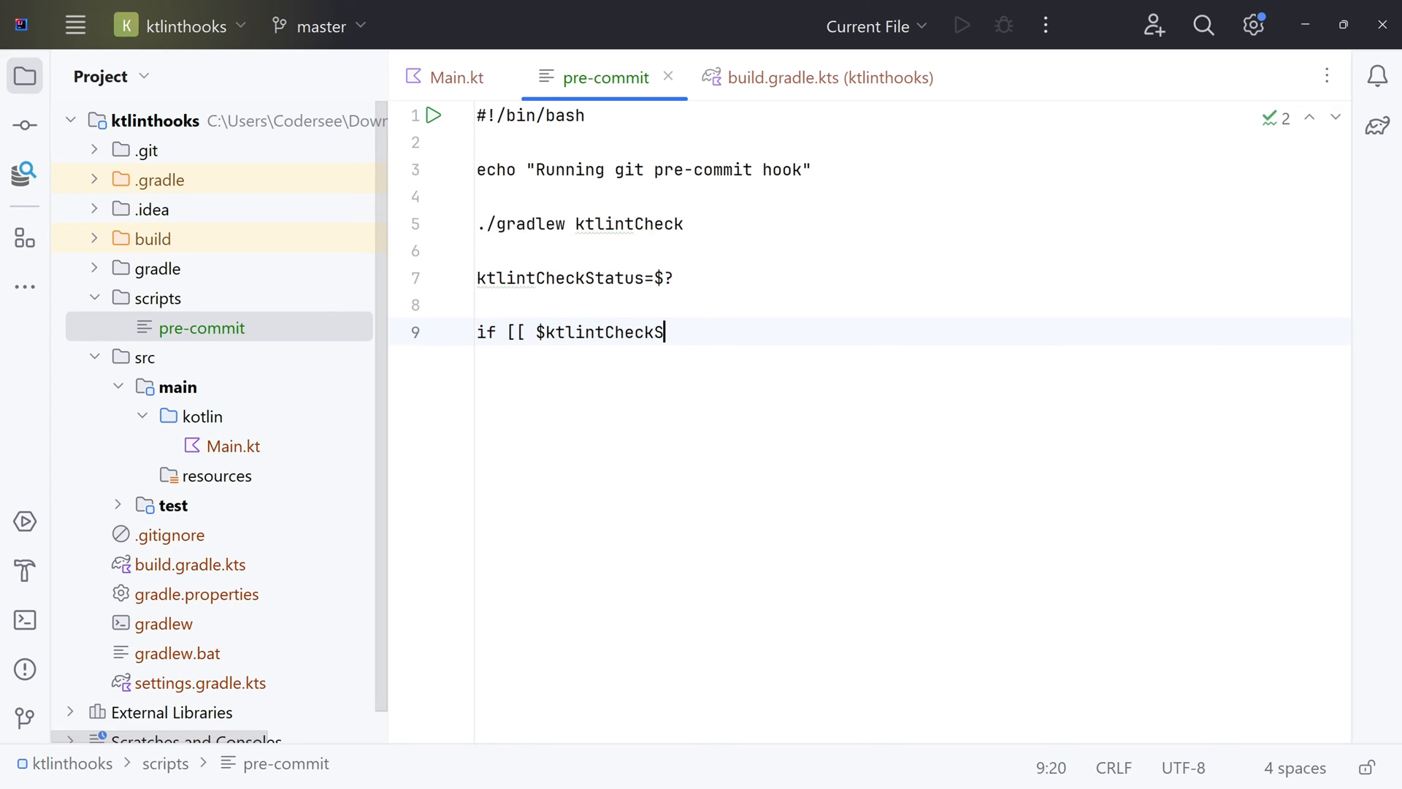
{"action": "type", "text": "tatus -"}
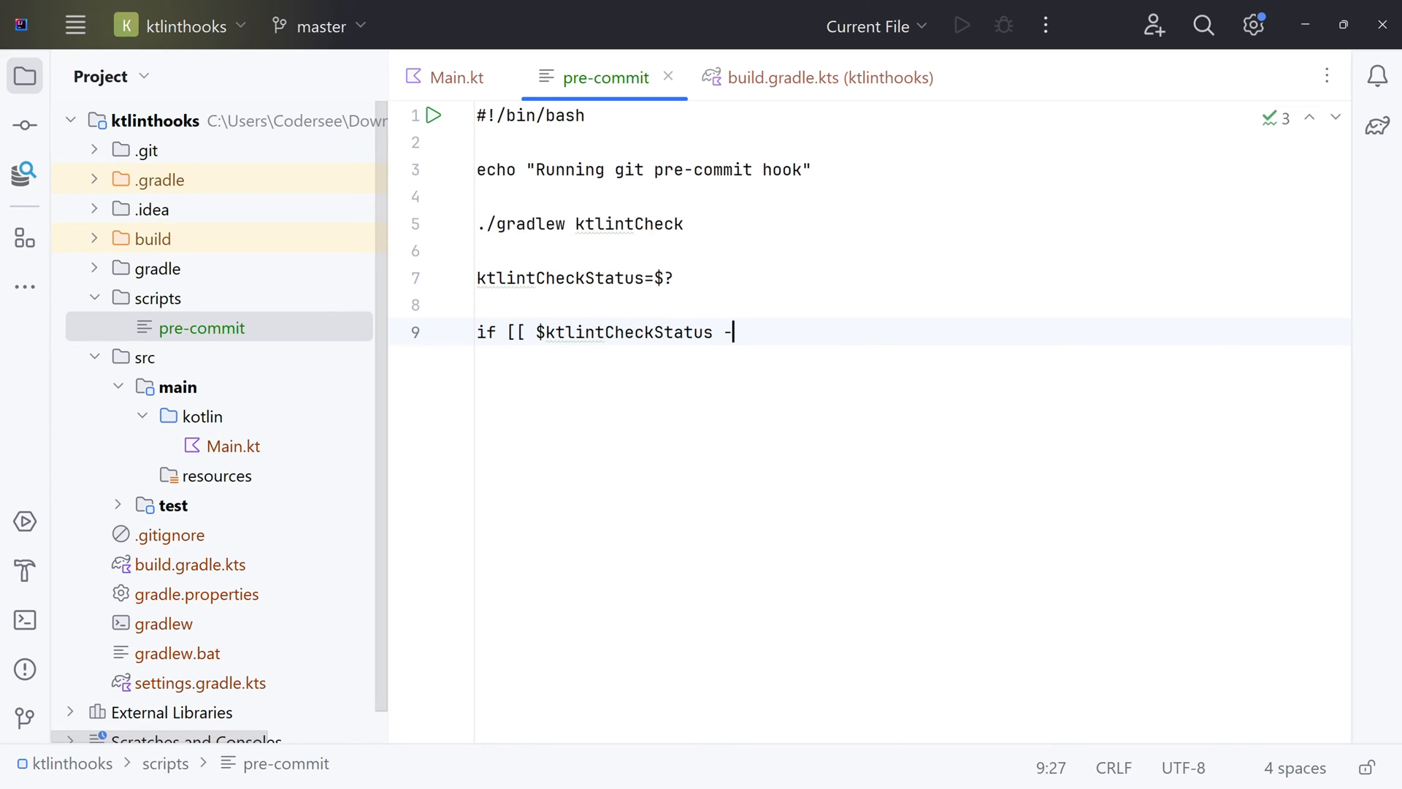
{"action": "type", "text": "ne 0"}
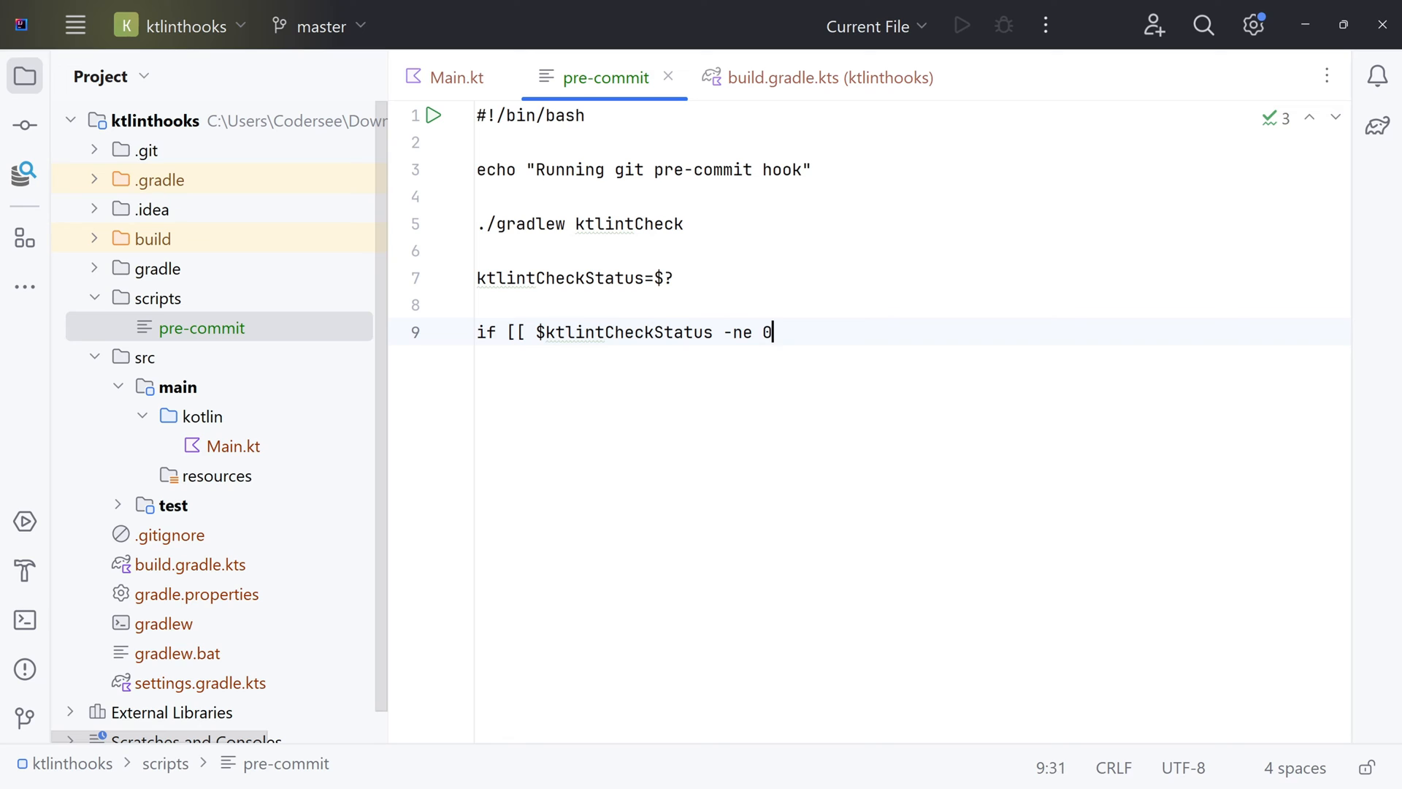
{"action": "type", "text": "]]; then"}
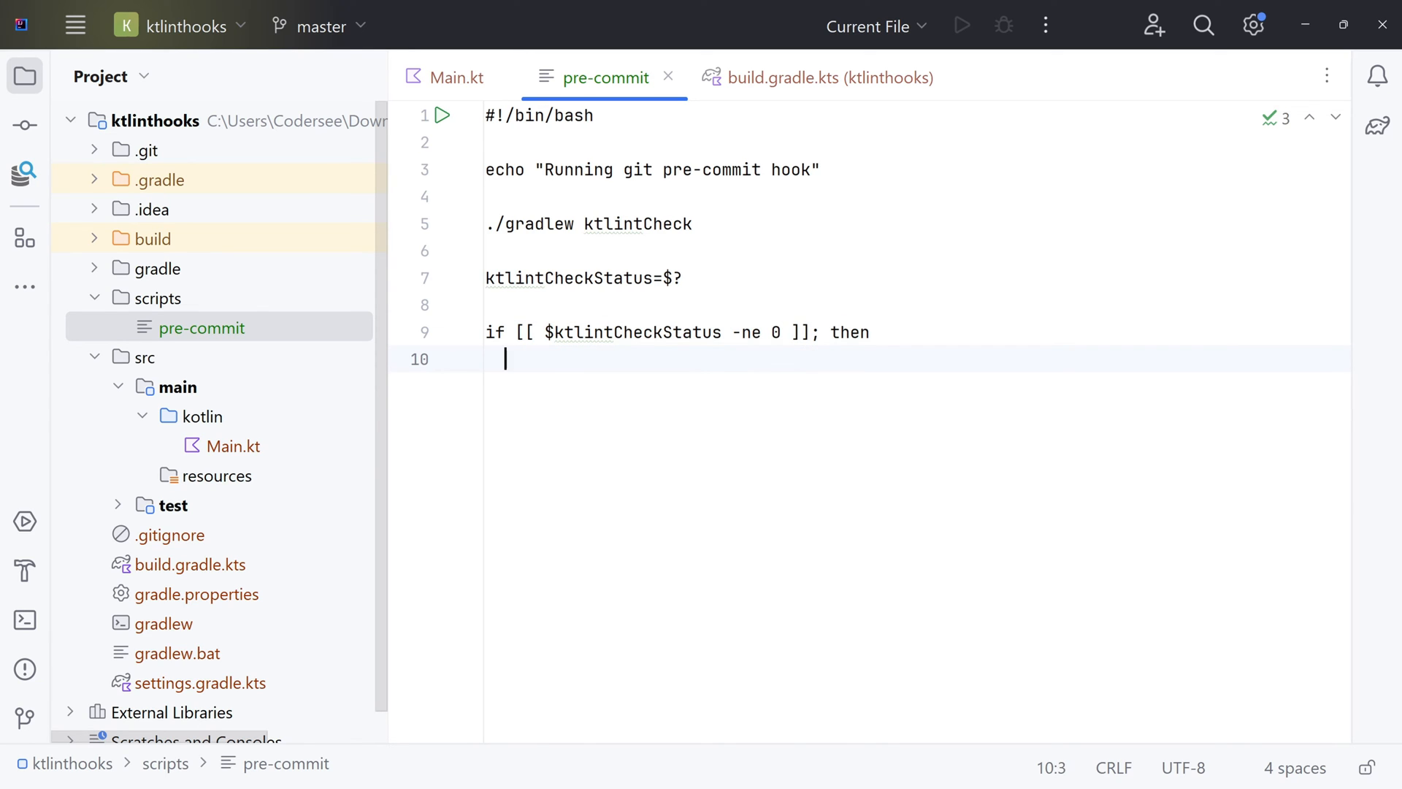
{"action": "type", "text": "exit 1"}
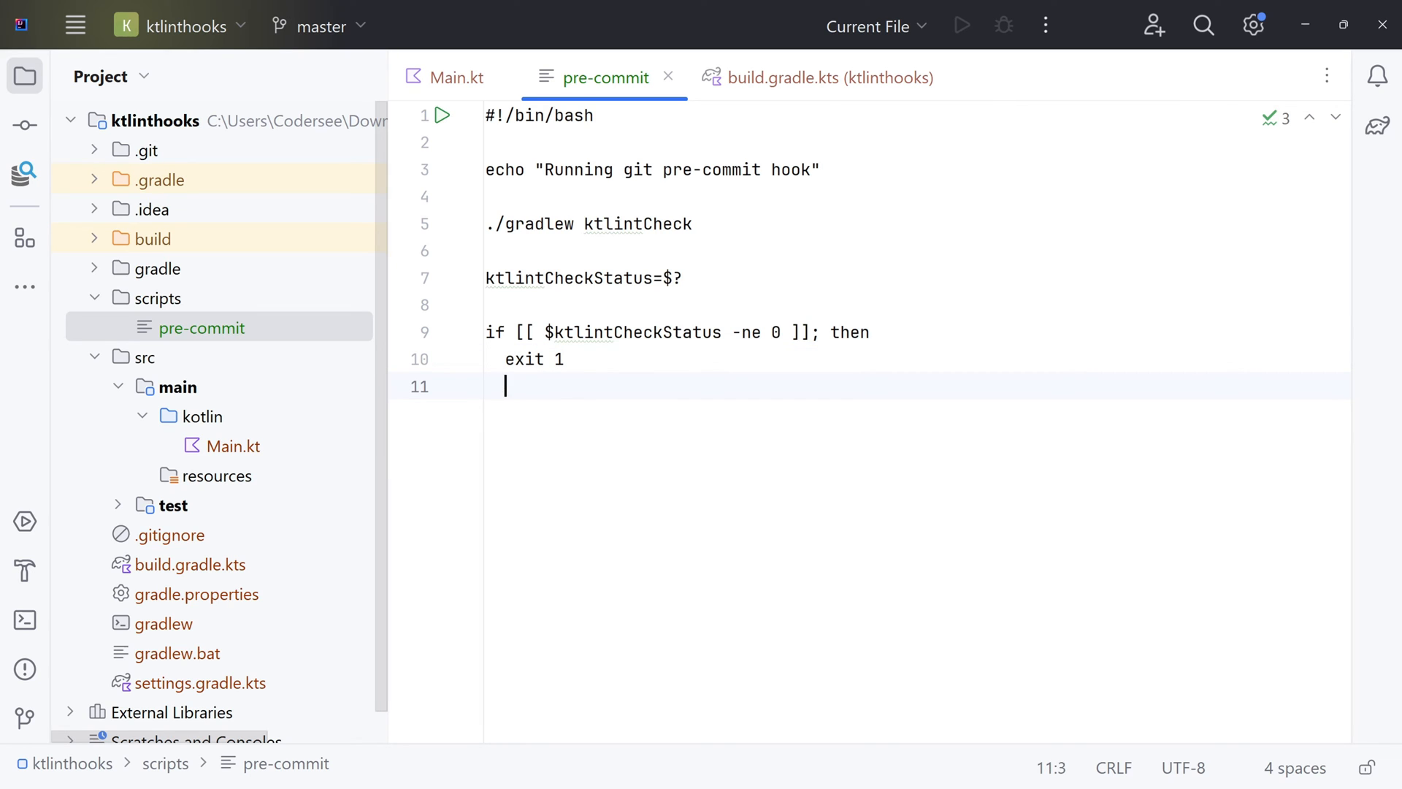
{"action": "type", "text": "else"}
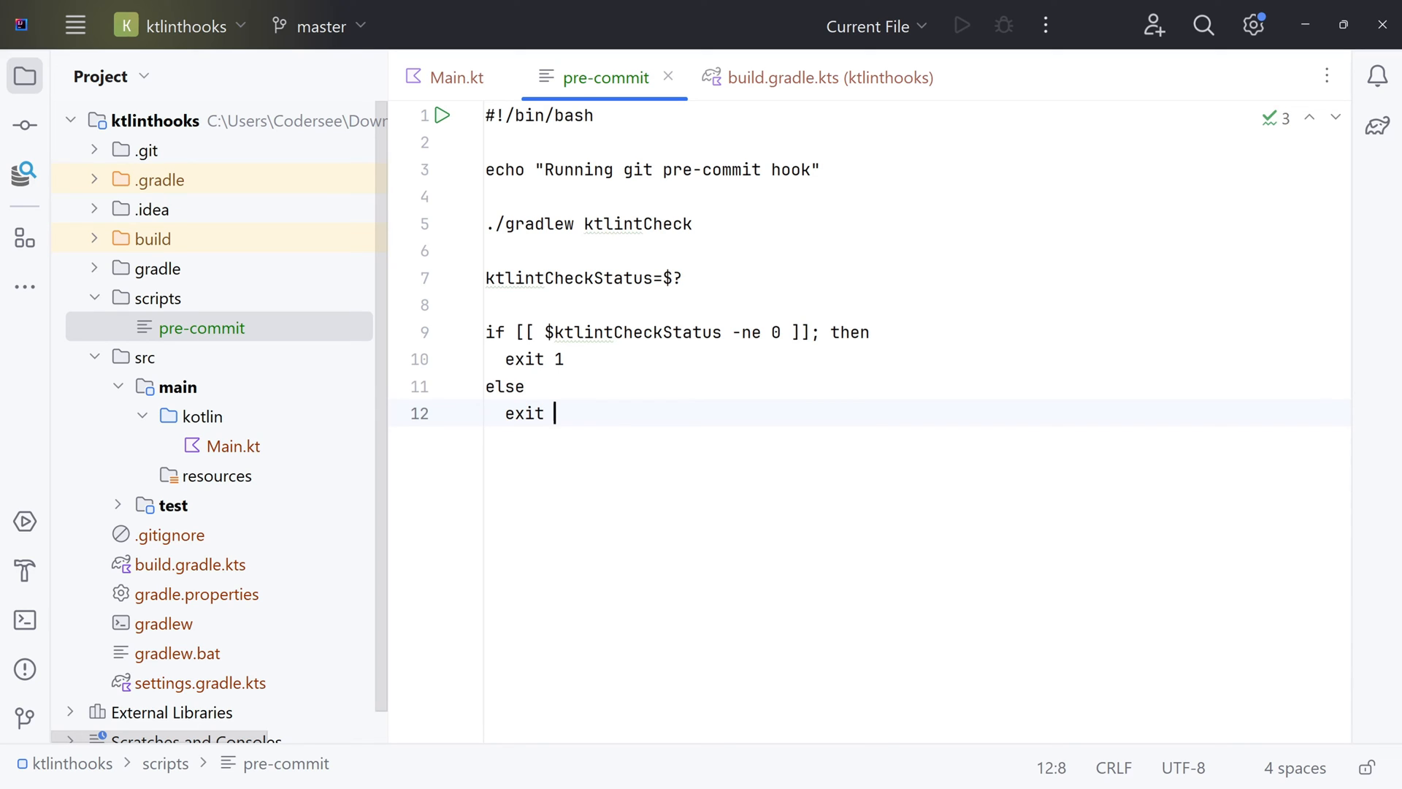
{"action": "type", "text": "0"}
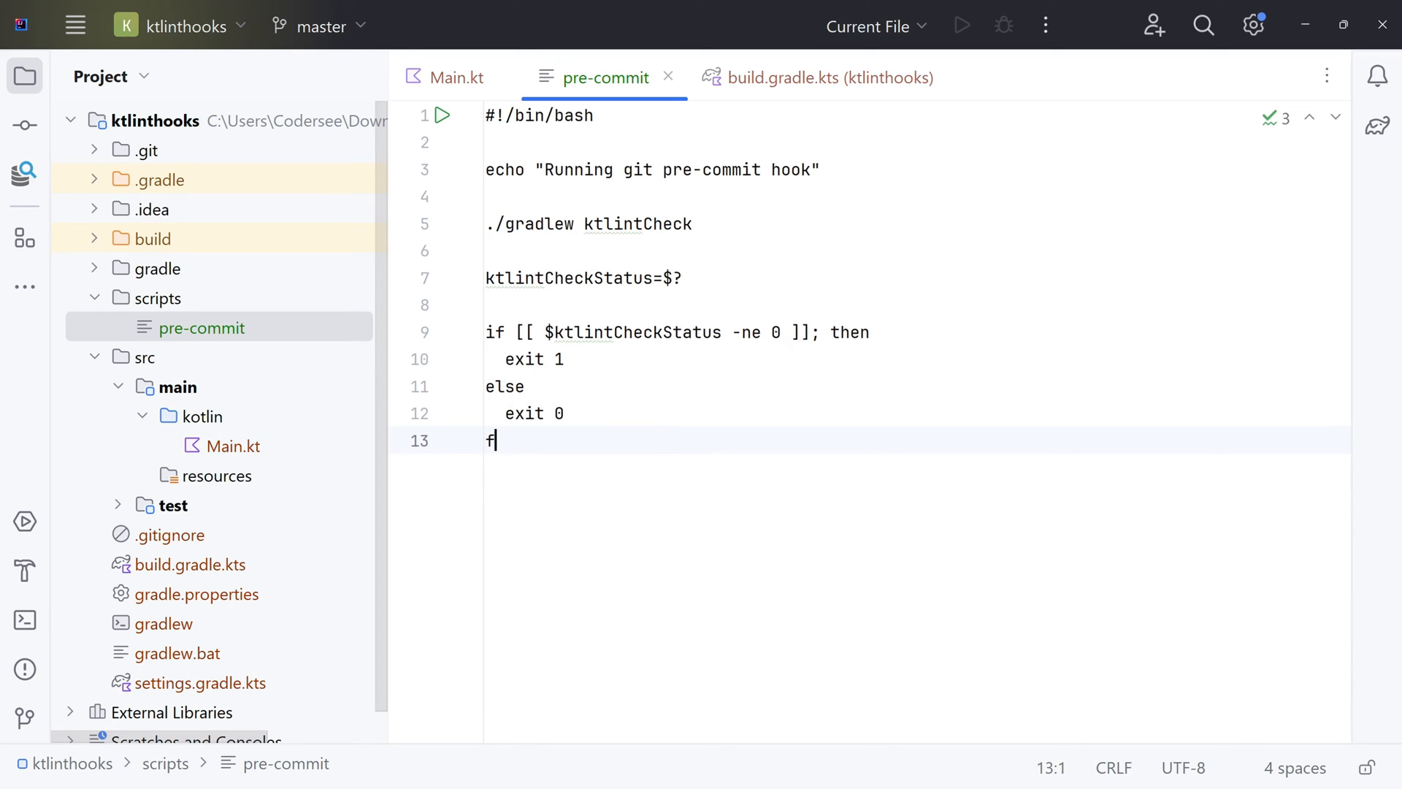
{"action": "type", "text": "i"}
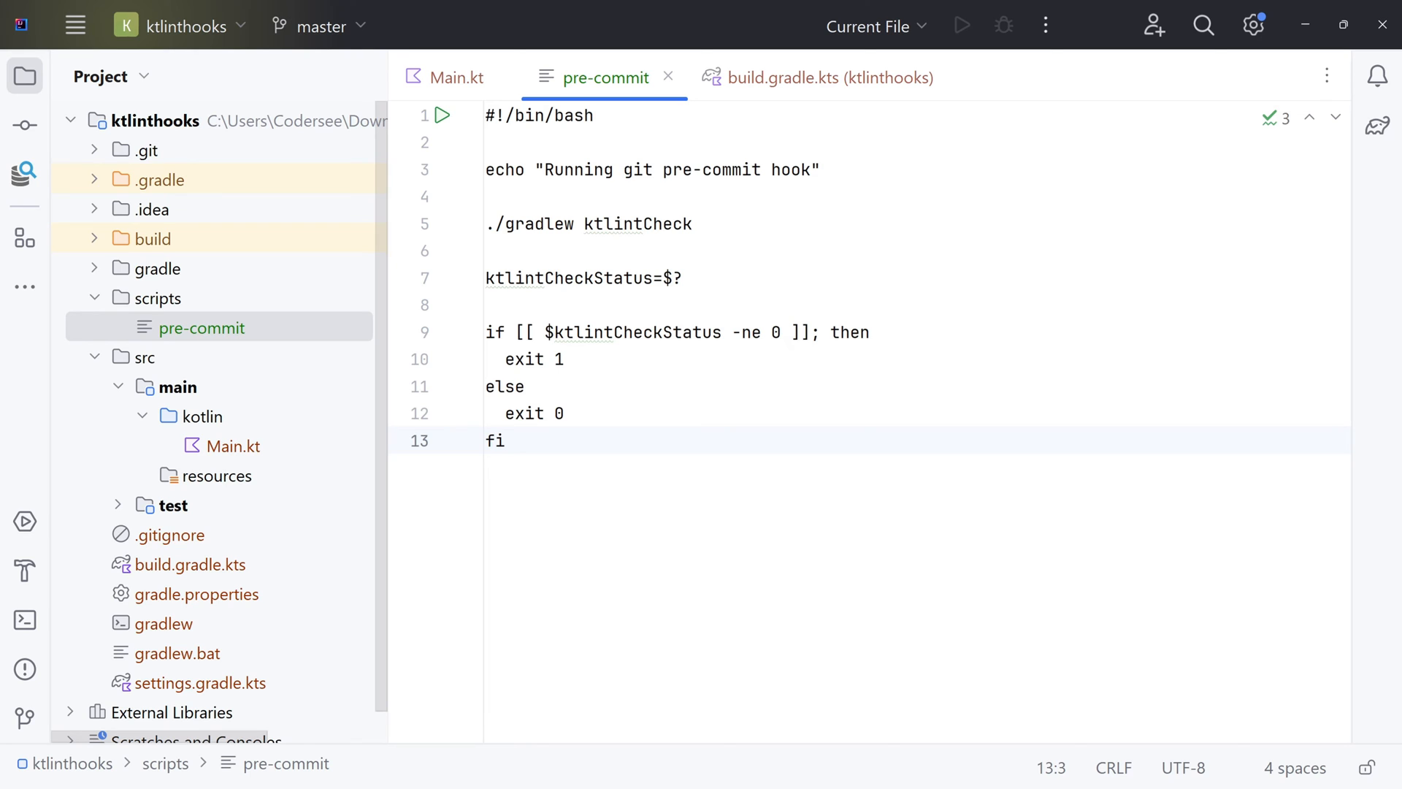
{"action": "left_click", "coordinate": [505, 439]}
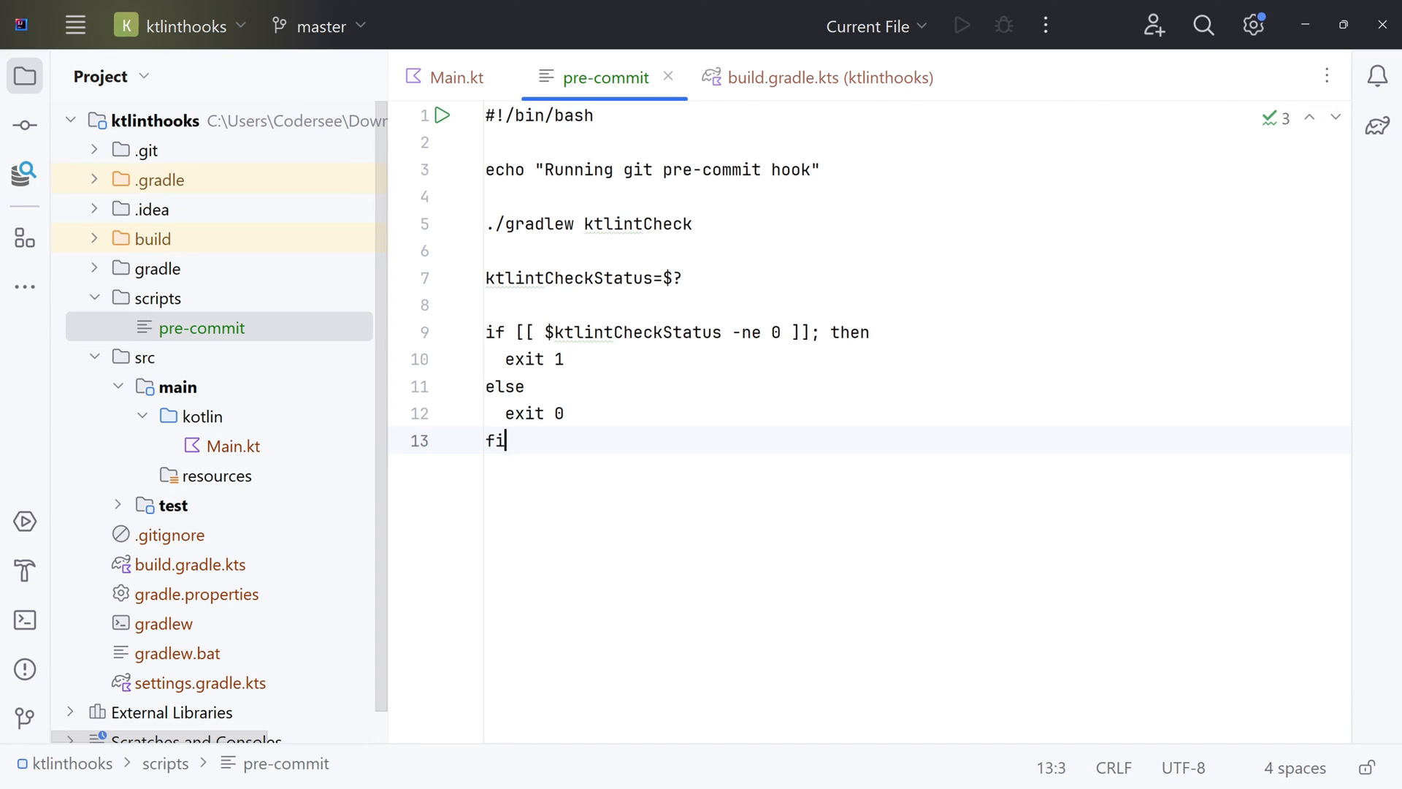
{"action": "left_click", "coordinate": [147, 149]}
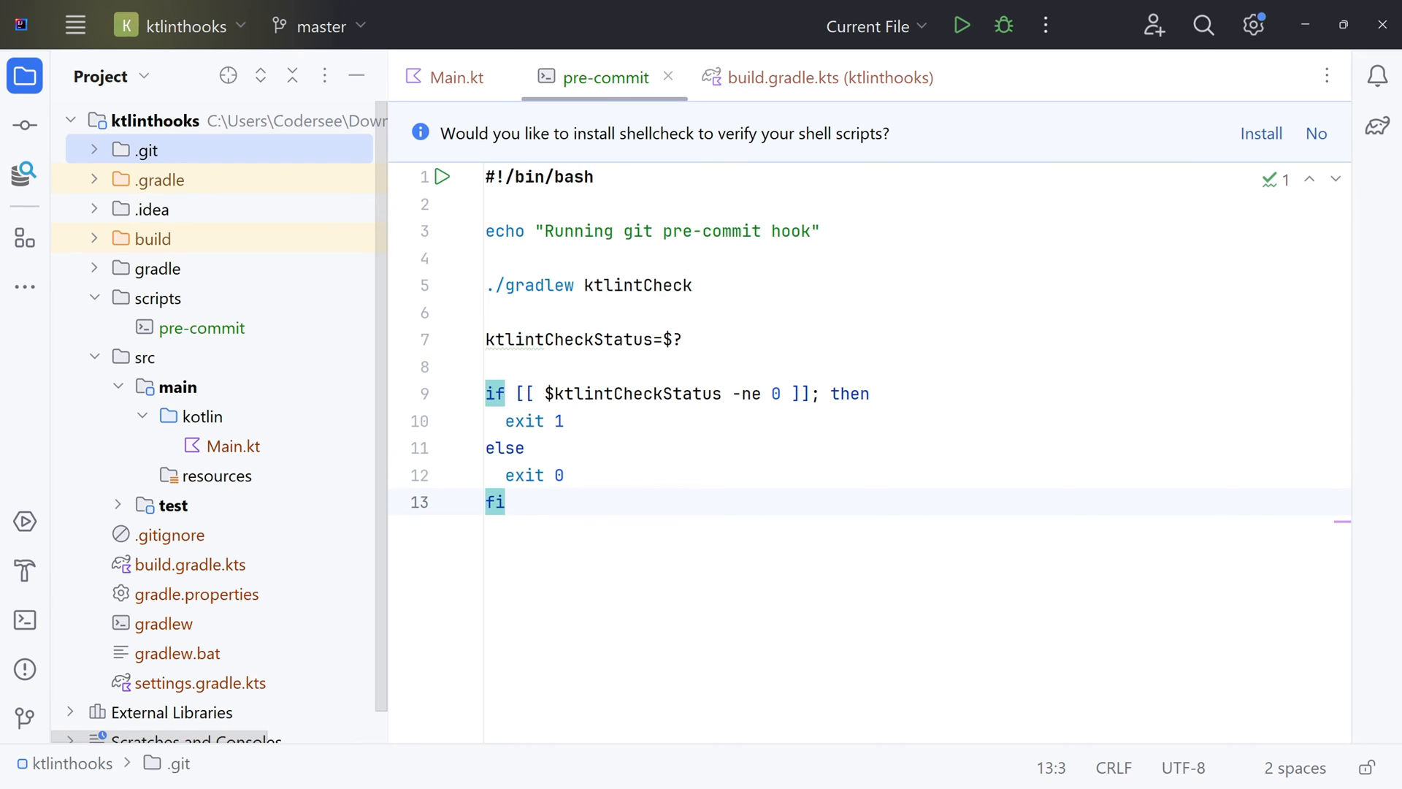
- Copy scripts/pre-commit into .git/hooks and open the copied hook file
{"action": "left_click", "coordinate": [201, 327]}
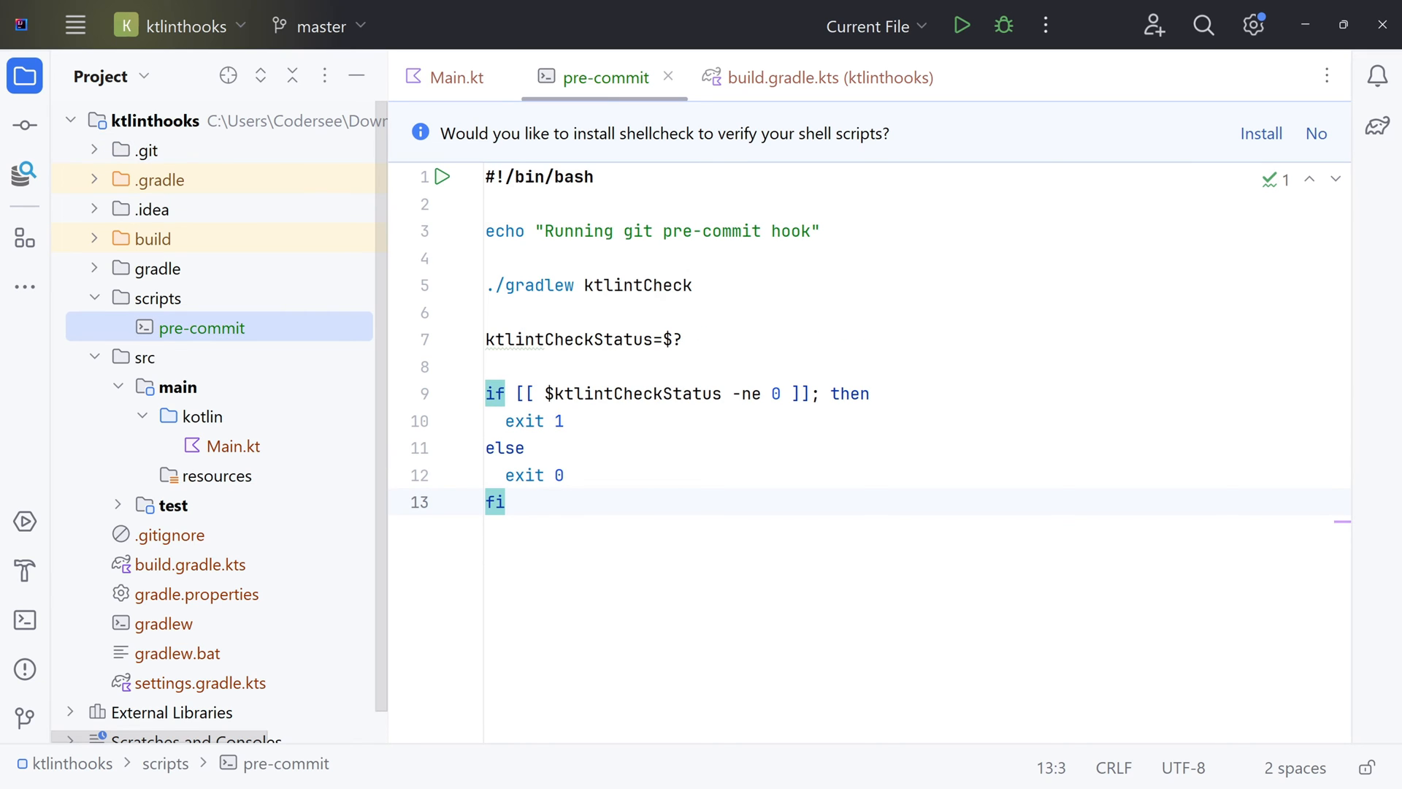
{"action": "left_click", "coordinate": [156, 298]}
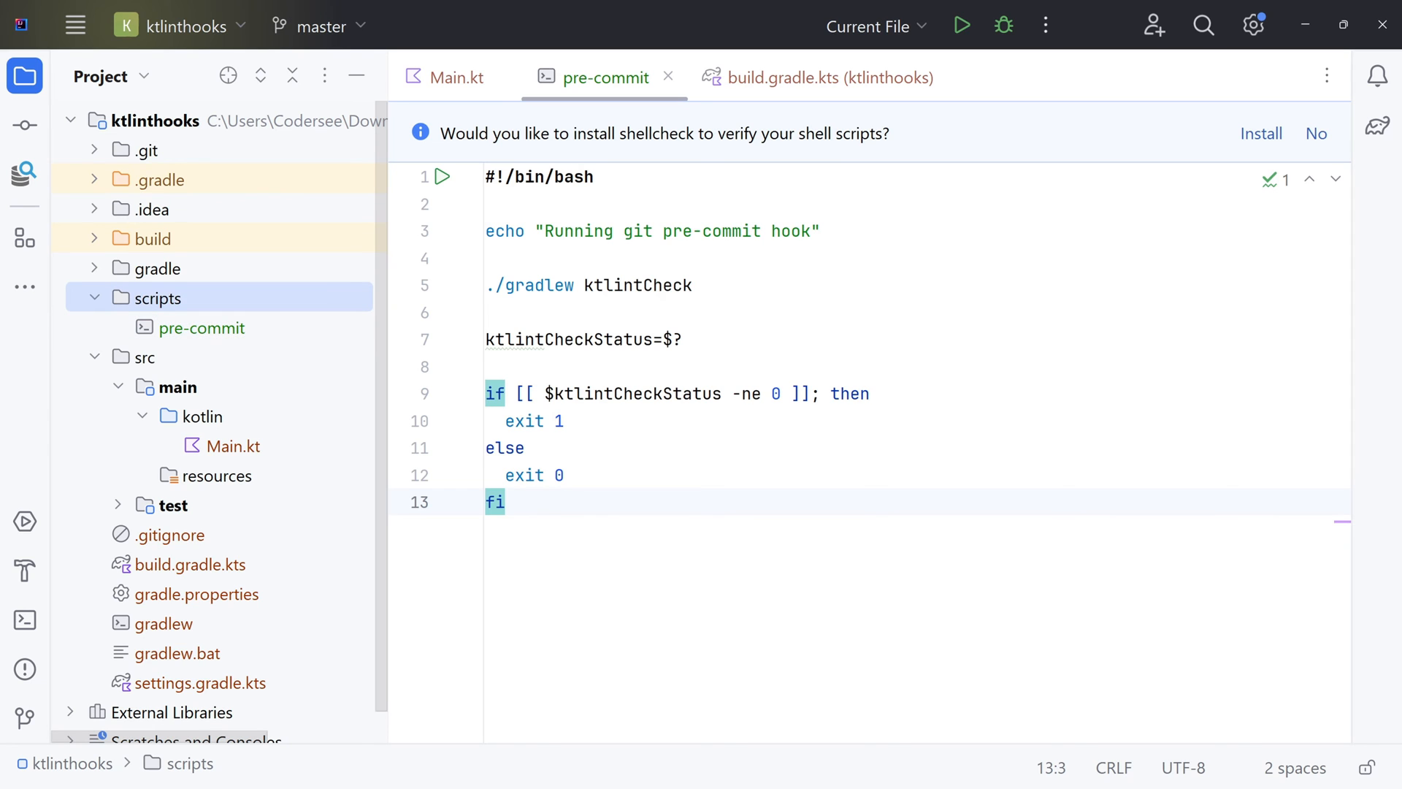
{"action": "left_click", "coordinate": [93, 149]}
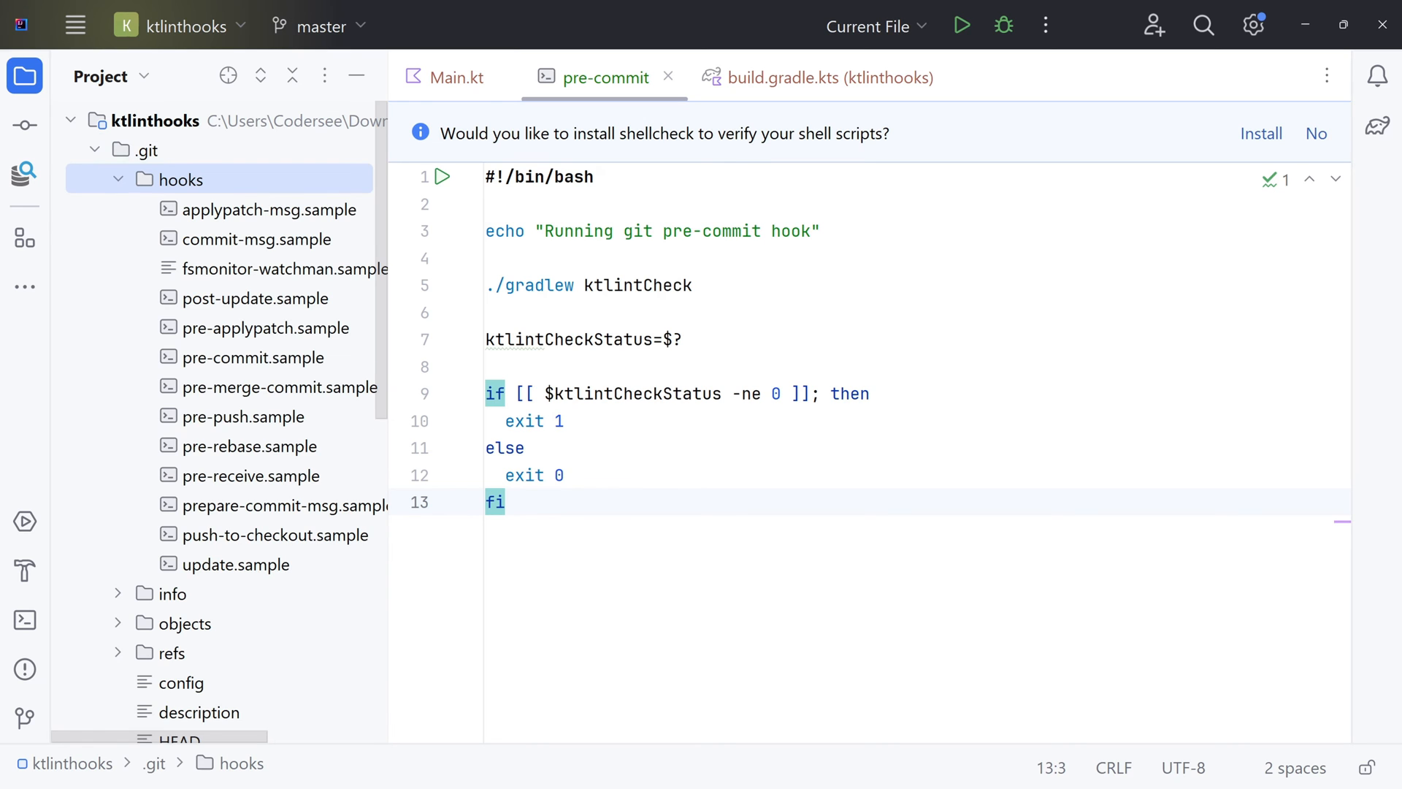
{"action": "scroll", "scroll_direction": "down", "scroll_amount": 3}
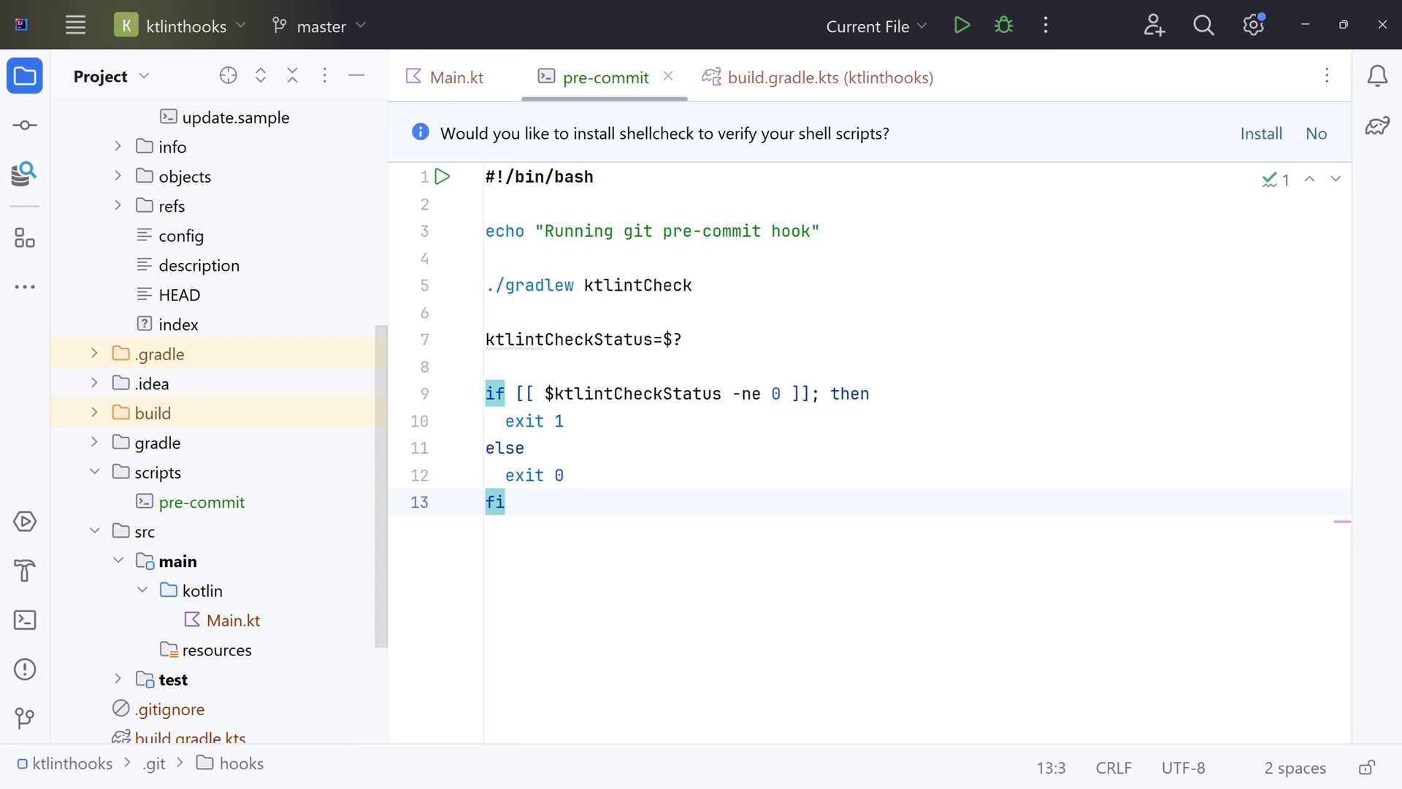
{"action": "left_click", "coordinate": [202, 502]}
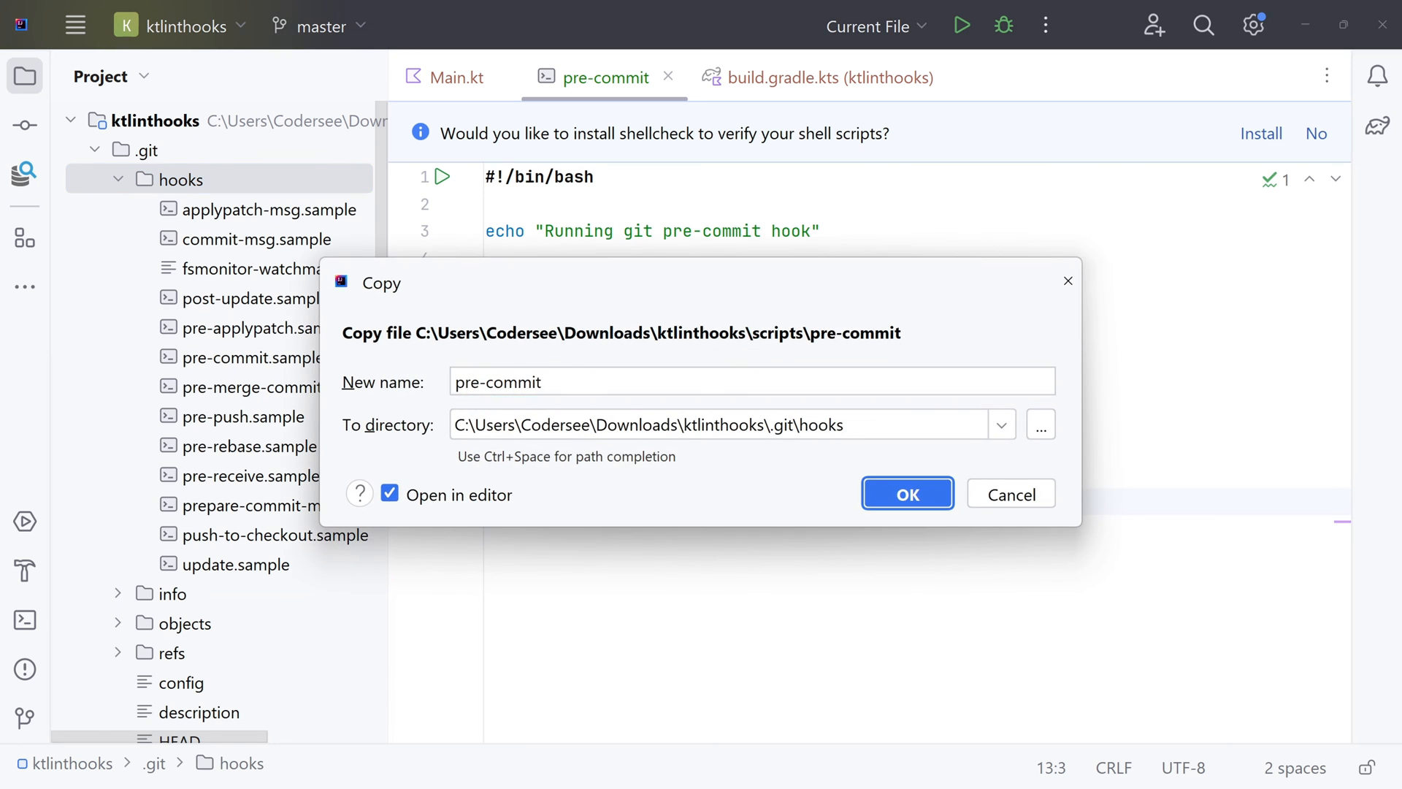
{"action": "left_click", "coordinate": [905, 493]}
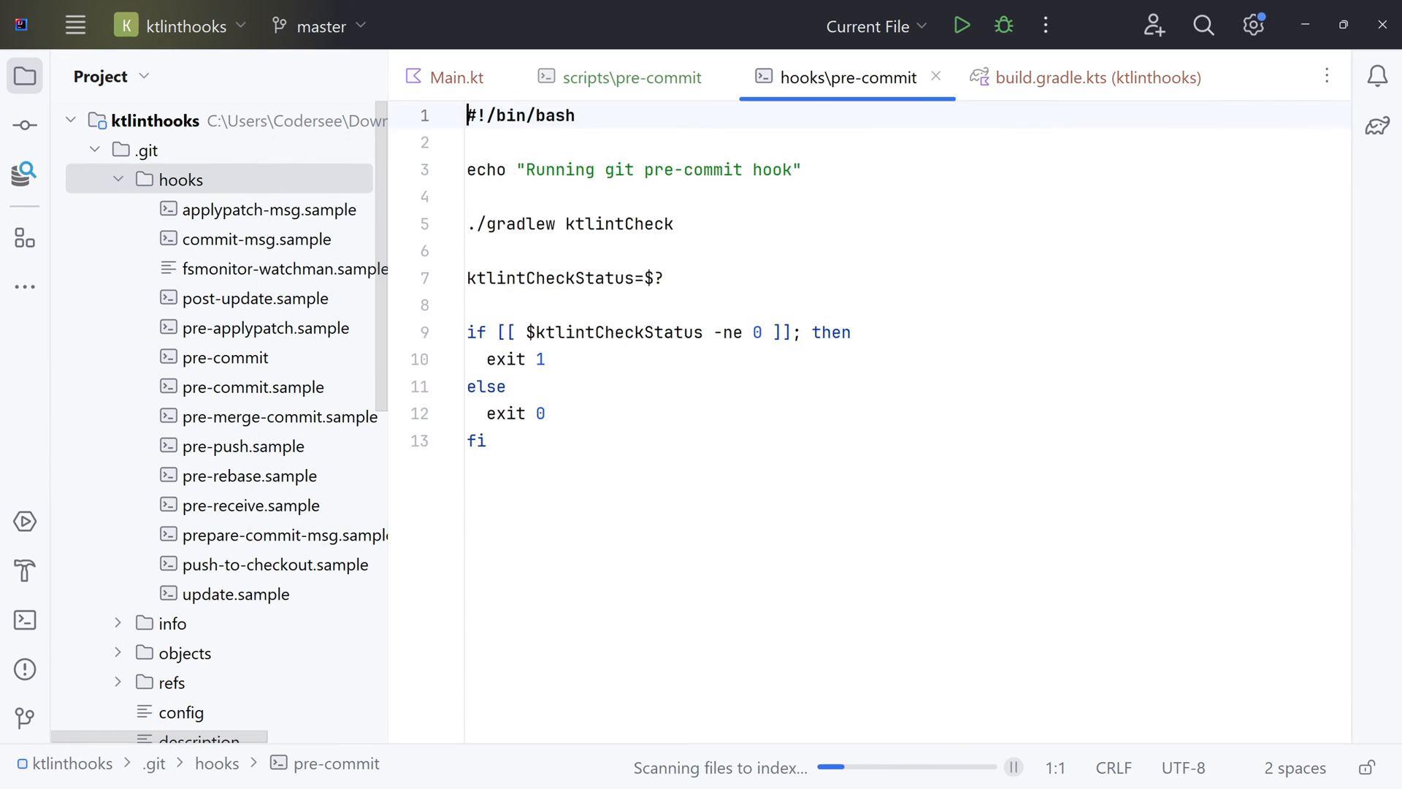
{"action": "left_click", "coordinate": [226, 357]}
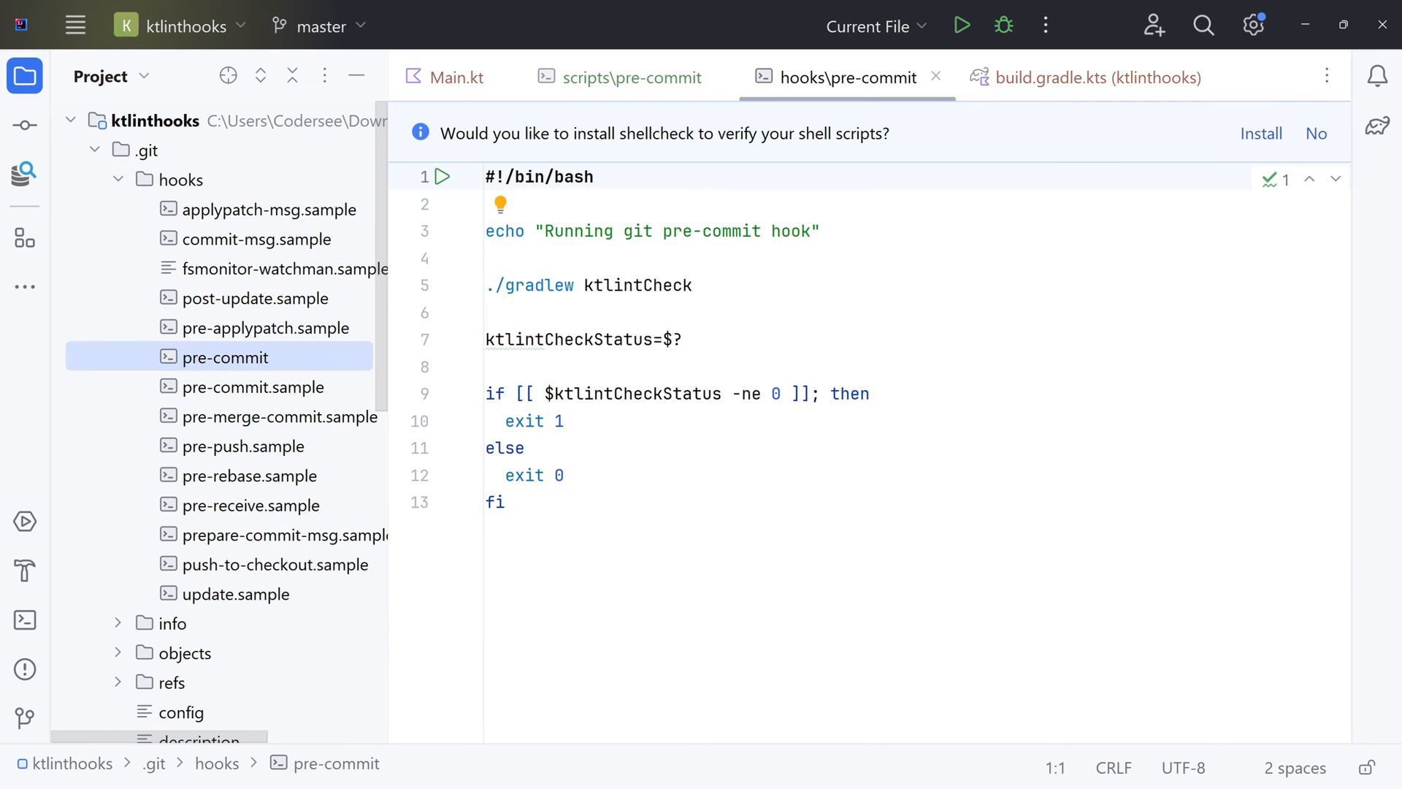
- Include all unversioned files and commit them with the message 'Some message'
{"action": "left_click", "coordinate": [501, 367]}
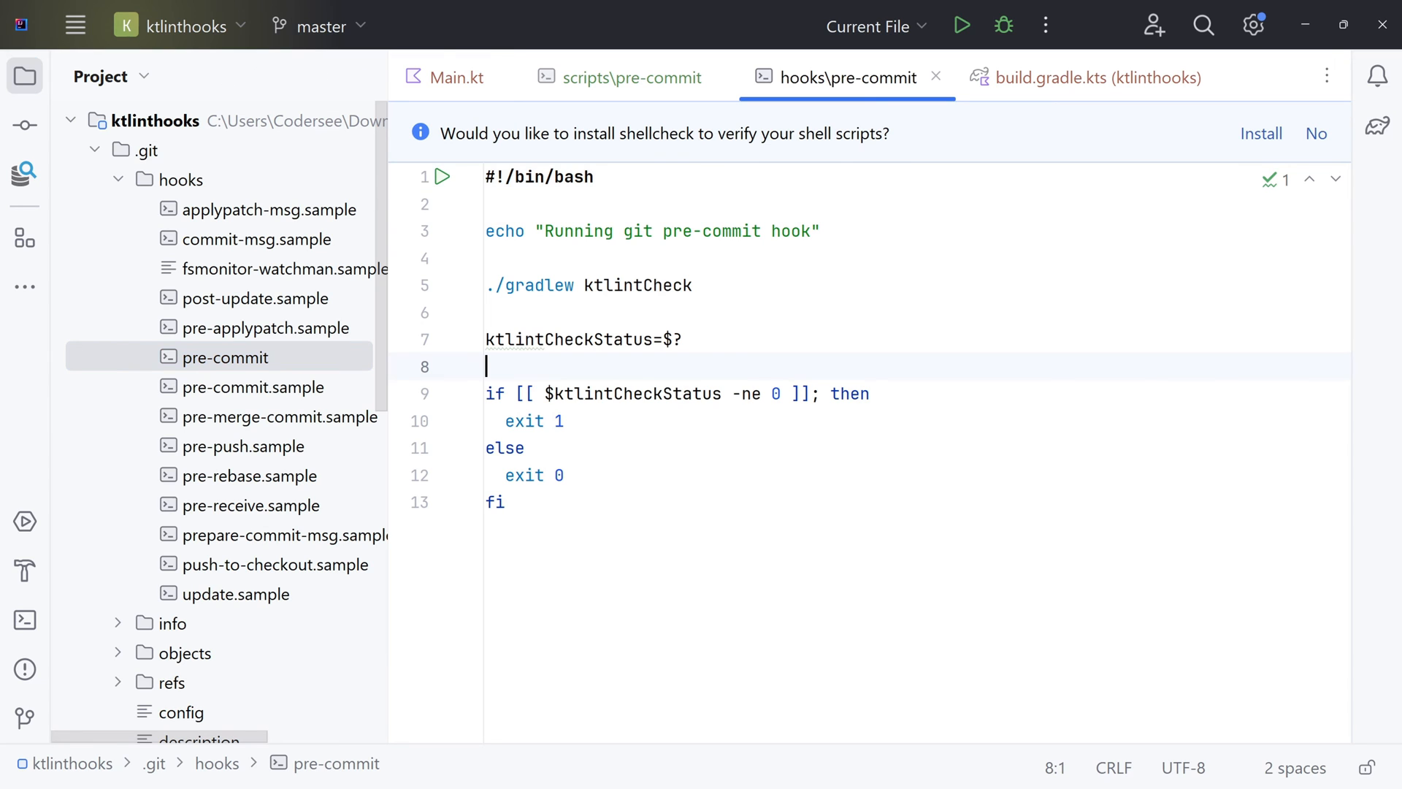
{"action": "left_click", "coordinate": [24, 124]}
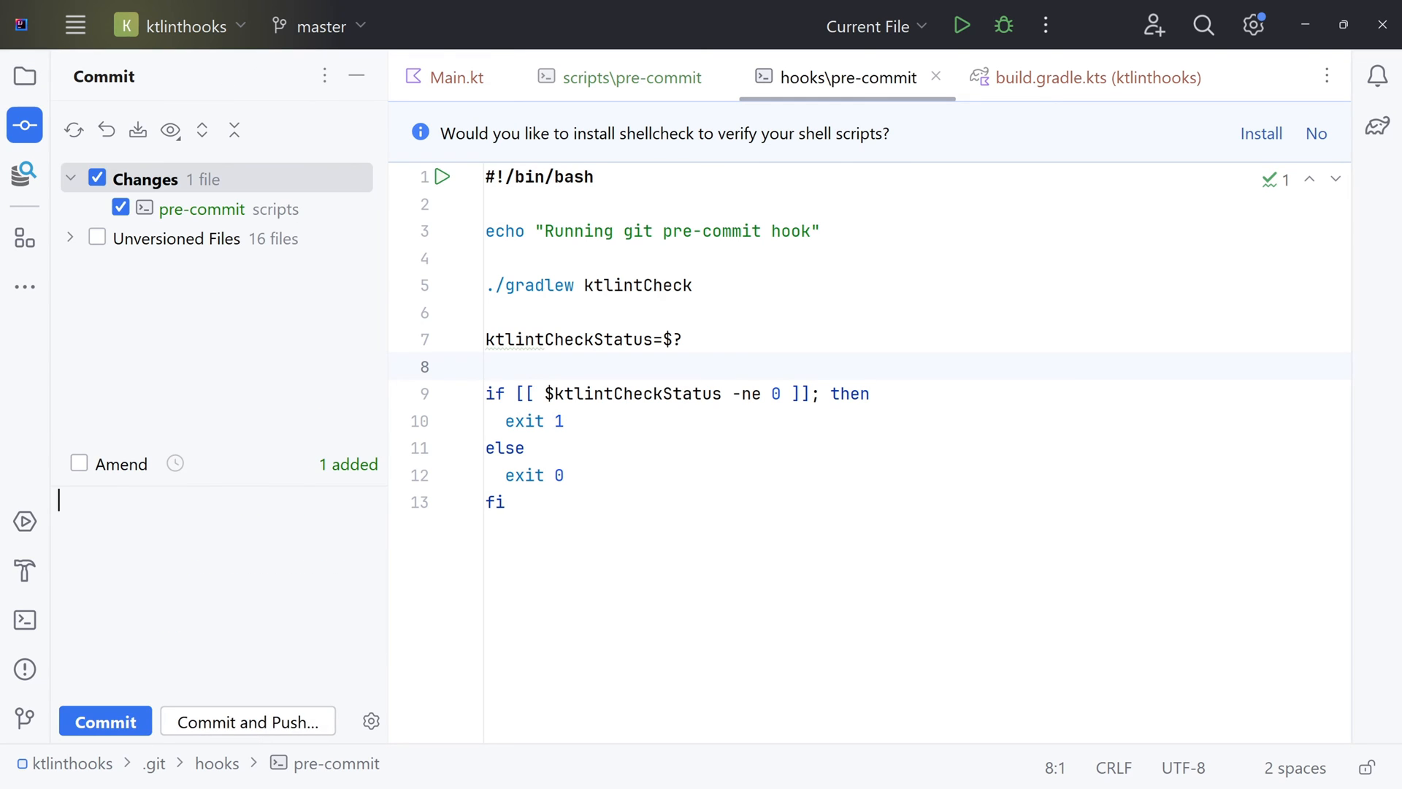
{"action": "left_click", "coordinate": [70, 238]}
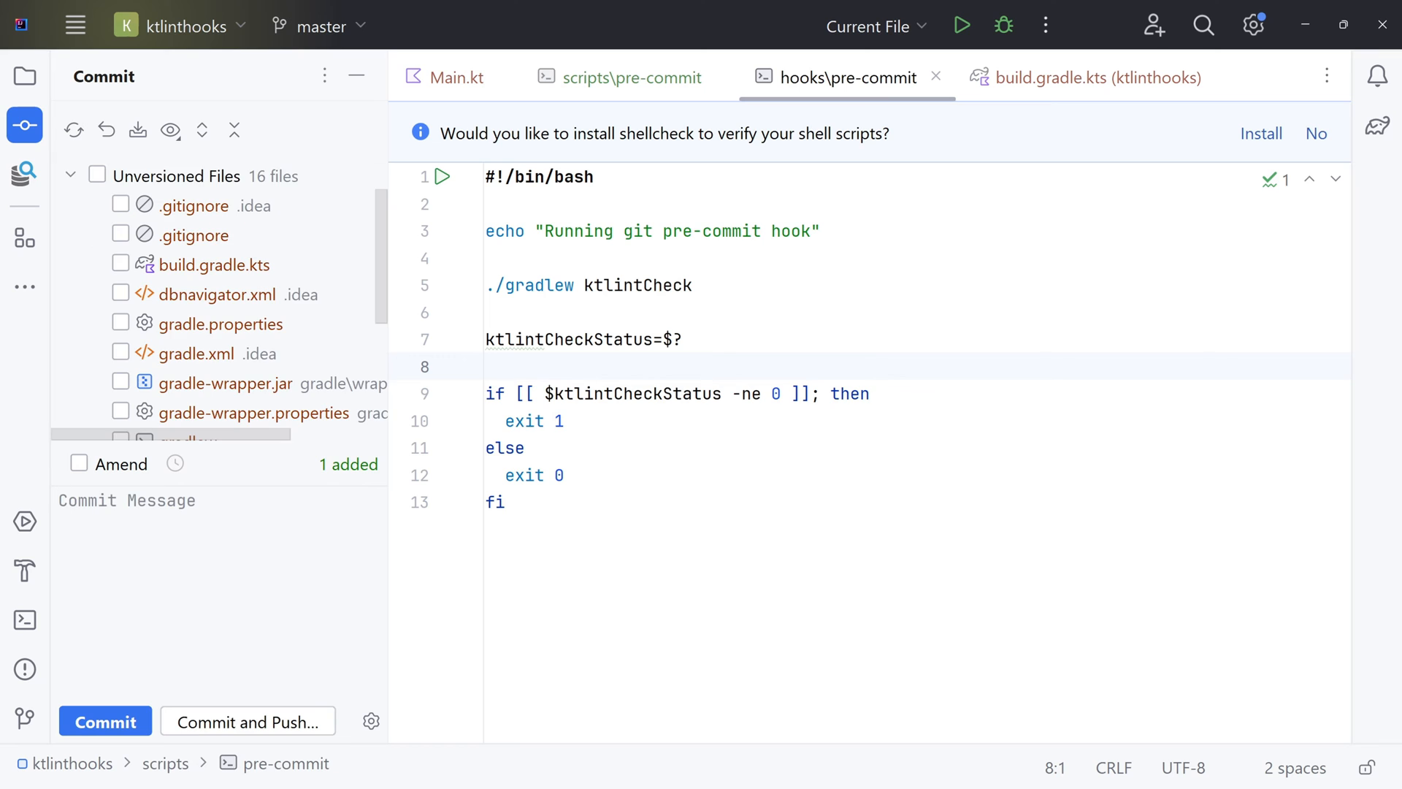
{"action": "left_click", "coordinate": [98, 175]}
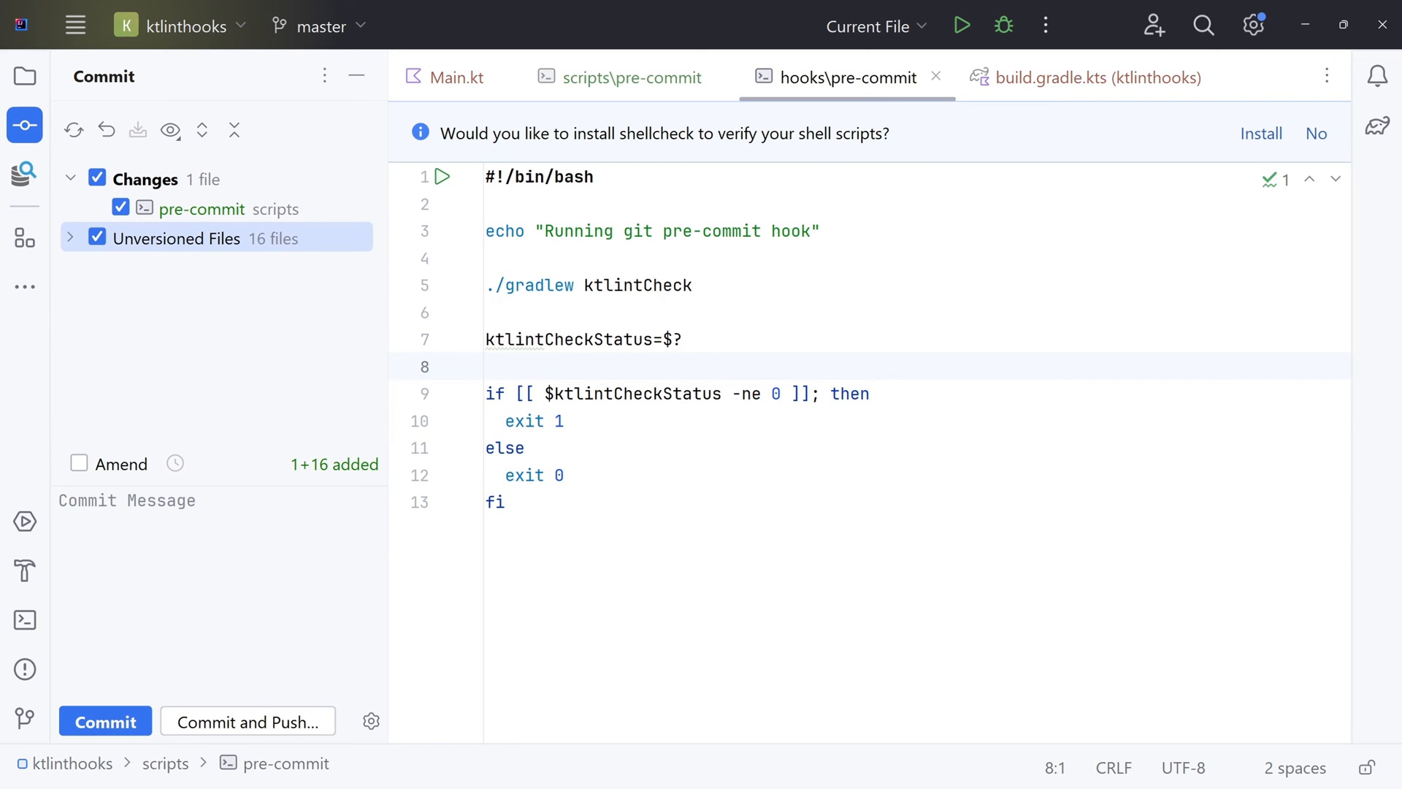
{"action": "type", "text": "Some mes"}
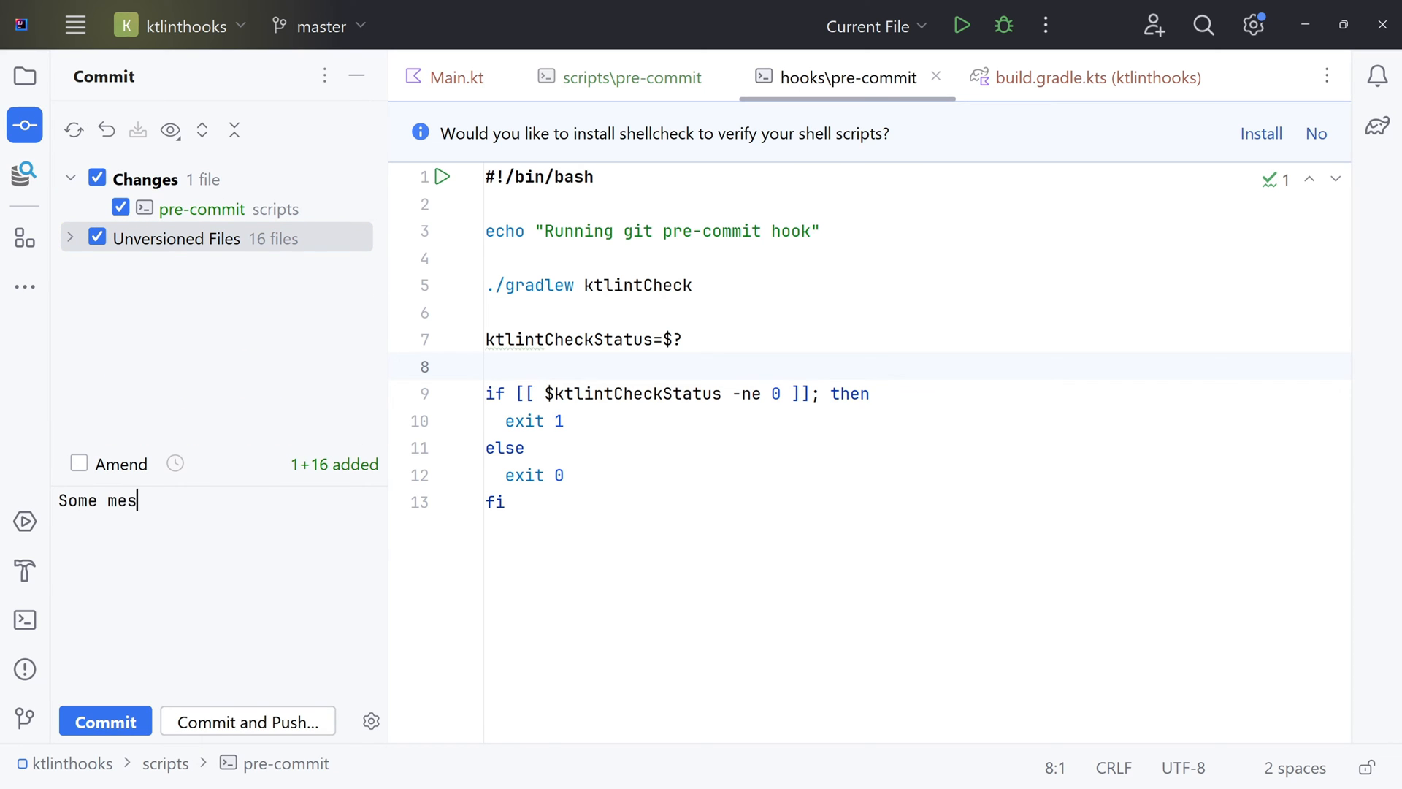
{"action": "type", "text": "sage"}
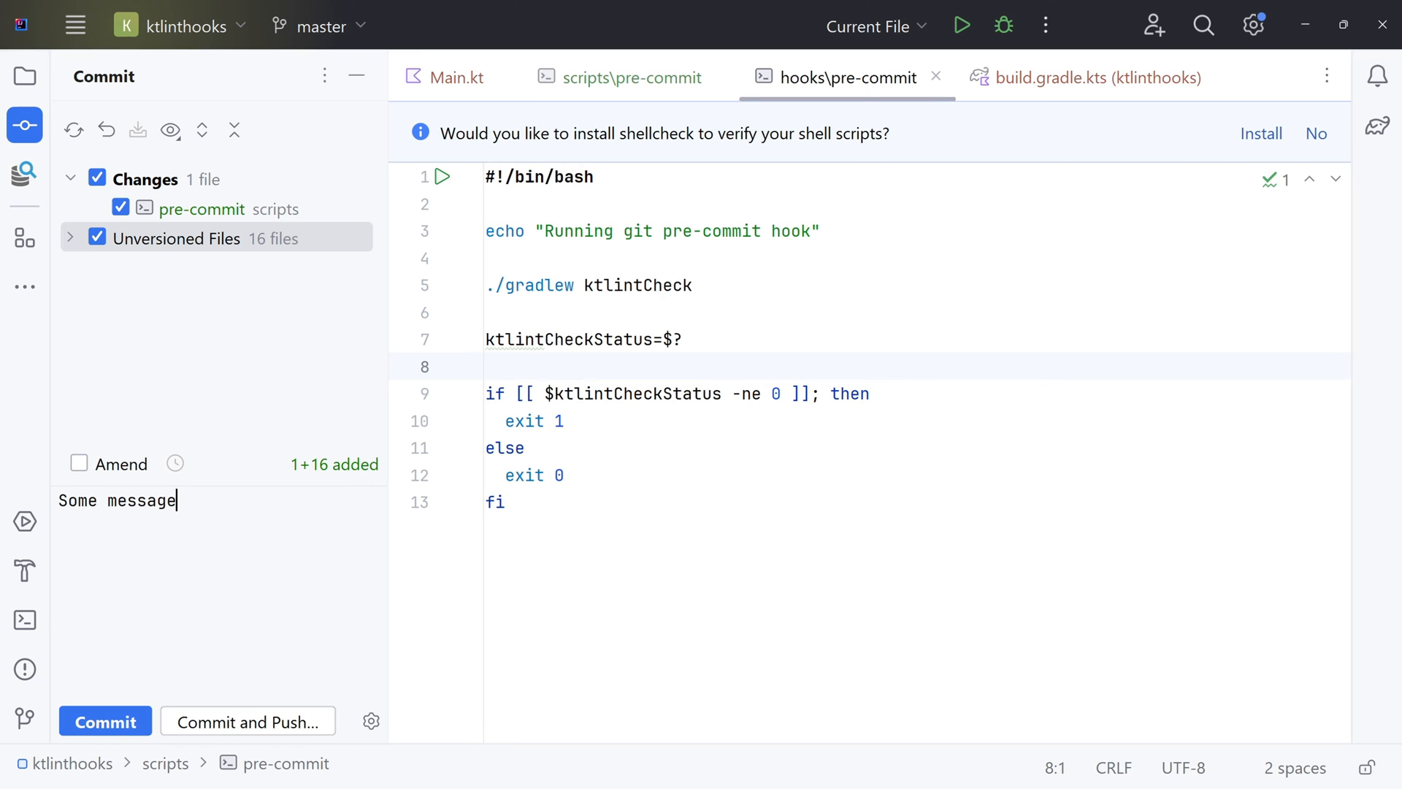
{"action": "left_click", "coordinate": [103, 721]}
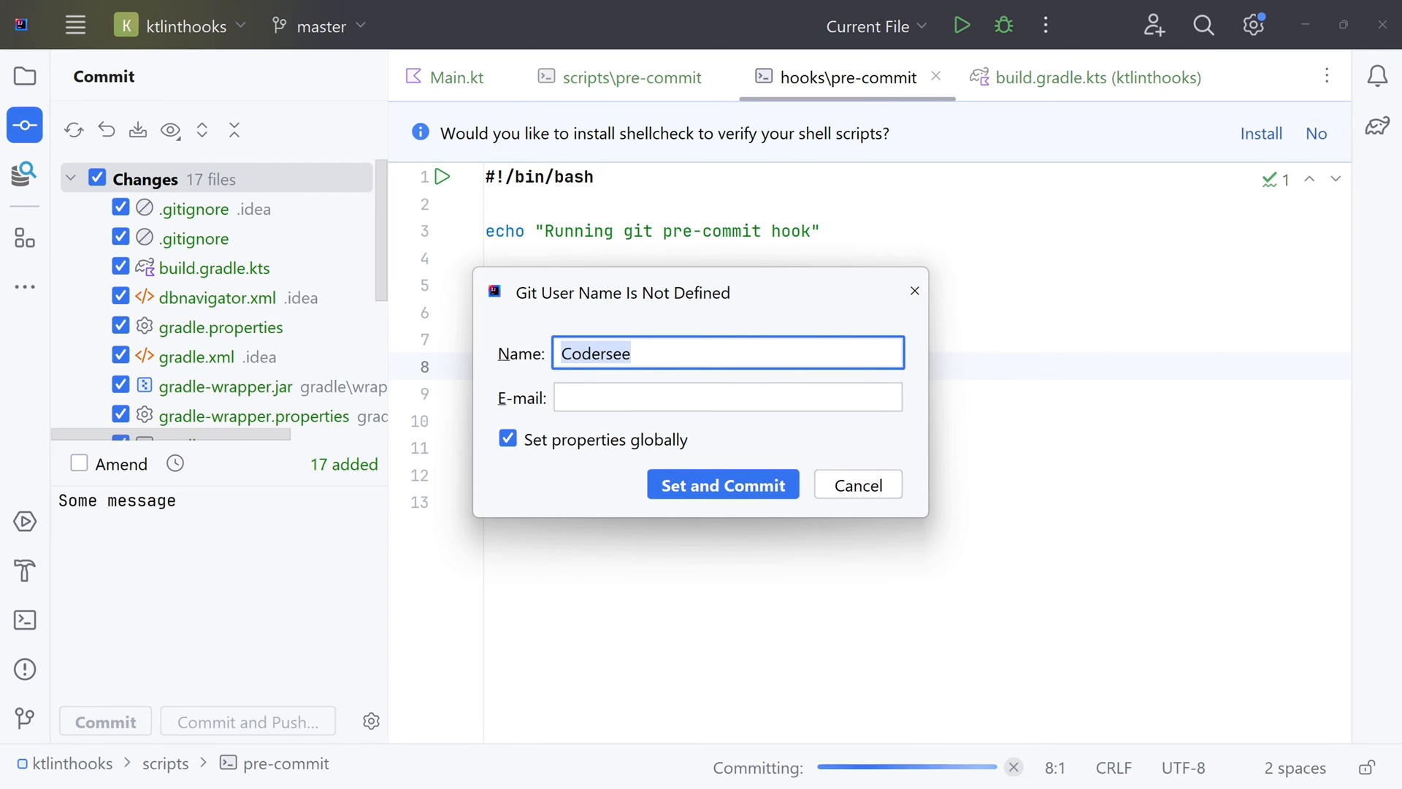
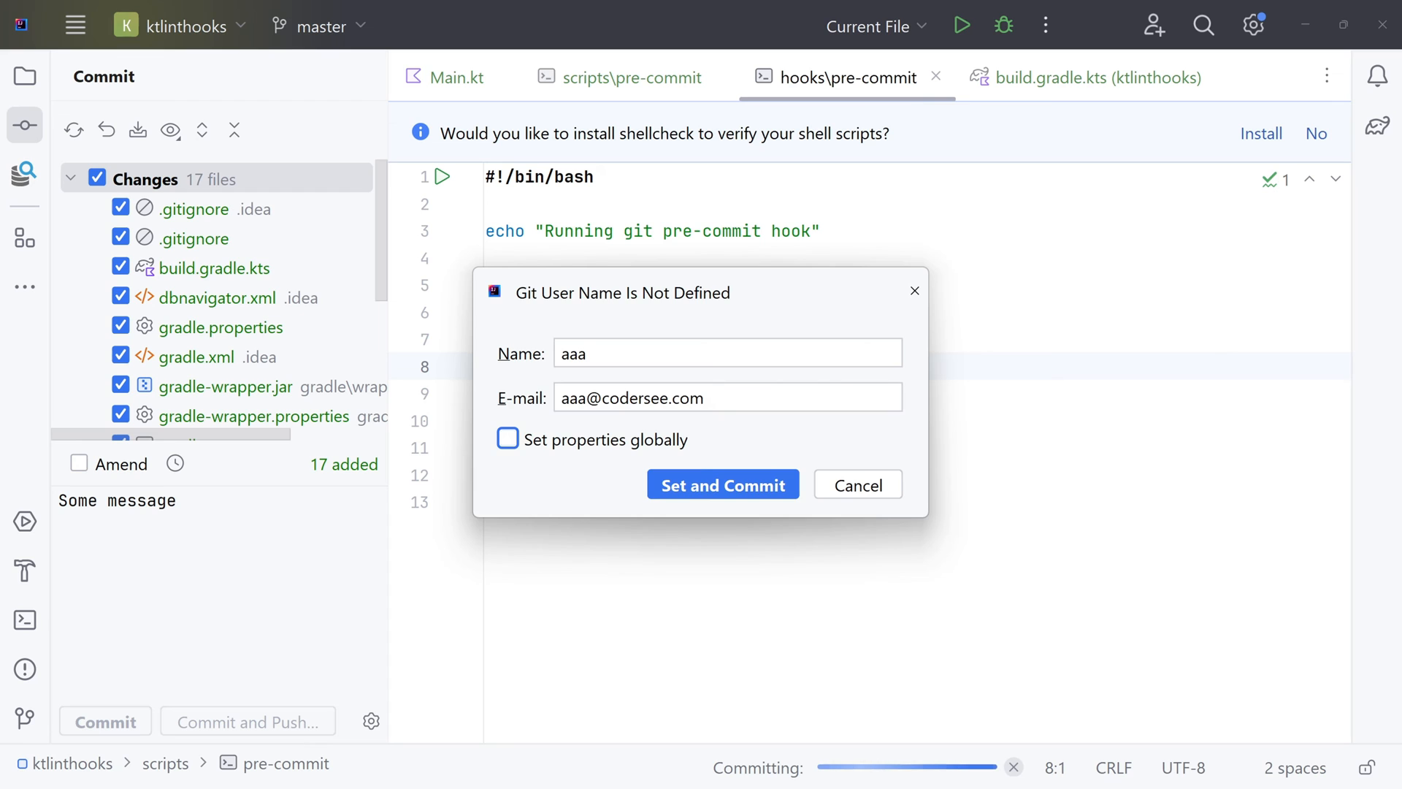
- Set a local Git user name and e-mail, then complete the commit
{"action": "left_click", "coordinate": [722, 484]}
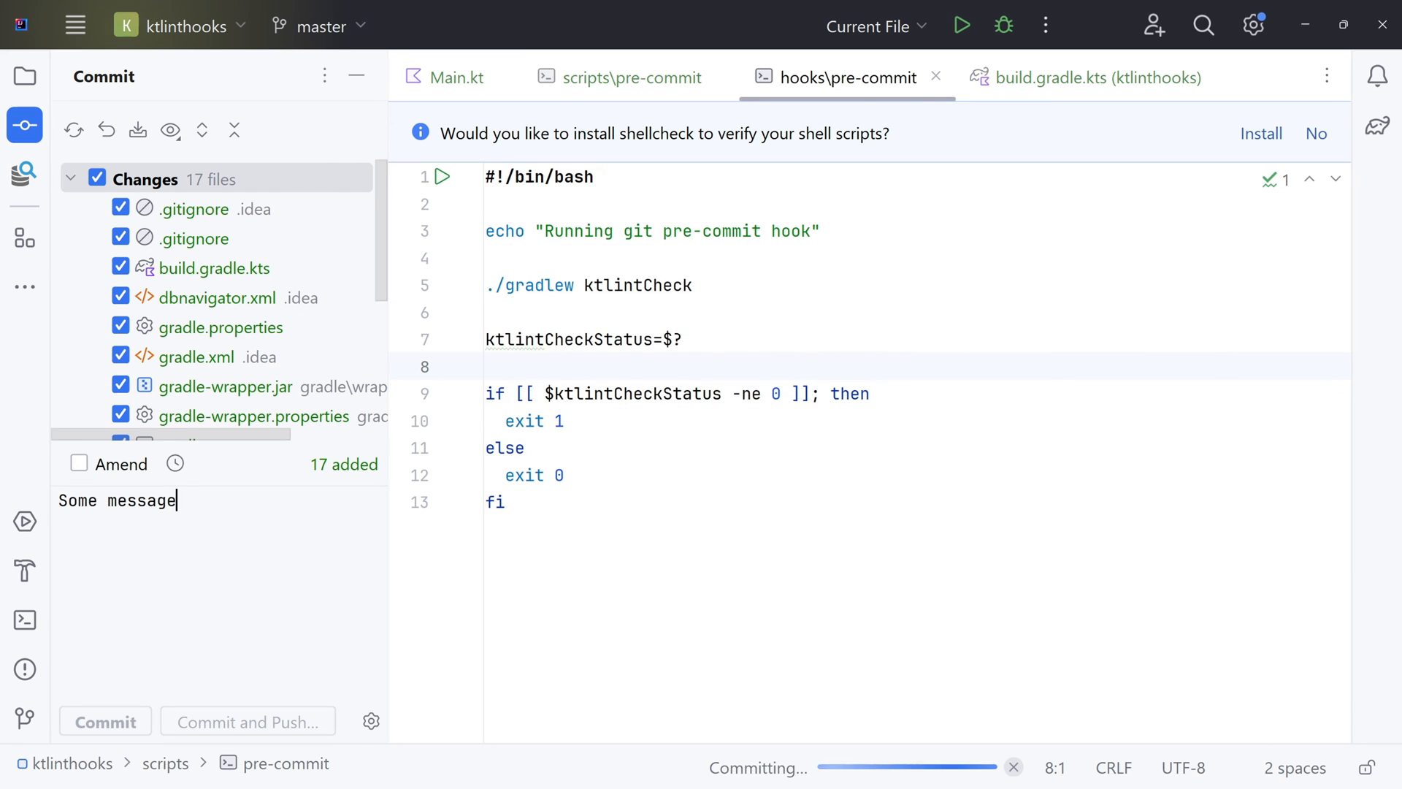
{"action": "left_click", "coordinate": [104, 721]}
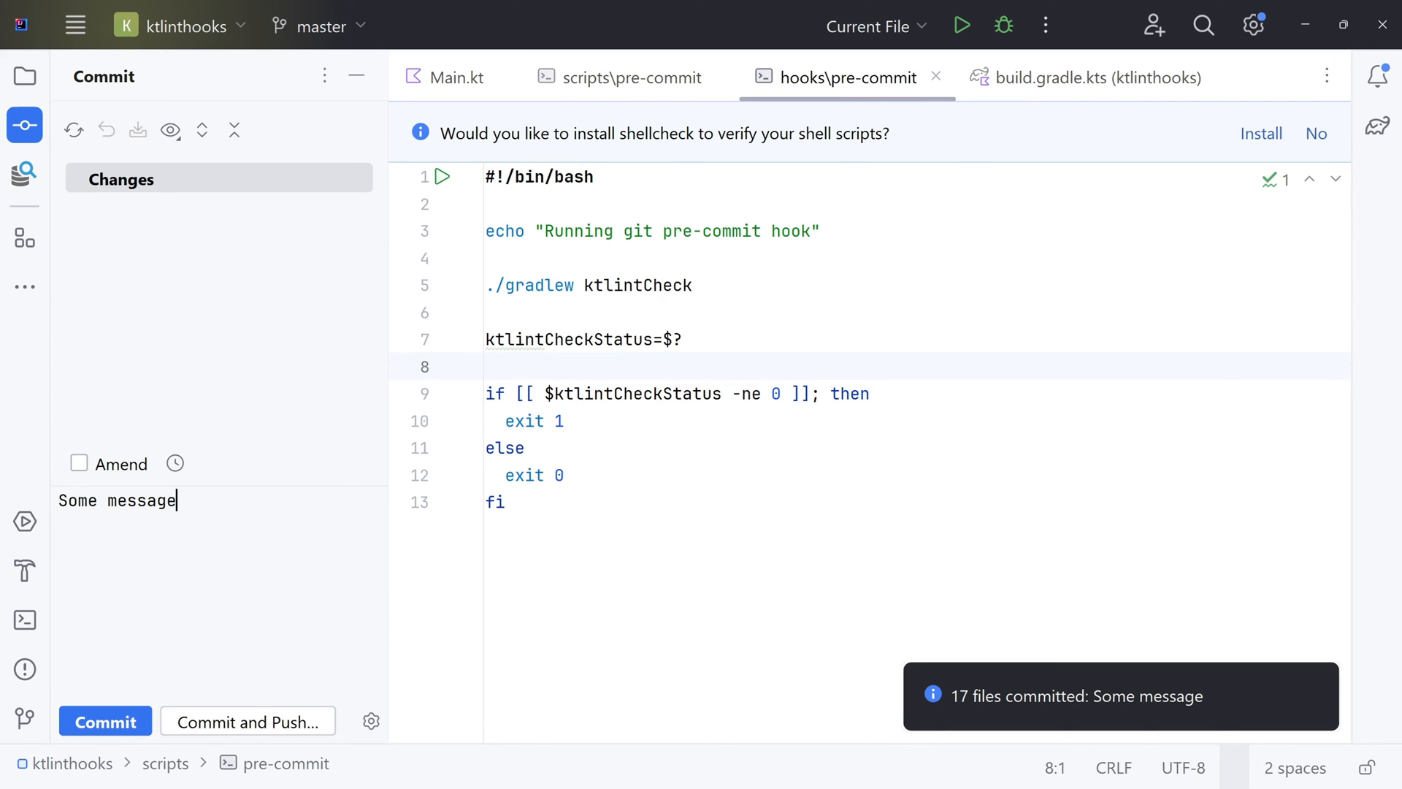
{"action": "left_click", "coordinate": [455, 77]}
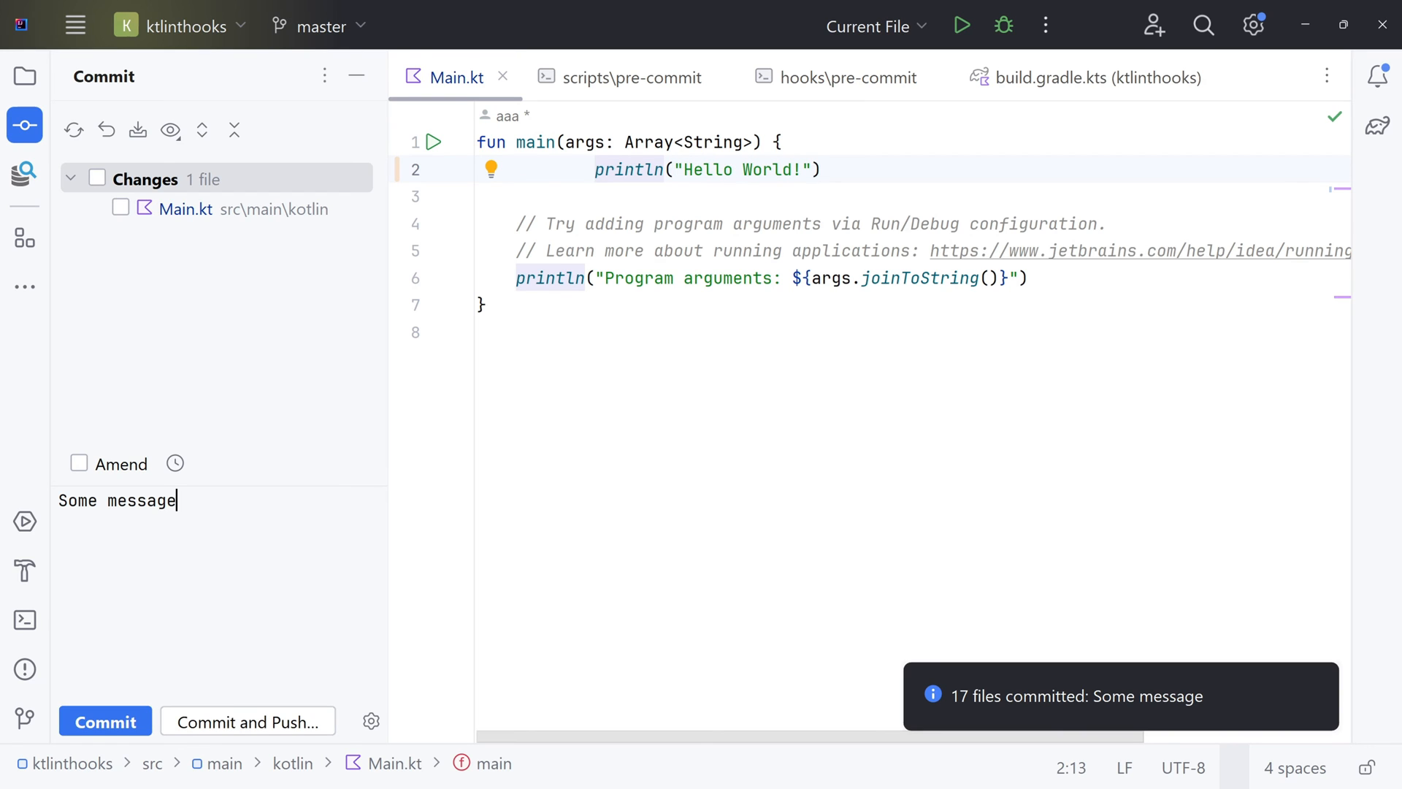
- Commit the modified Main.kt as 'Some message 2' and open the failure details
{"action": "left_click", "coordinate": [97, 176]}
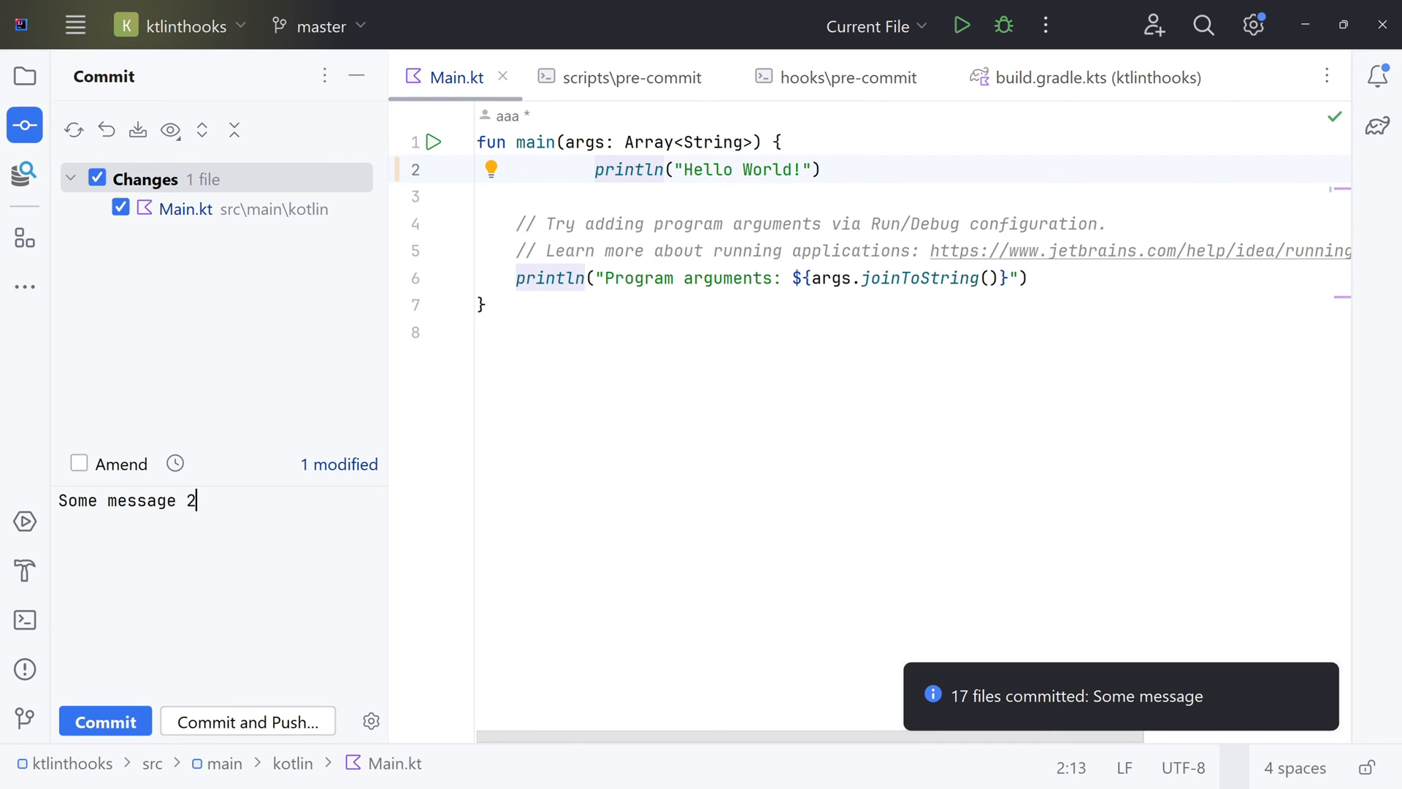
{"action": "left_click", "coordinate": [104, 720]}
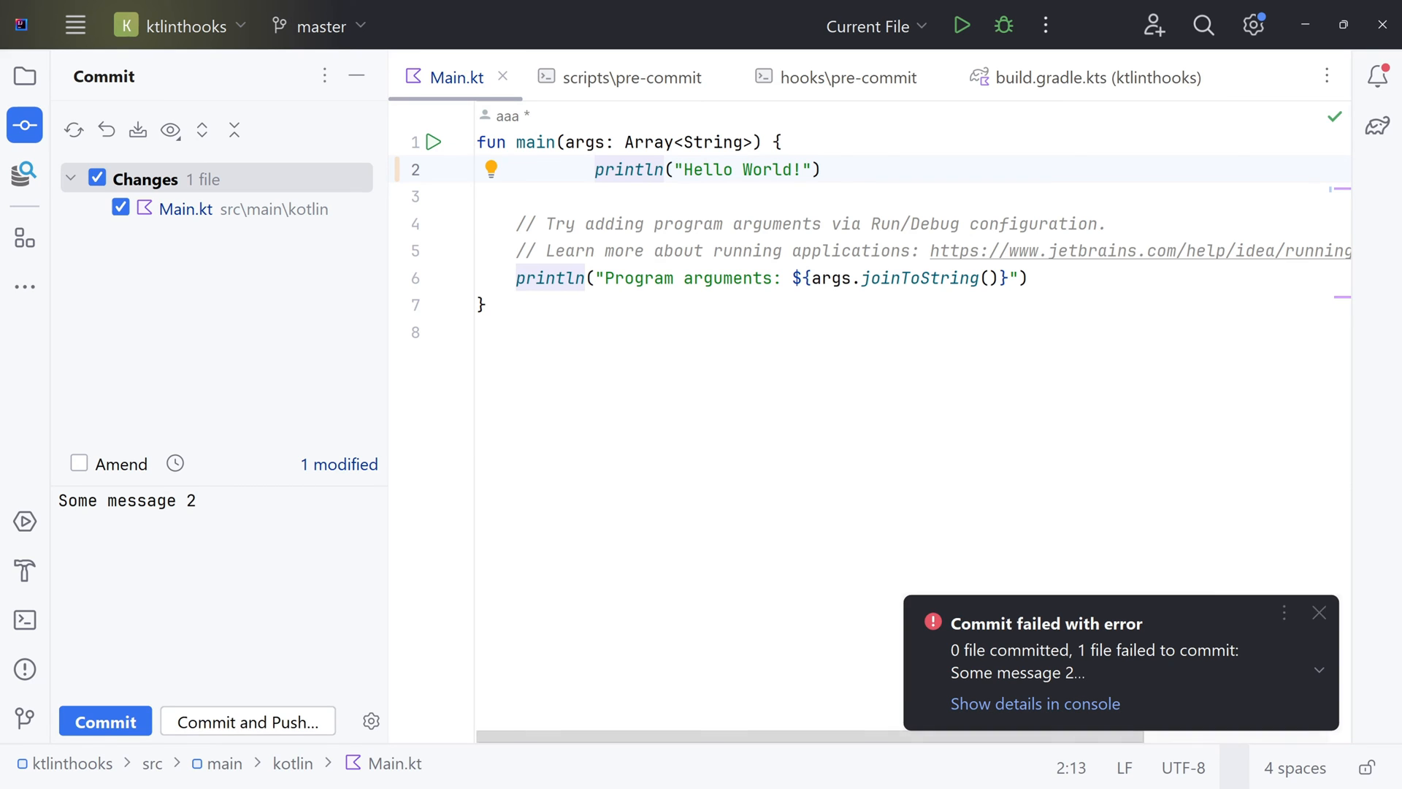
{"action": "left_click", "coordinate": [1034, 704]}
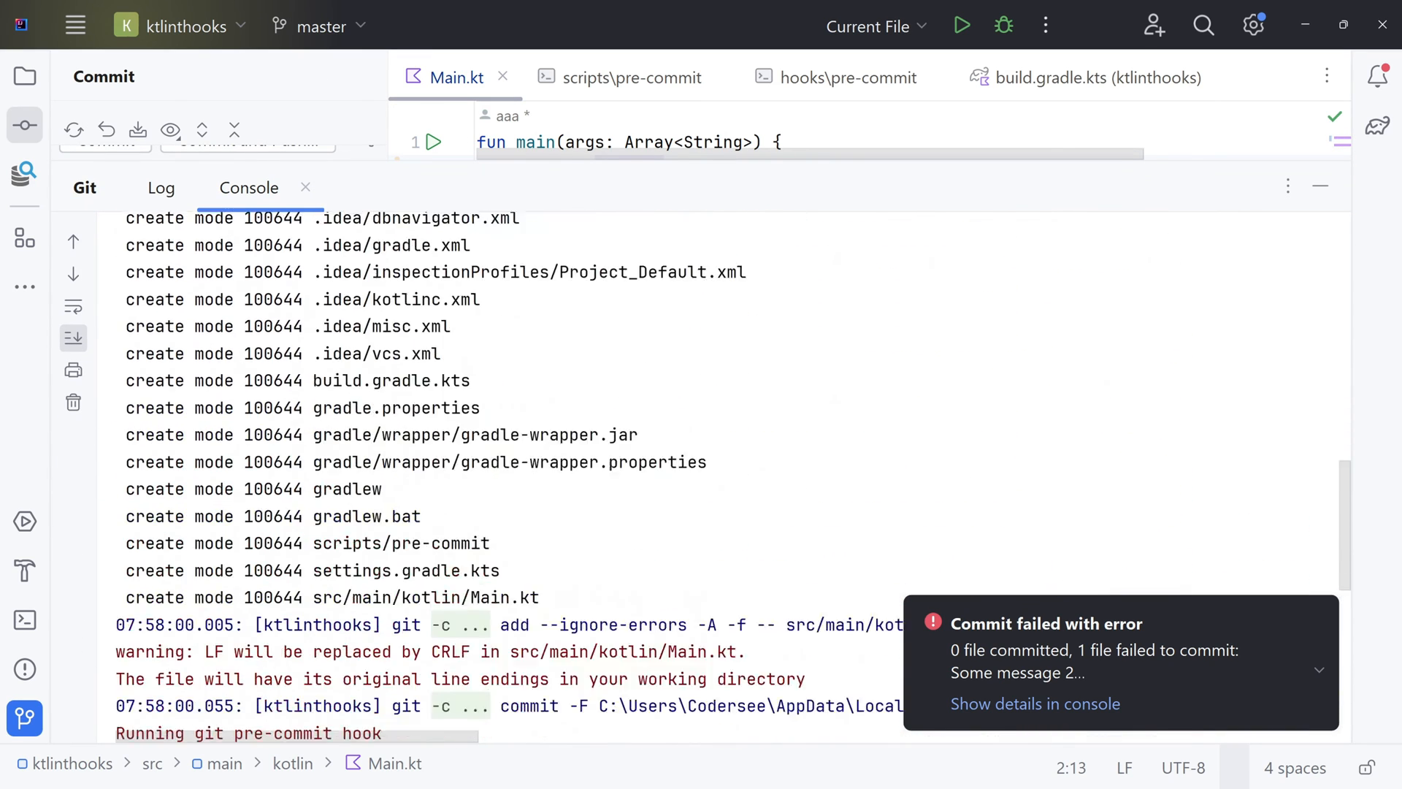
- Locate the ktlint unexpected-indentation error for Main.kt line 2 in the Git console
{"action": "scroll", "scroll_direction": "up", "scroll_amount": 3}
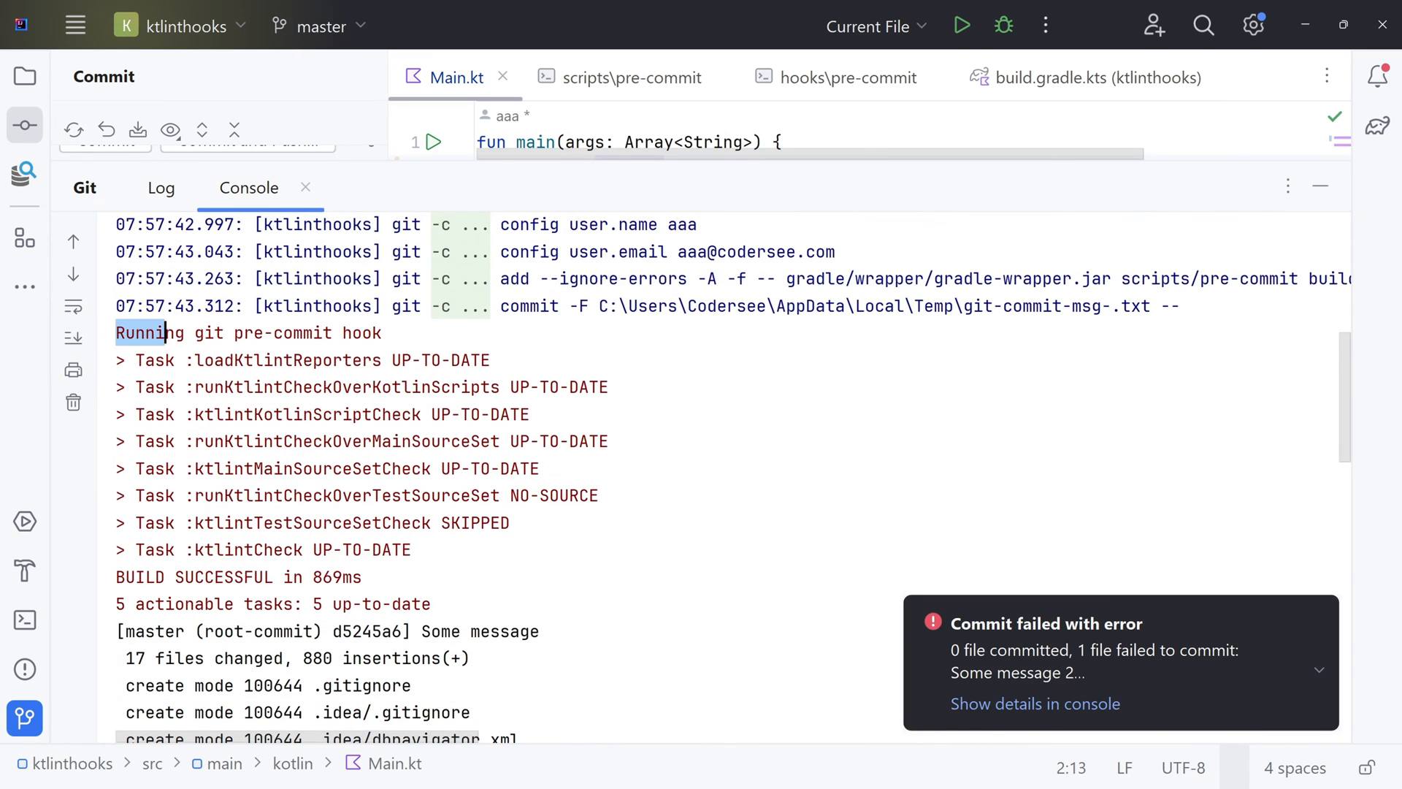
{"action": "scroll", "scroll_direction": "down", "scroll_amount": 3}
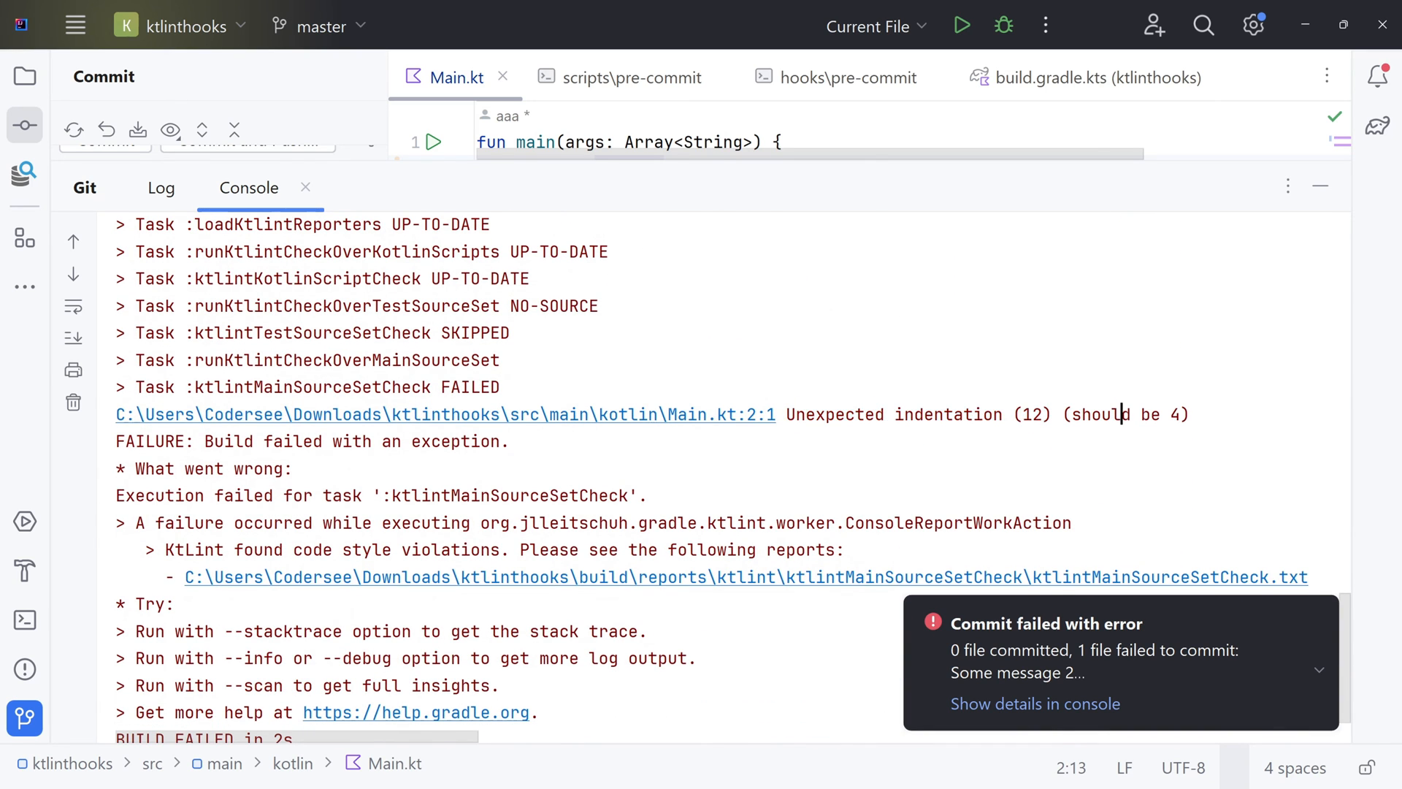
{"action": "double_click", "coordinate": [1112, 414]}
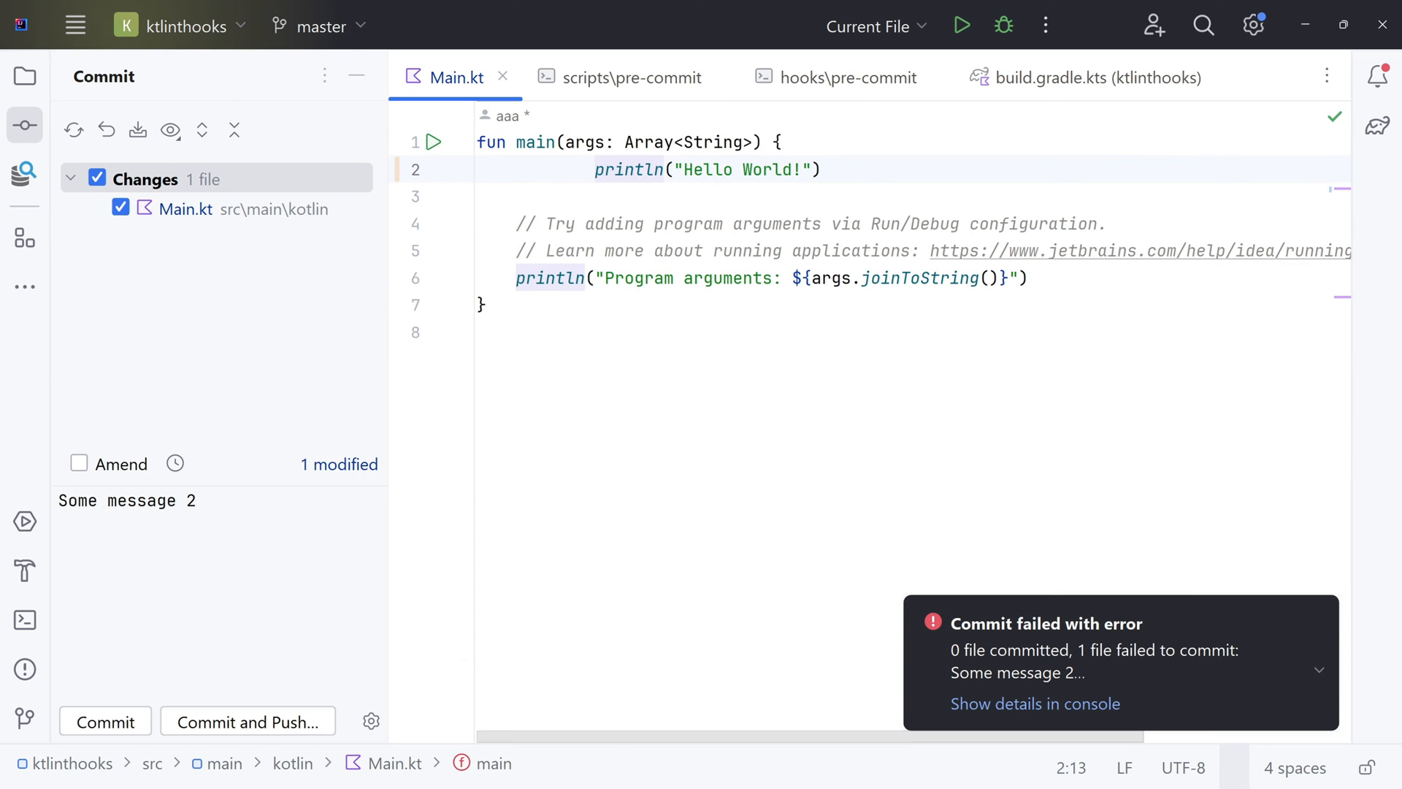
- Delete .git/hooks/pre-commit, confirming through the Refactoring Preview
{"action": "left_click", "coordinate": [24, 75]}
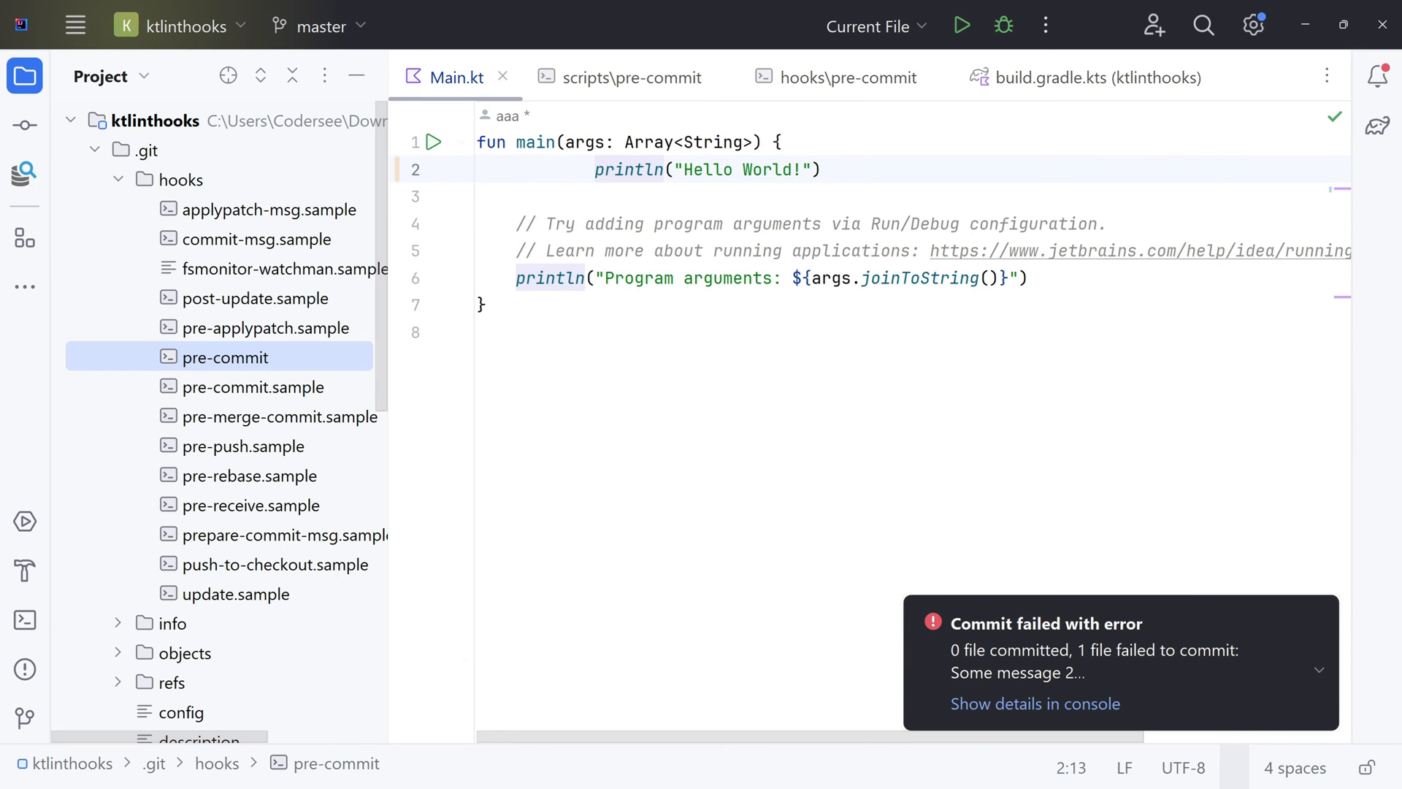
{"action": "left_click", "coordinate": [267, 327]}
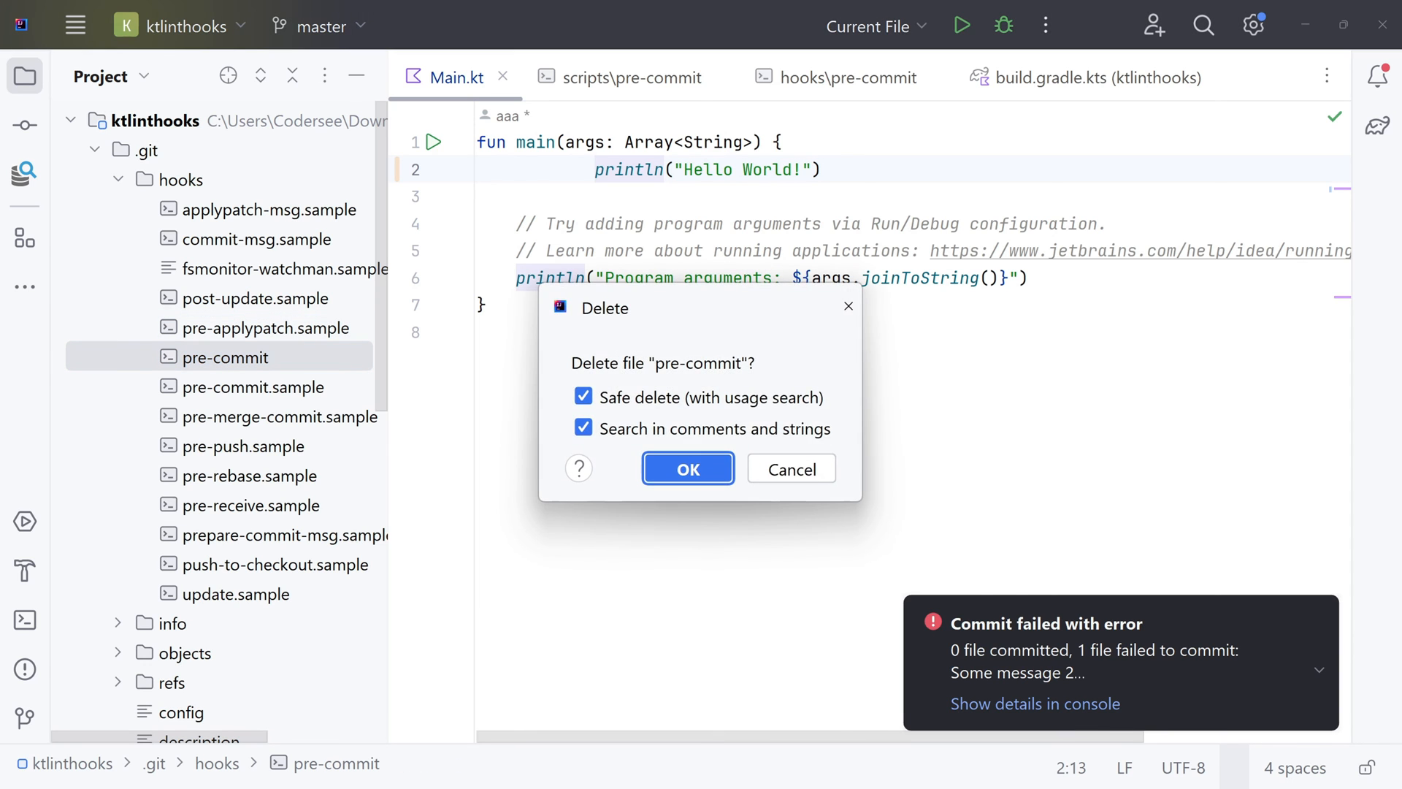
{"action": "left_click", "coordinate": [687, 469]}
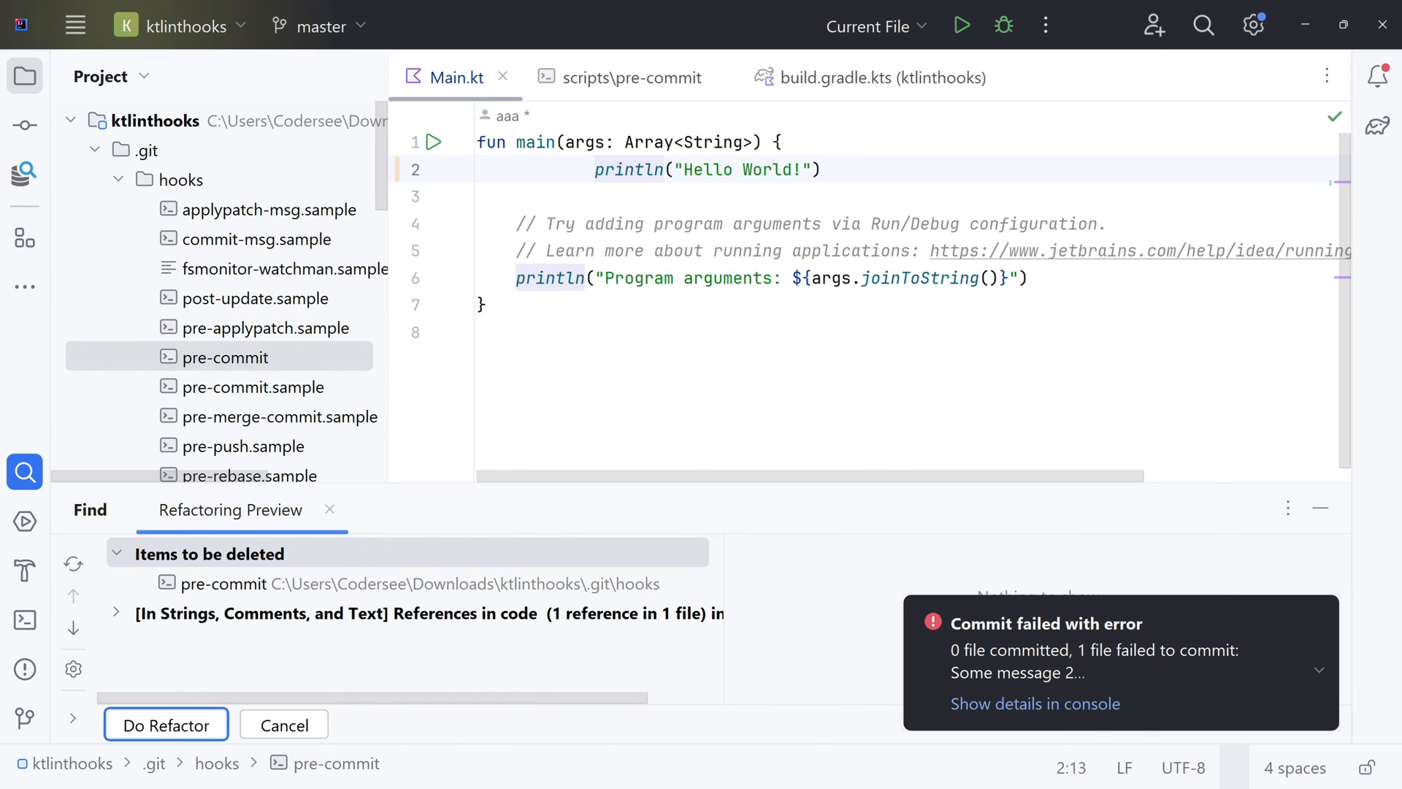
{"action": "left_click", "coordinate": [166, 724]}
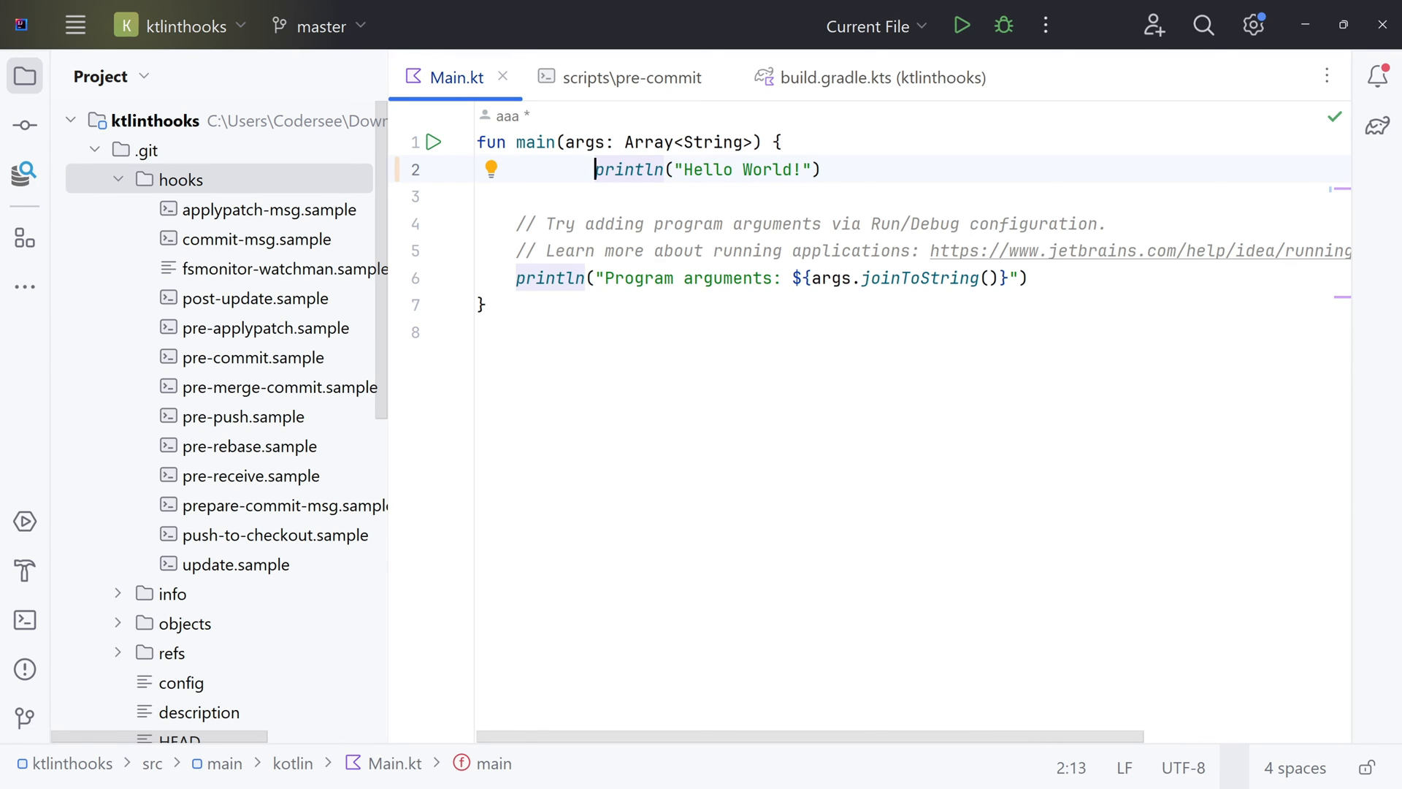
{"action": "scroll", "scroll_direction": "down", "scroll_amount": 3}
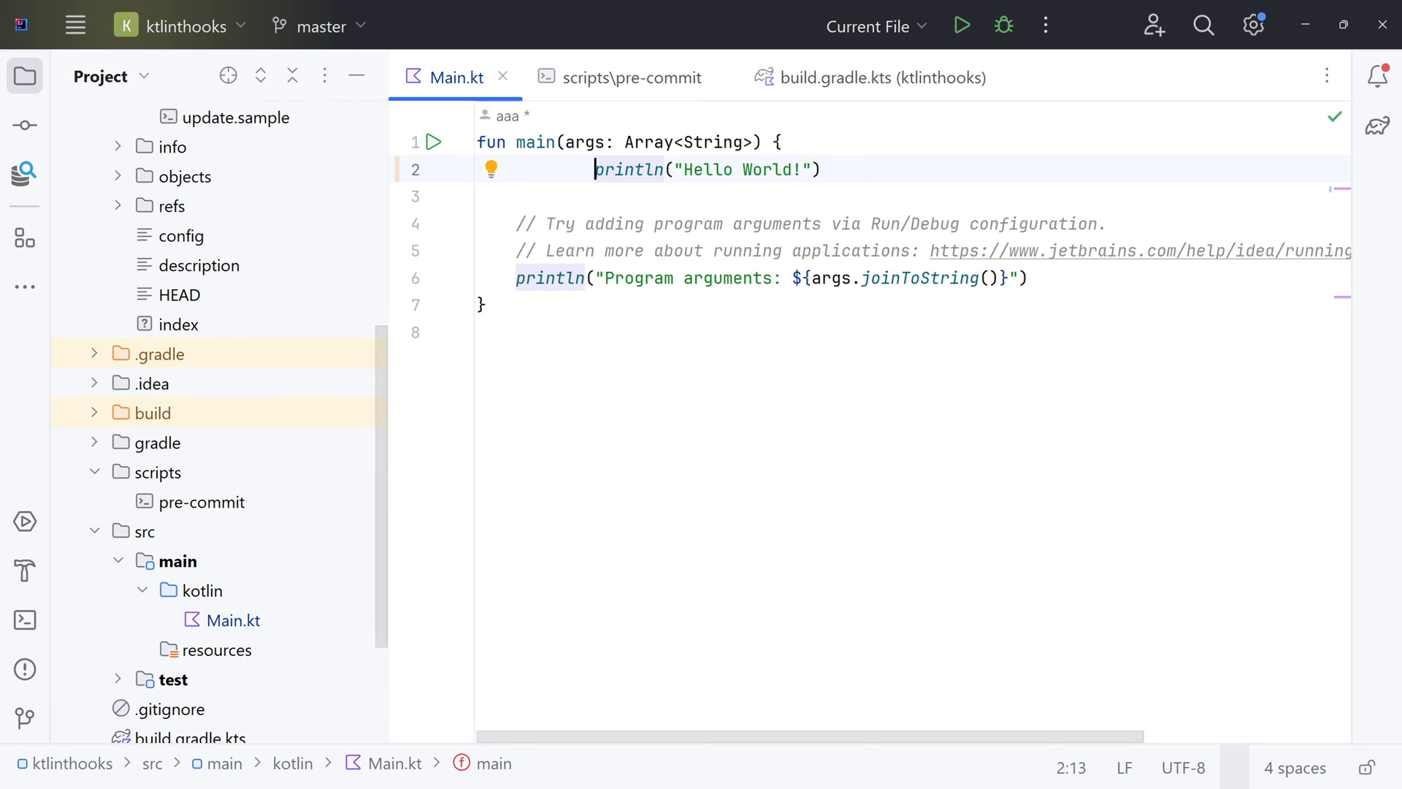
{"action": "scroll", "scroll_direction": "down", "scroll_amount": 3}
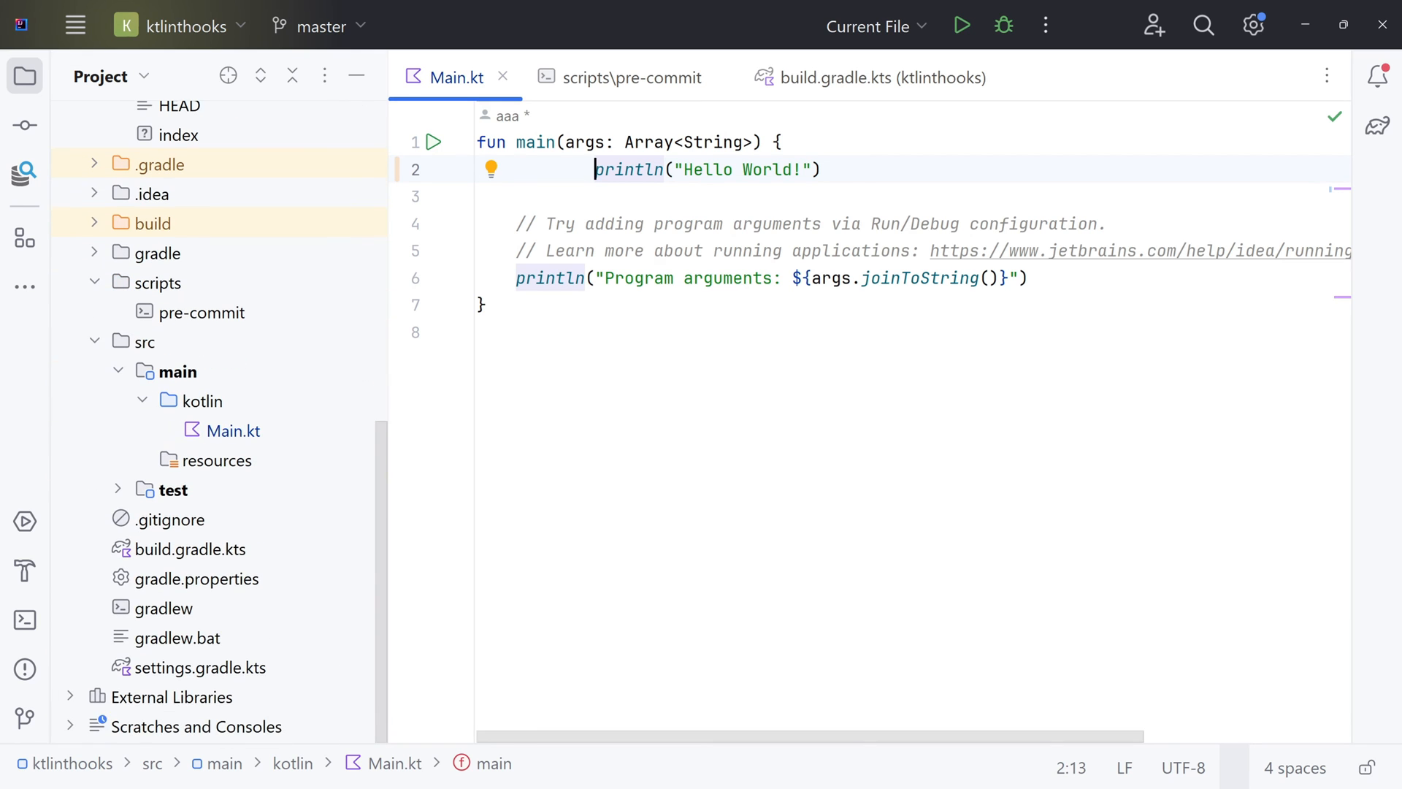
- Open build.gradle.kts and type tasks.register<Copy>("copyPreCommitHook") { at its end
{"action": "left_click", "coordinate": [879, 77]}
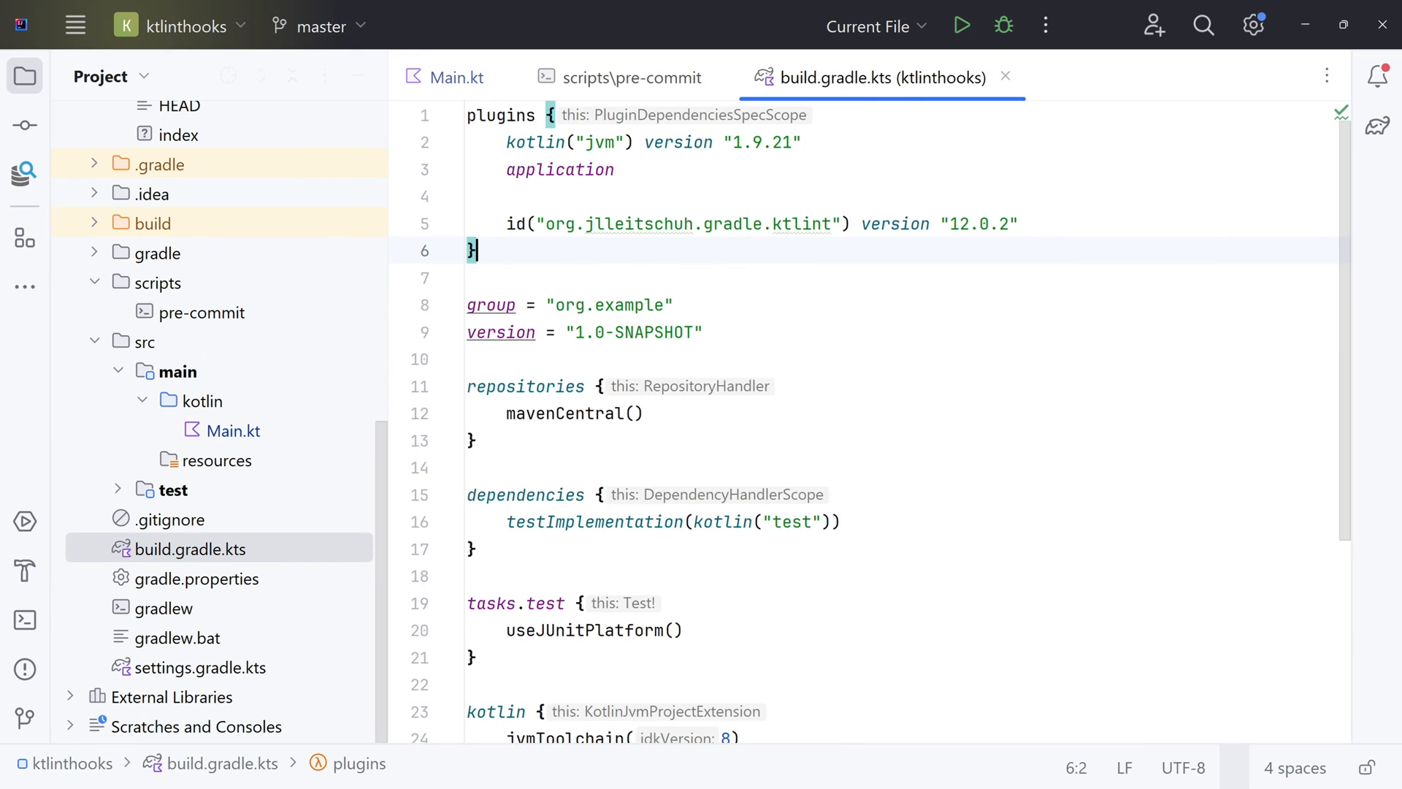
{"action": "scroll", "scroll_direction": "down", "scroll_amount": 3}
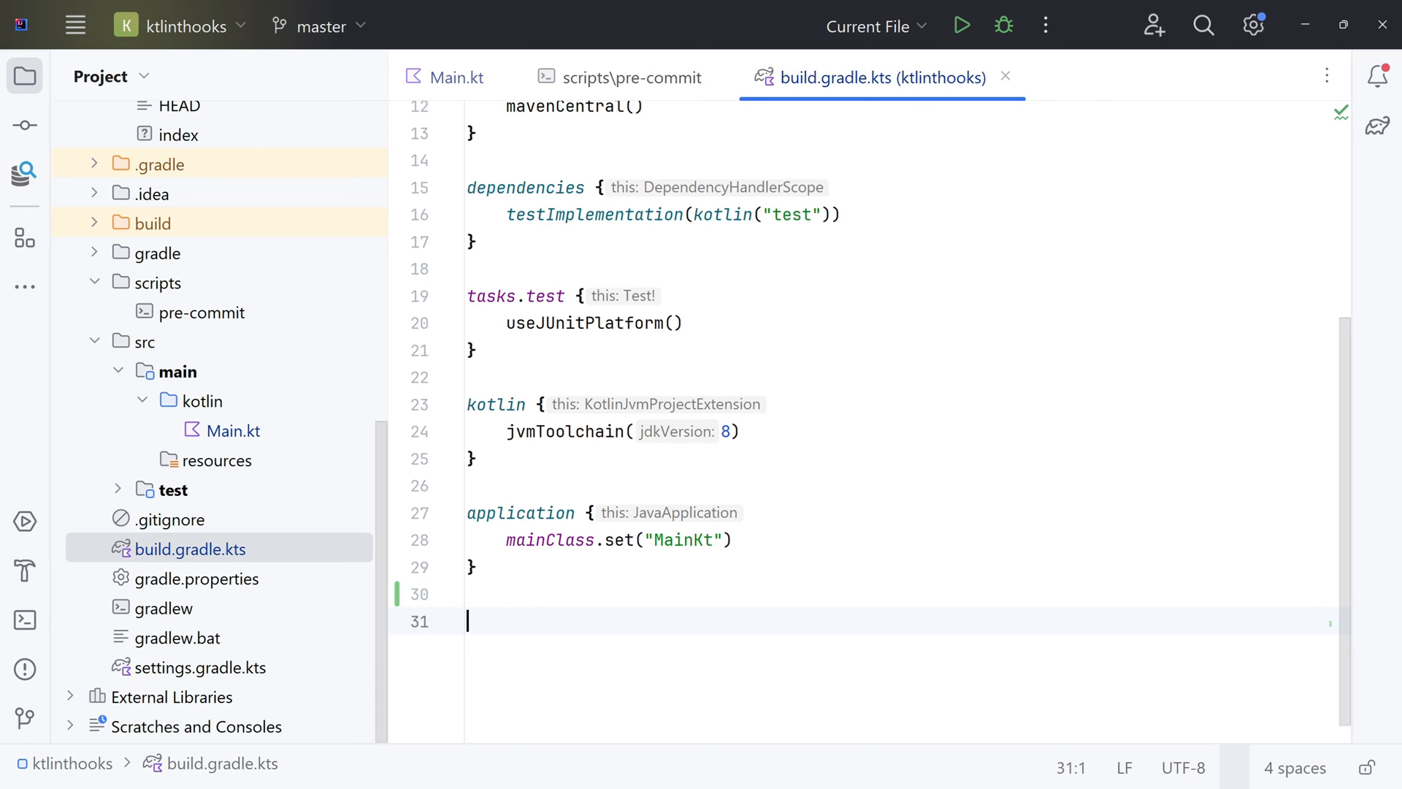
{"action": "type", "text": "tasks.register("}
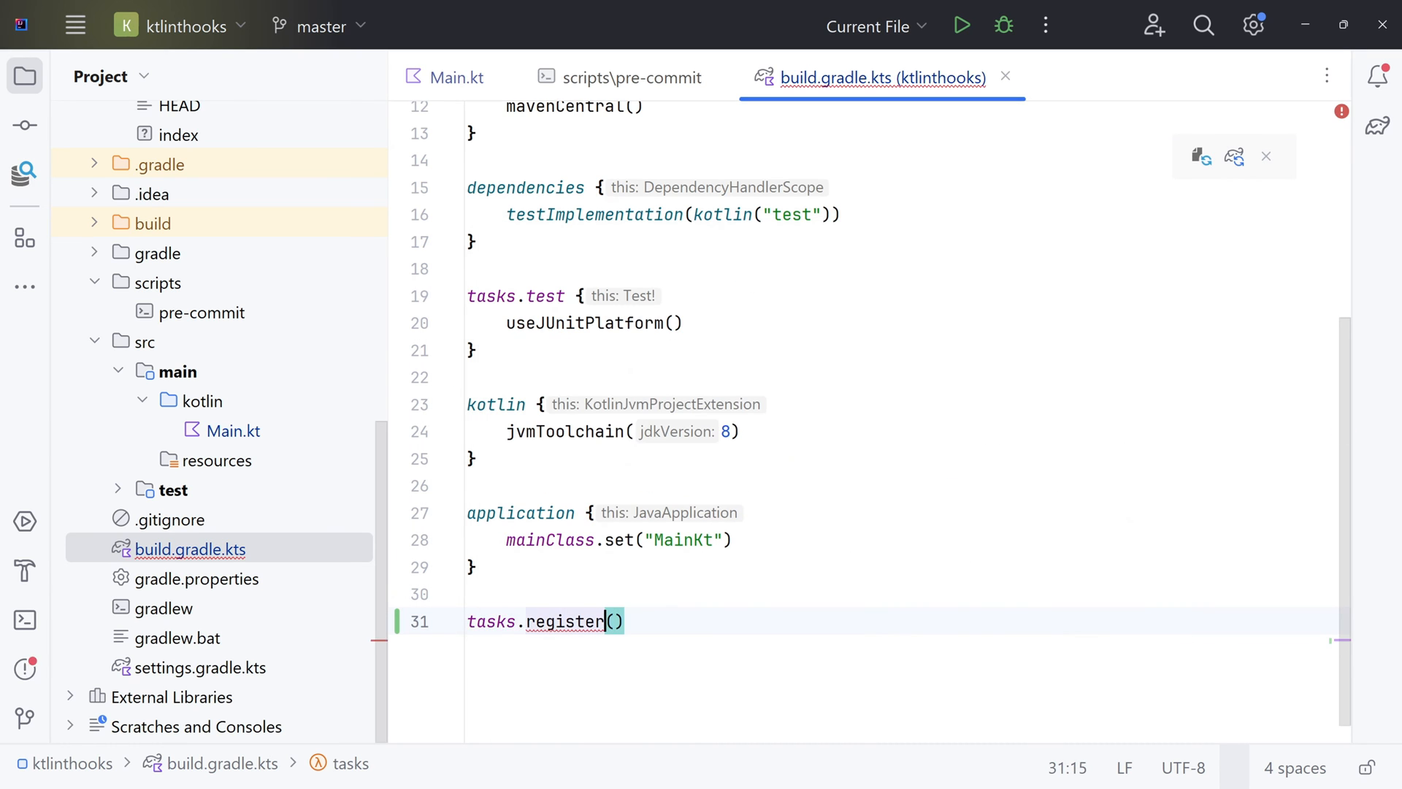
{"action": "type", "text": "<Copy>"}
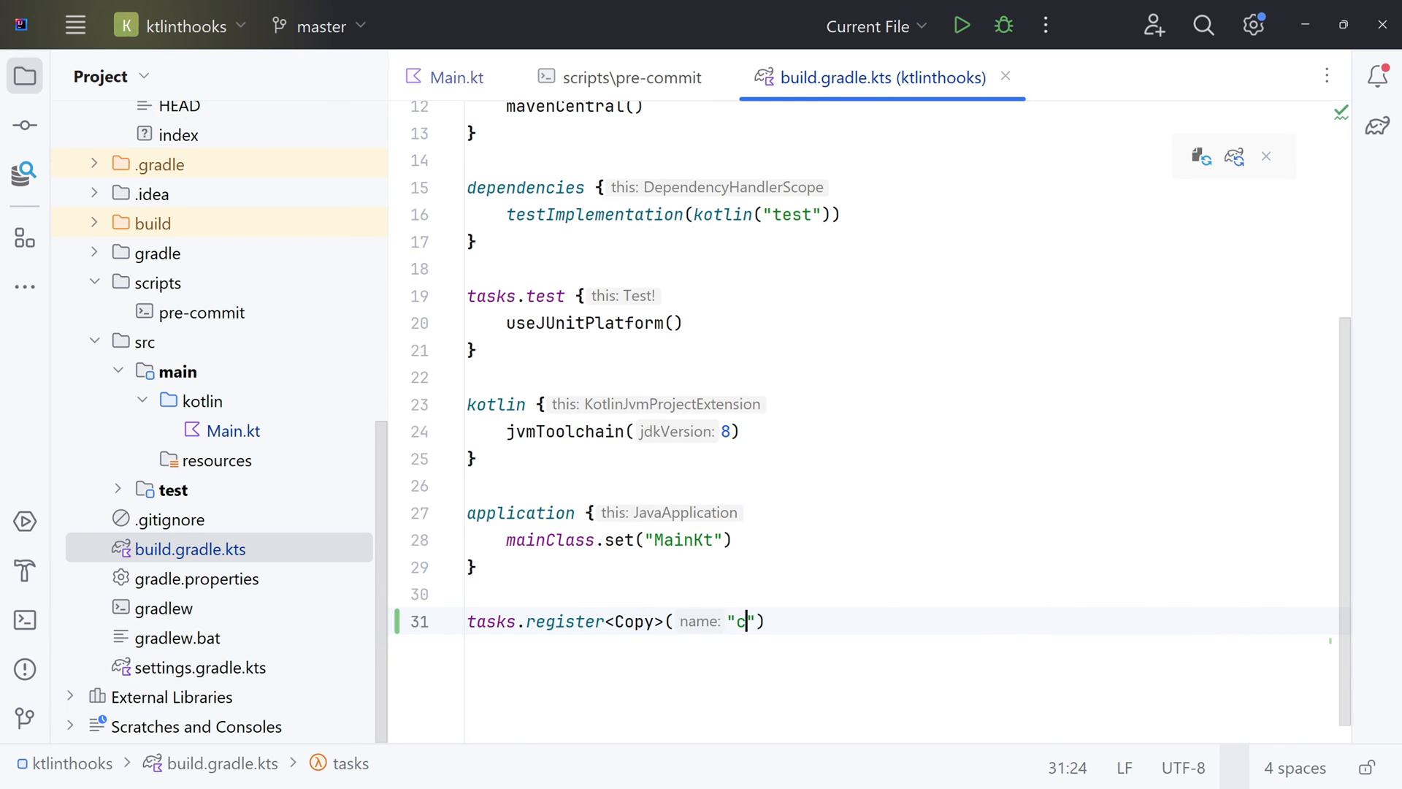
{"action": "type", "text": "opyPreco"}
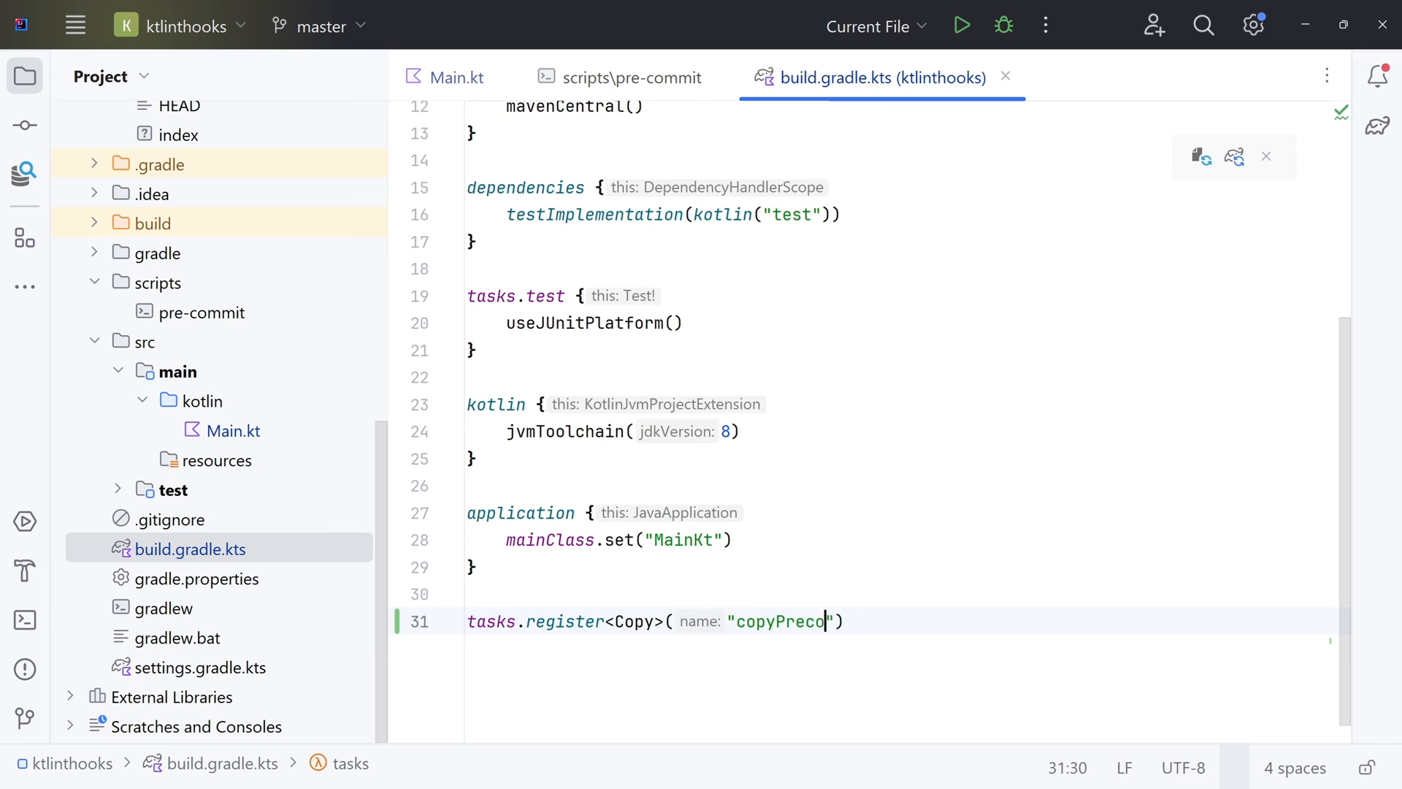
{"action": "type", "text": "mmitHook"}
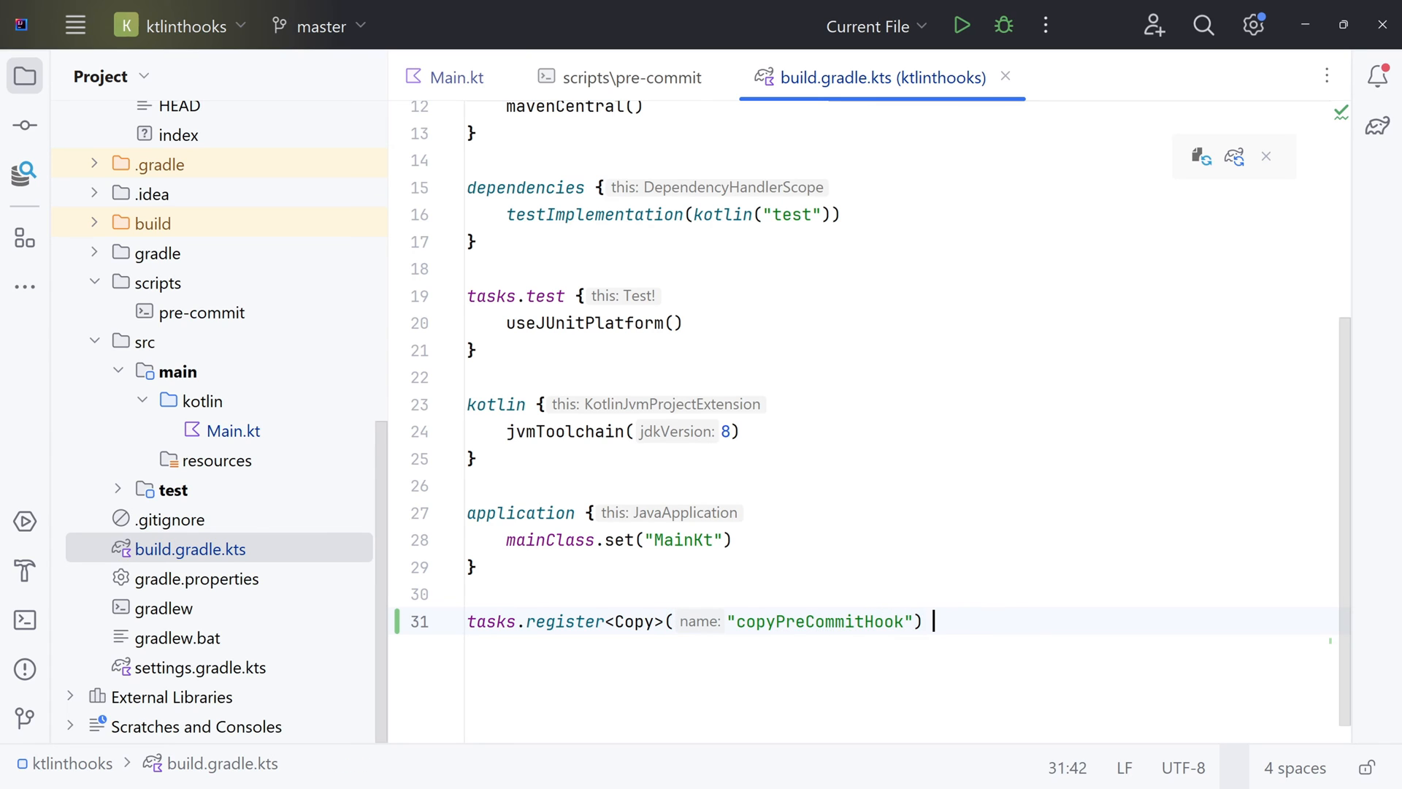
{"action": "type", "text": "{"}
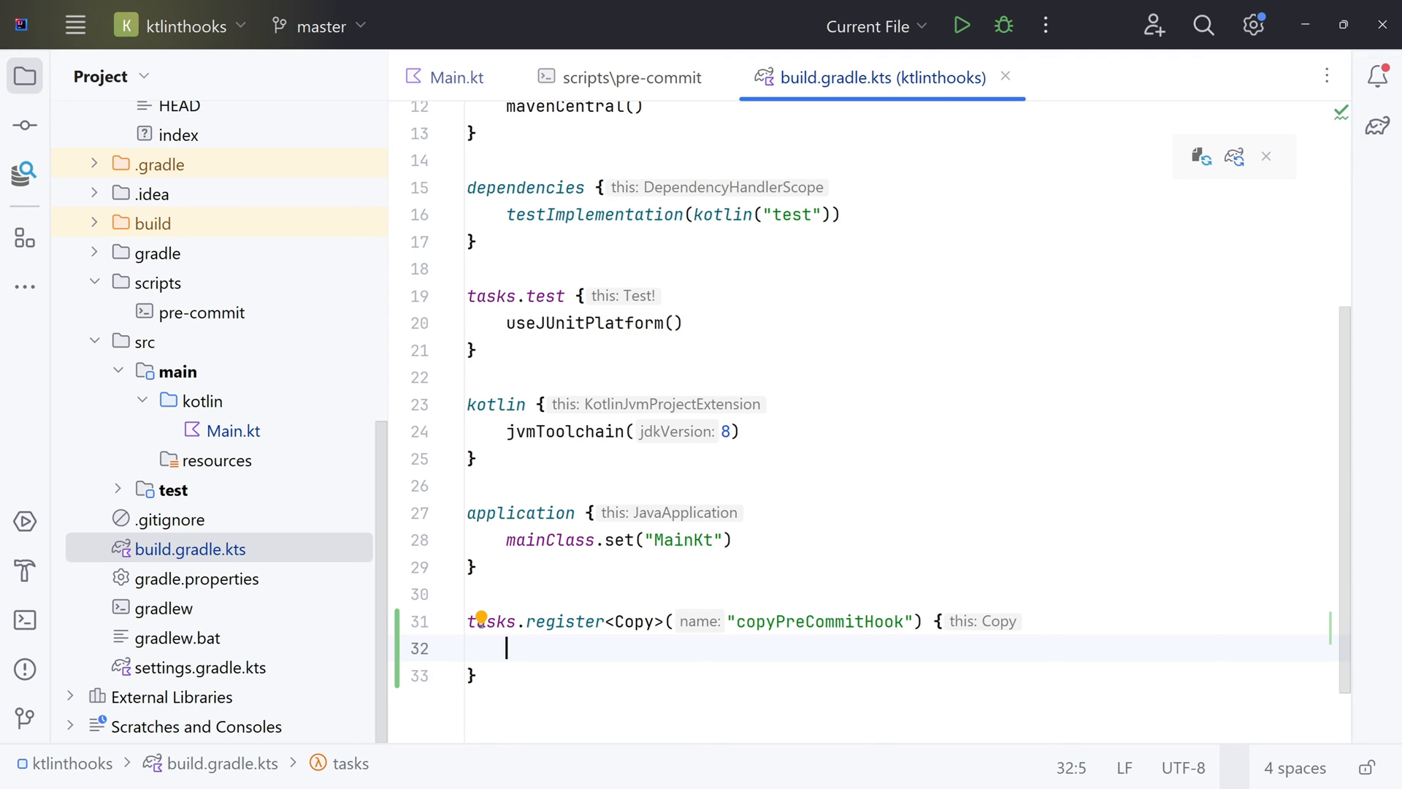
- Describe the task as copying pre-commit from scripts to .git/hooks and set group "git hooks"
{"action": "type", "text": "descrption = \"C"}
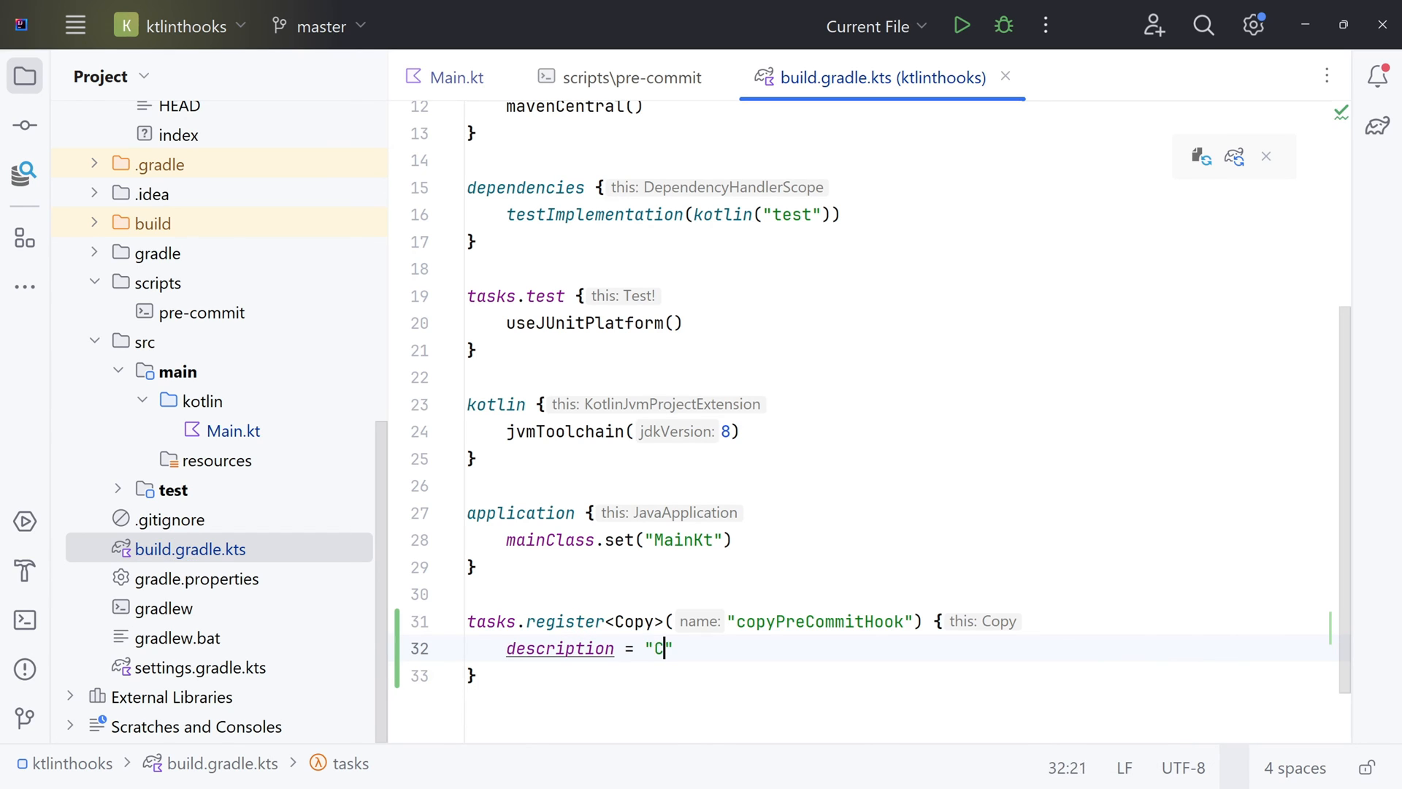
{"action": "type", "text": "opy pre-commit hook from"}
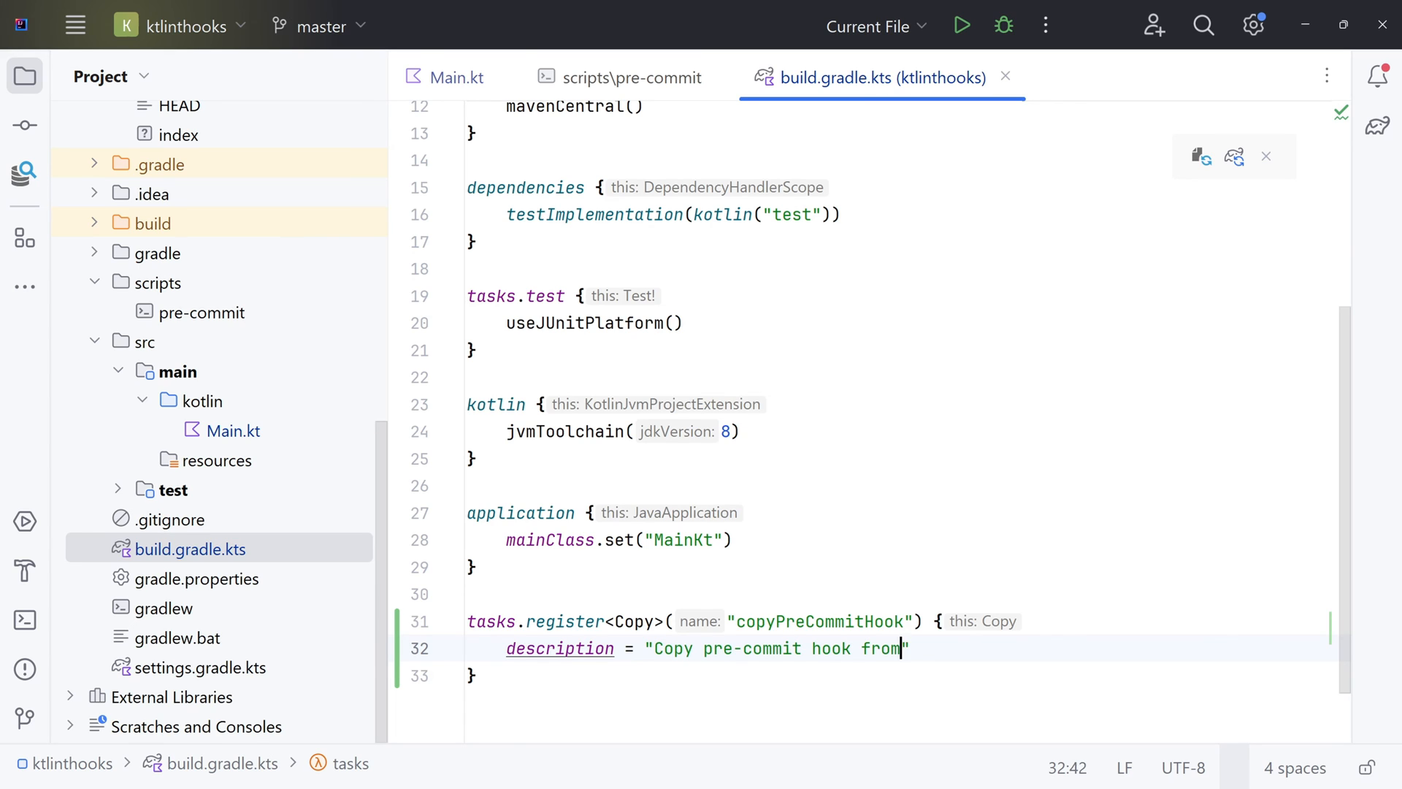
{"action": "type", "text": "the scripts"}
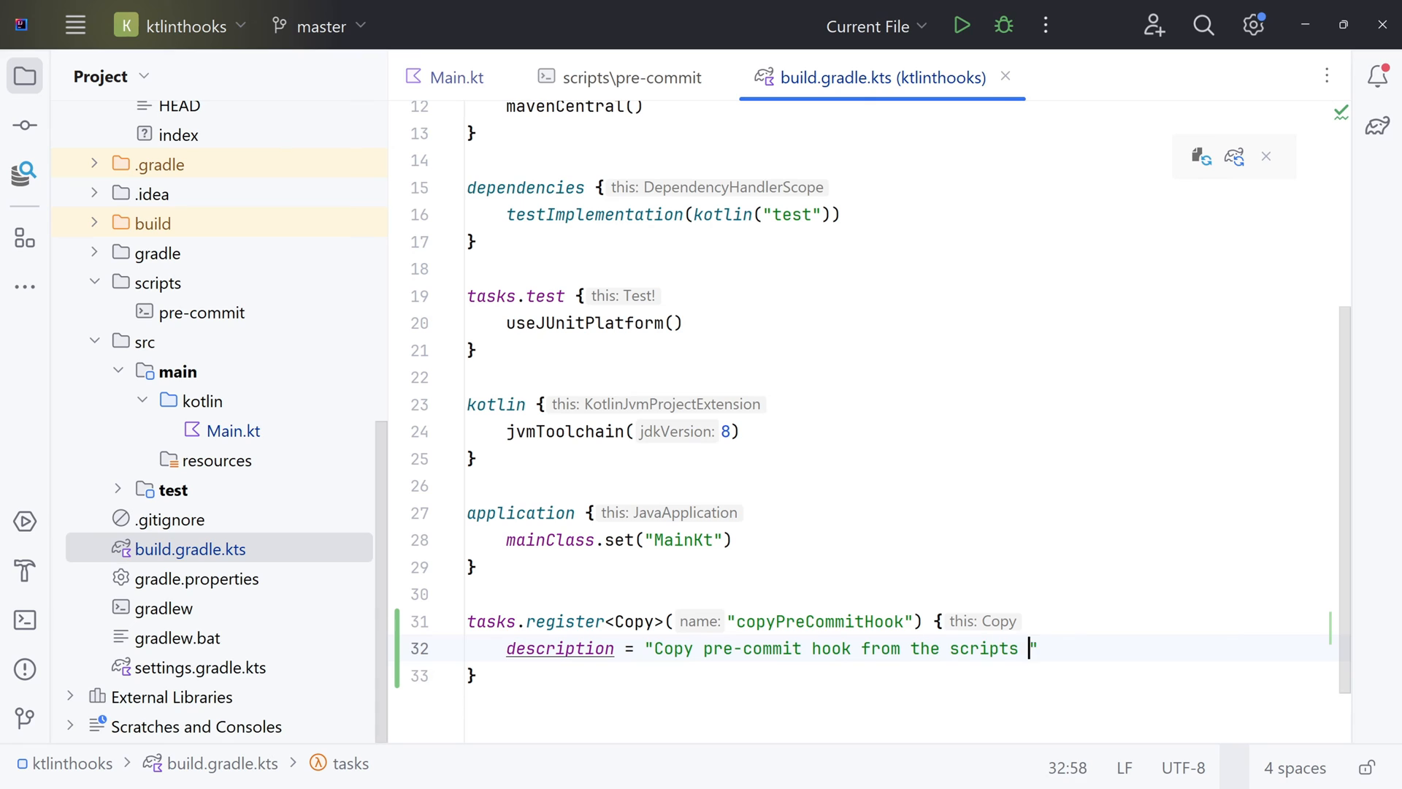
{"action": "type", "text": "to the .git"}
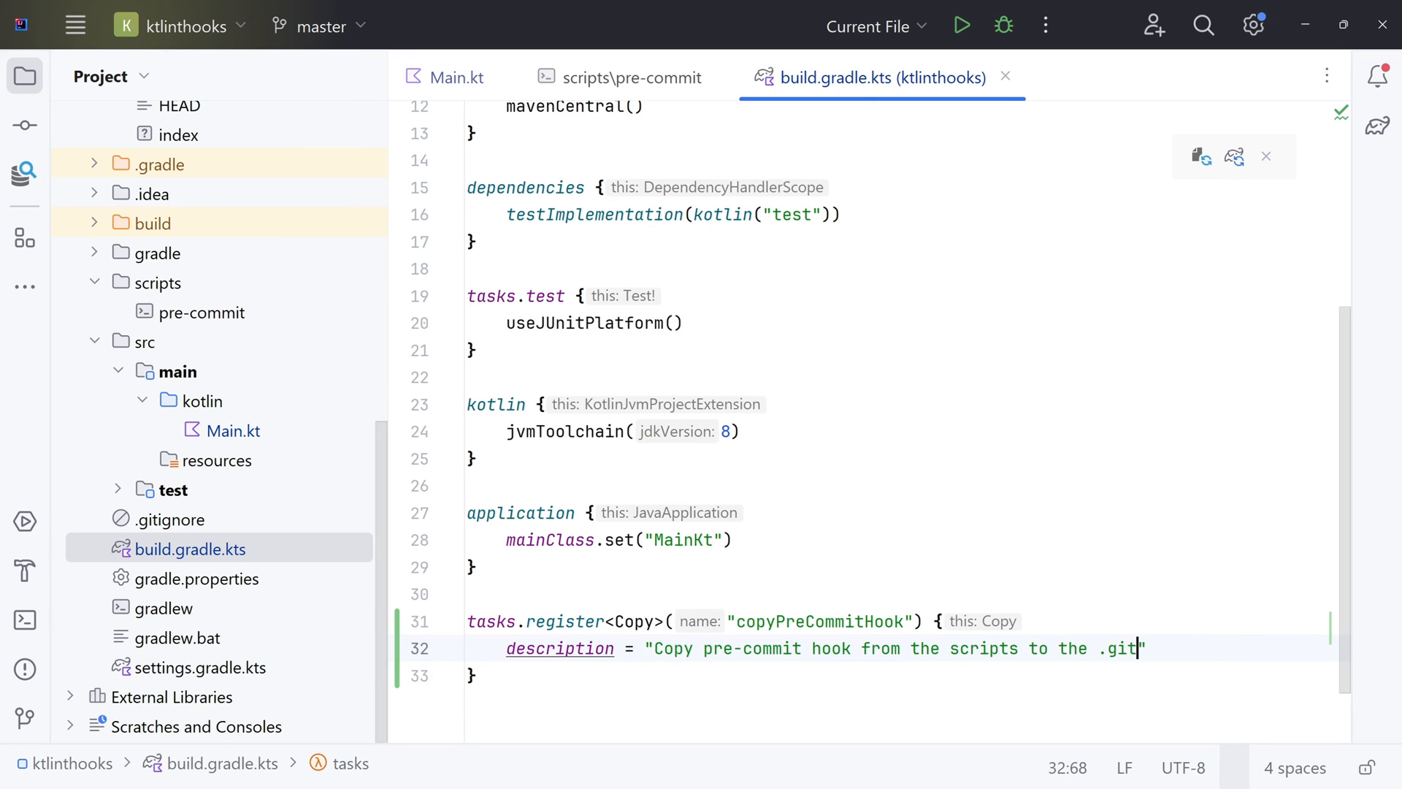
{"action": "type", "text": "/hooks"}
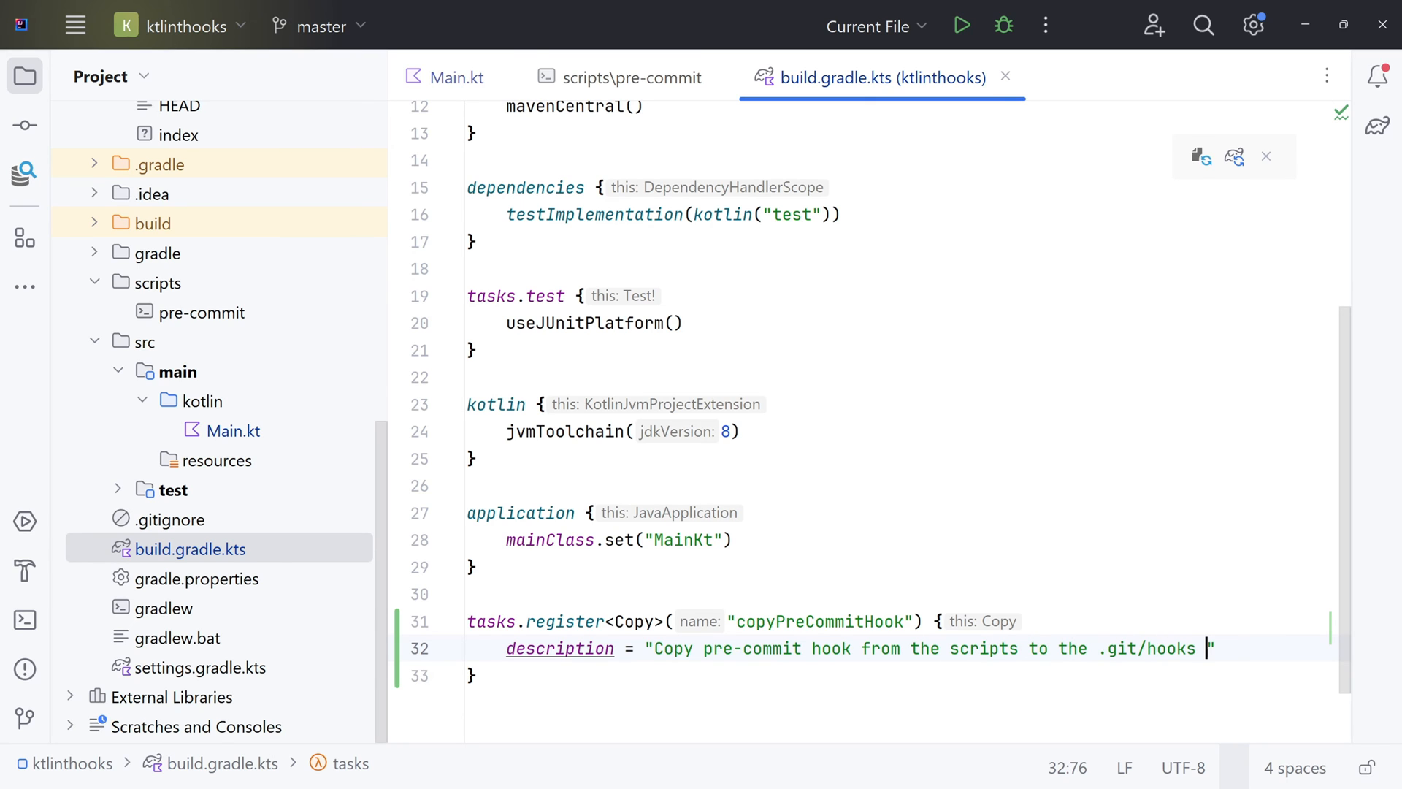
{"action": "type", "text": "directory"}
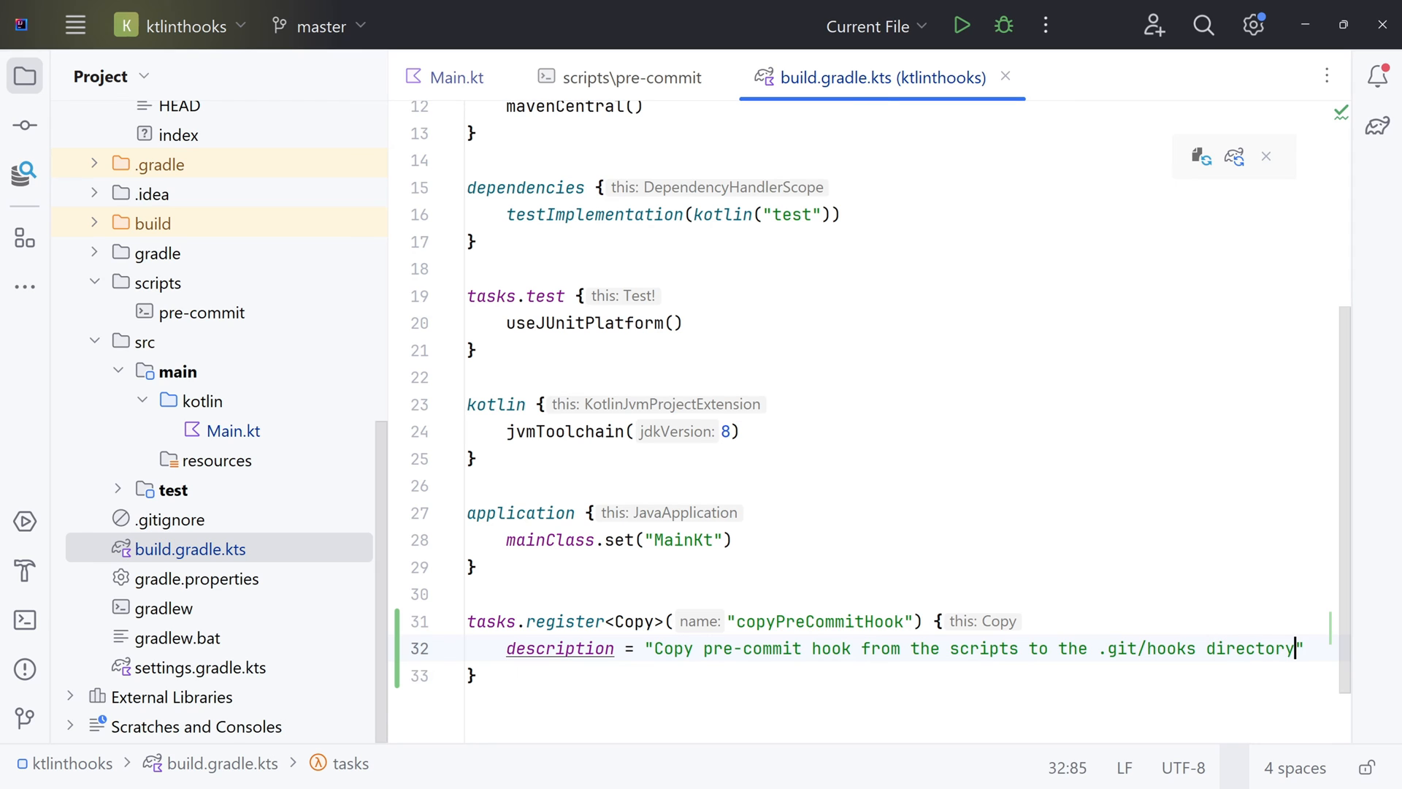
{"action": "type", "text": "group"}
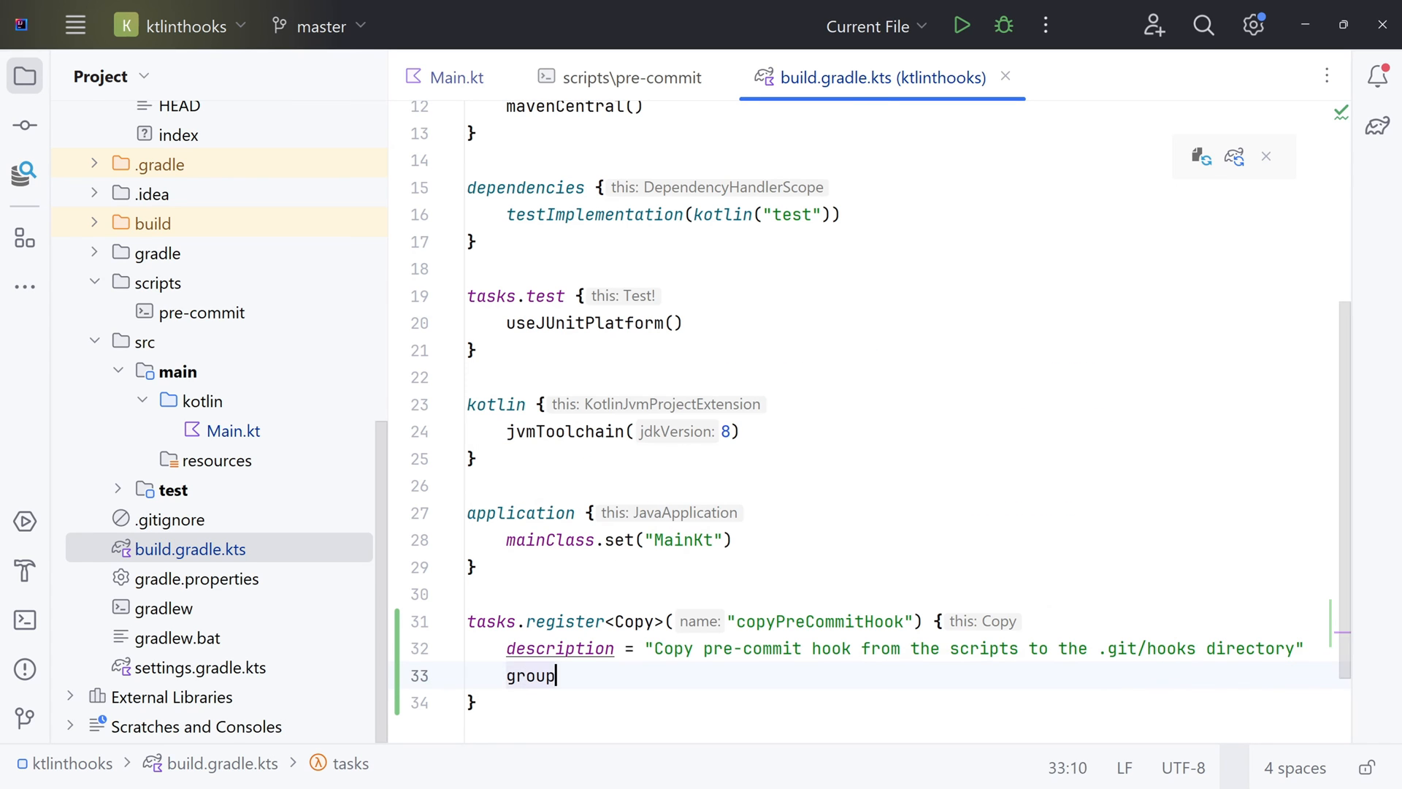
{"action": "type", "text": "= \"git hooks"}
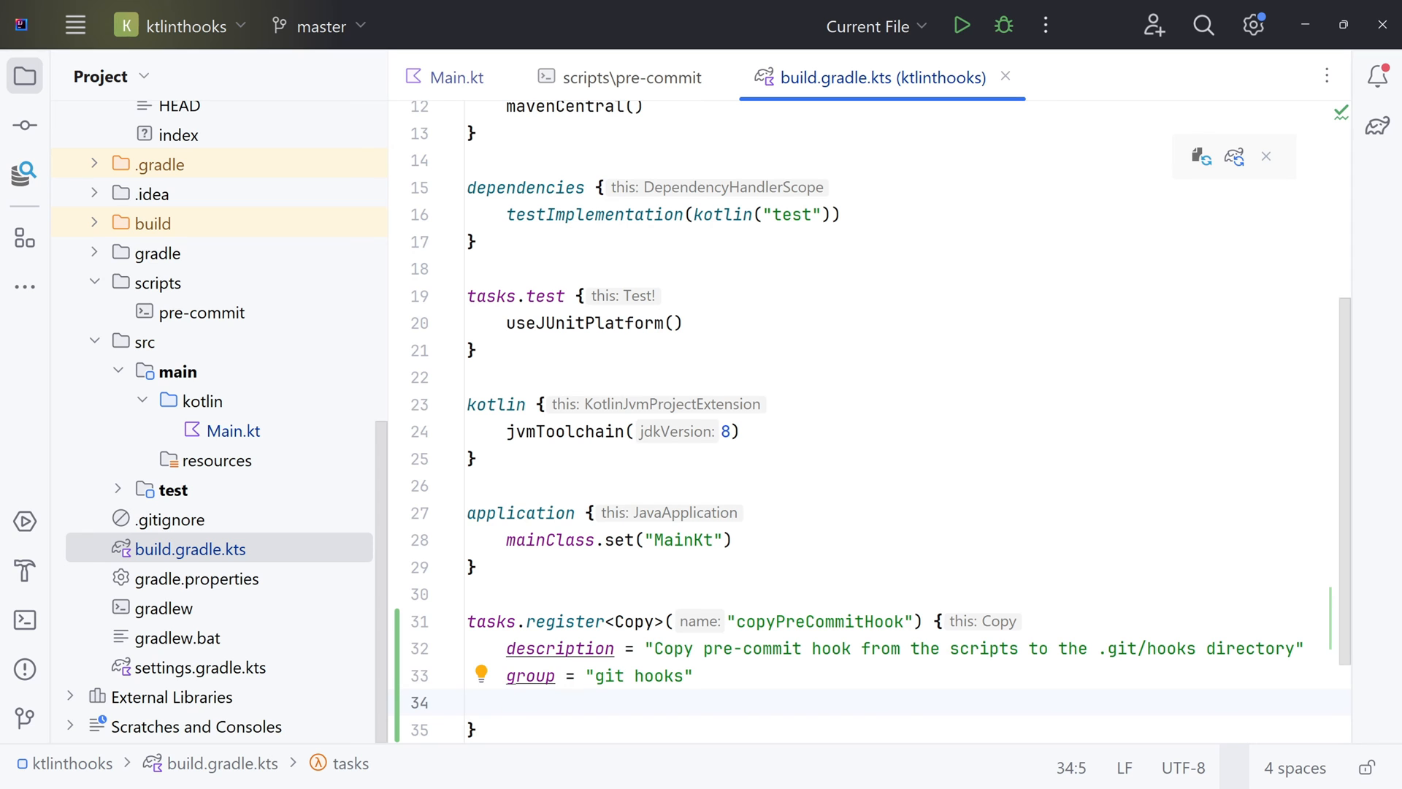
- Add outputs.upToDateWhen { false } so the copy task always reruns
{"action": "type", "text": "outp"}
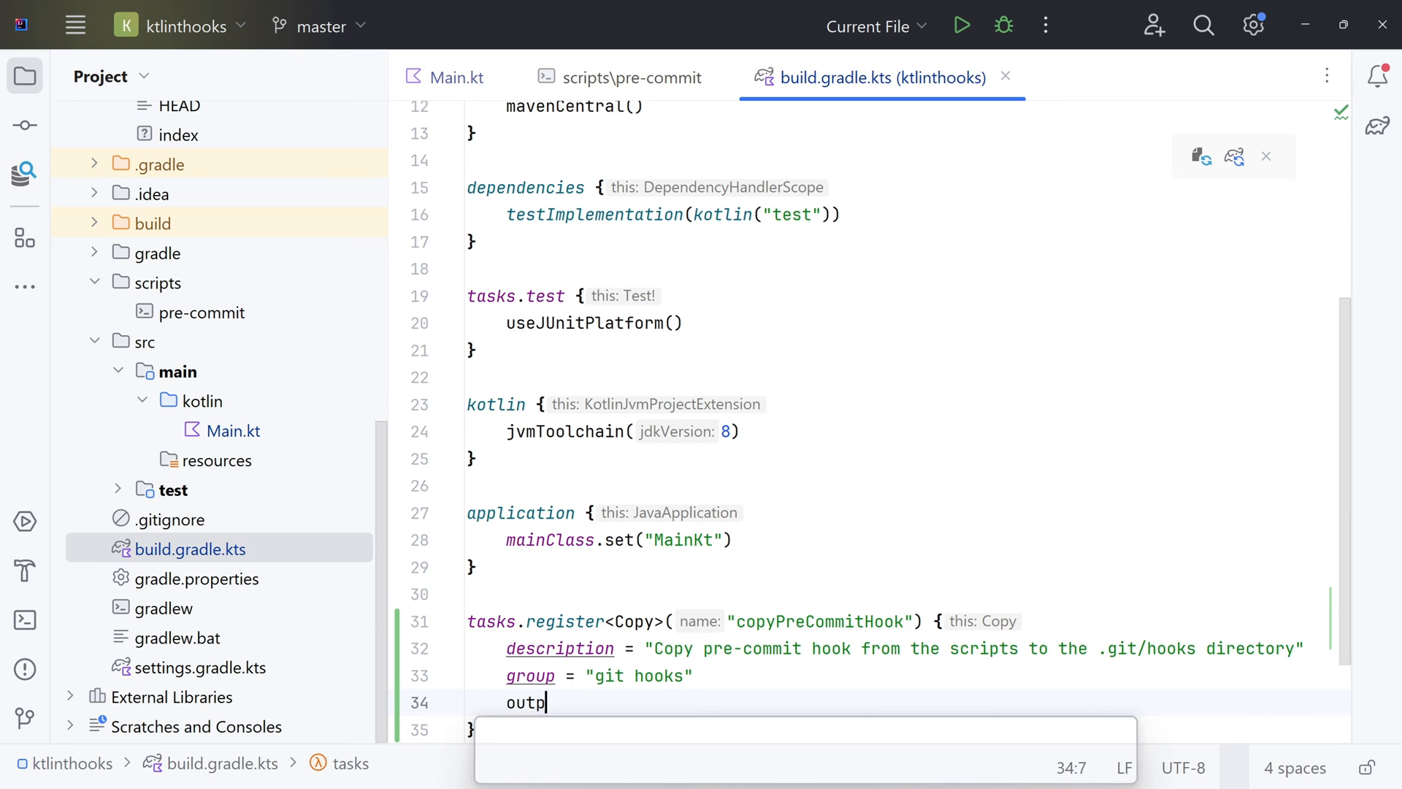
{"action": "type", "text": "uts.upd"}
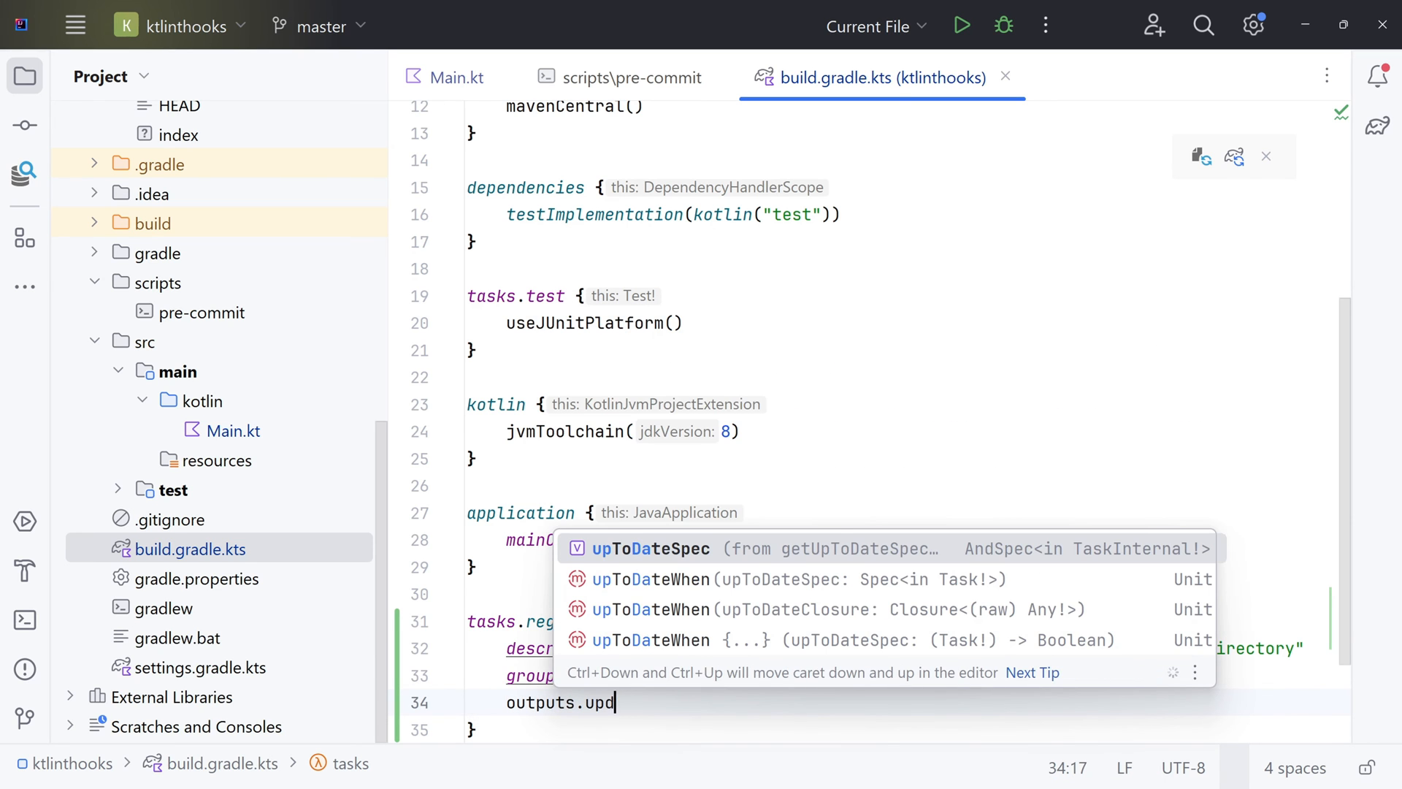
{"action": "type", "text": "ToDateWhen {"}
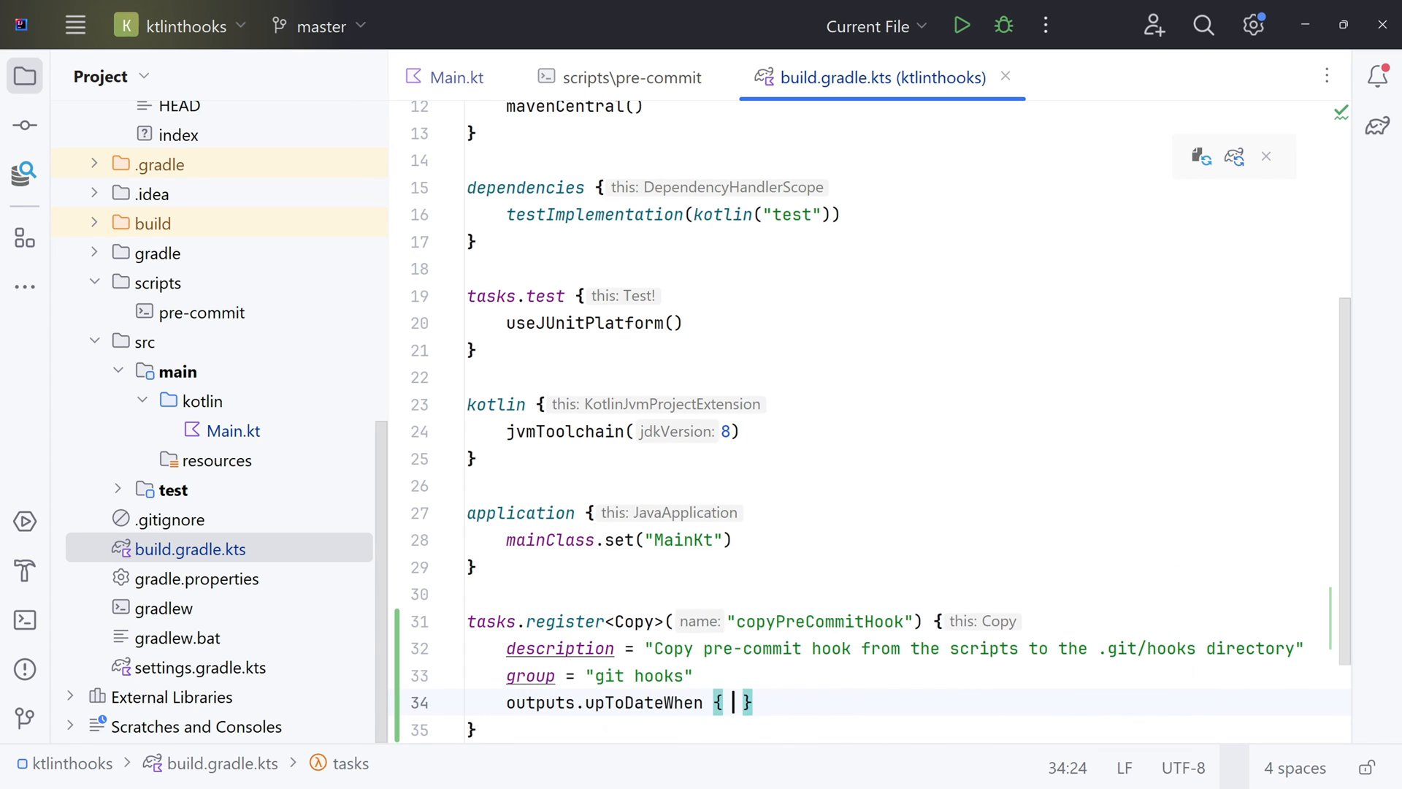
{"action": "type", "text": "false"}
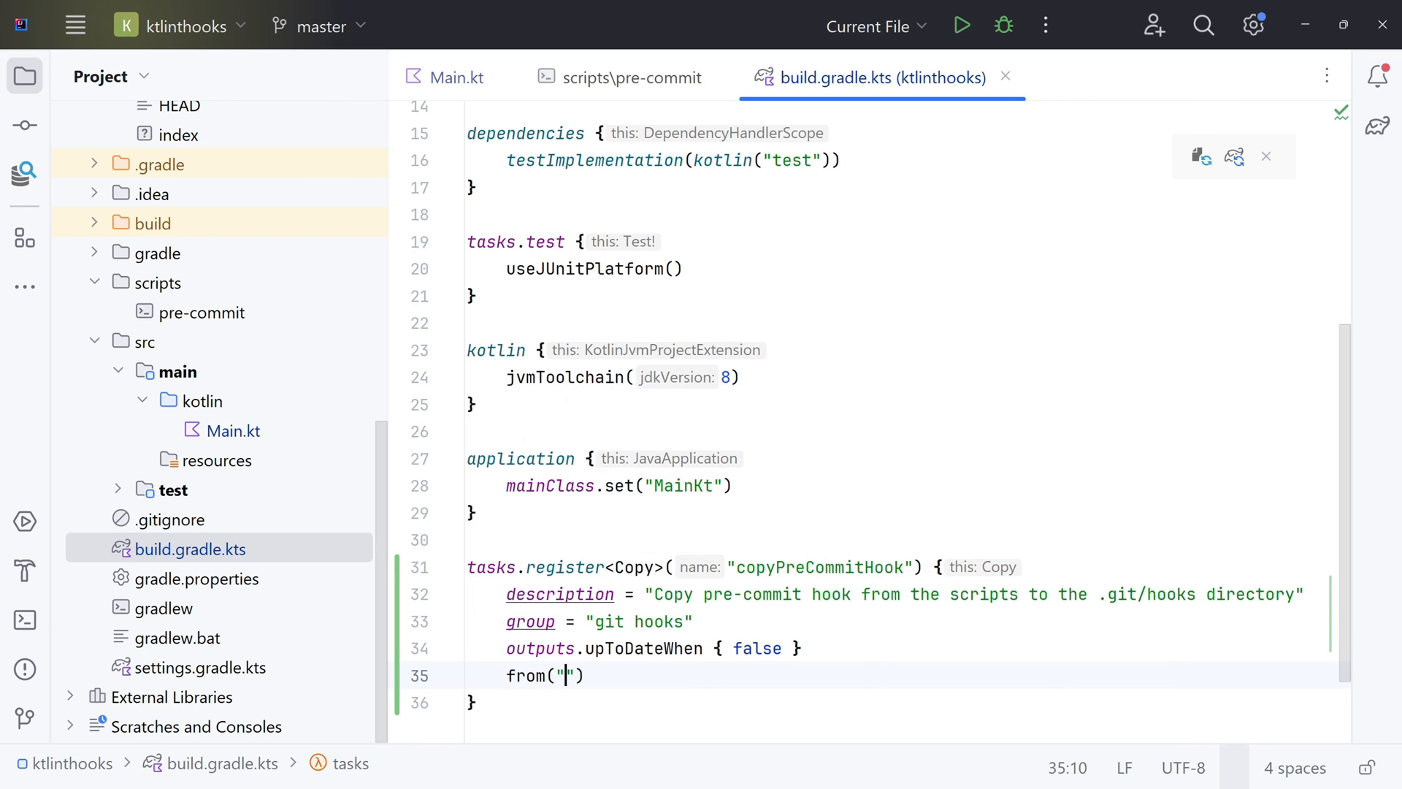
- Set the copy source to from("$rootDir/scripts/pre-commit")
{"action": "type", "text": "$"}
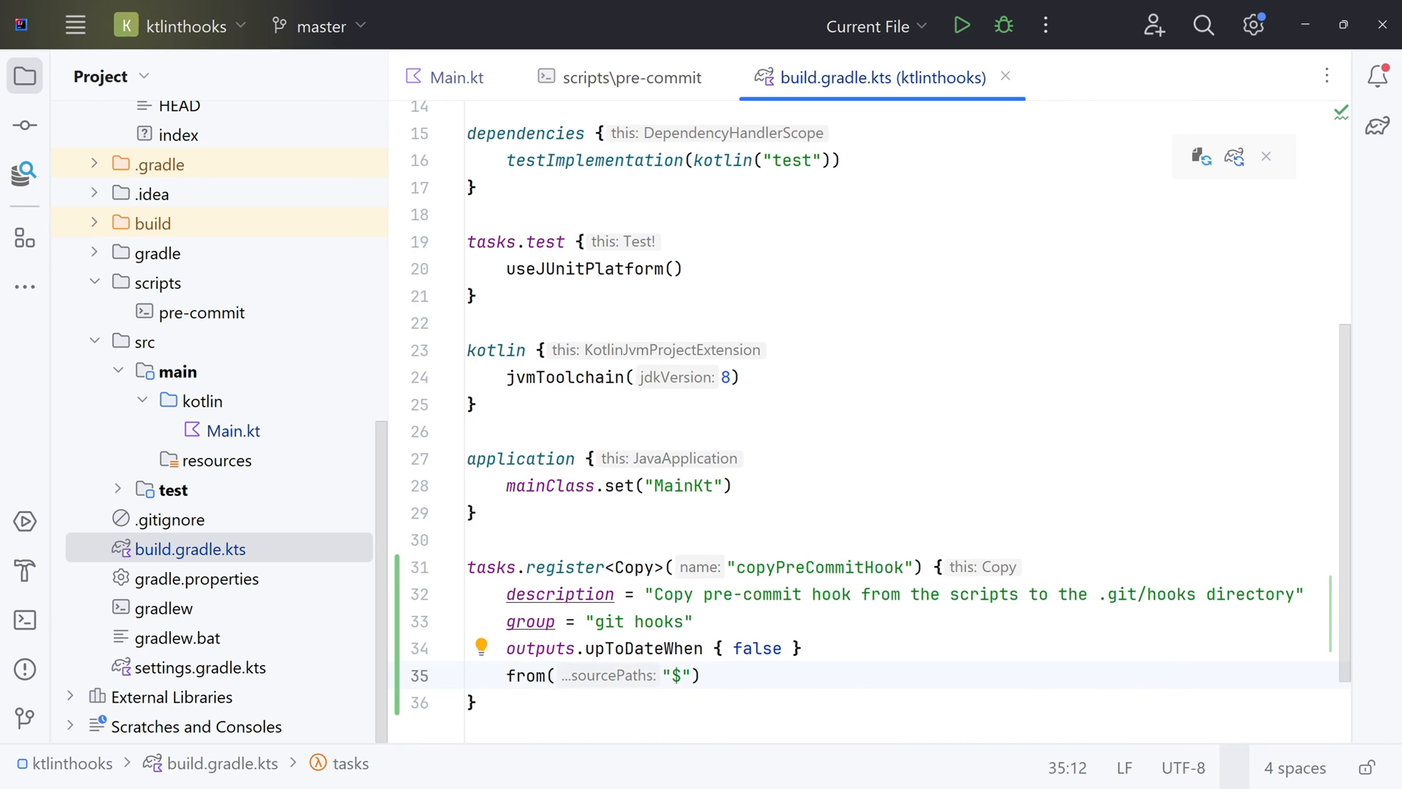
{"action": "type", "text": "$rootDir"}
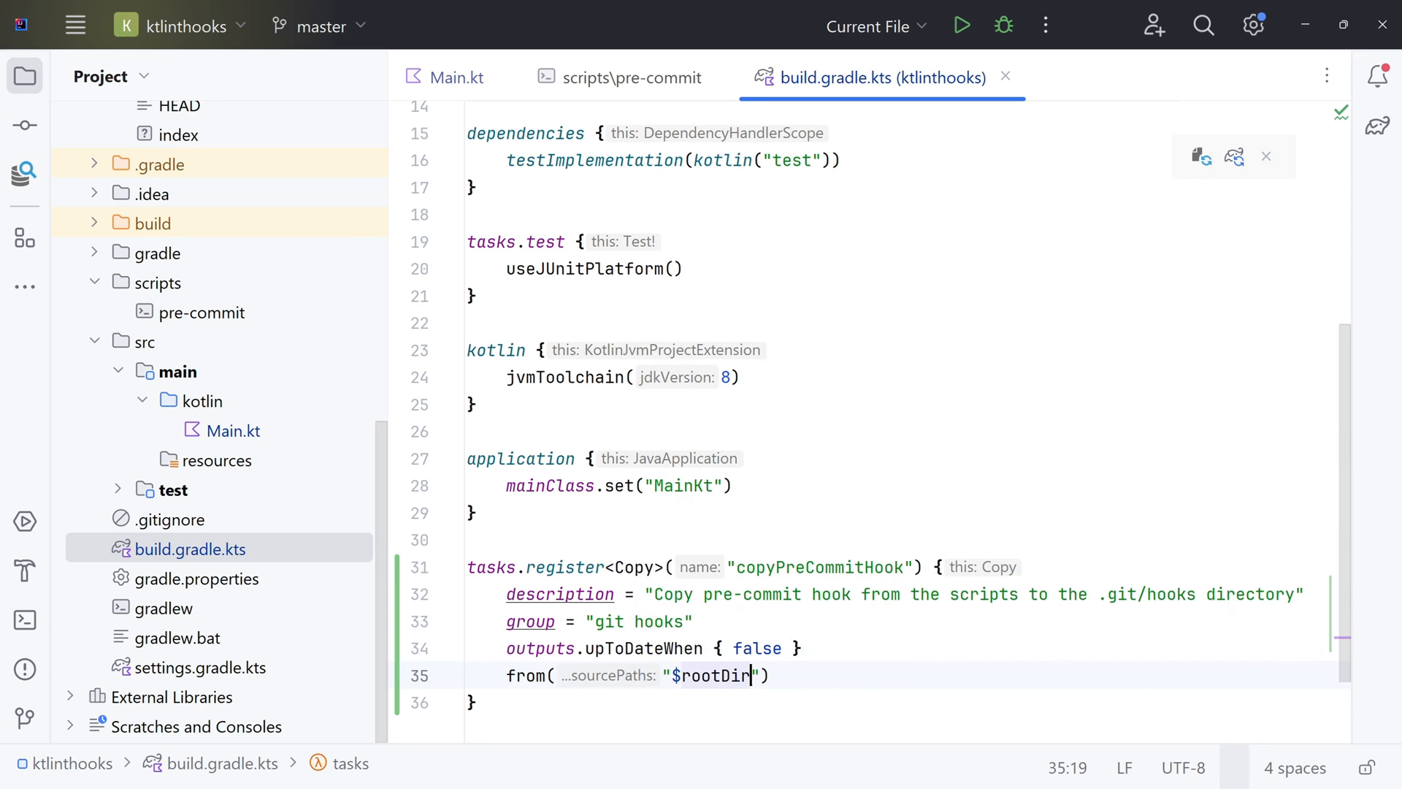
{"action": "type", "text": "/scripts"}
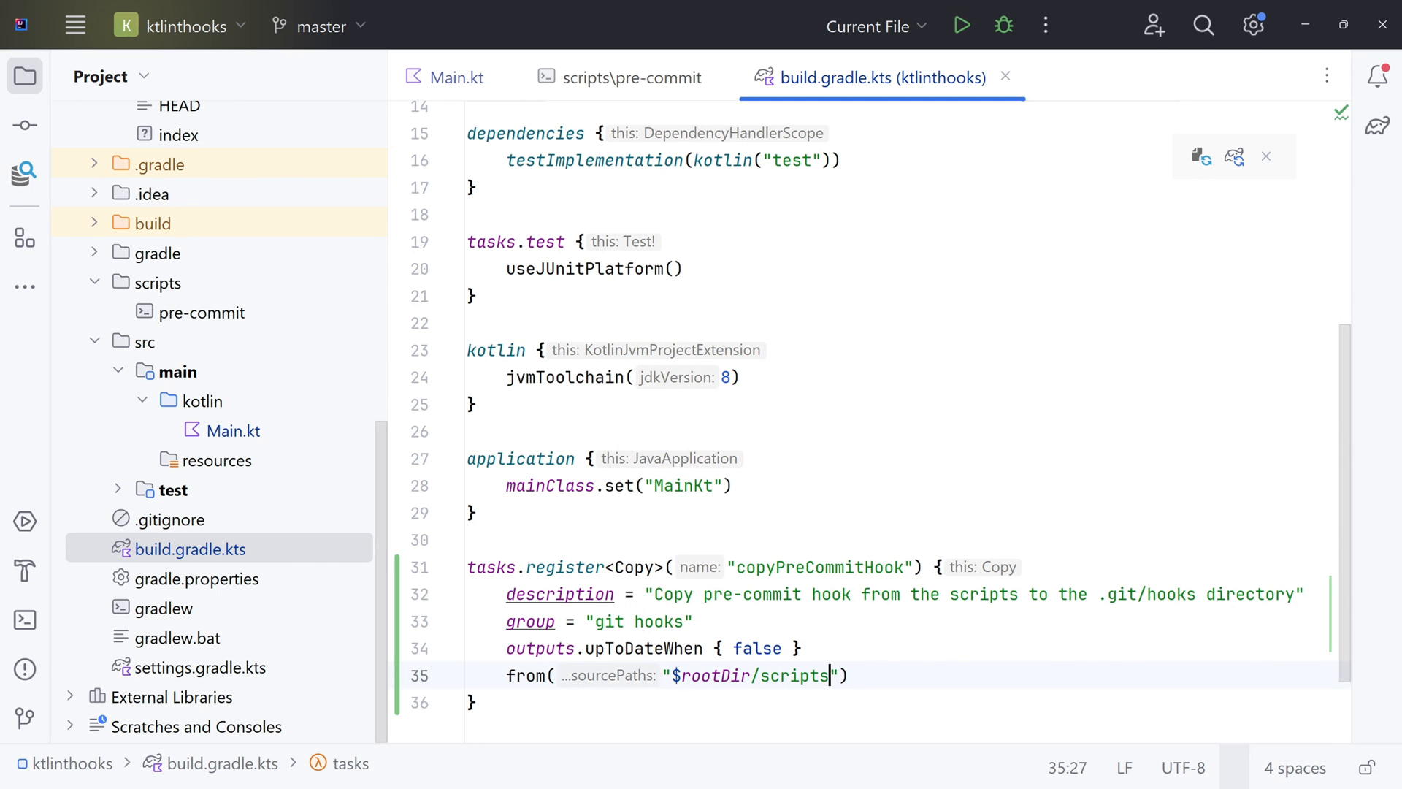
{"action": "type", "text": "/pre-com"}
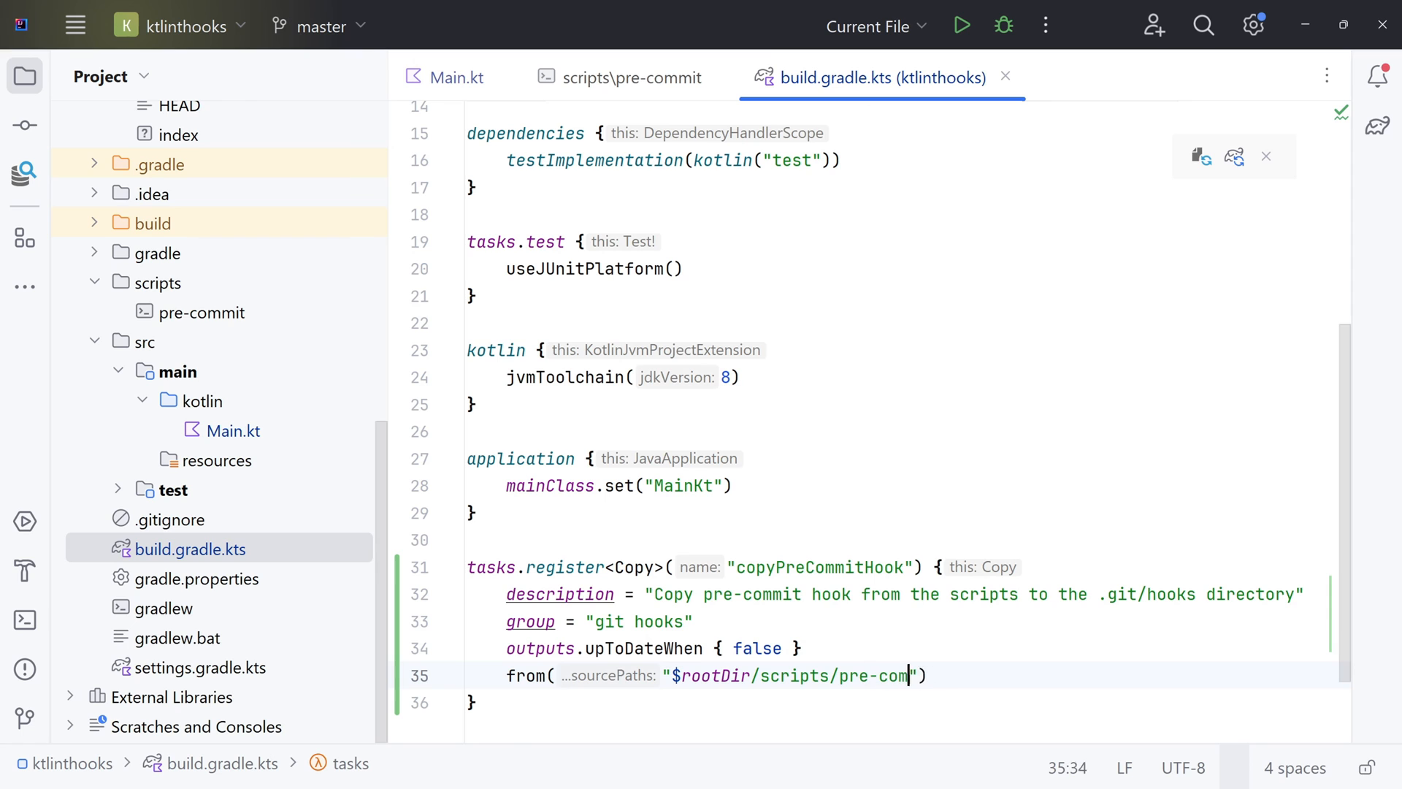
{"action": "key", "text": "enter"}
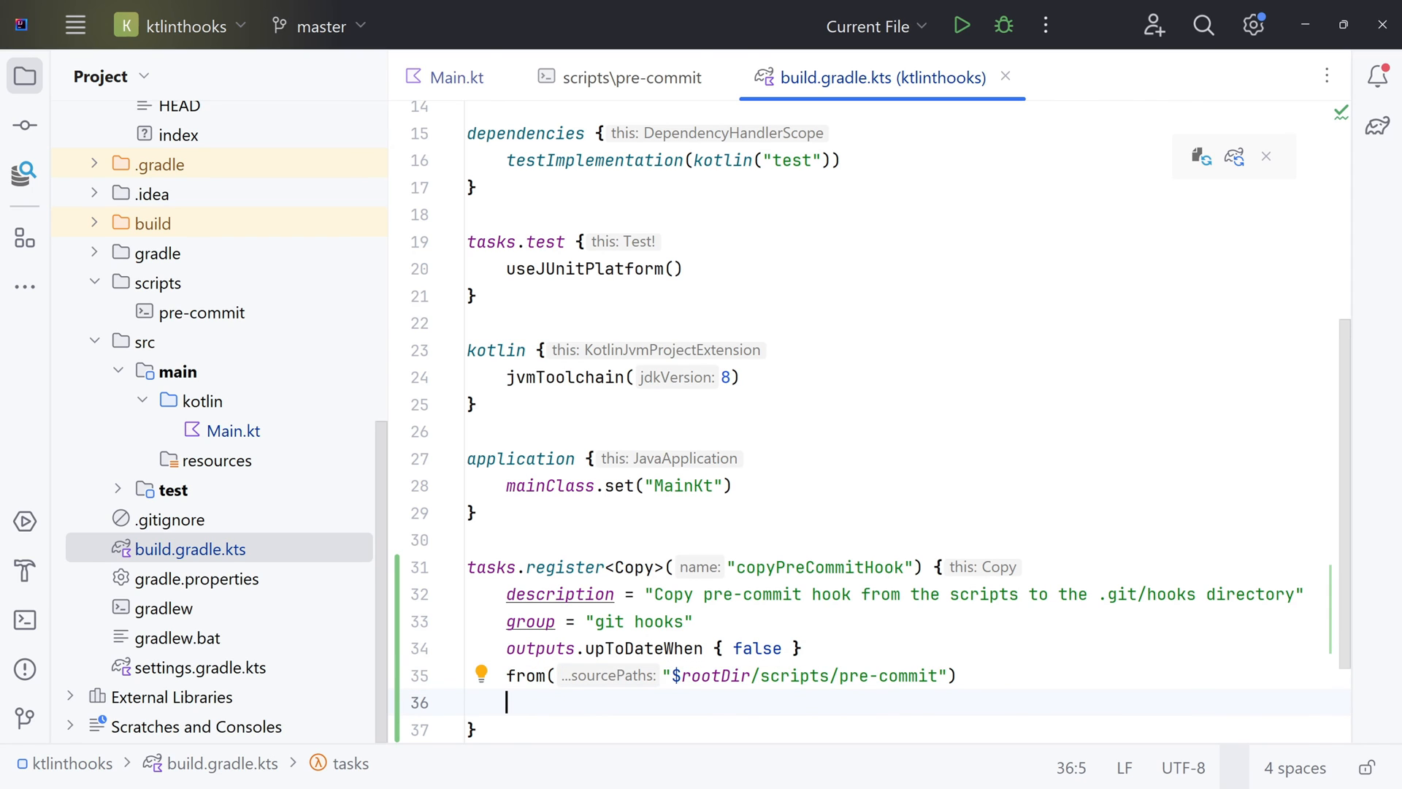
- Add into("$rootDir/.git/hooks/") as the copy destination
{"action": "type", "text": "i"}
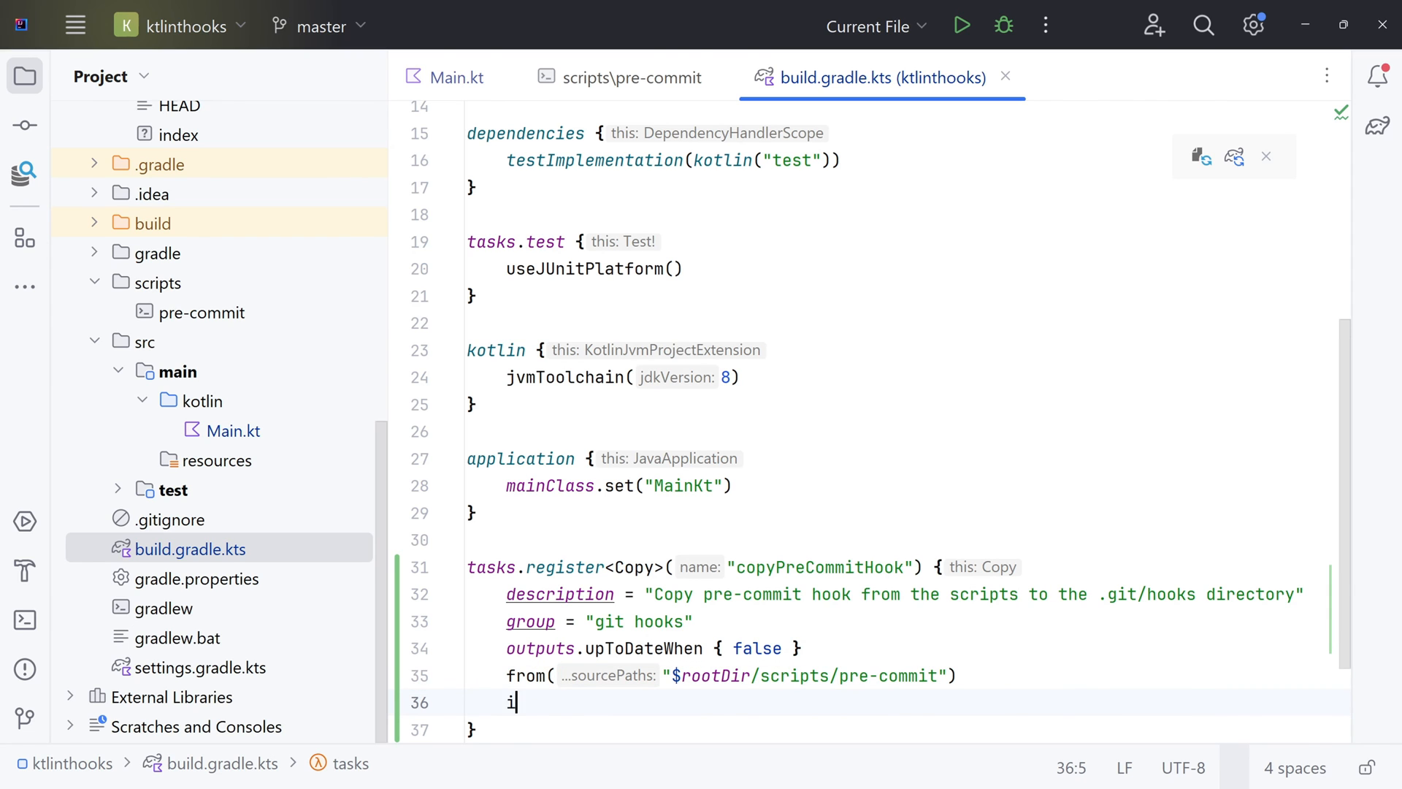
{"action": "type", "text": "nto(\"$"}
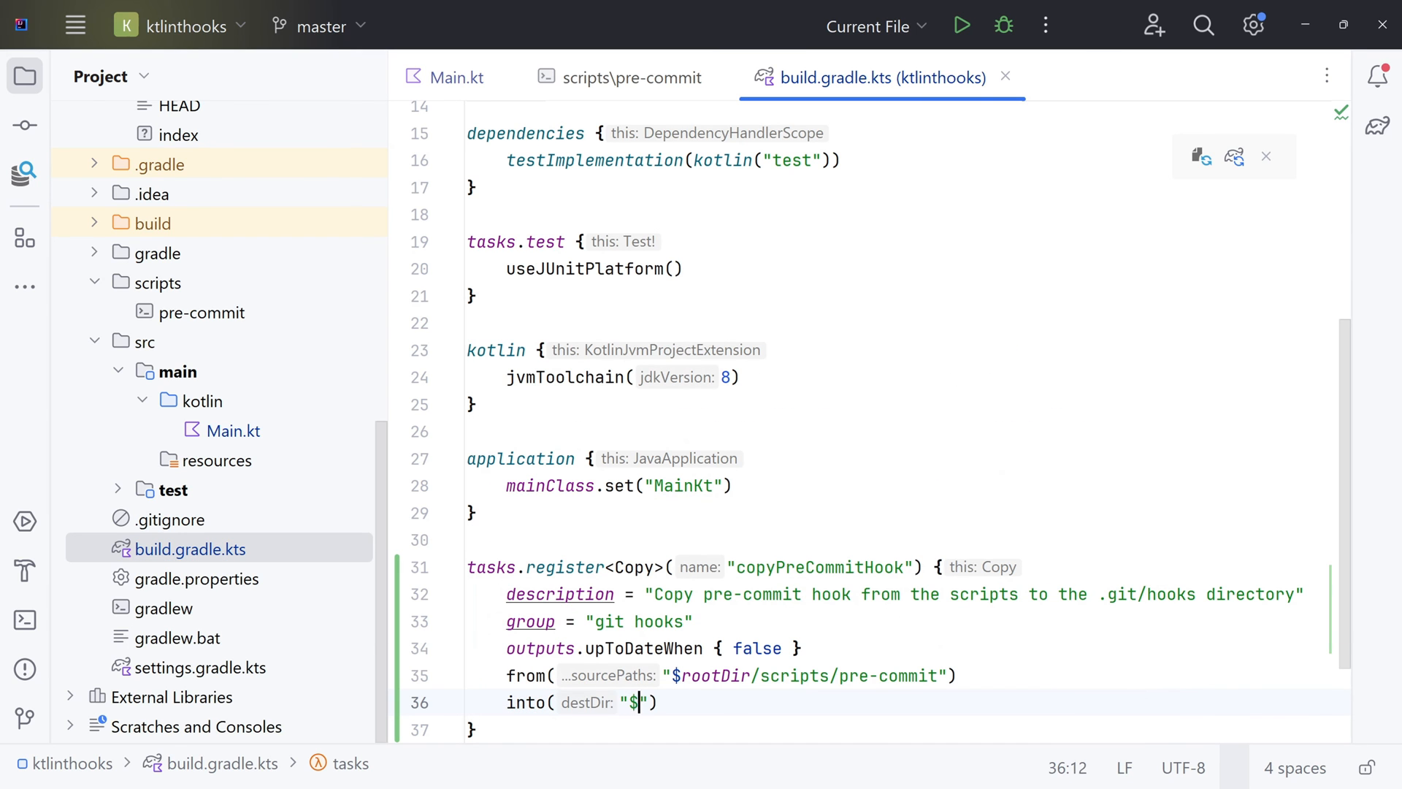
{"action": "type", "text": "rootDir/"}
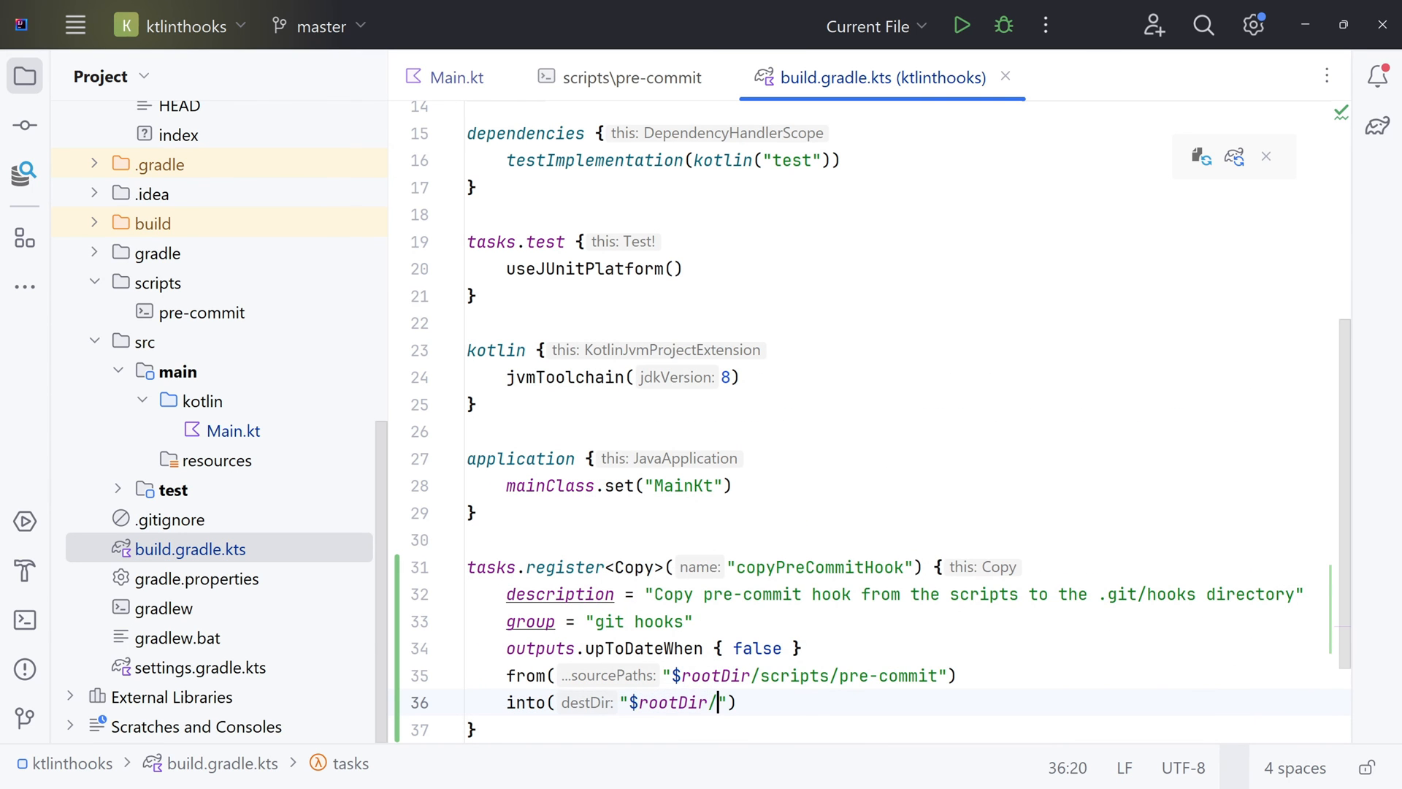
{"action": "type", "text": ".git/h"}
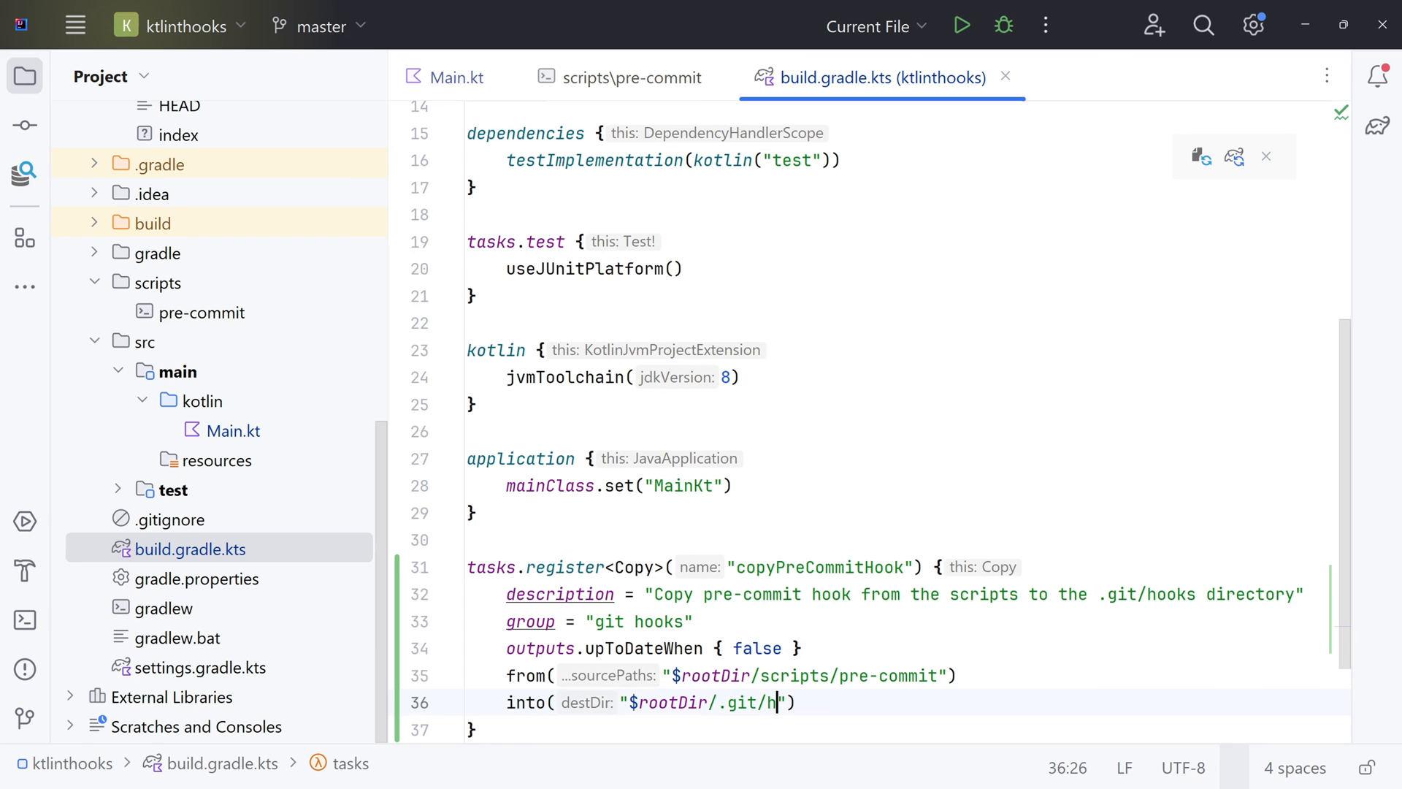
{"action": "type", "text": "ooks/"}
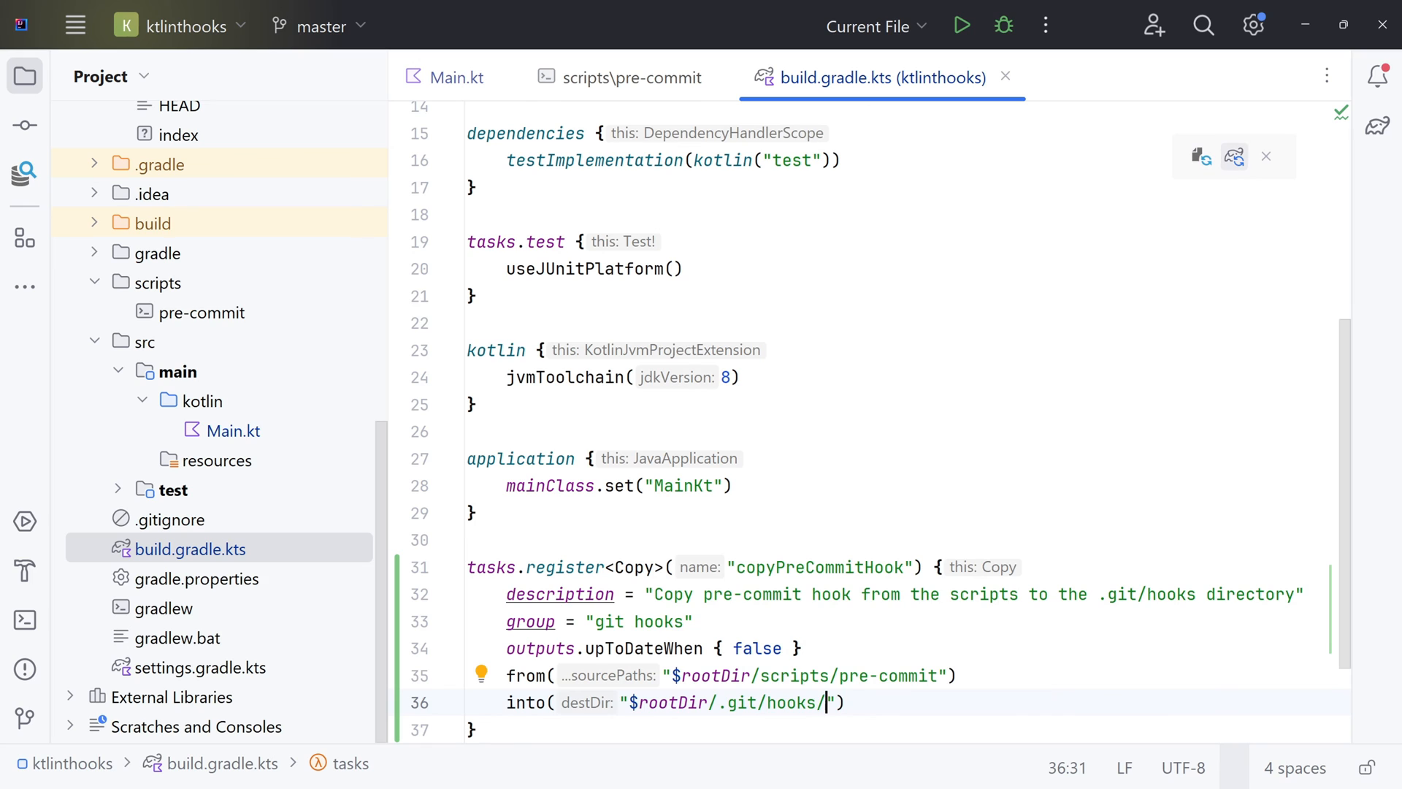
- Load the Gradle changes and expand the git hooks task group
{"action": "left_click", "coordinate": [1235, 156]}
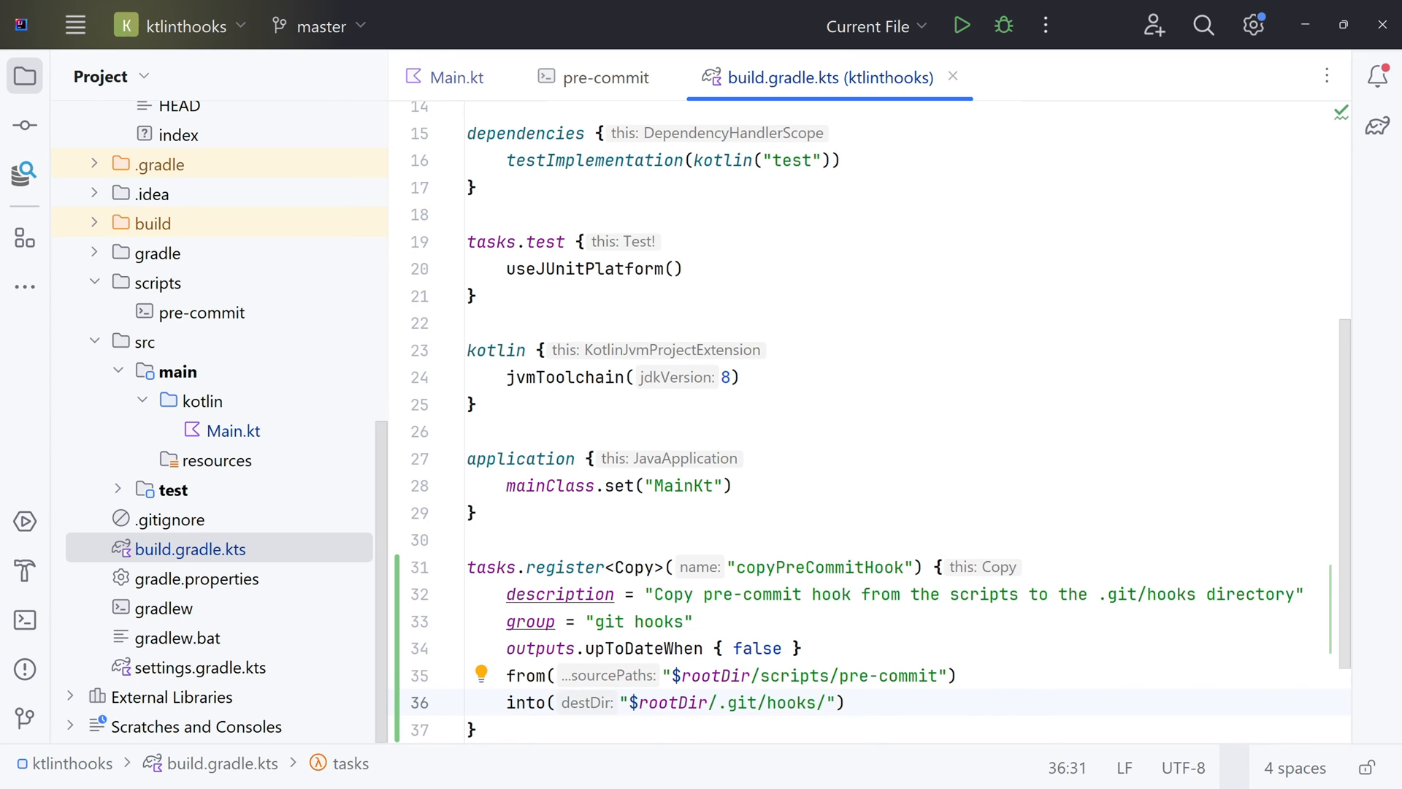
{"action": "left_click", "coordinate": [1376, 125]}
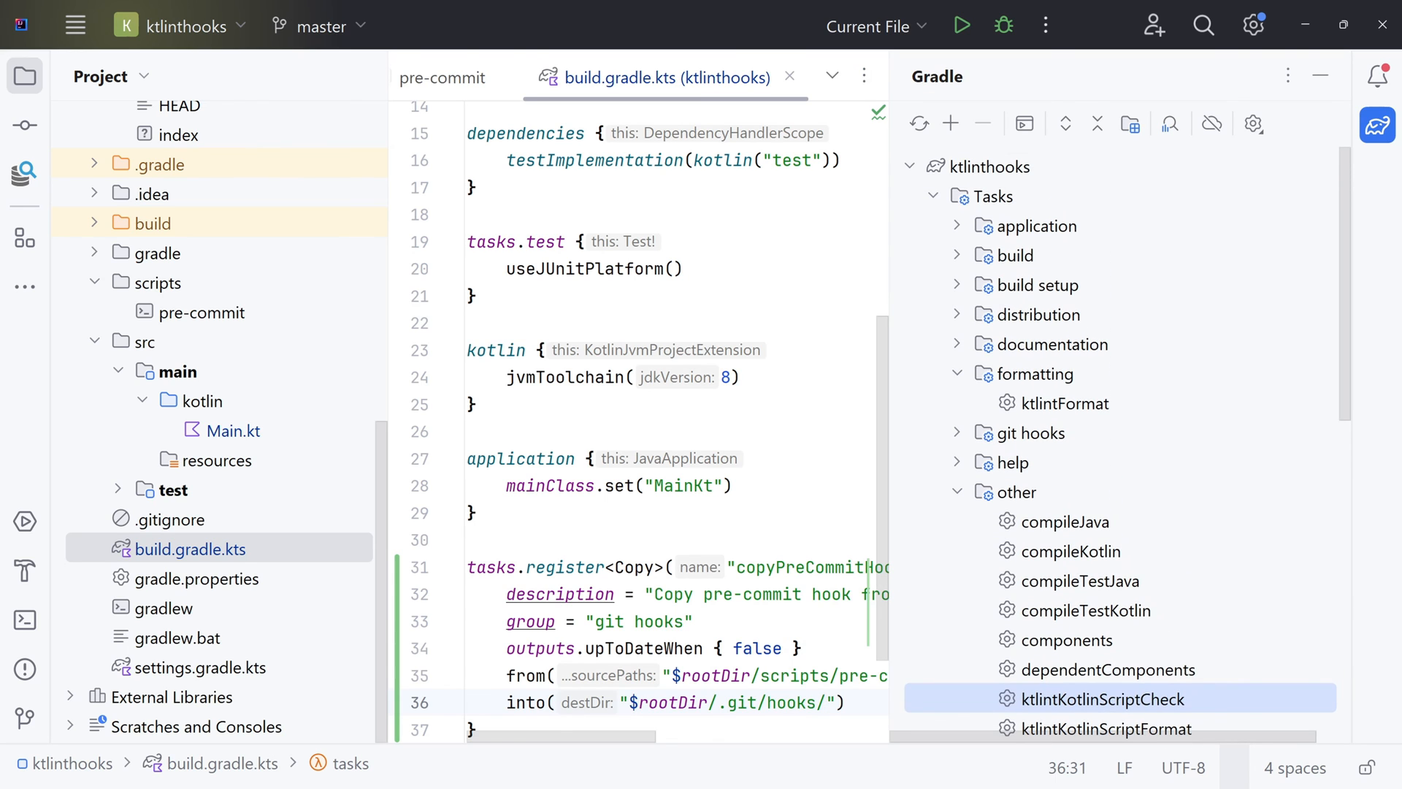
{"action": "left_click", "coordinate": [1028, 431]}
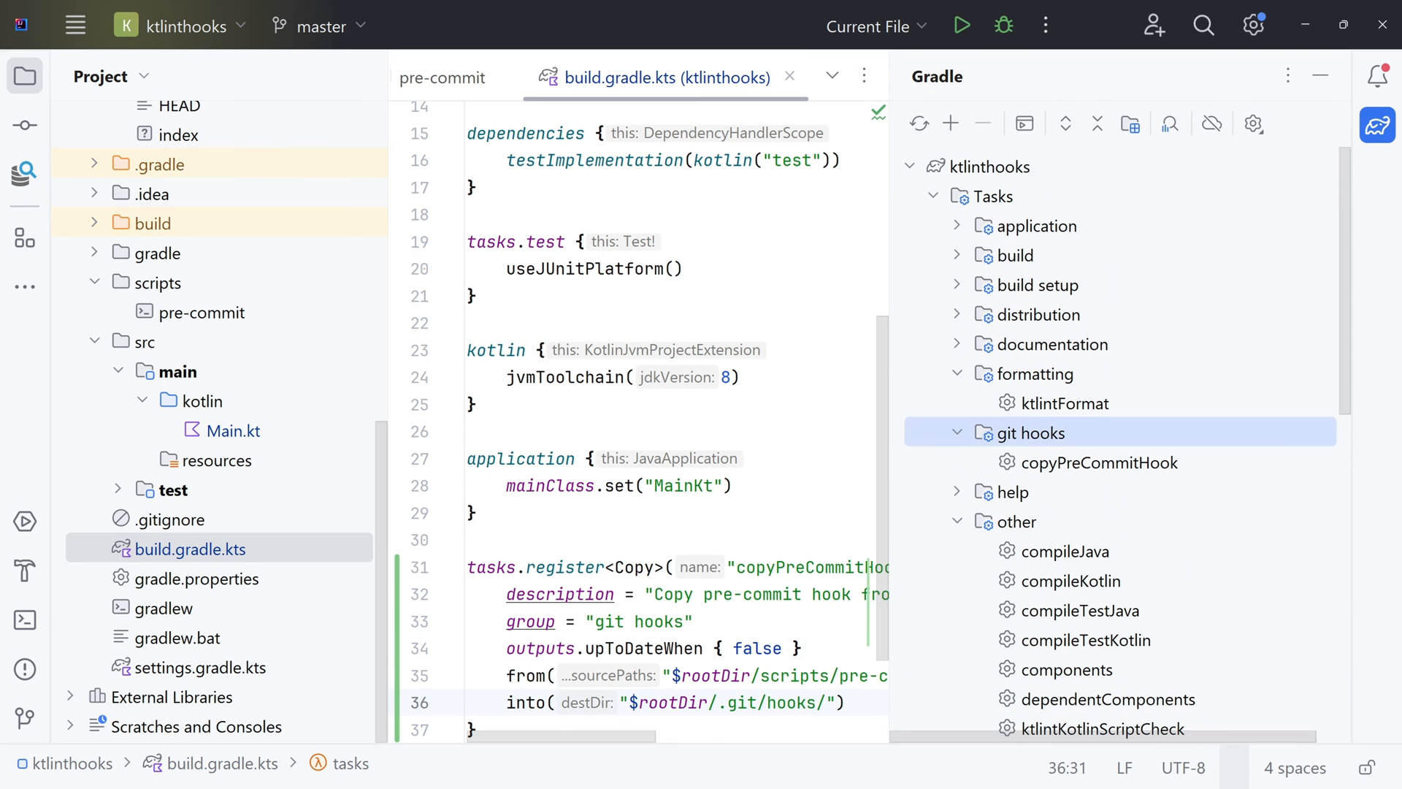
- Run copyPreCommitHook to a successful build, then return to the editor
{"action": "left_click", "coordinate": [1097, 463]}
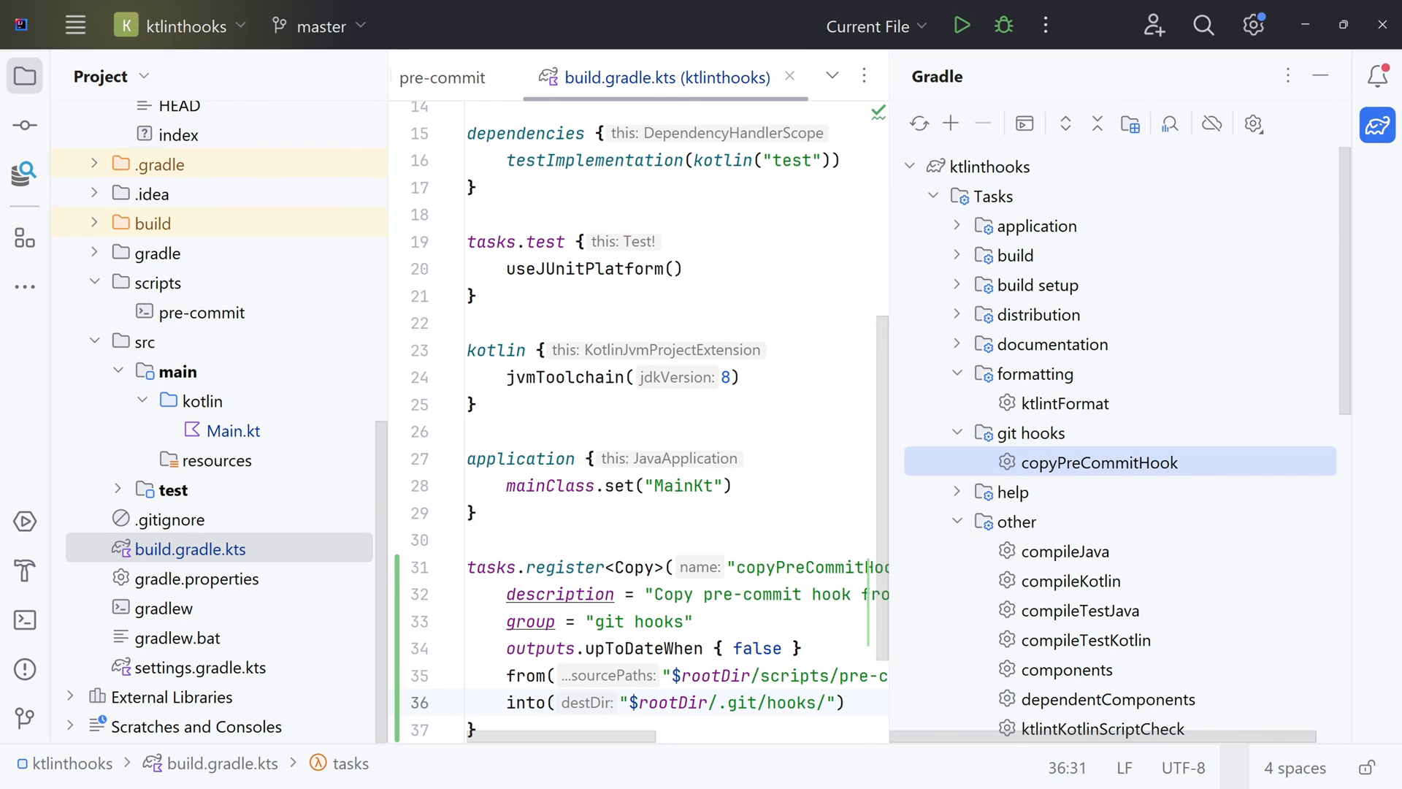
{"action": "double_click", "coordinate": [1097, 462]}
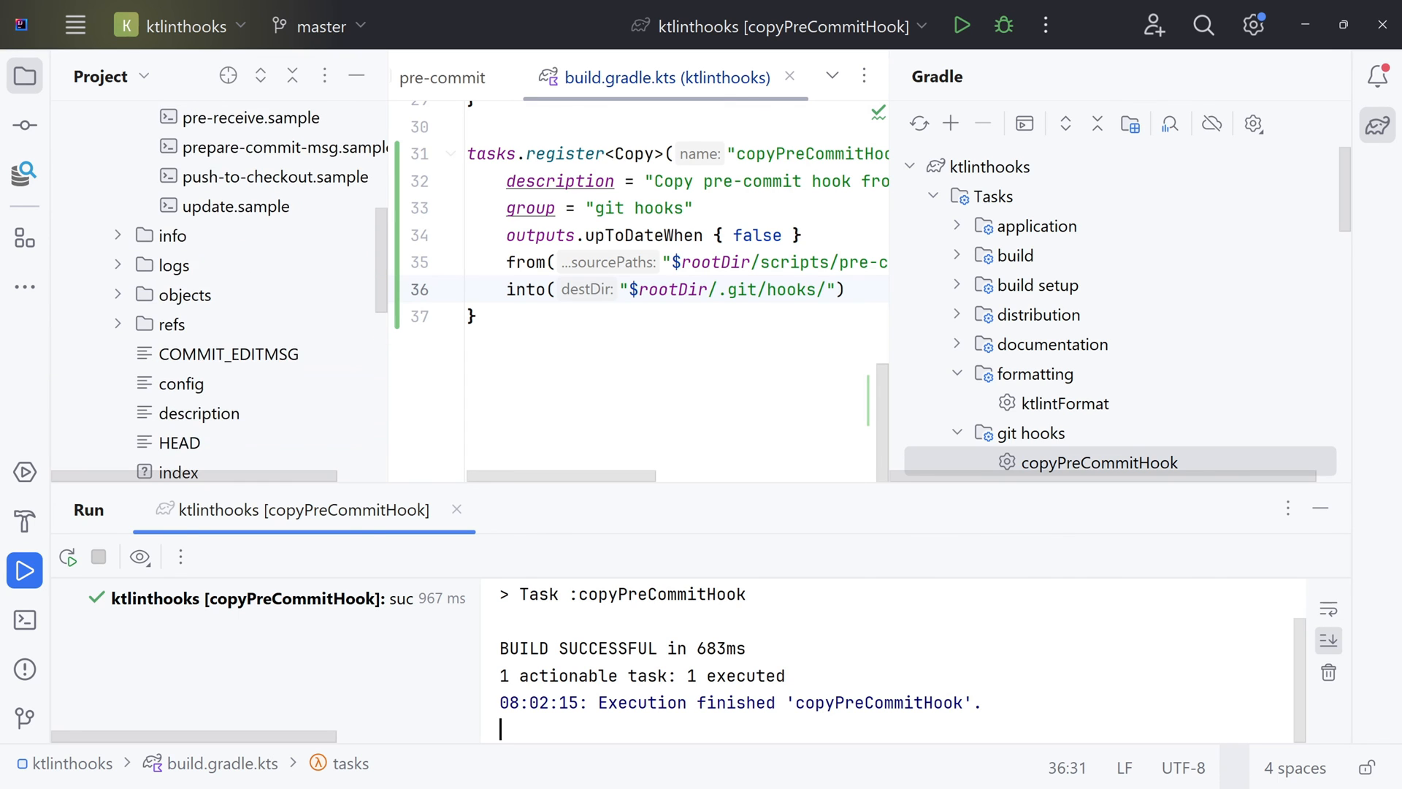
{"action": "left_click", "coordinate": [223, 322]}
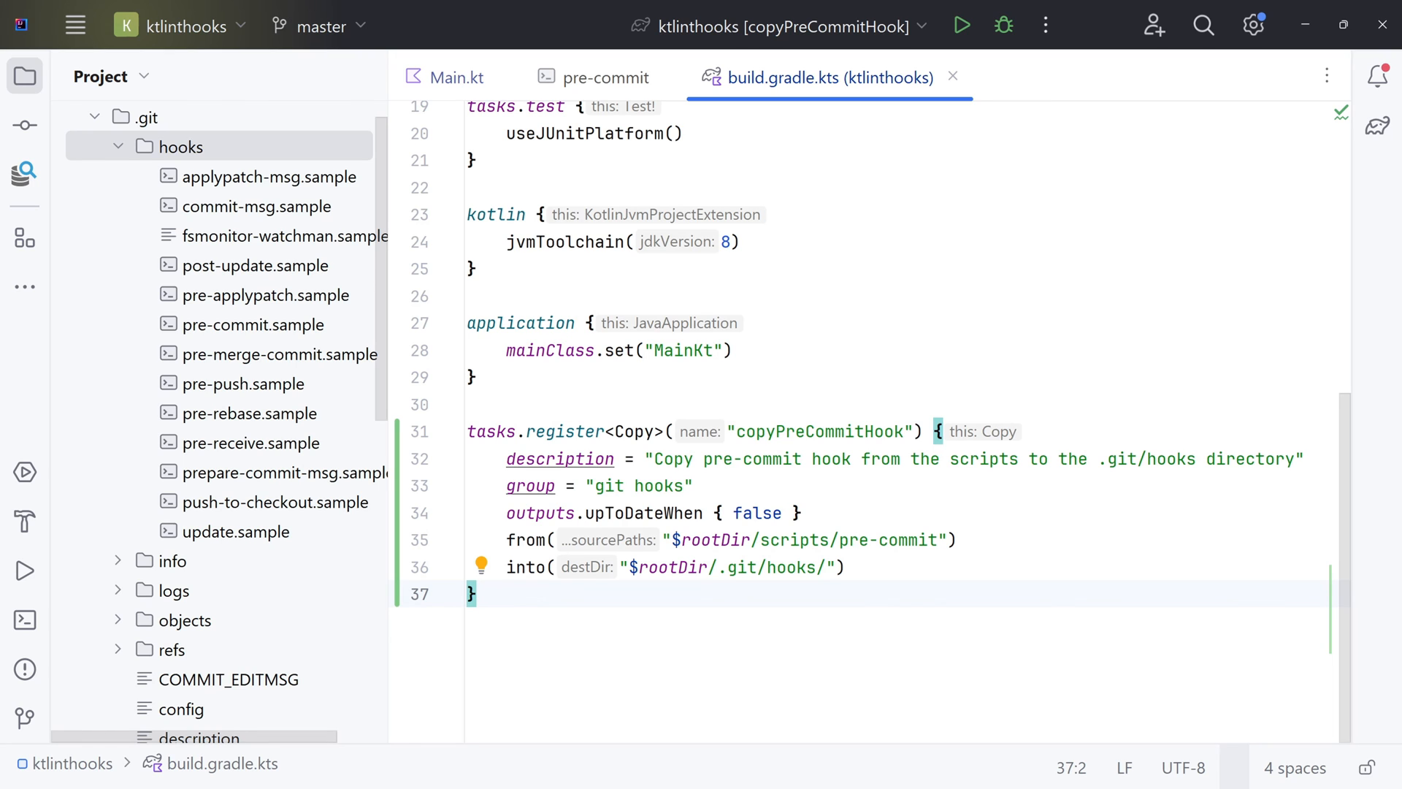
- Add tasks.build { dependsOn("copyPreCommitHook") } below the Copy task
{"action": "type", "text": "tasks.build {"}
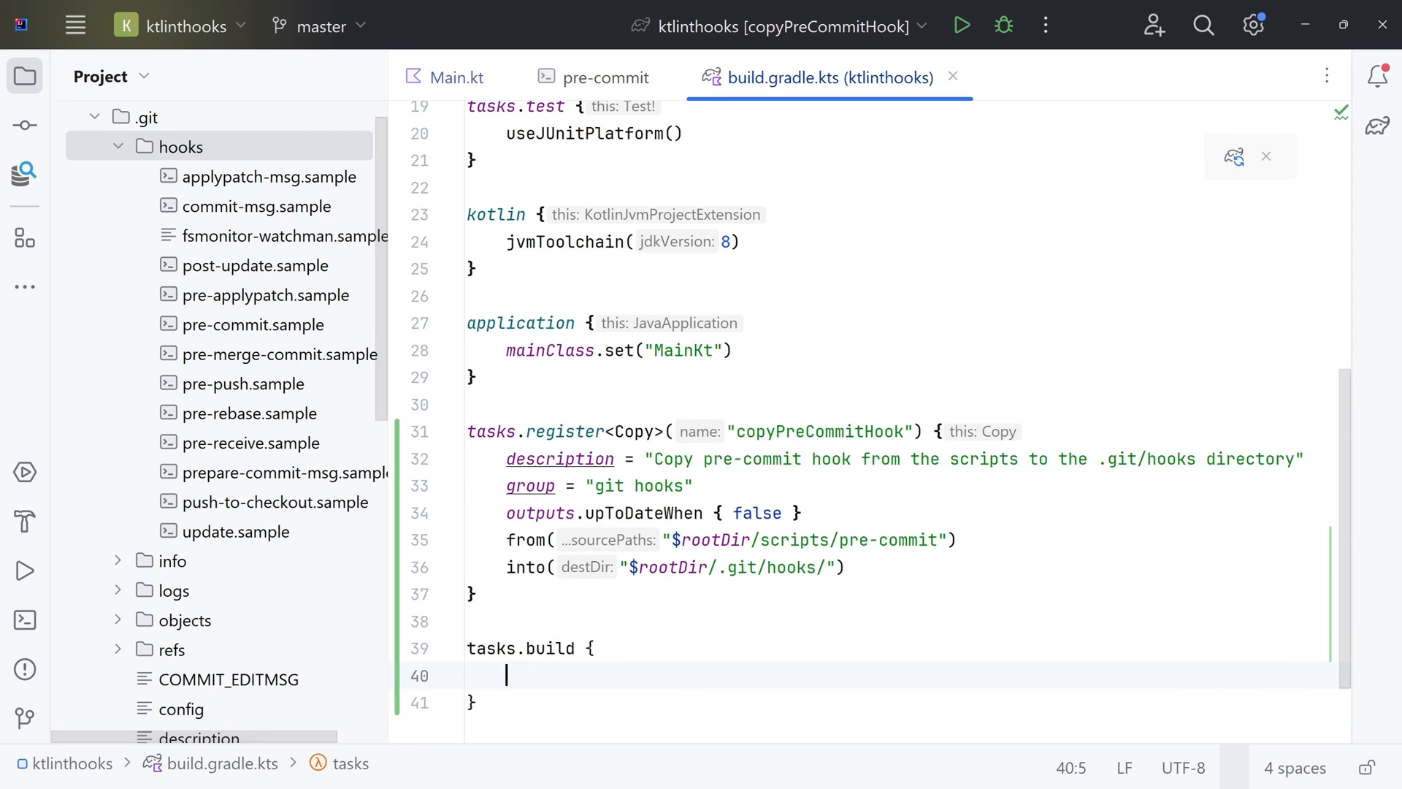
{"action": "type", "text": "dependsOn(\"copyPreCommitHook"}
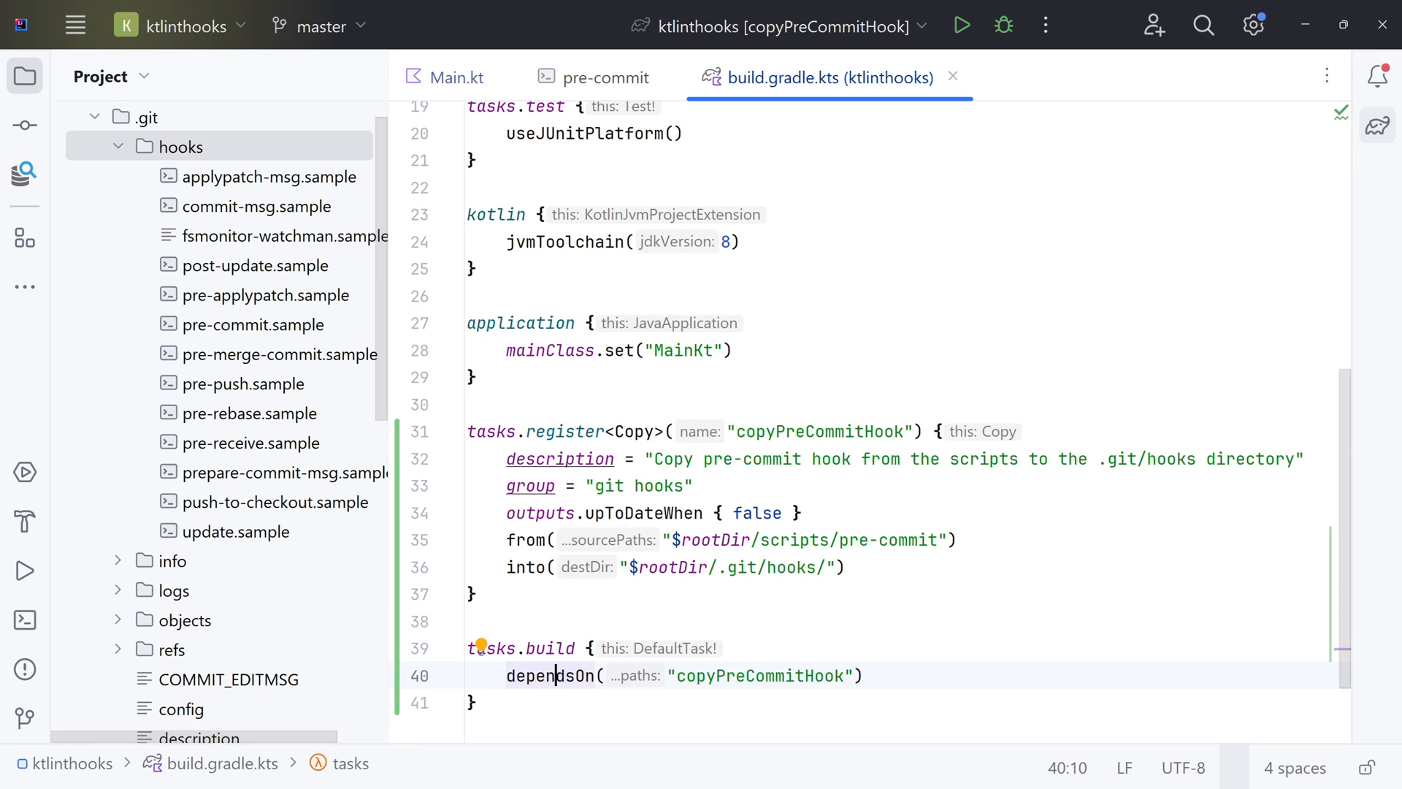
- Run the Gradle build task and inspect pre-commit in .git/hooks
{"action": "left_click", "coordinate": [1375, 125]}
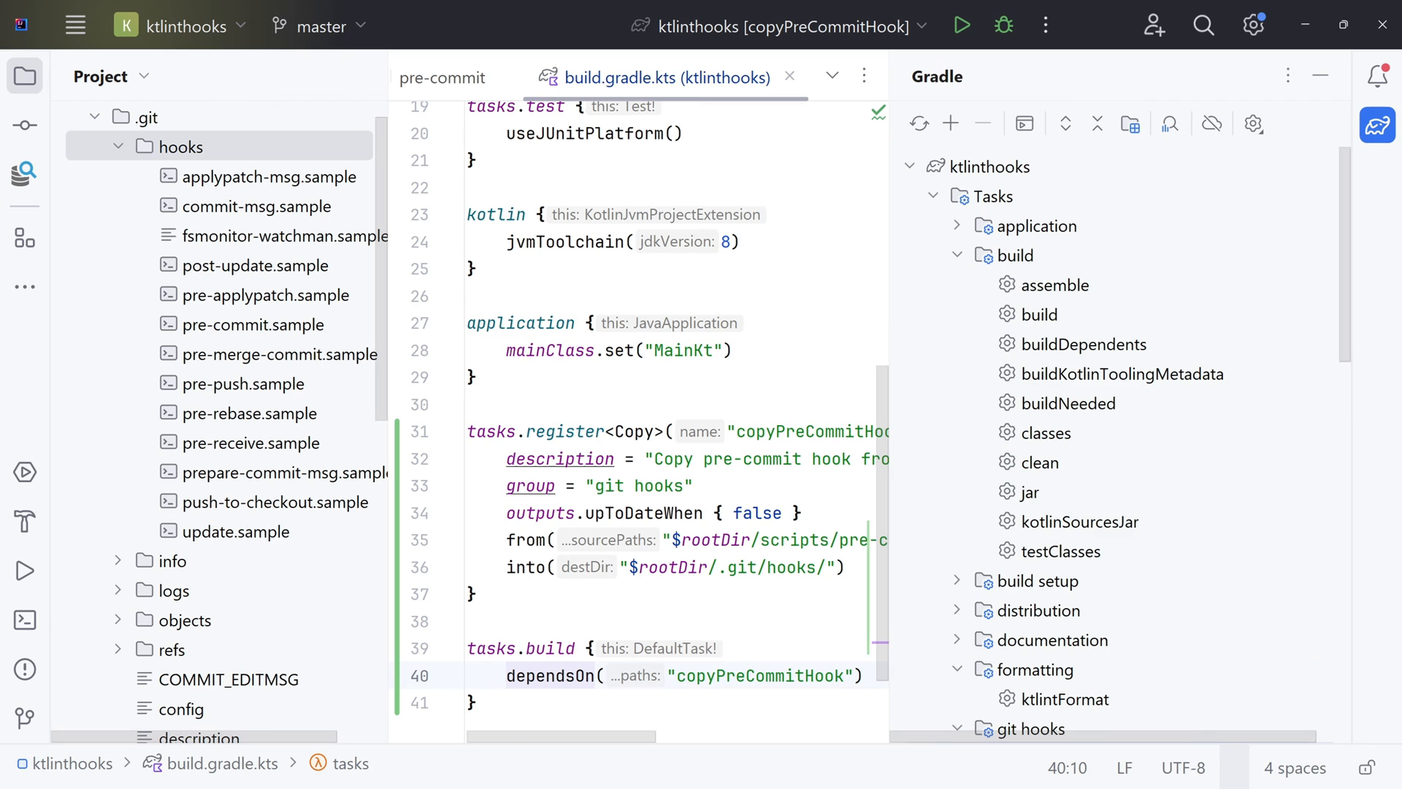
{"action": "double_click", "coordinate": [1040, 314]}
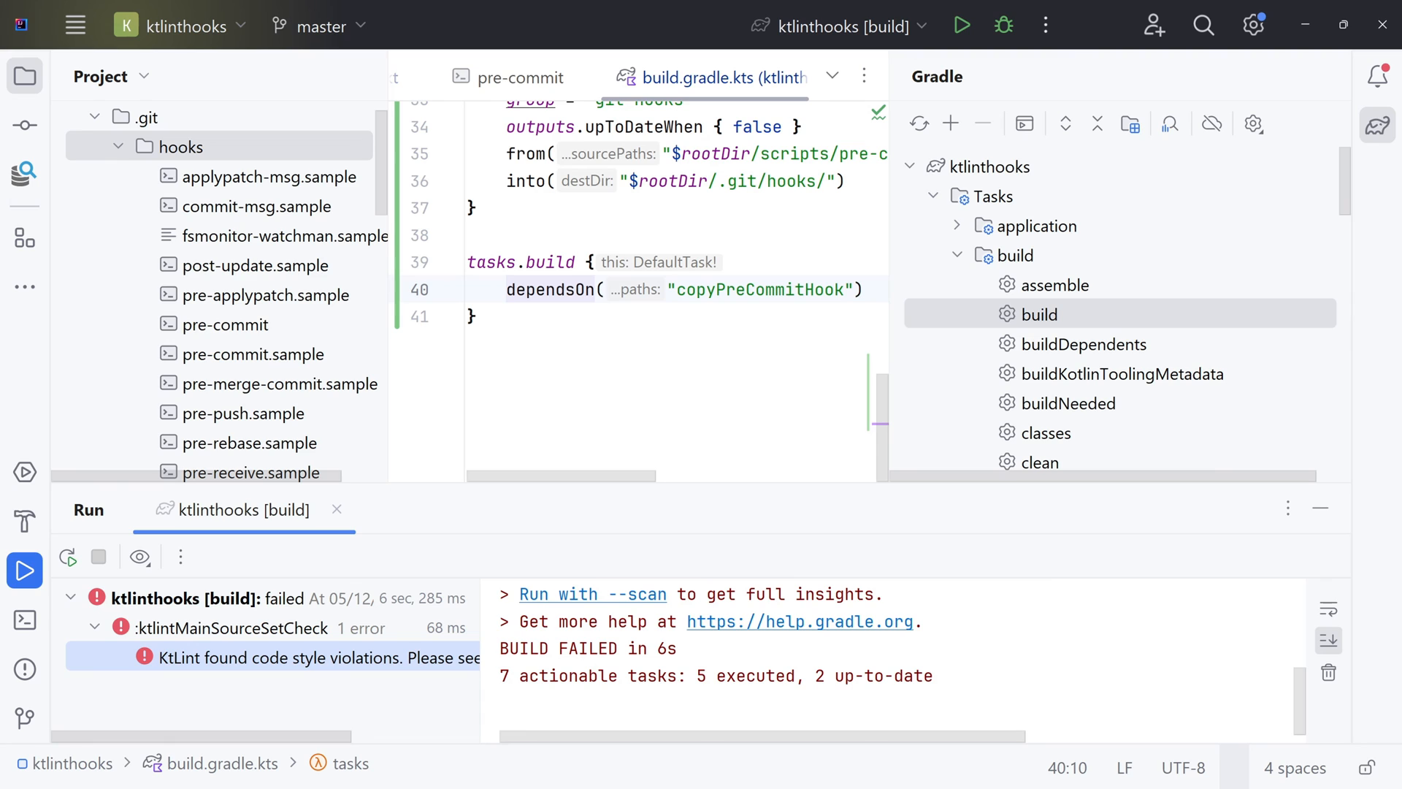
{"action": "left_click", "coordinate": [227, 323]}
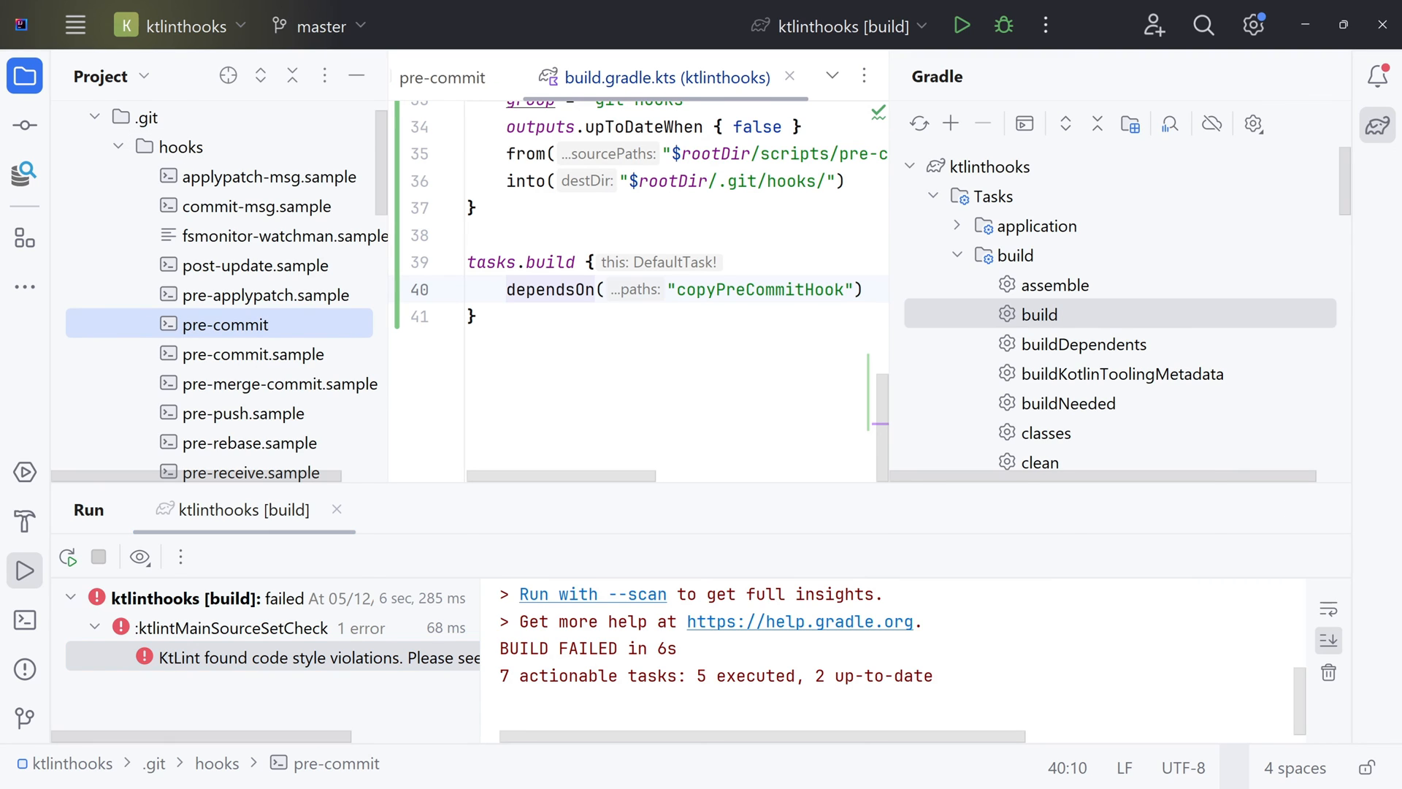